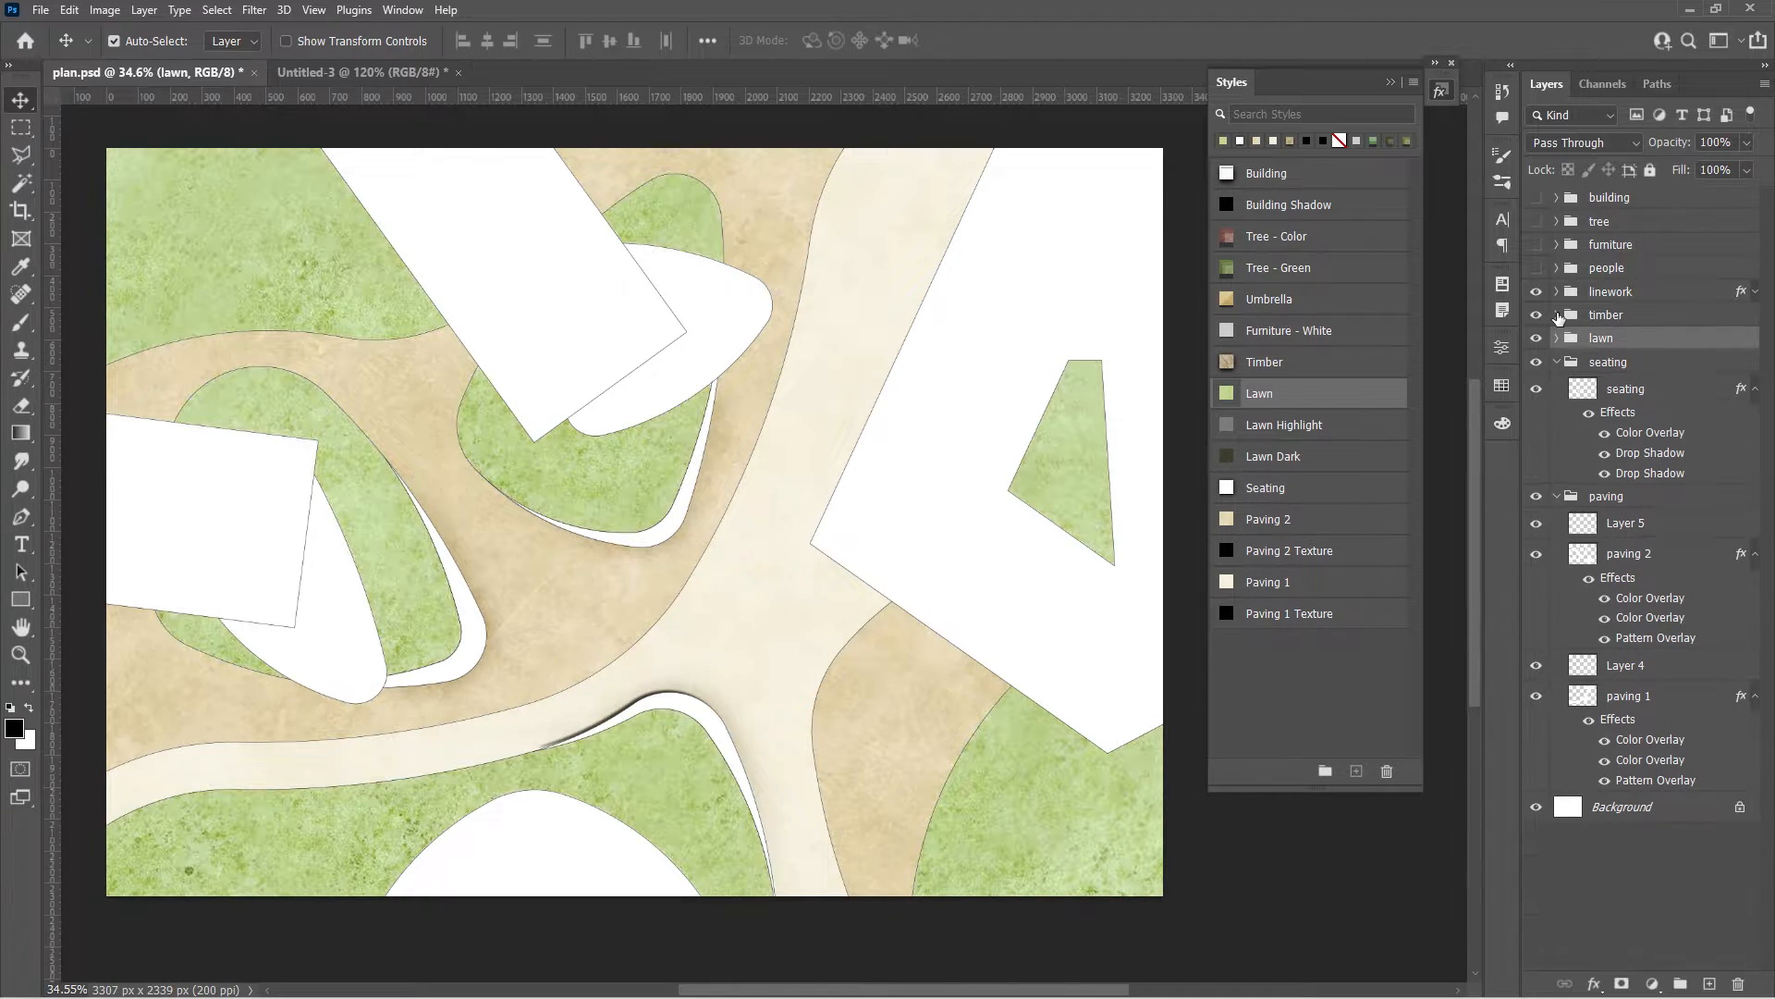
Show the seating-with-umbrellas group and the white trees group in the Layers panel
click(1552, 314)
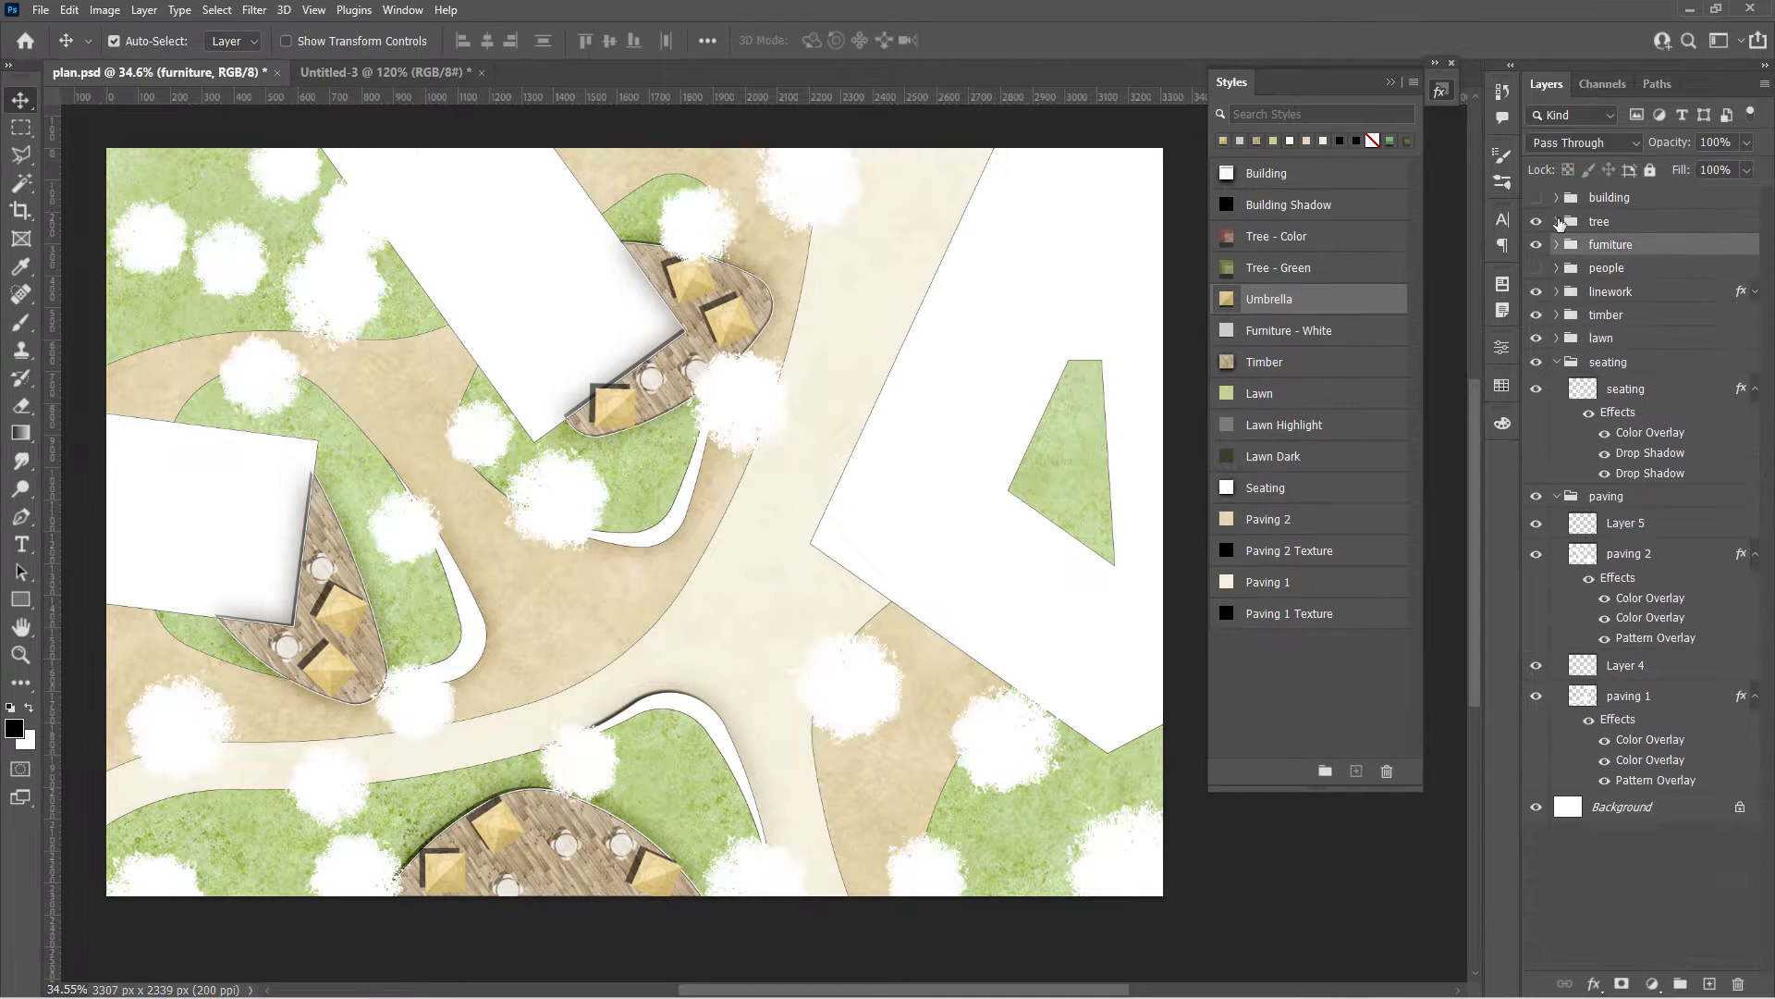
click(1553, 221)
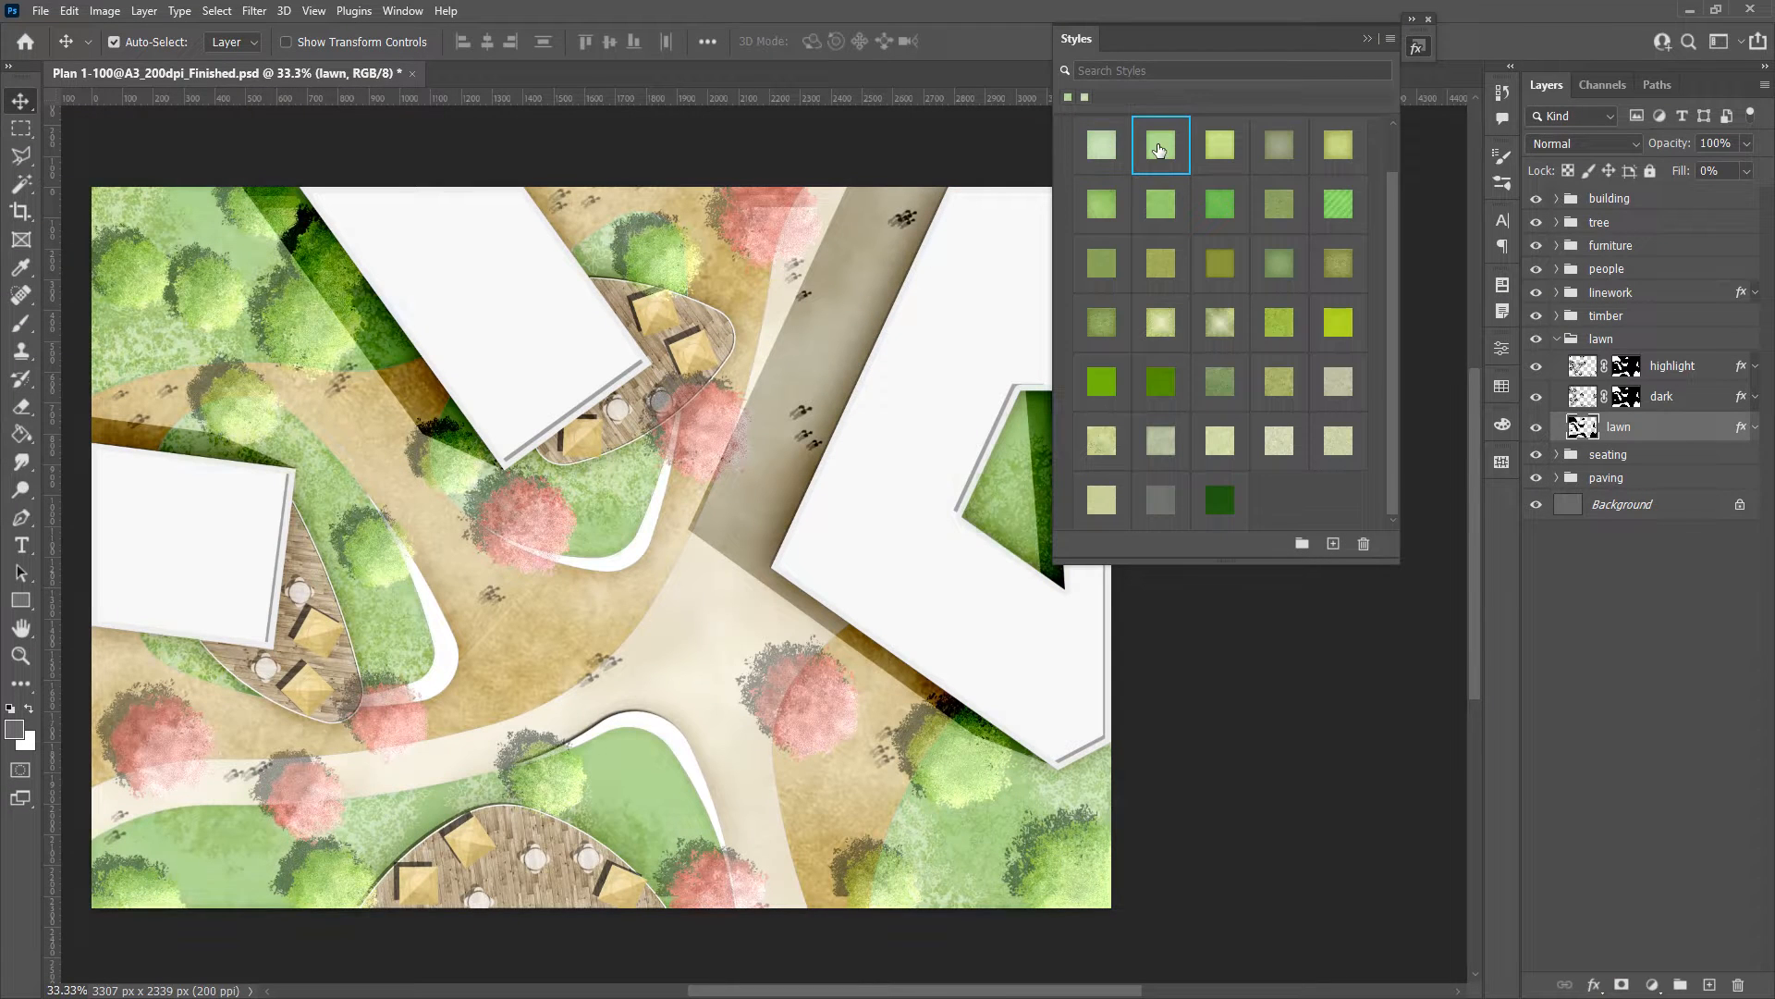
Preview grey-green, olive and softer green lawn styles, ending on the pale washed green
click(1277, 145)
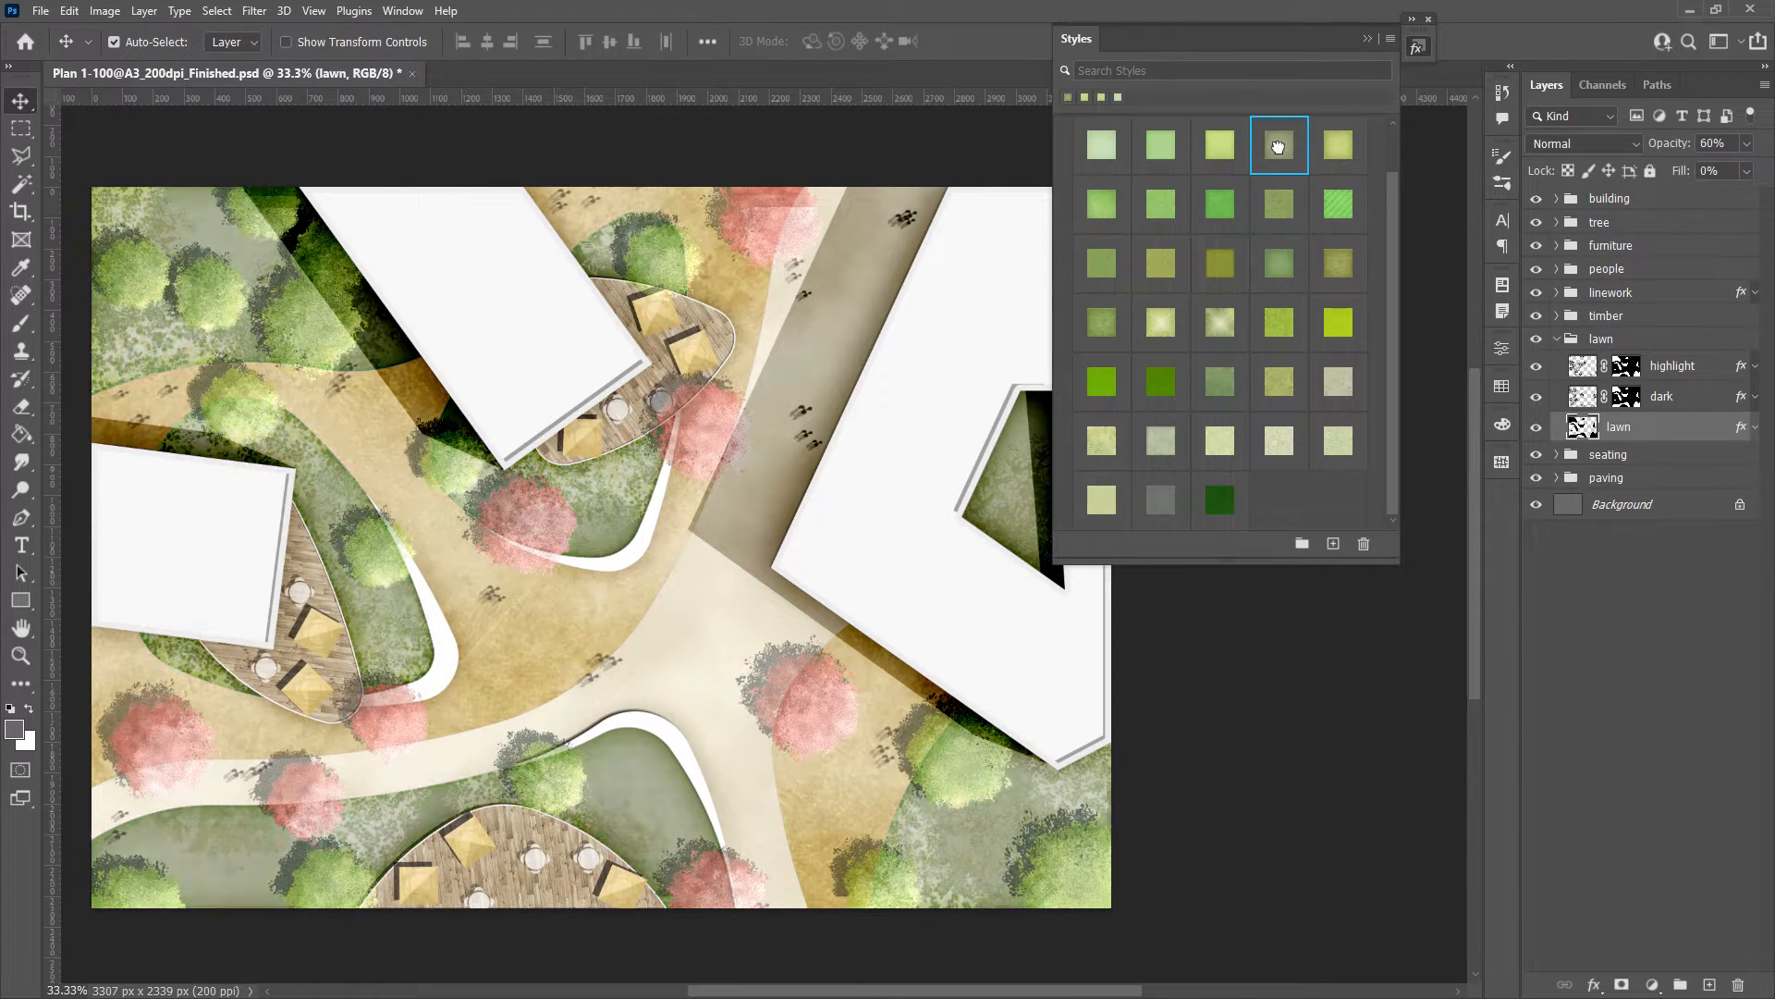
click(1099, 206)
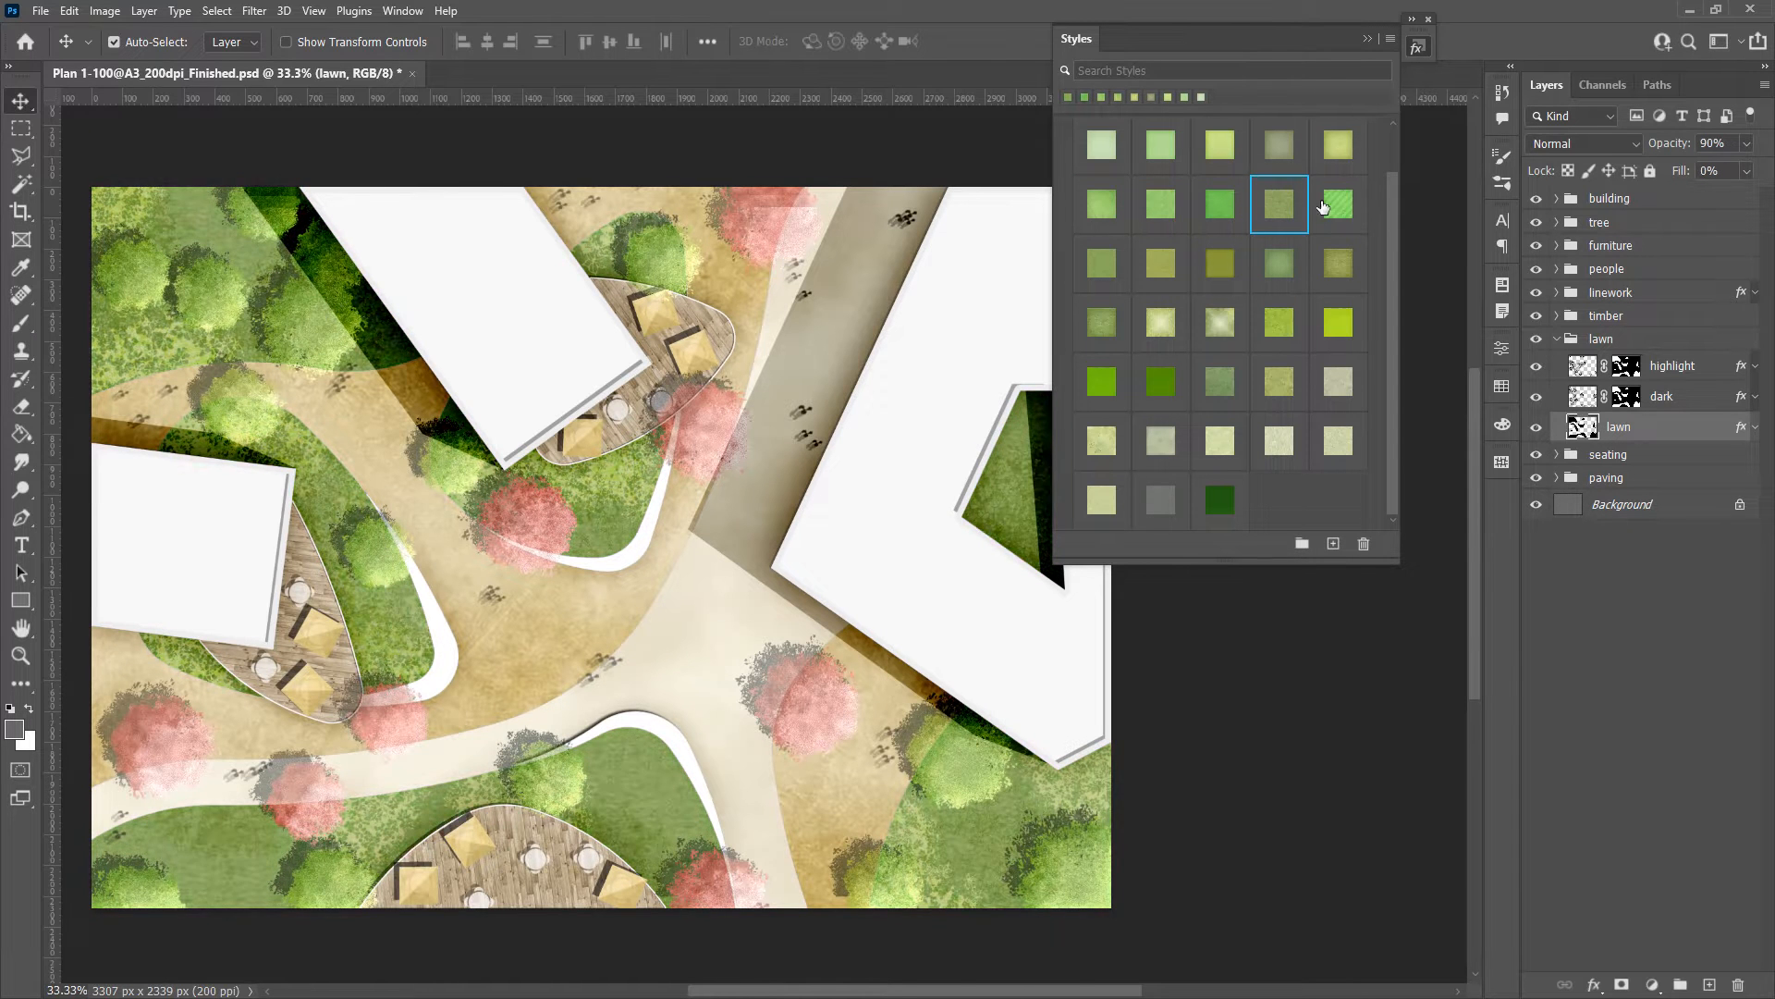
click(1100, 263)
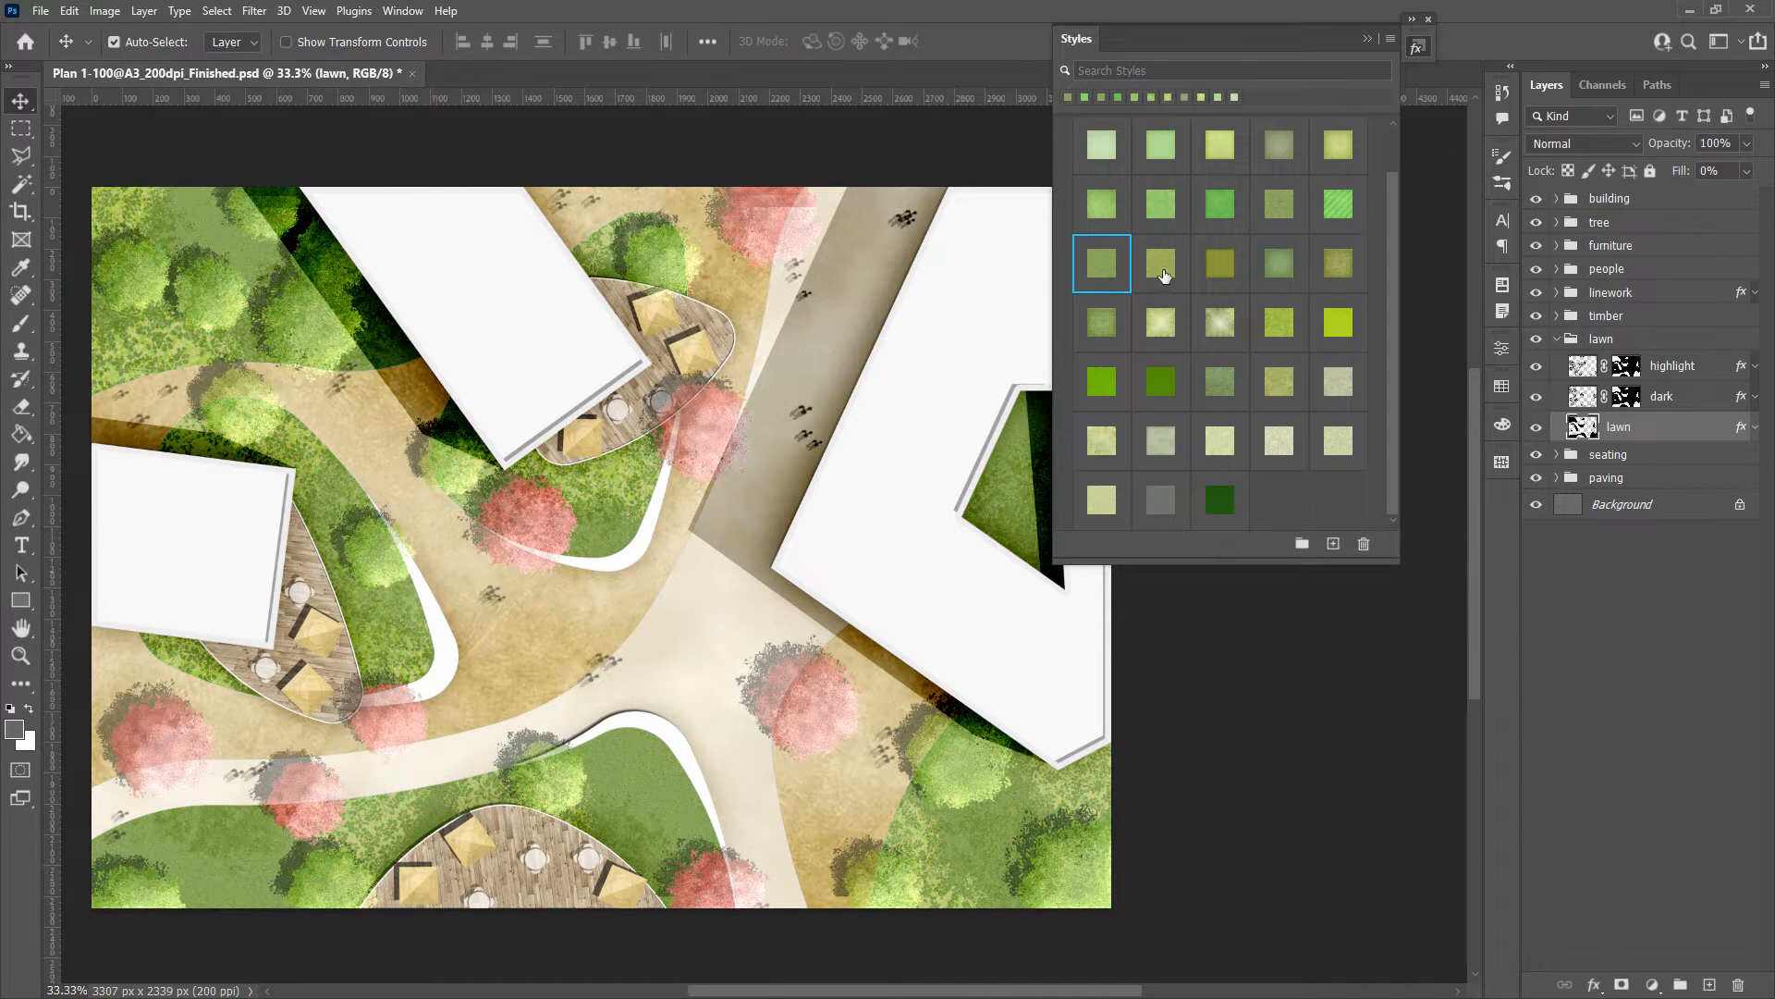
click(1277, 262)
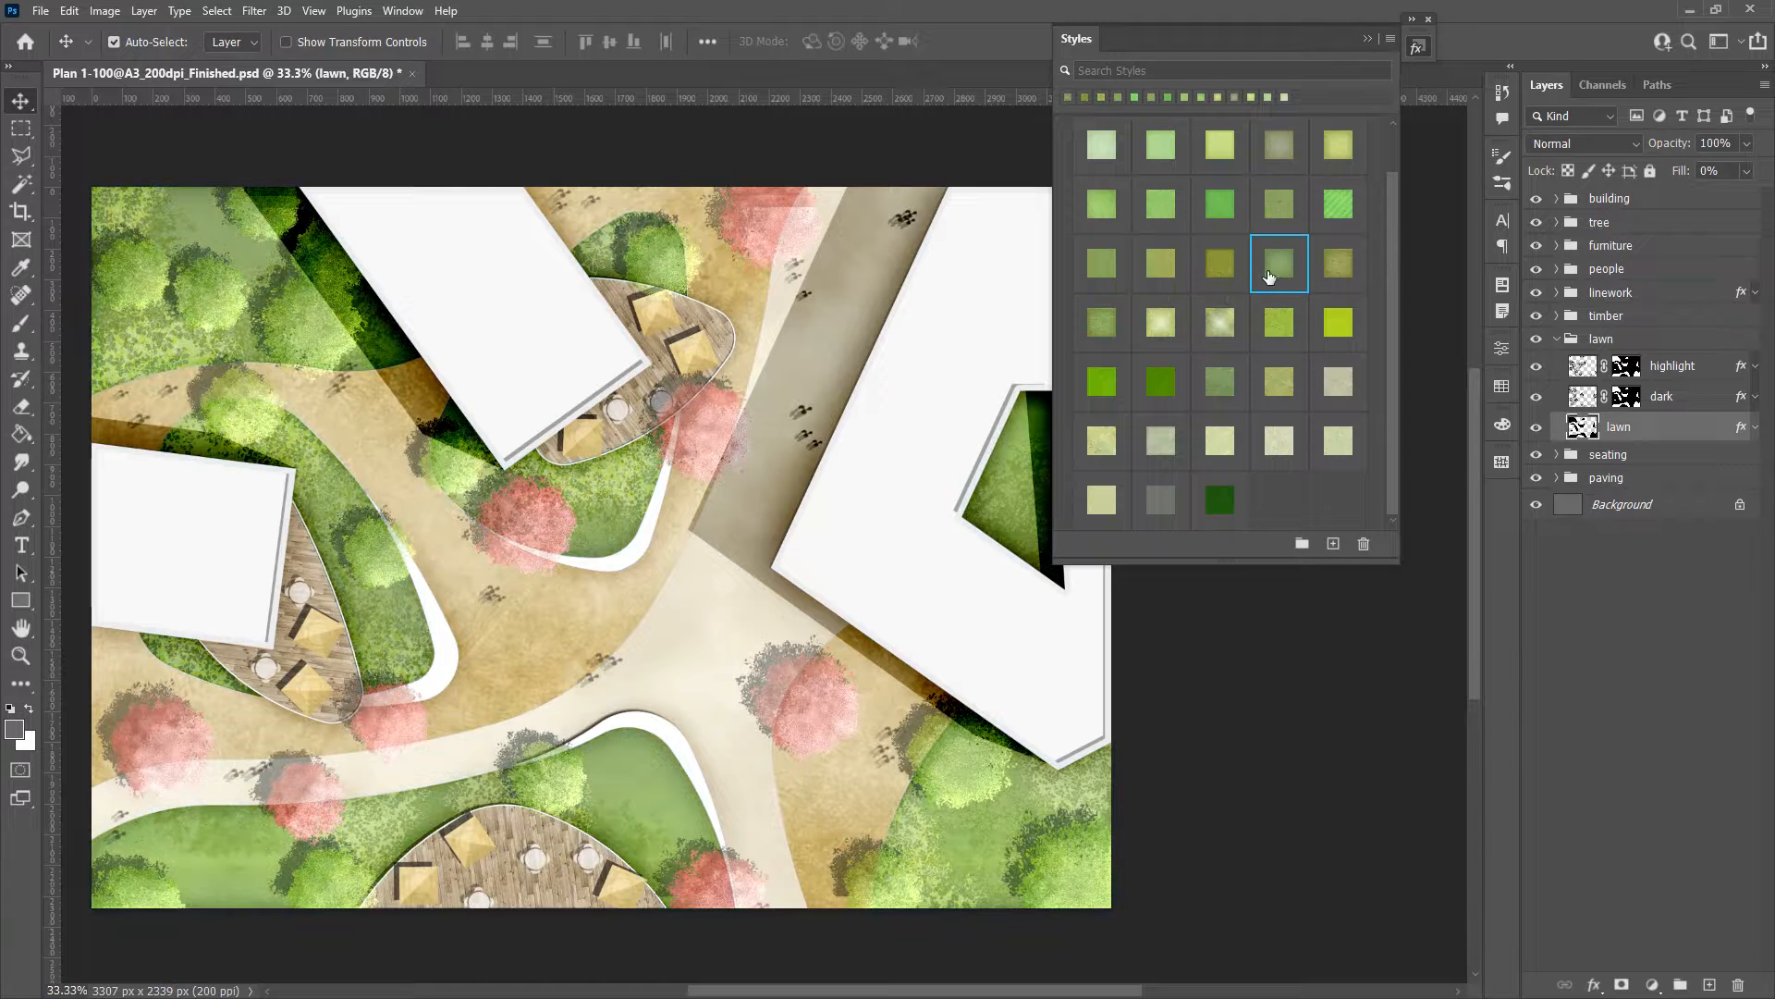
click(1220, 323)
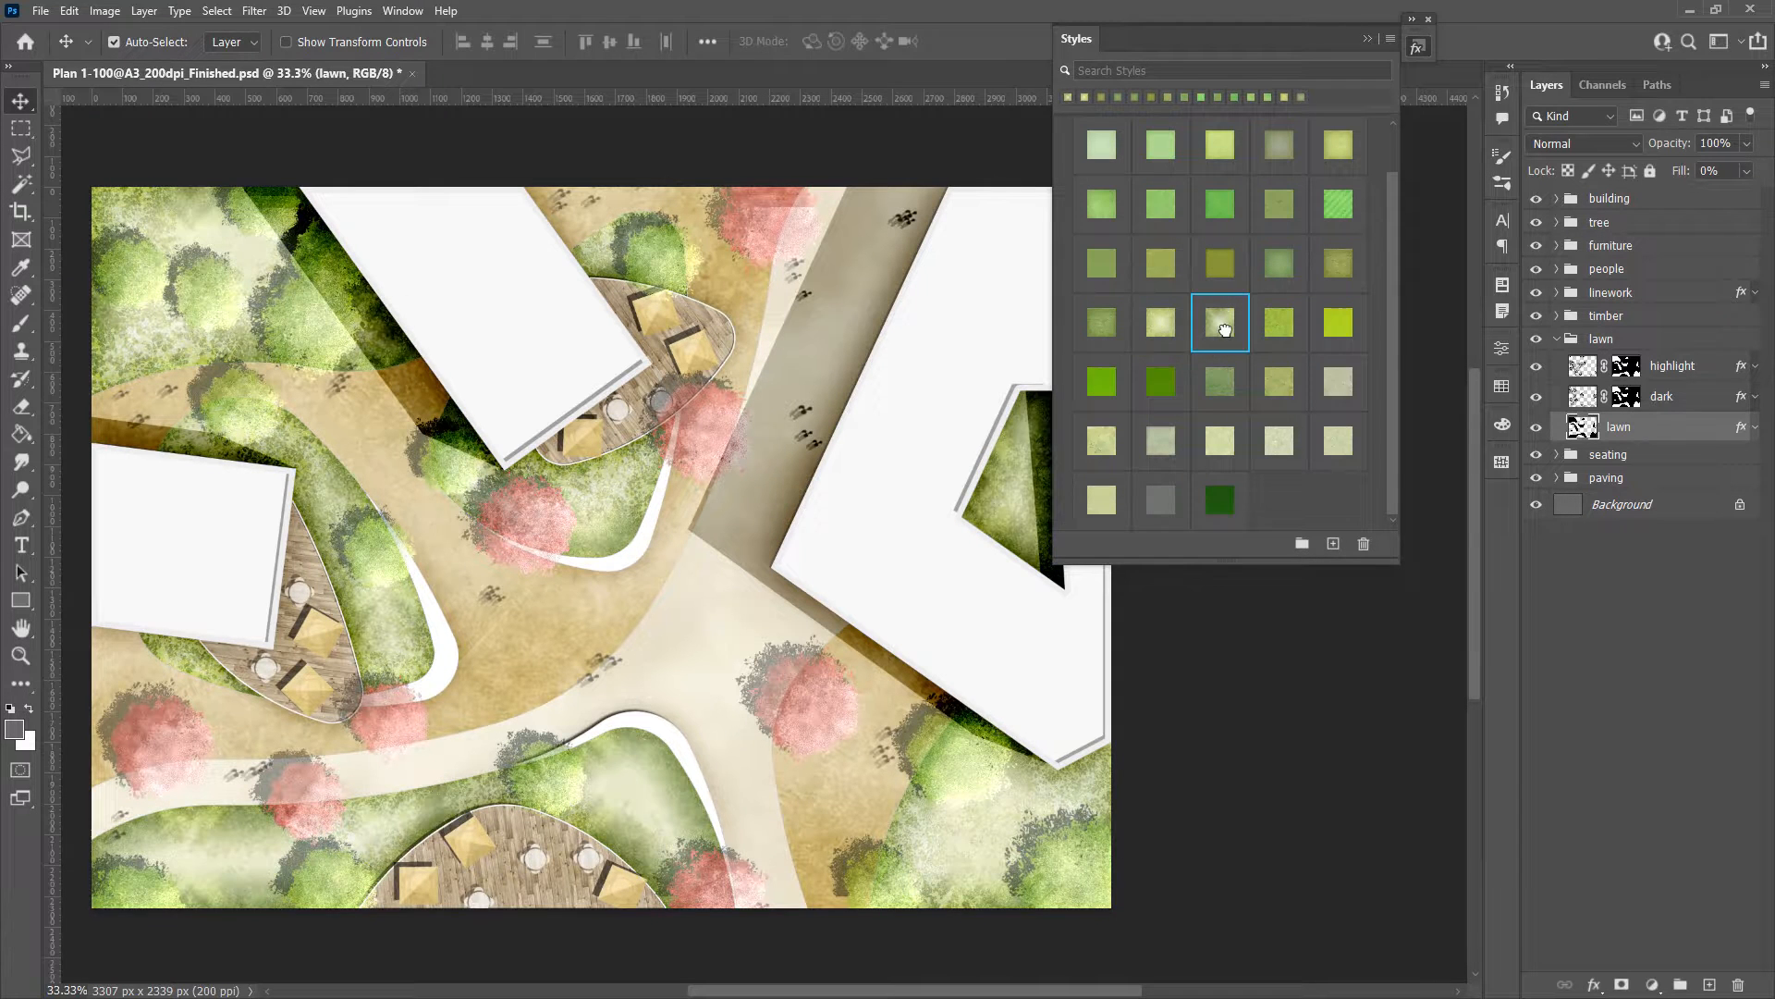
click(1338, 322)
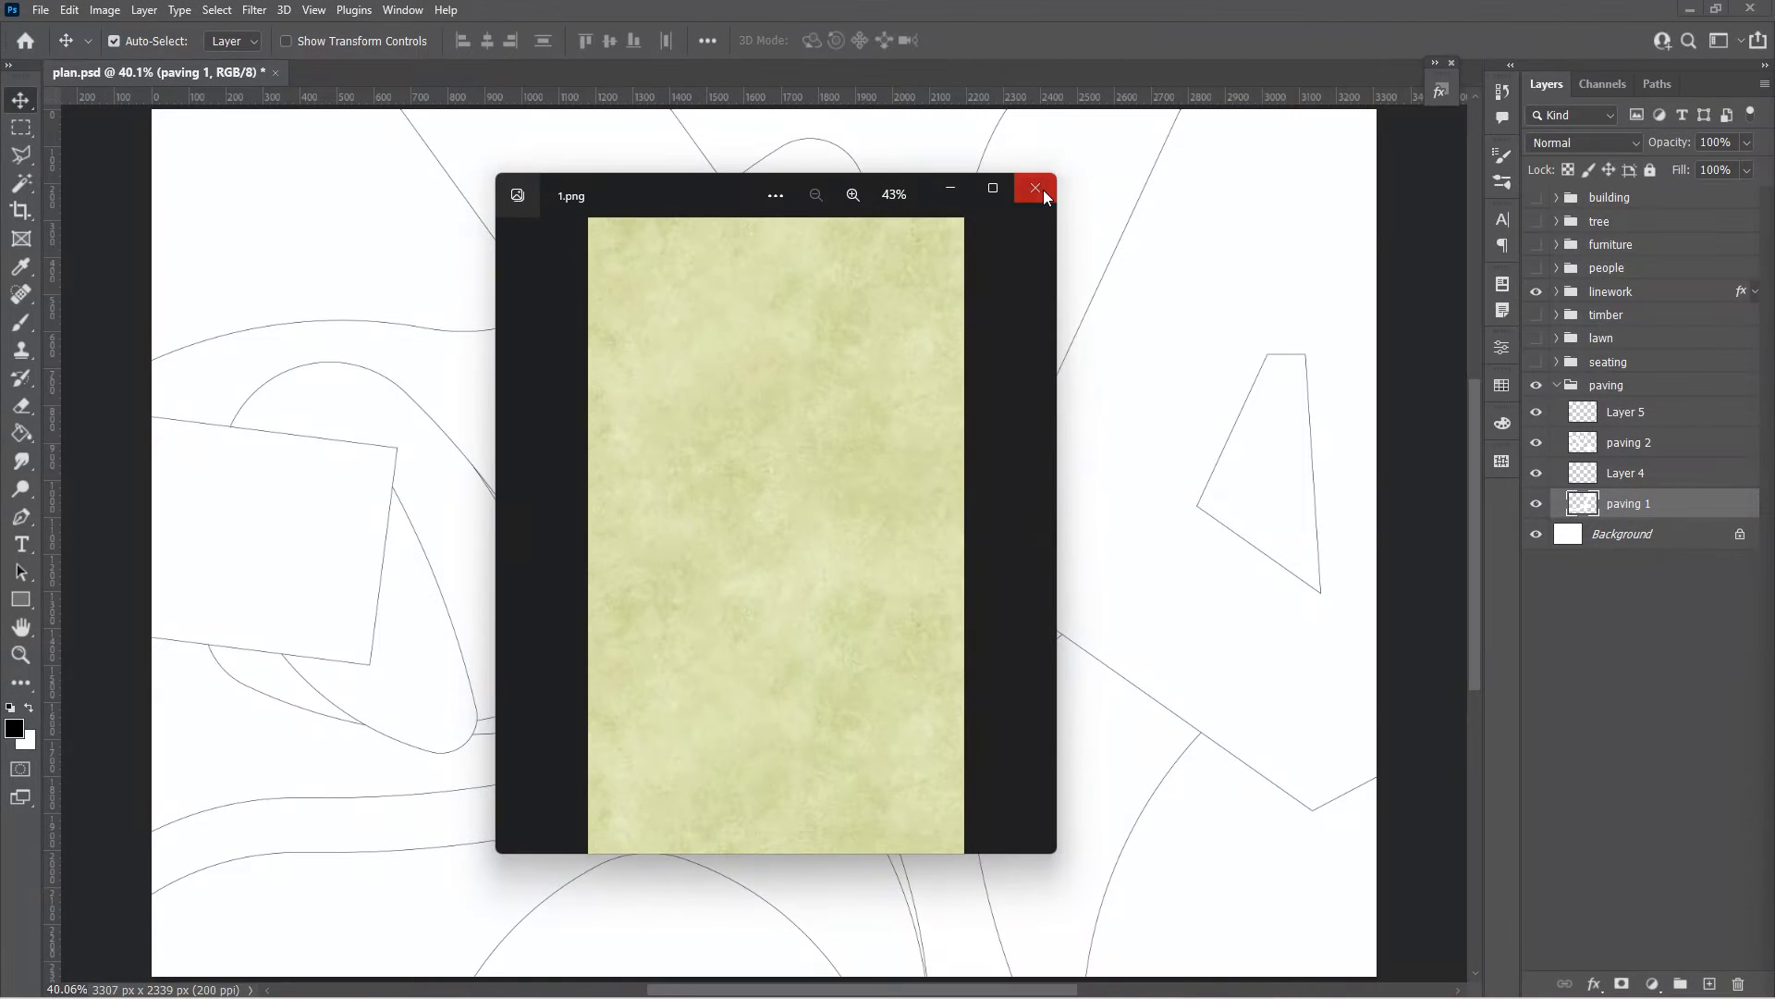
Open the 1.png paper texture and define it as a new pattern
click(1032, 188)
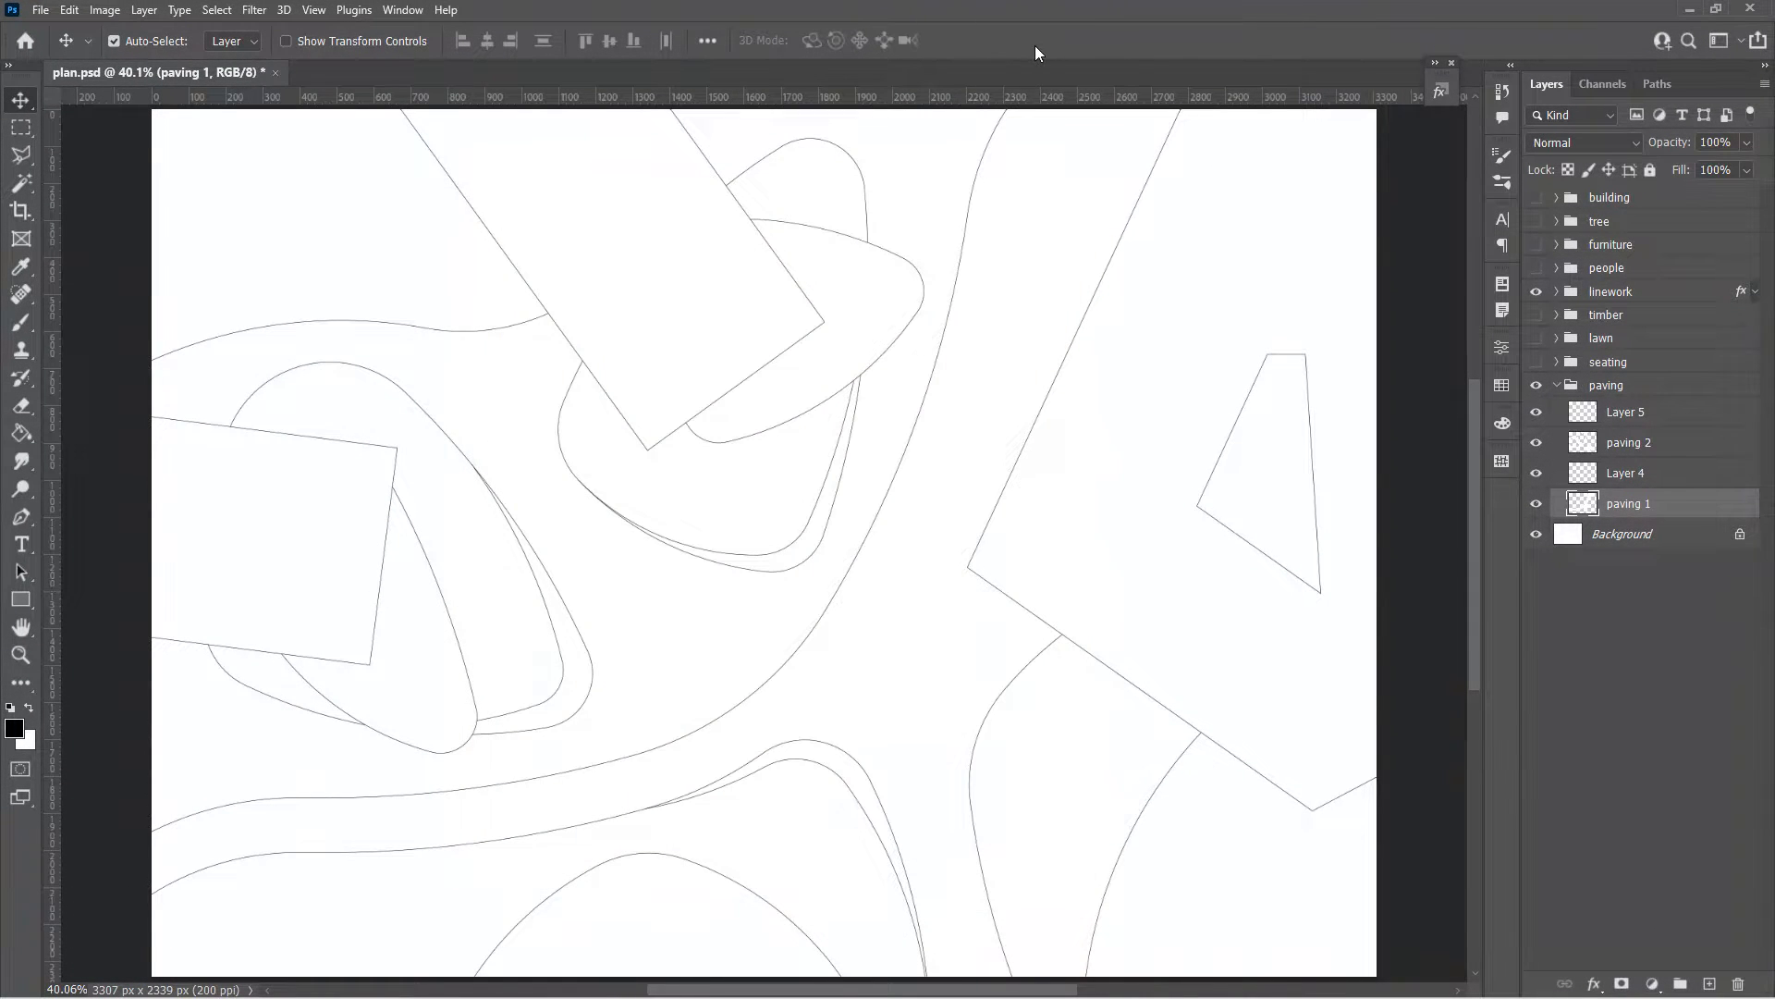
click(385, 71)
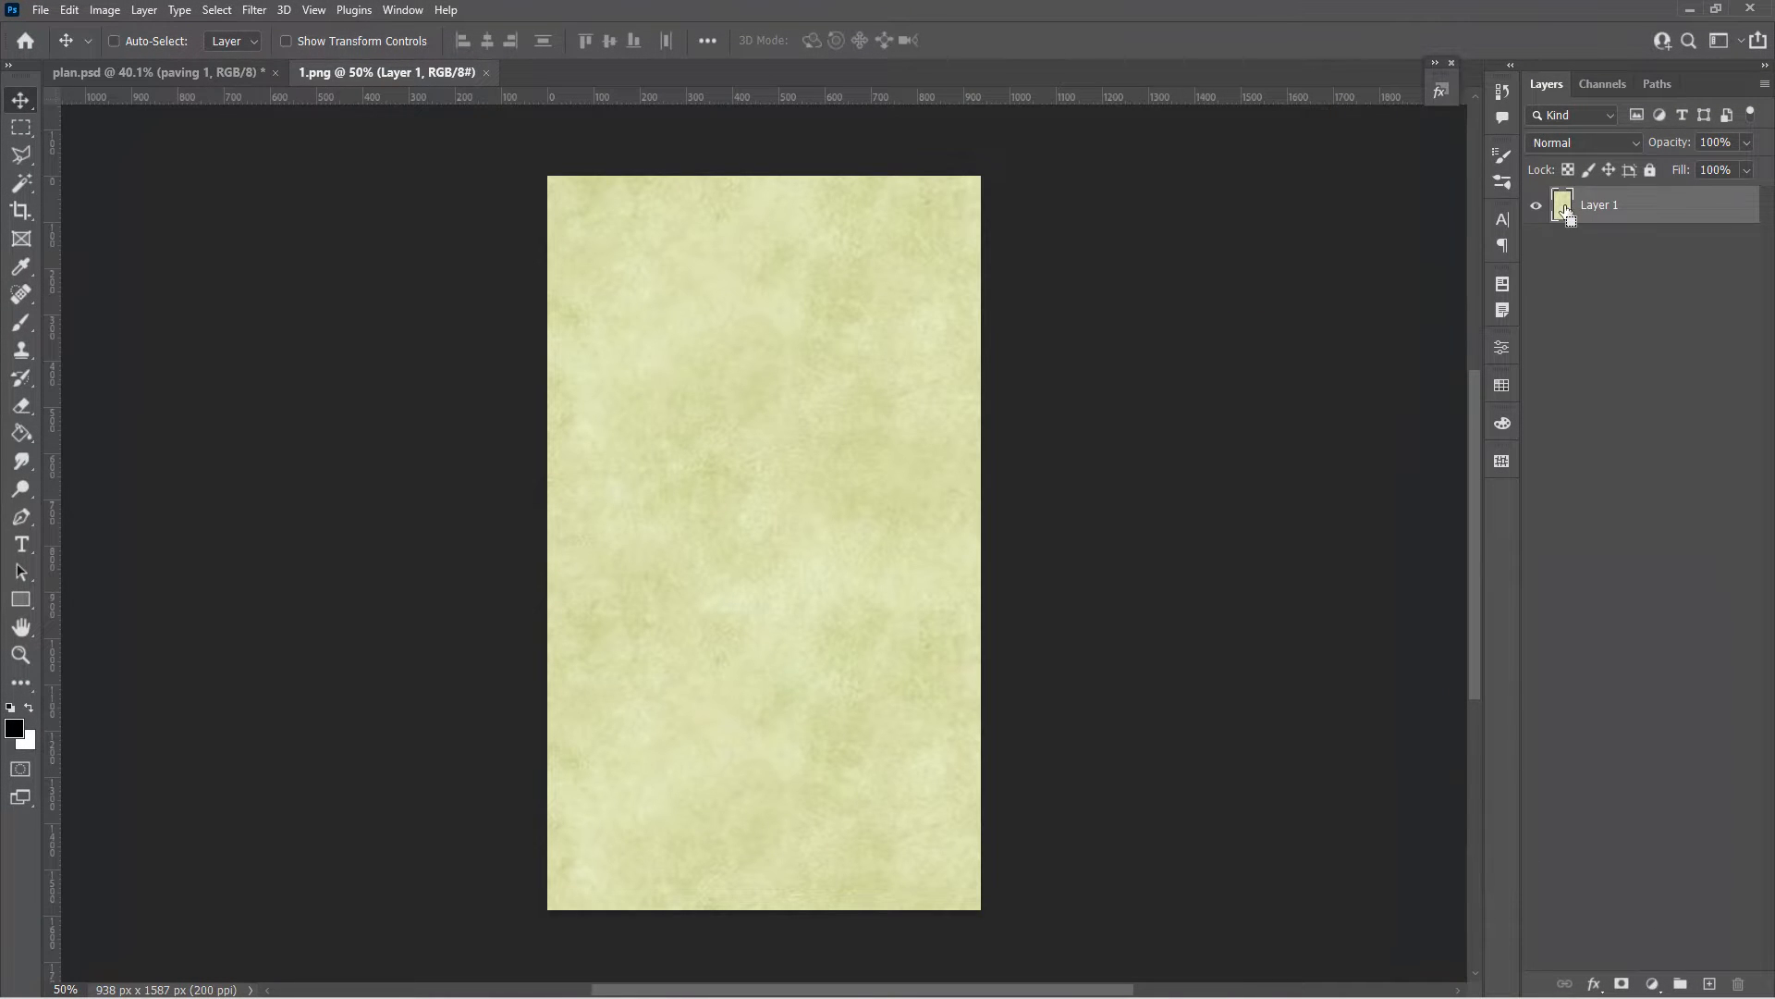
click(70, 9)
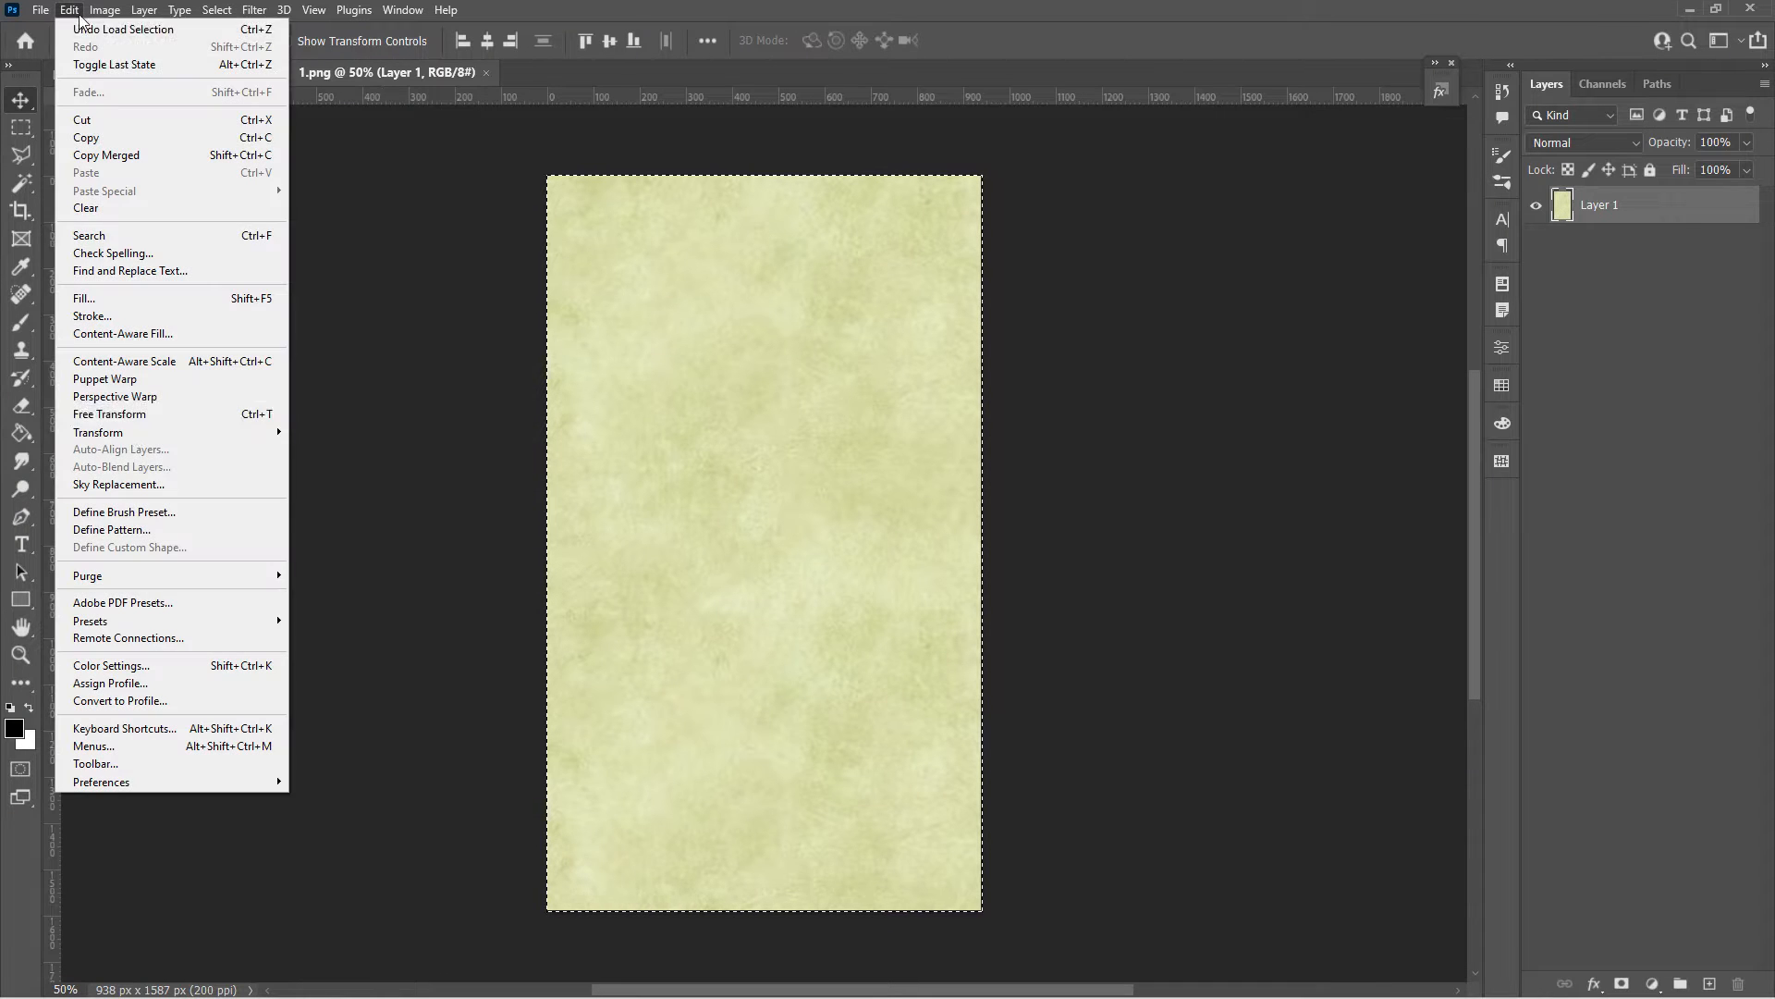
click(111, 530)
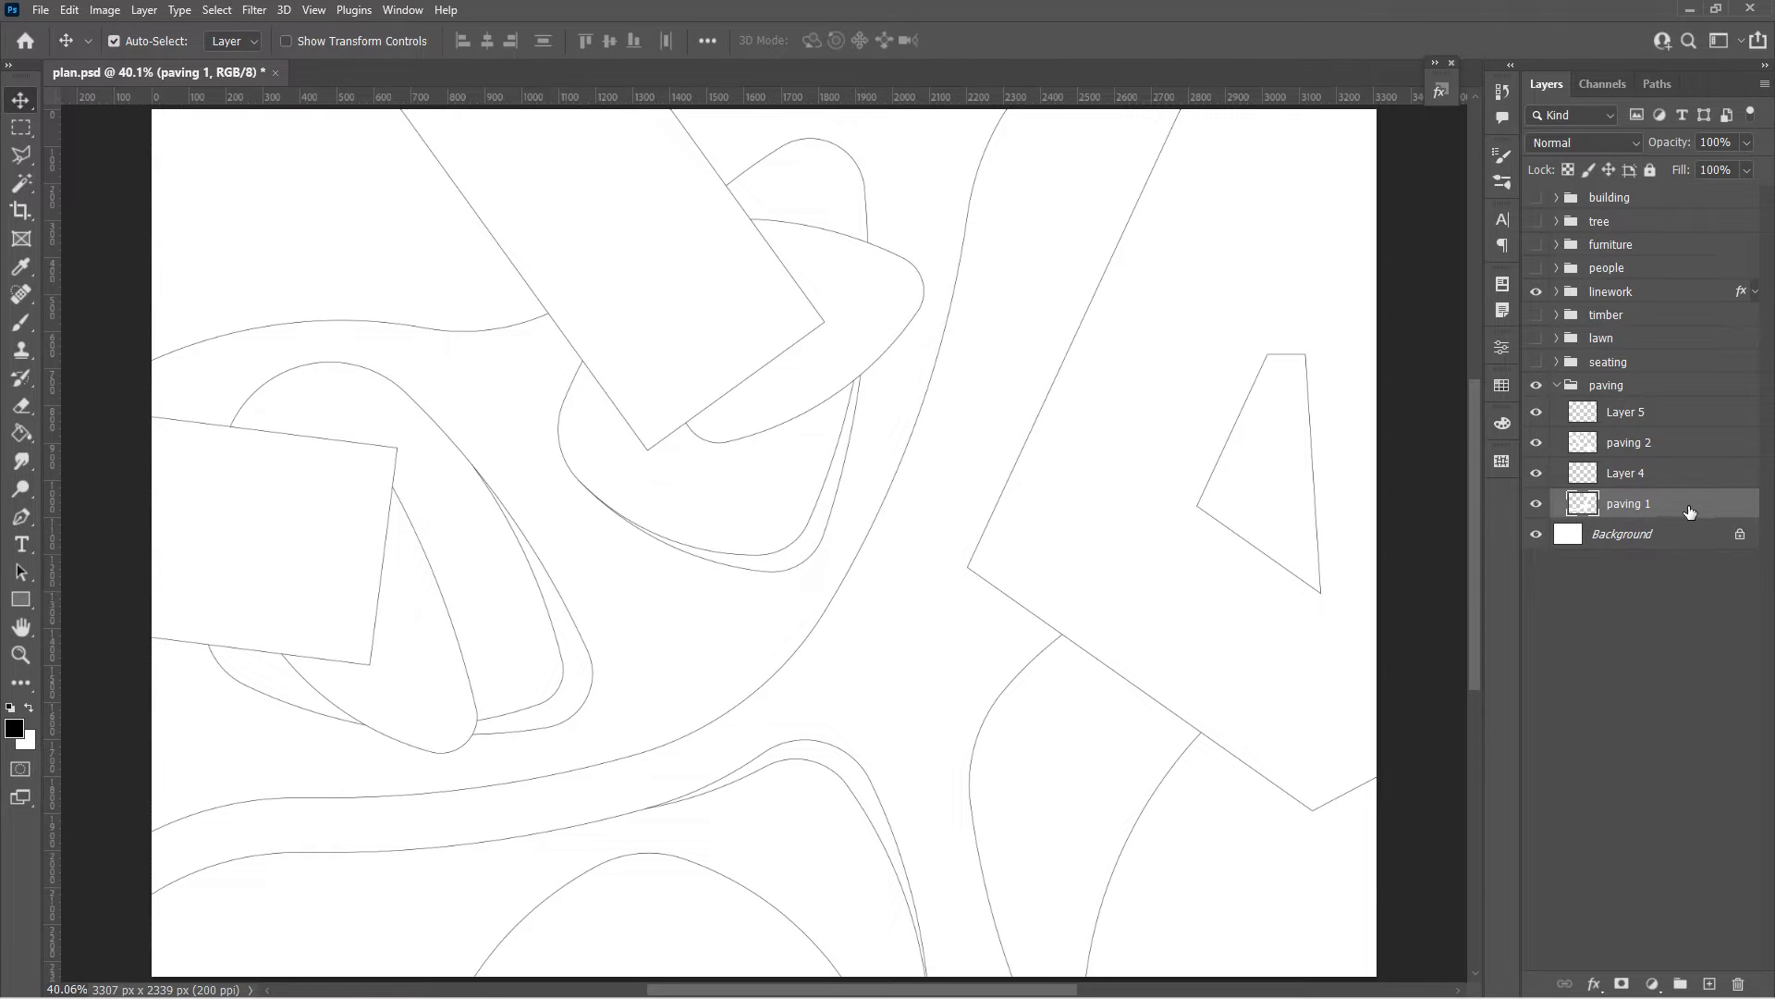
Give paving 1 the saved texture pattern with a cream Screen overlay at 46% opacity
double_click(1629, 503)
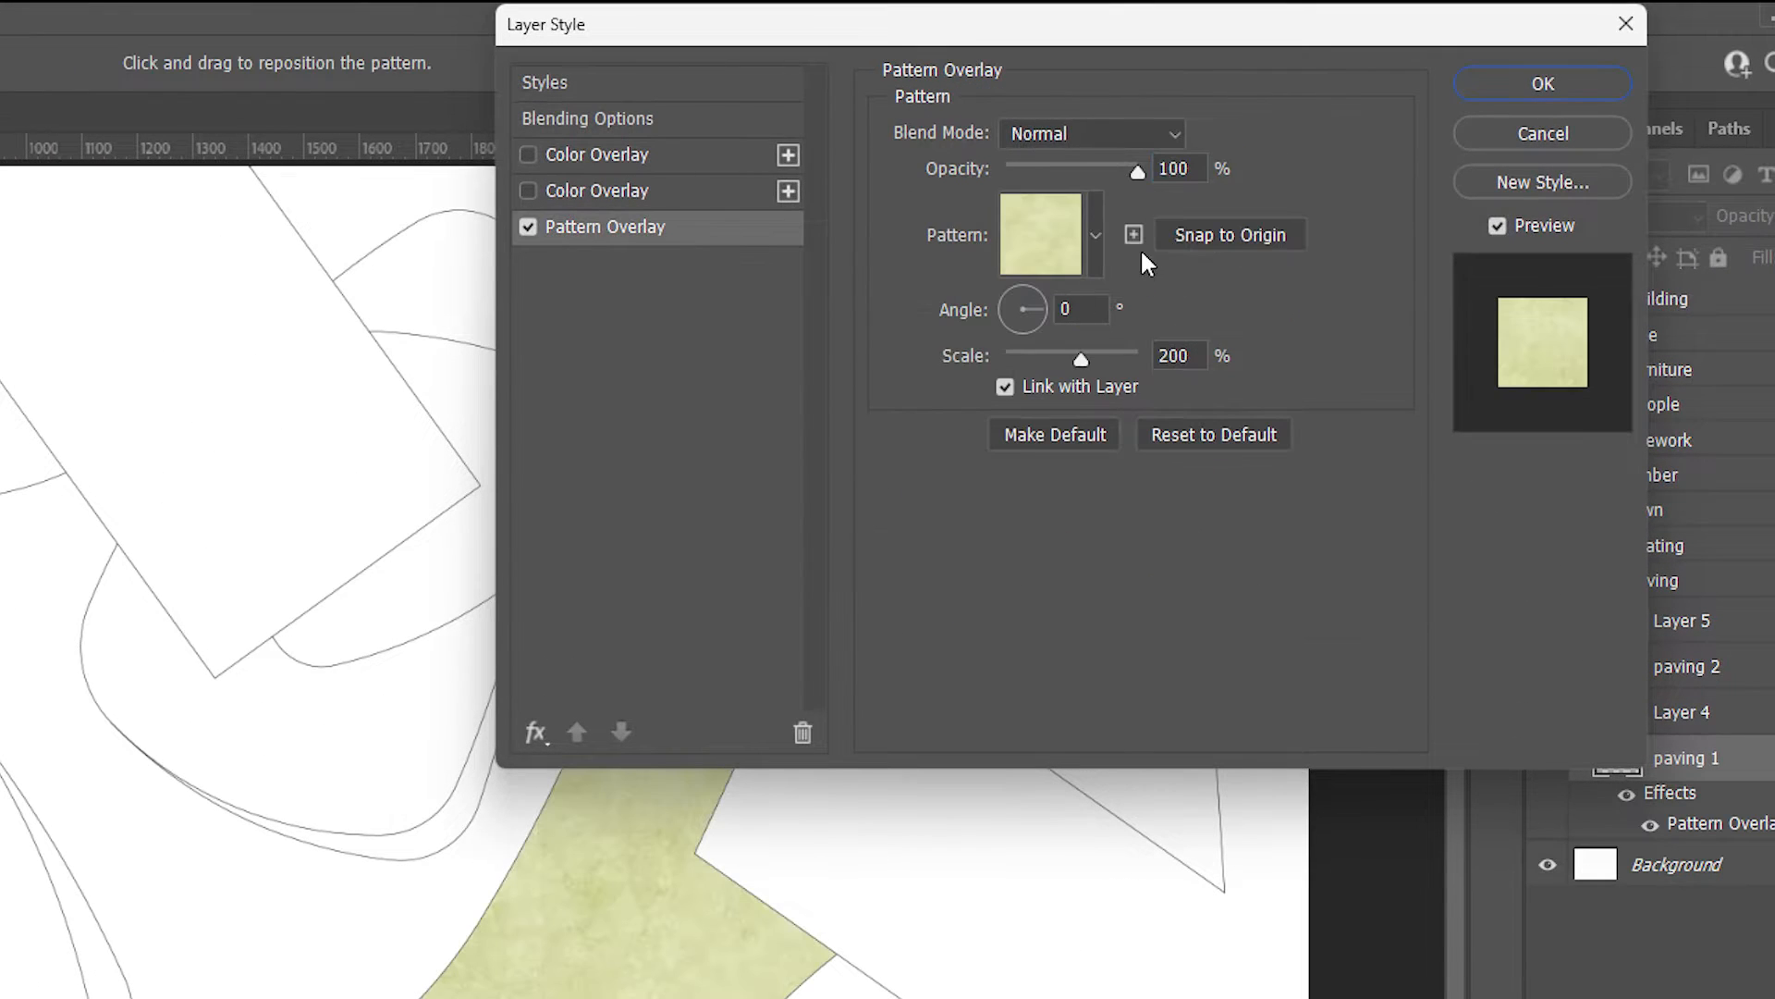
click(1091, 234)
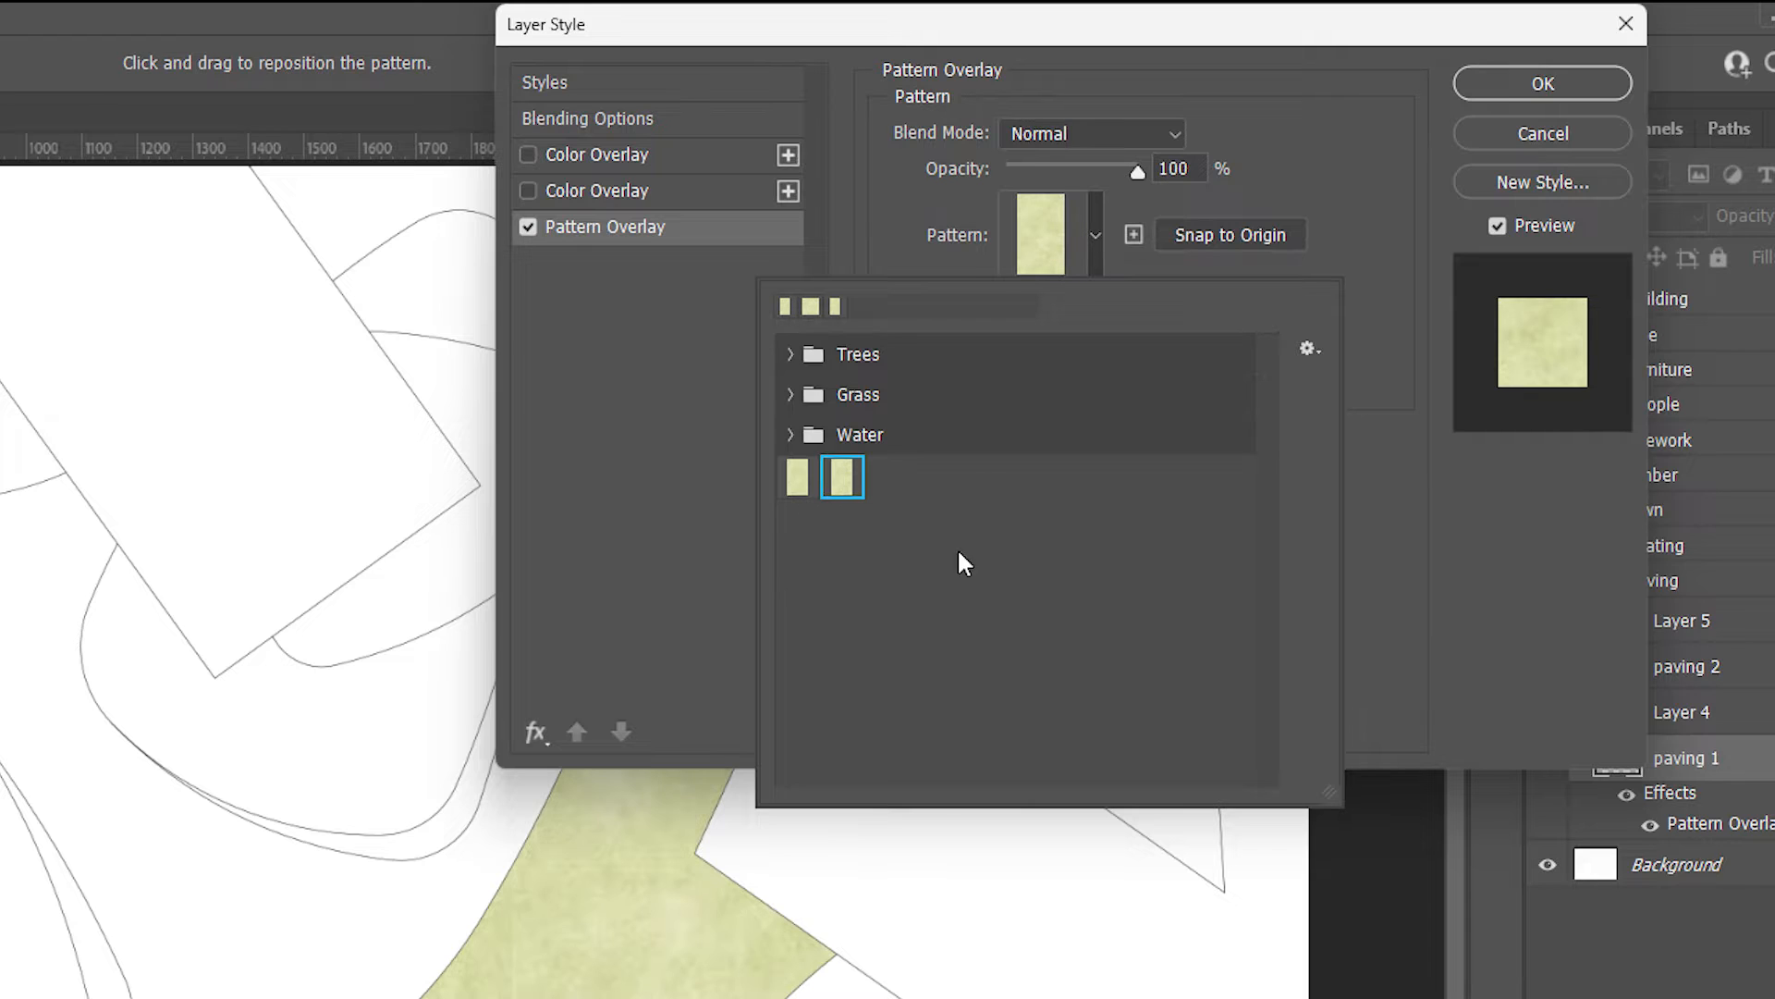
click(842, 477)
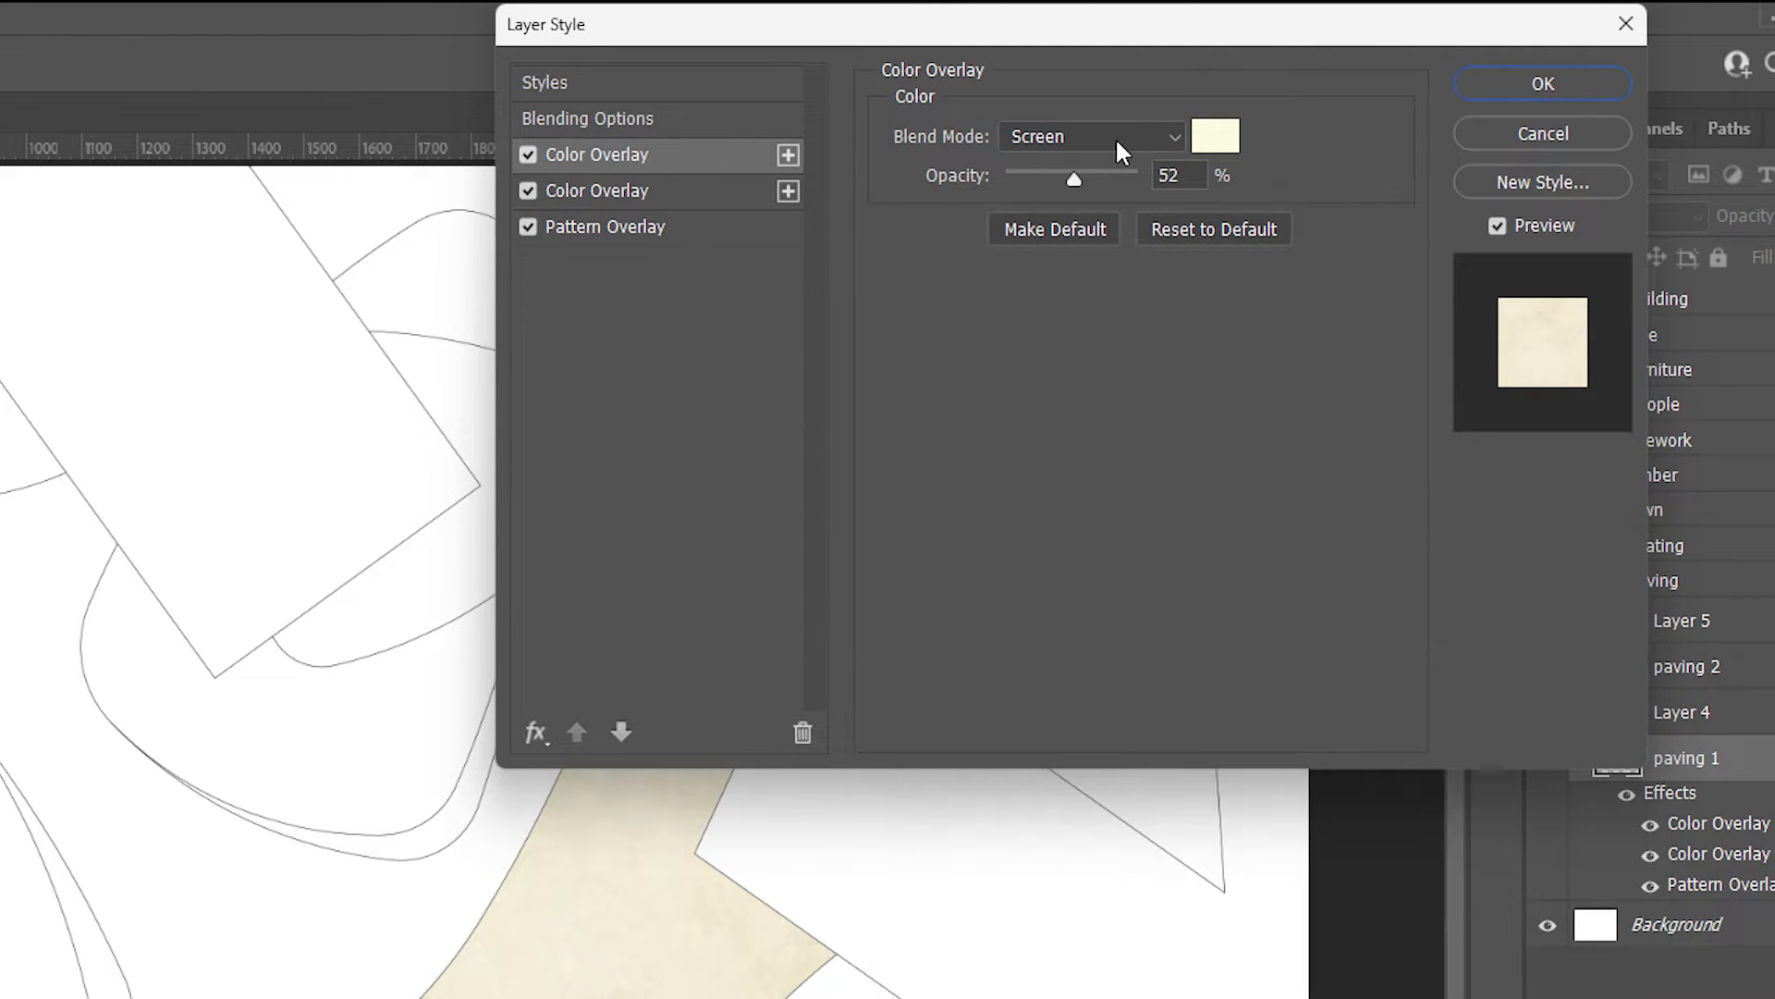
drag(1074, 179, 1001, 179)
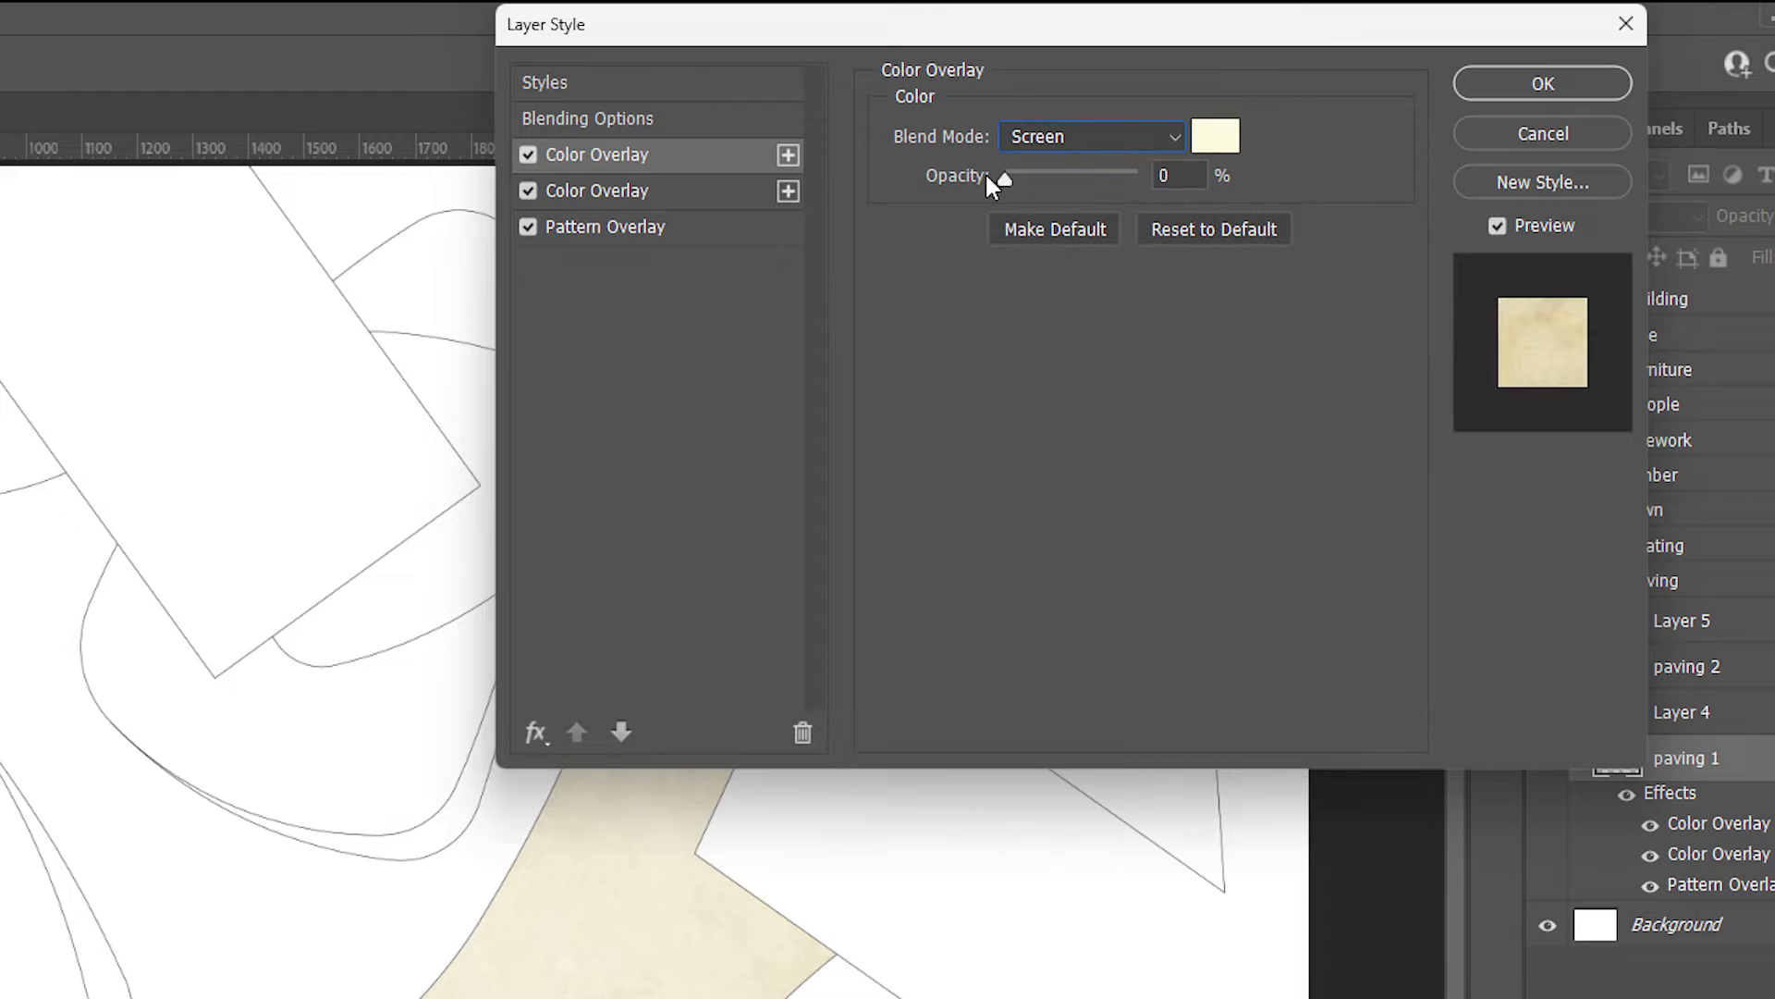
drag(1003, 176, 1064, 175)
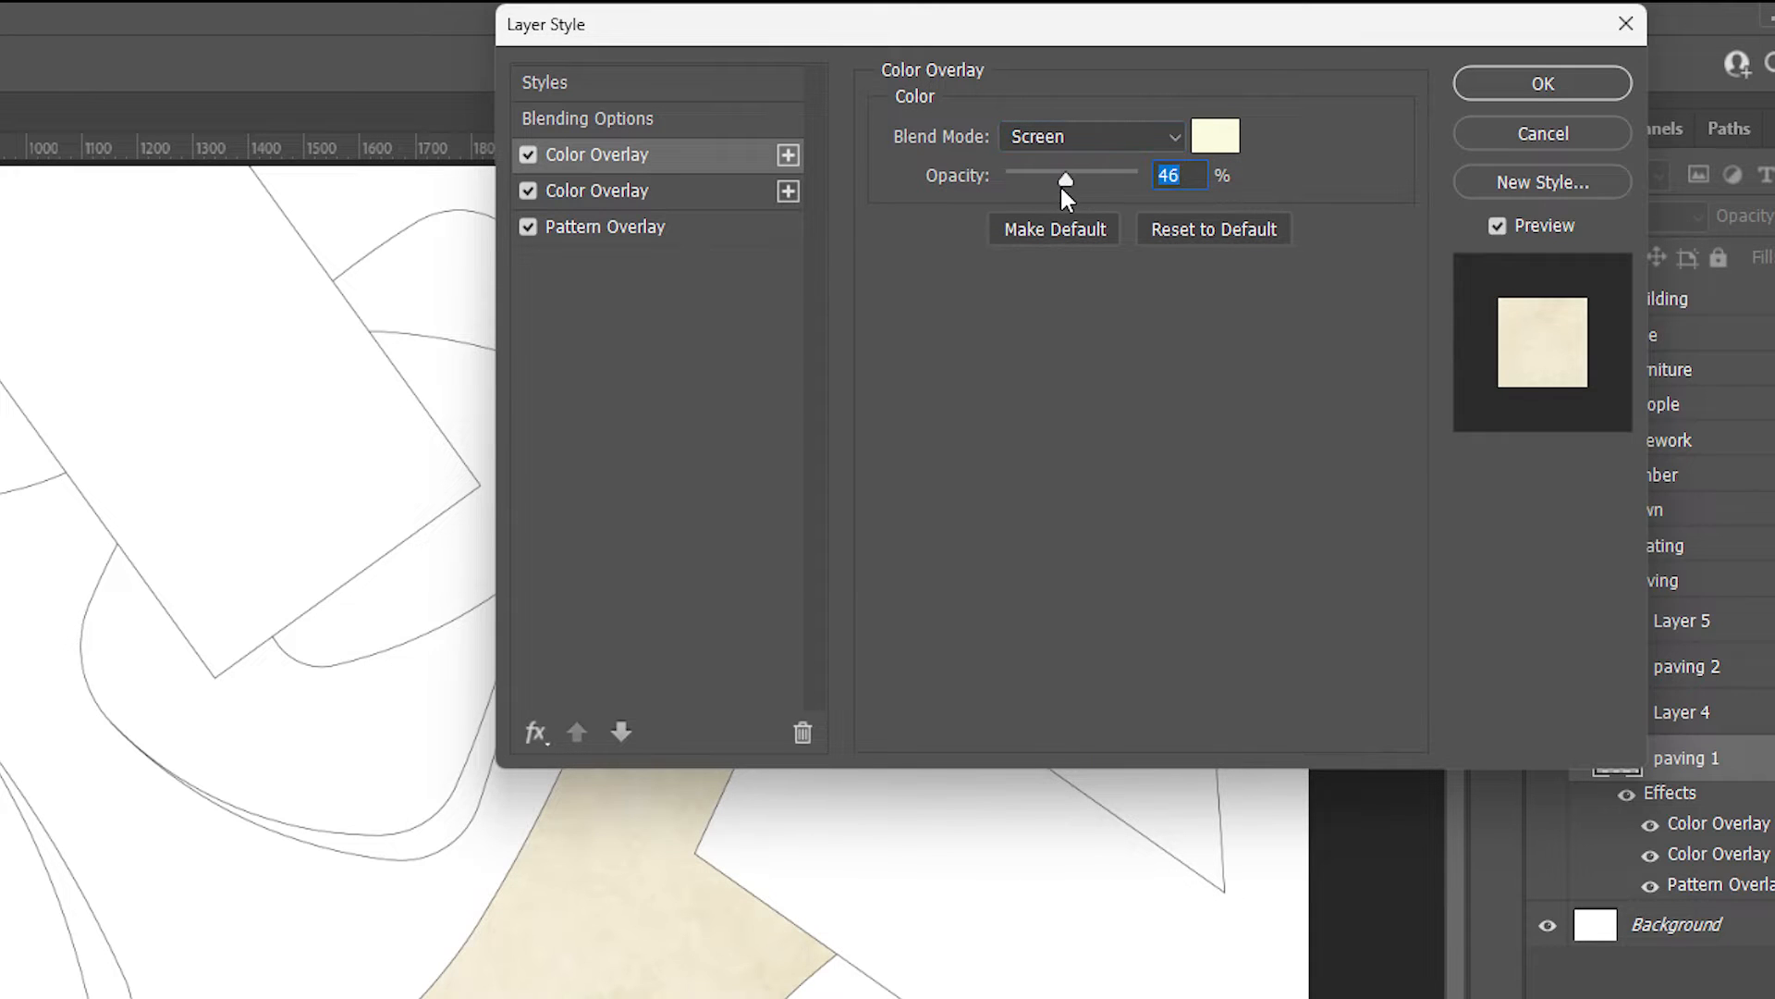
click(1541, 82)
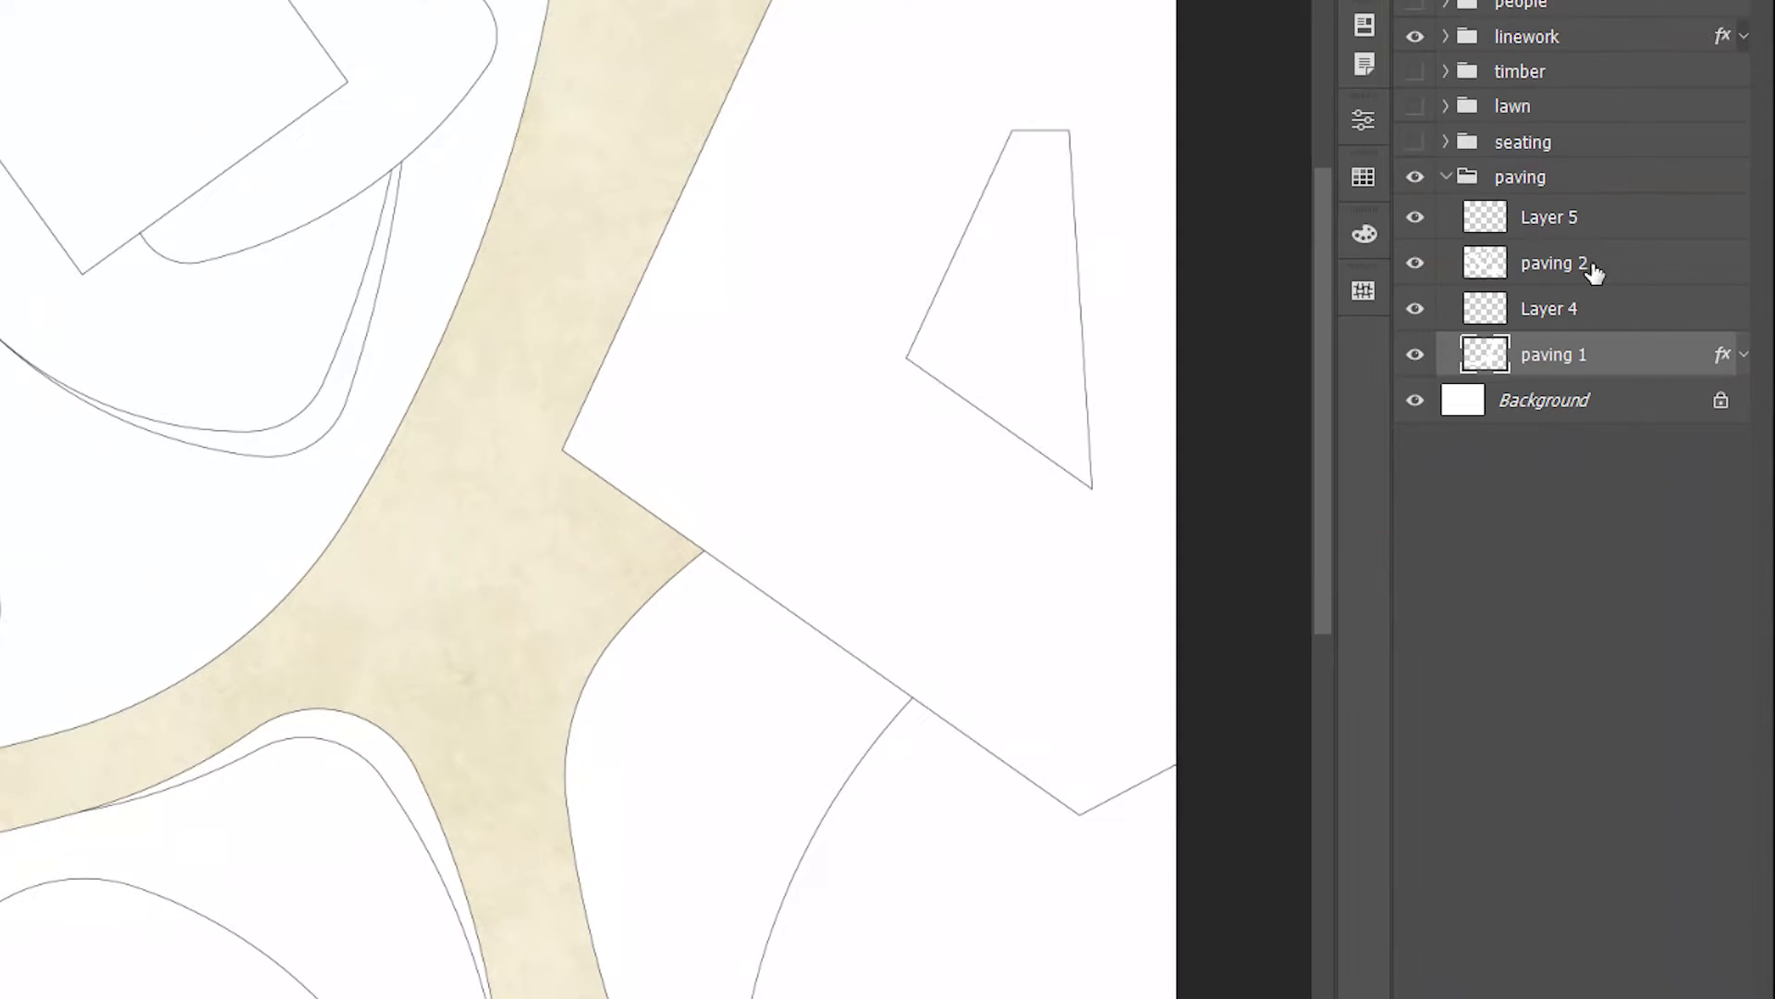
Paste paving 1's style onto paving 2 with an orange Lighten overlay at 92%
right_click(1554, 262)
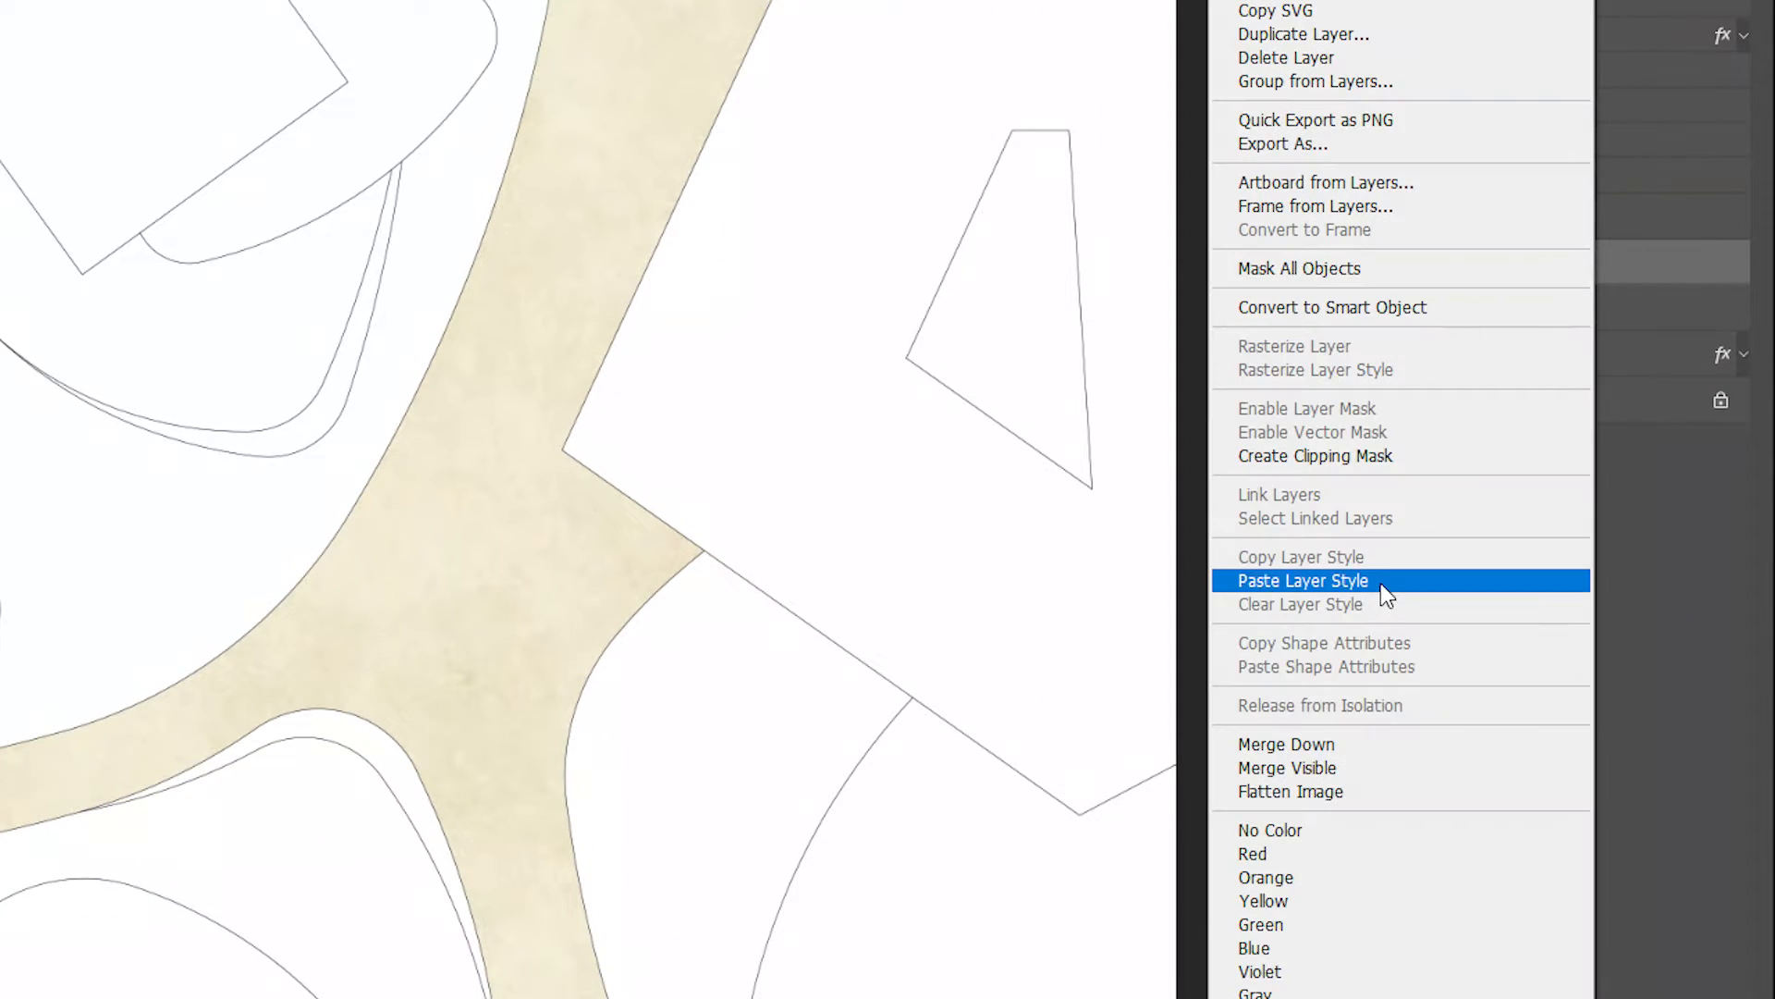
click(1302, 580)
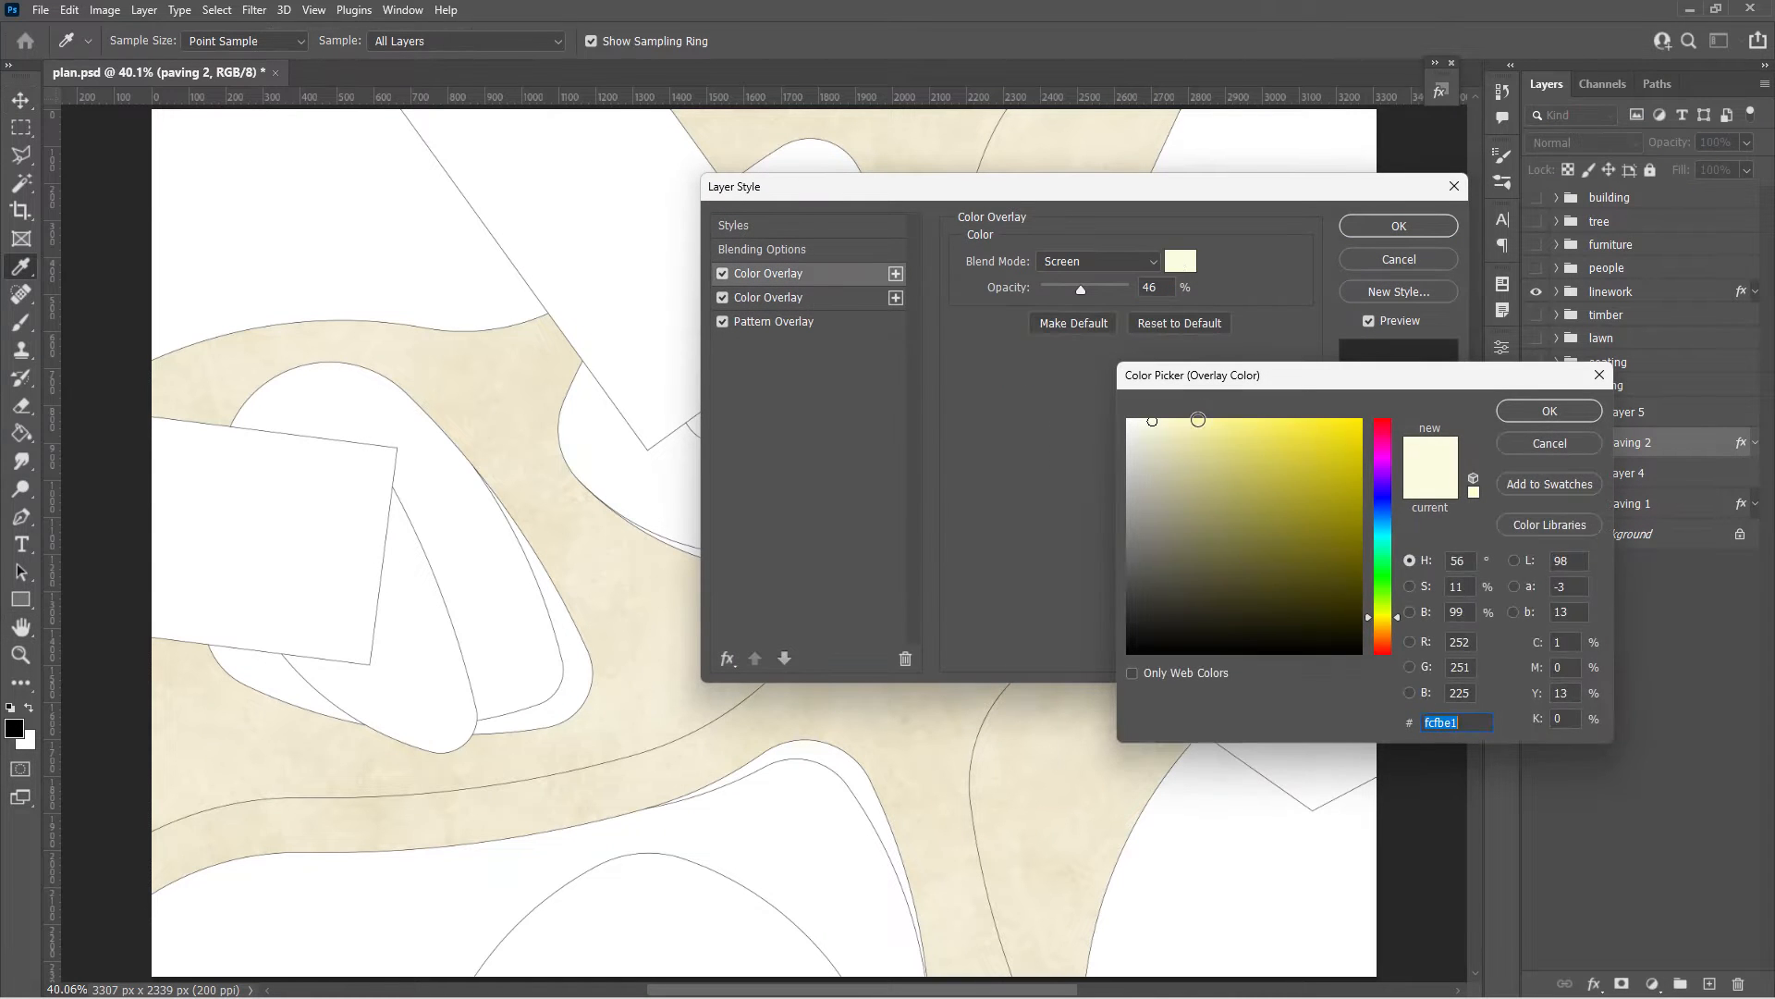
click(1098, 261)
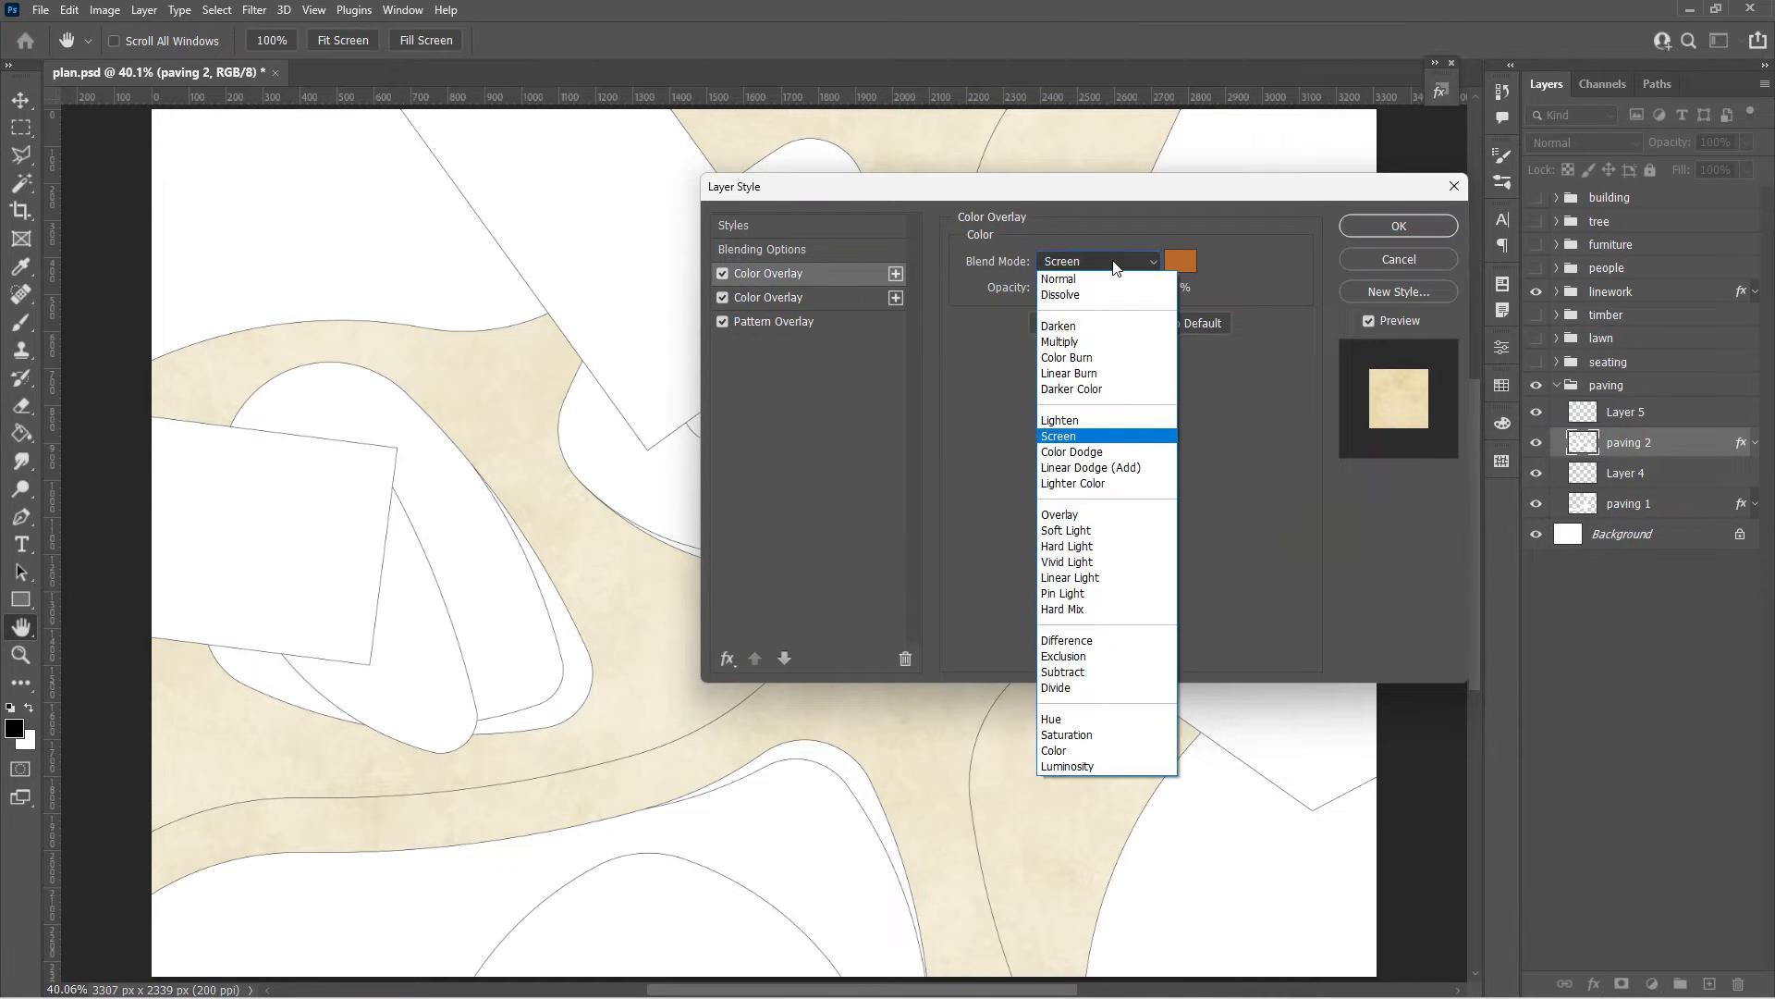
click(1058, 419)
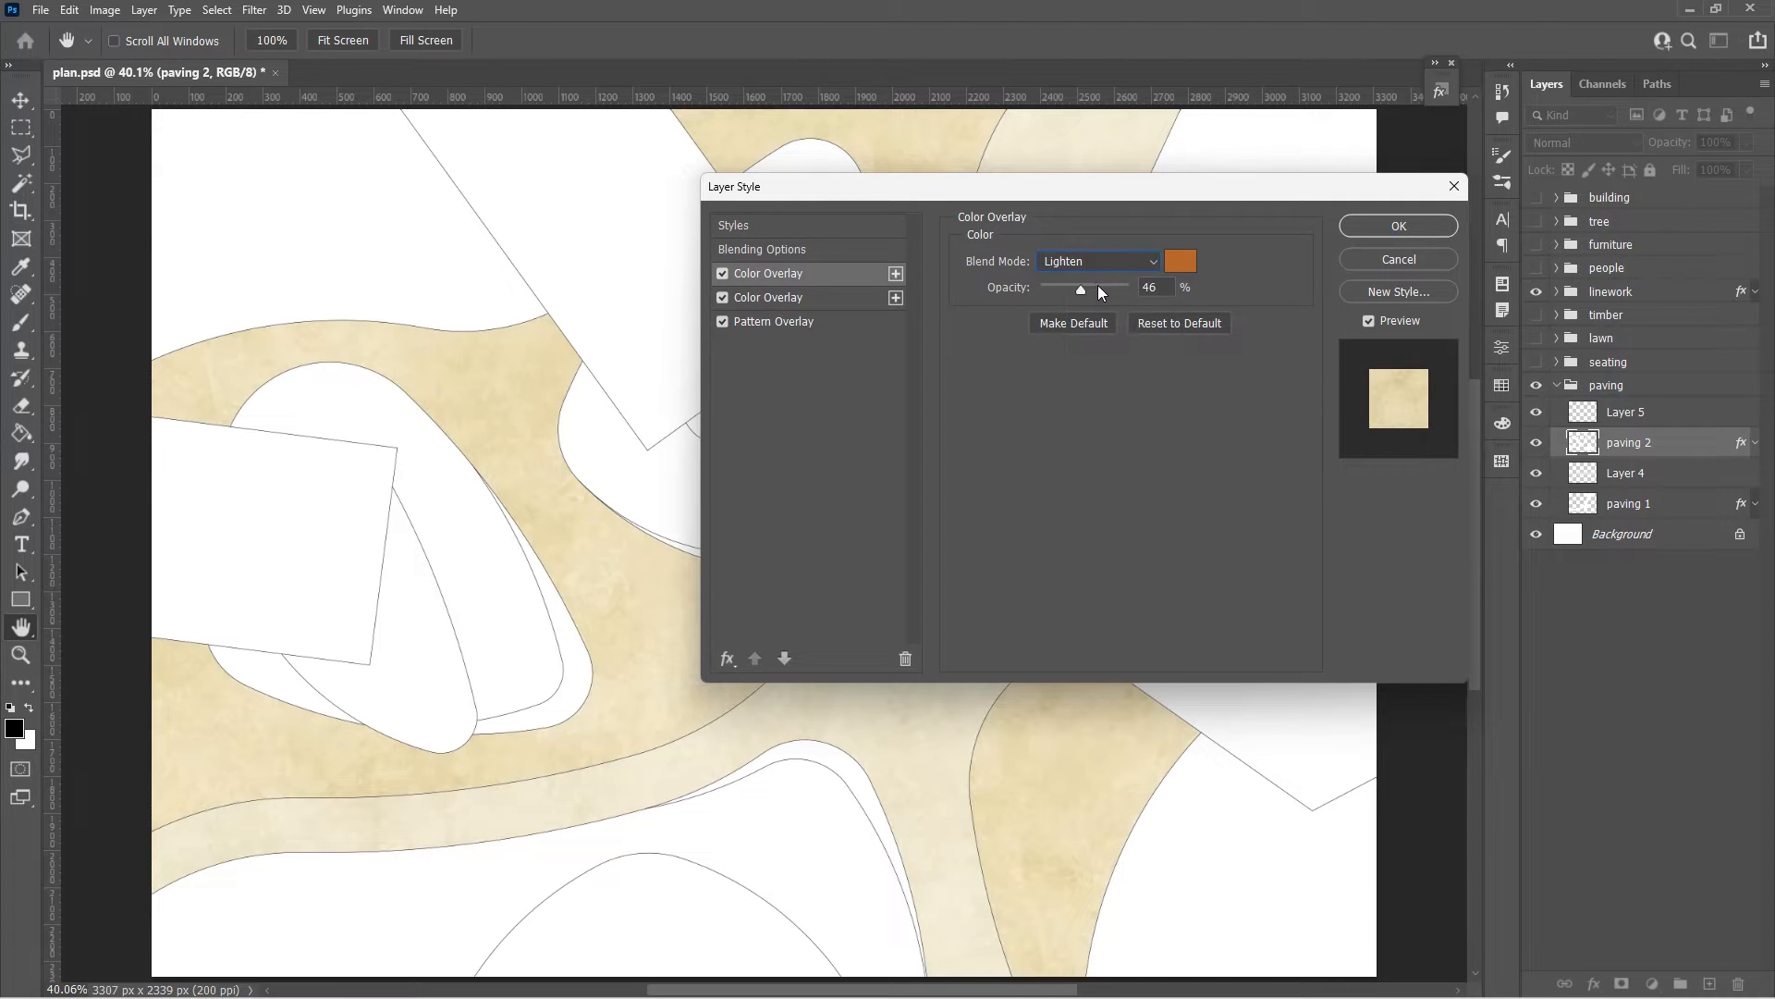
drag(1080, 287, 1121, 287)
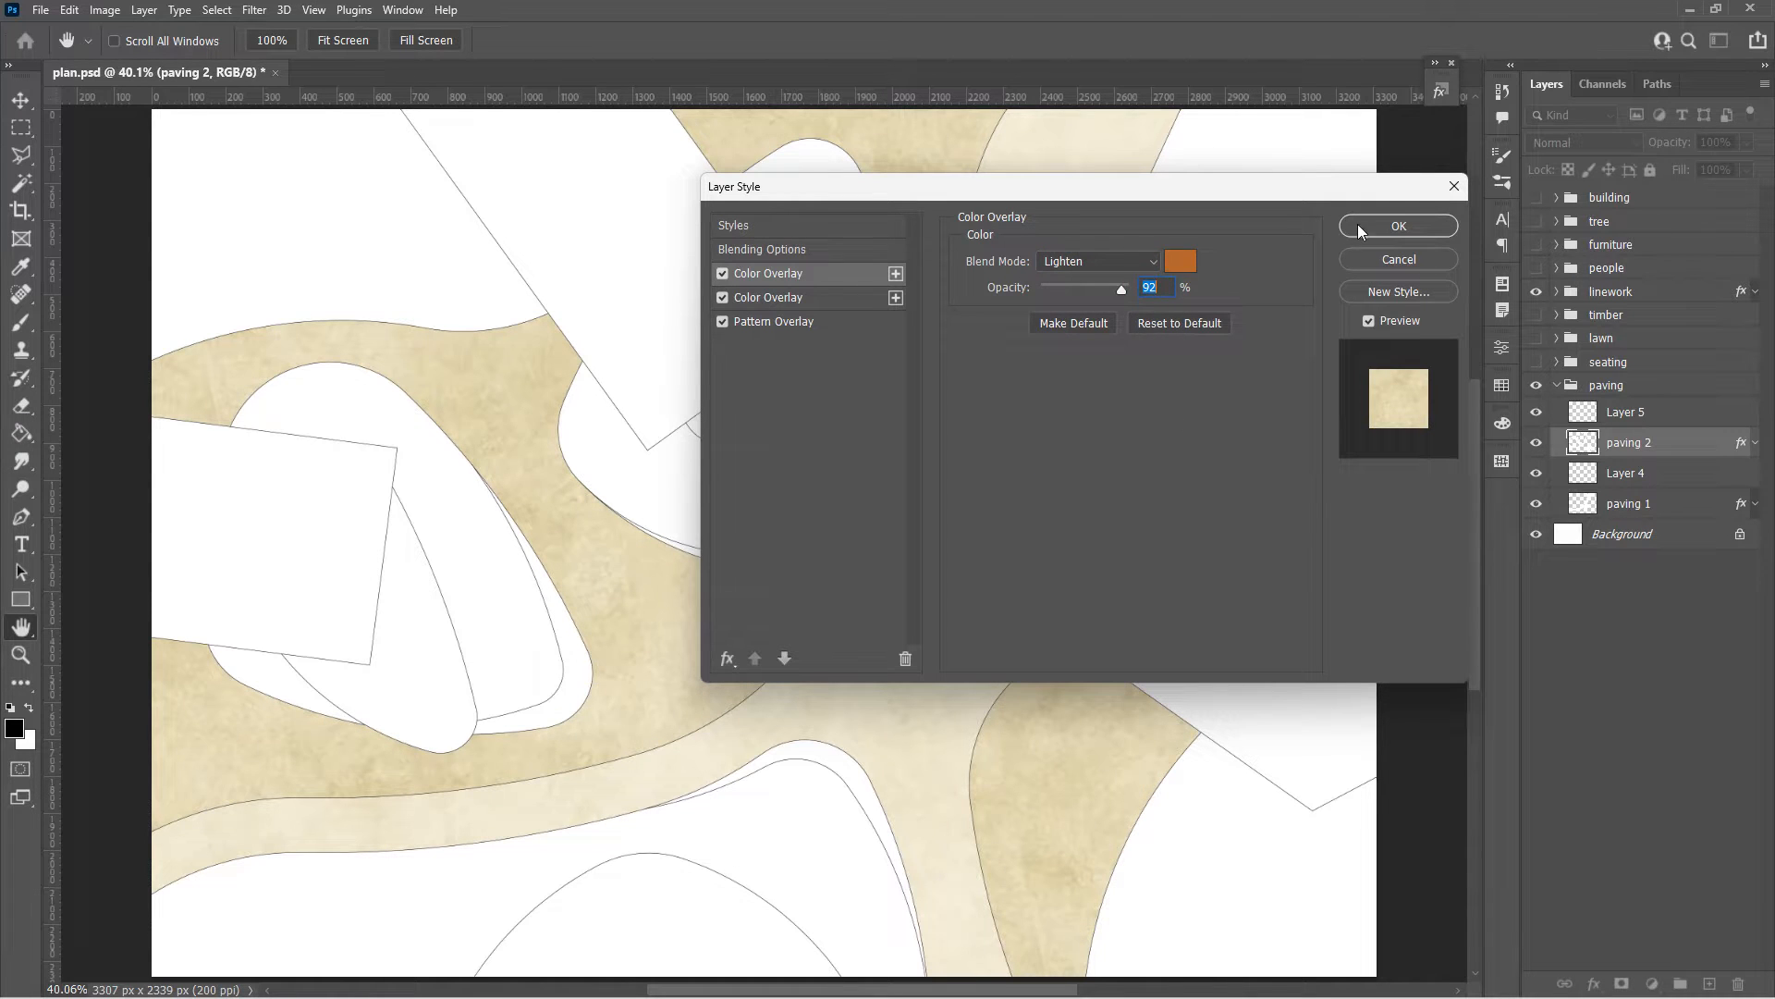
click(1397, 226)
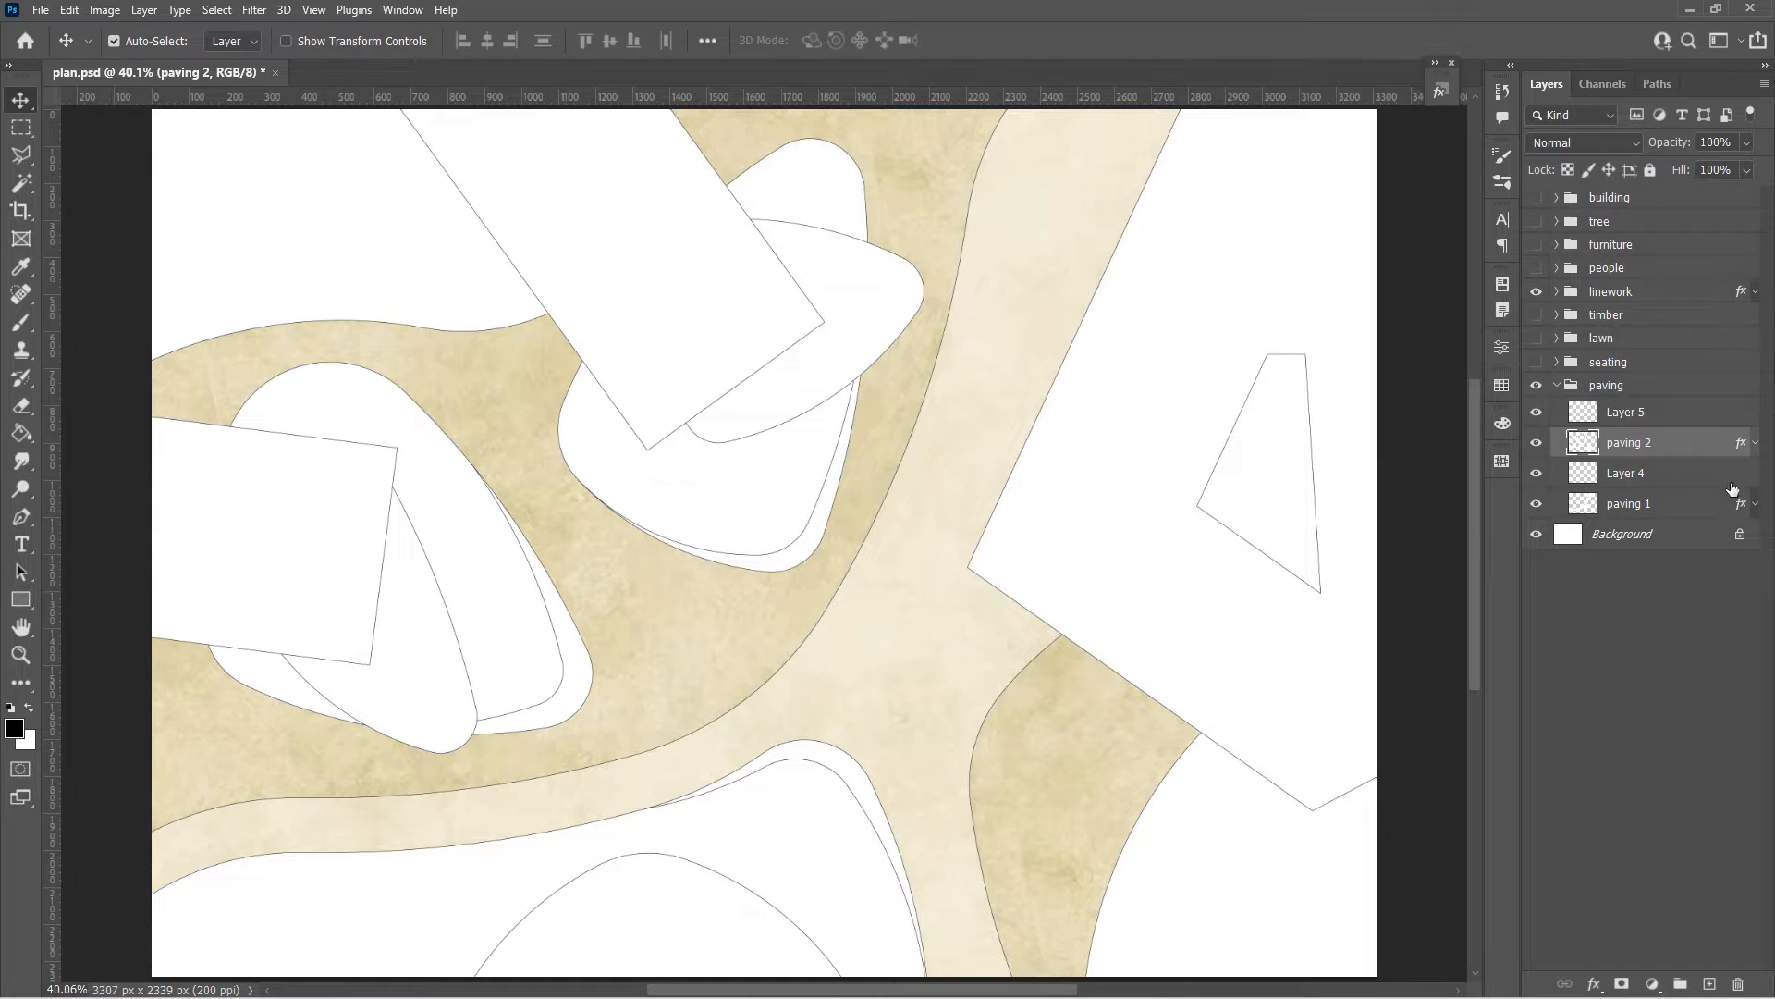
Adjust paving 2's pattern overlay, rotating it toward -111° at 200% scale
double_click(1630, 442)
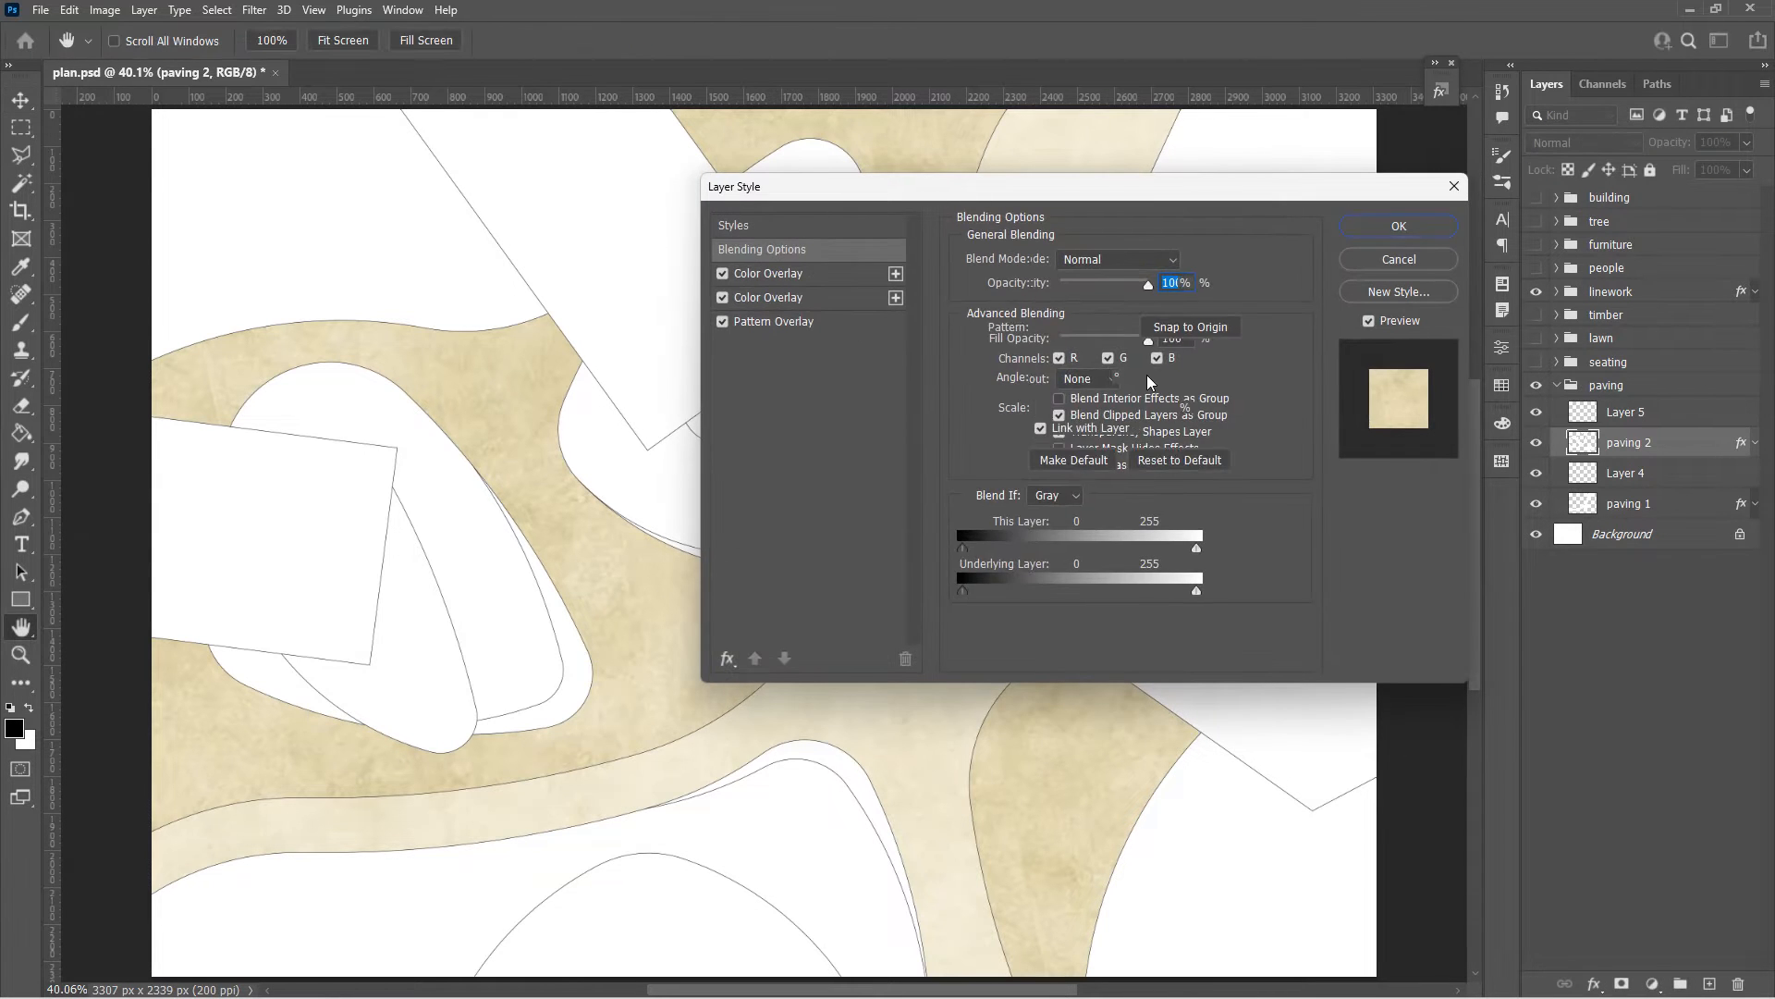
click(776, 322)
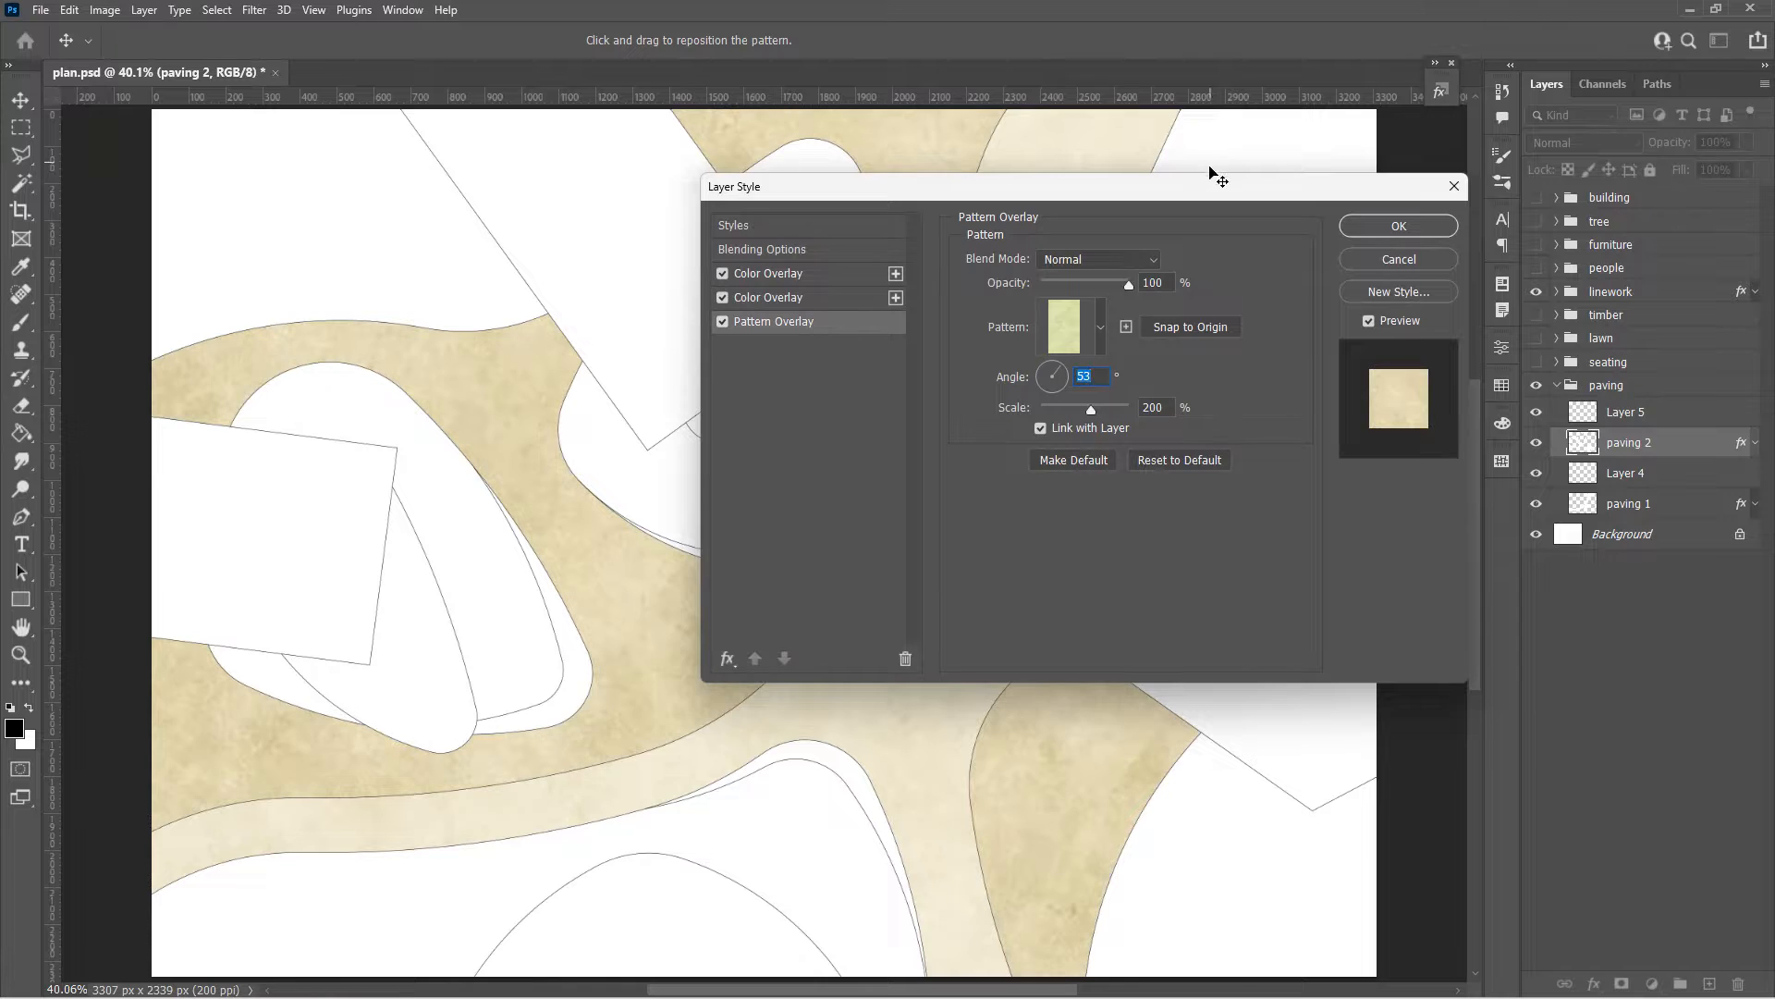
drag(1088, 186, 1403, 59)
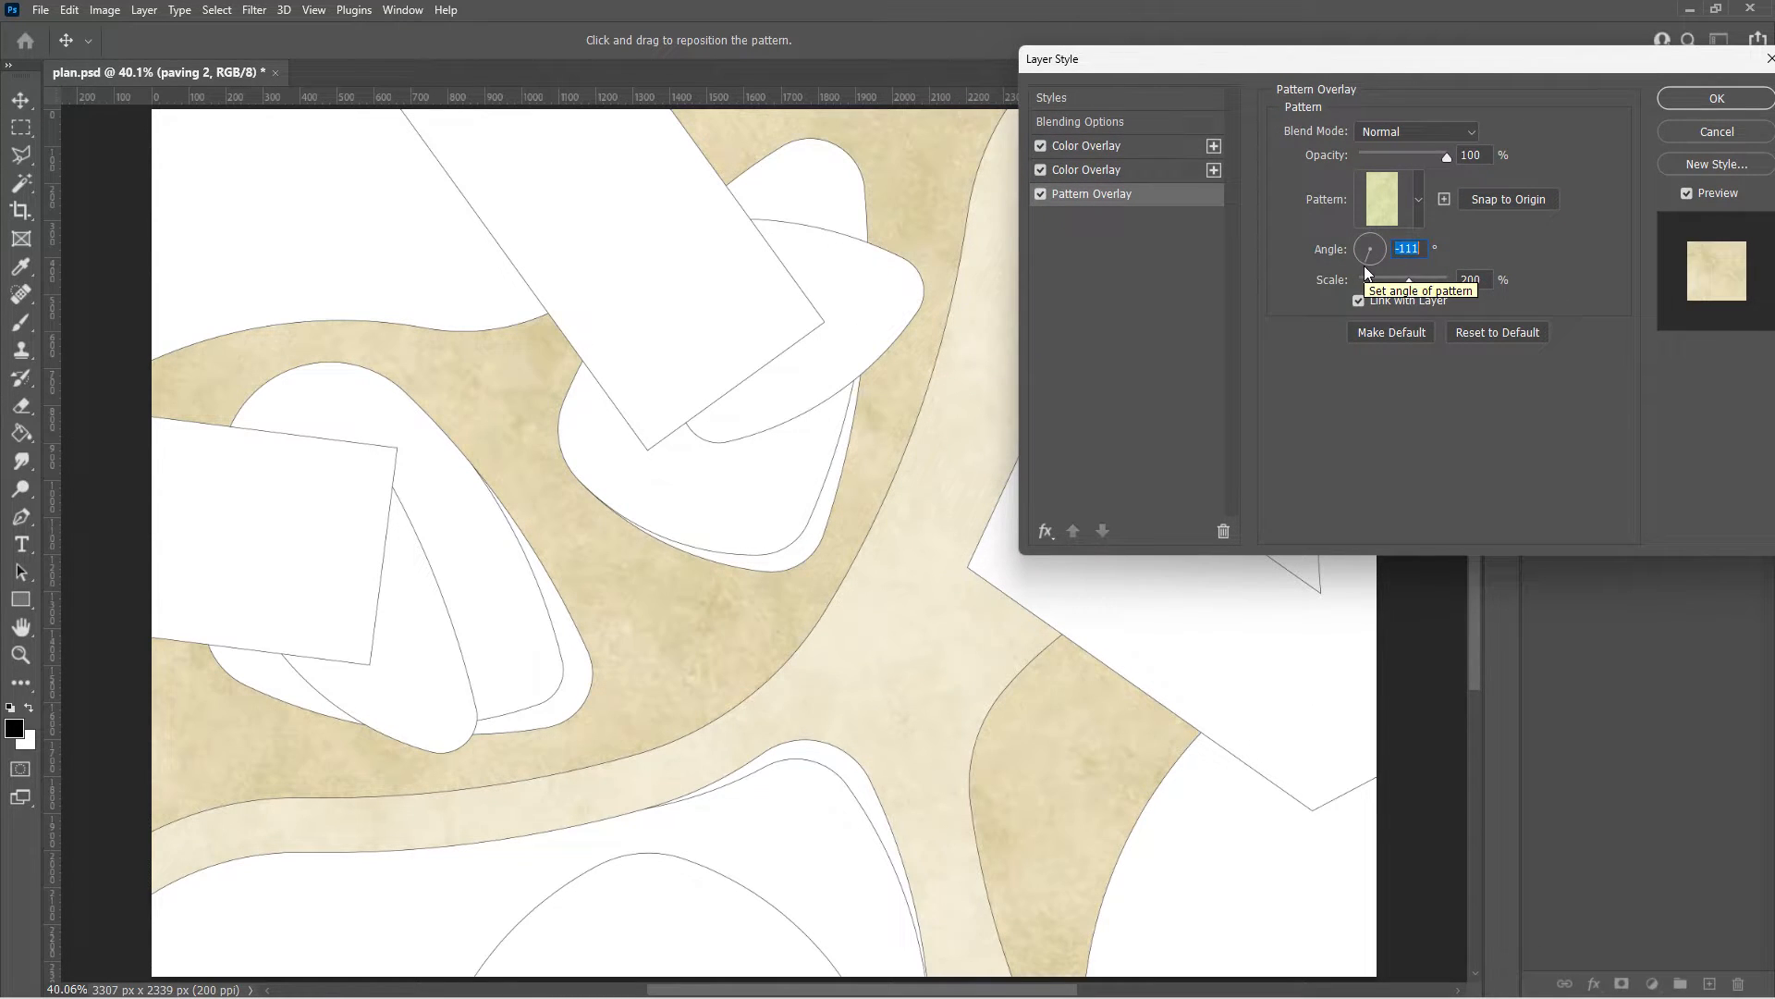
Confirm paving 2's style, then give seating a Normal colour overlay and a drop shadow
click(1714, 99)
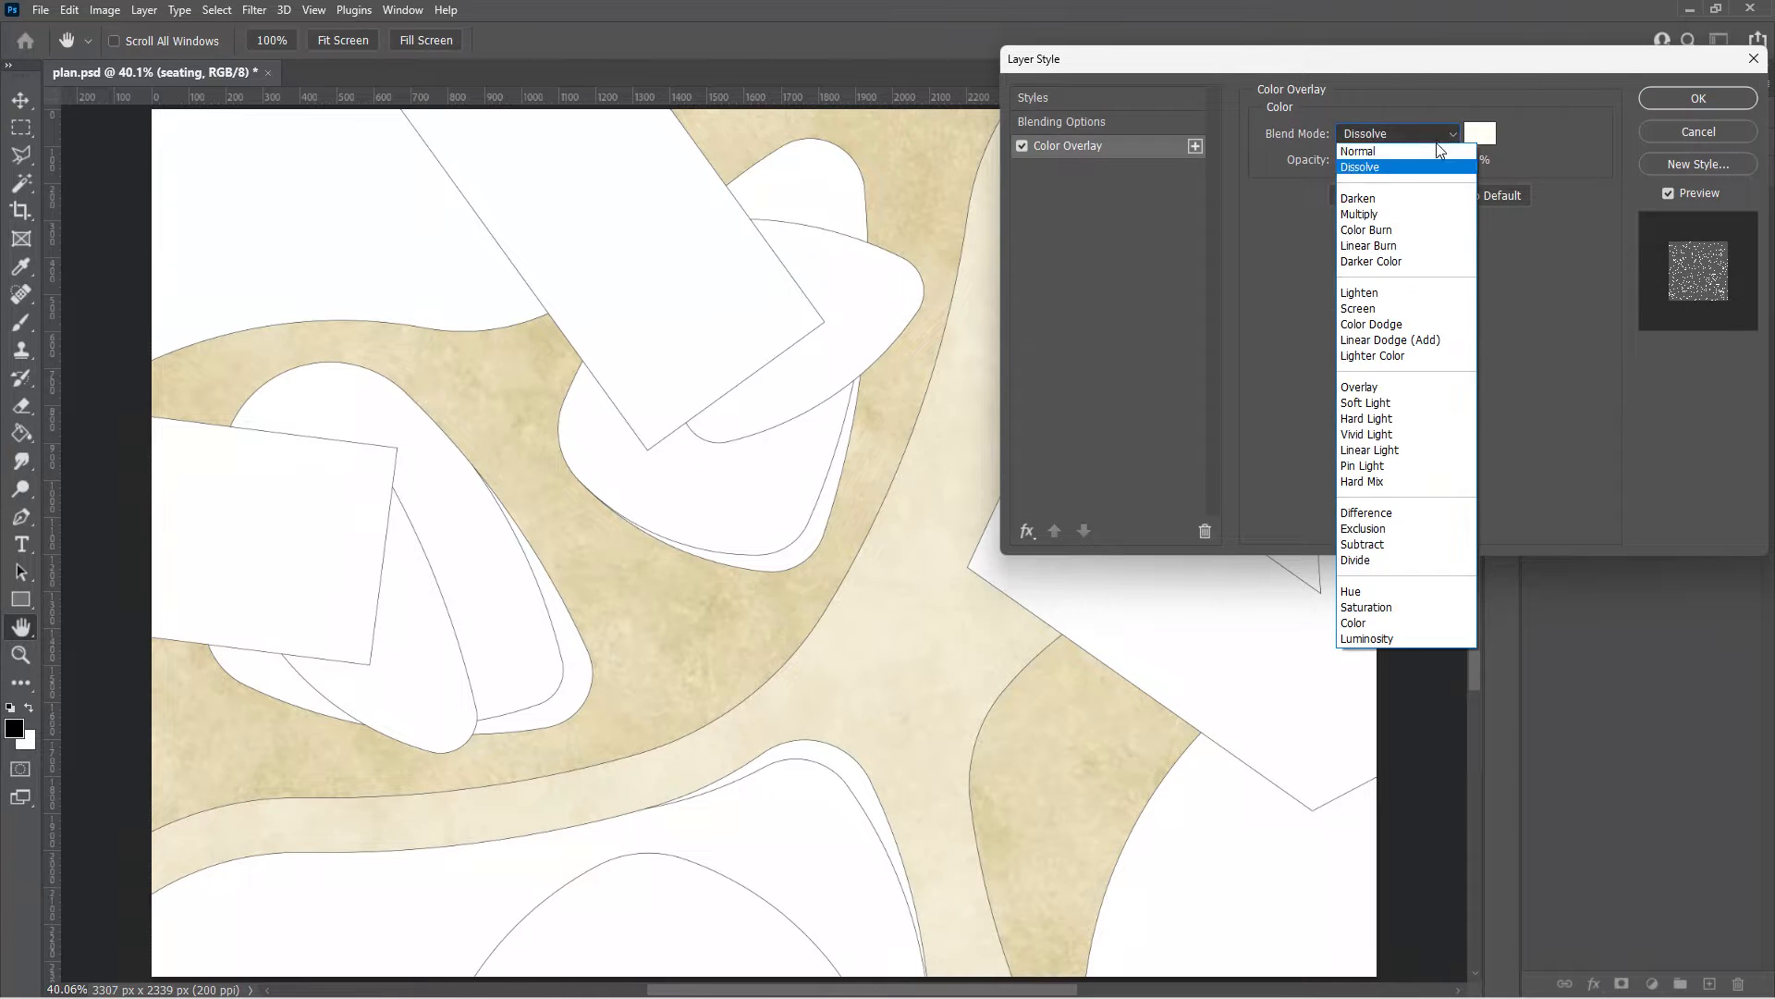
click(1357, 151)
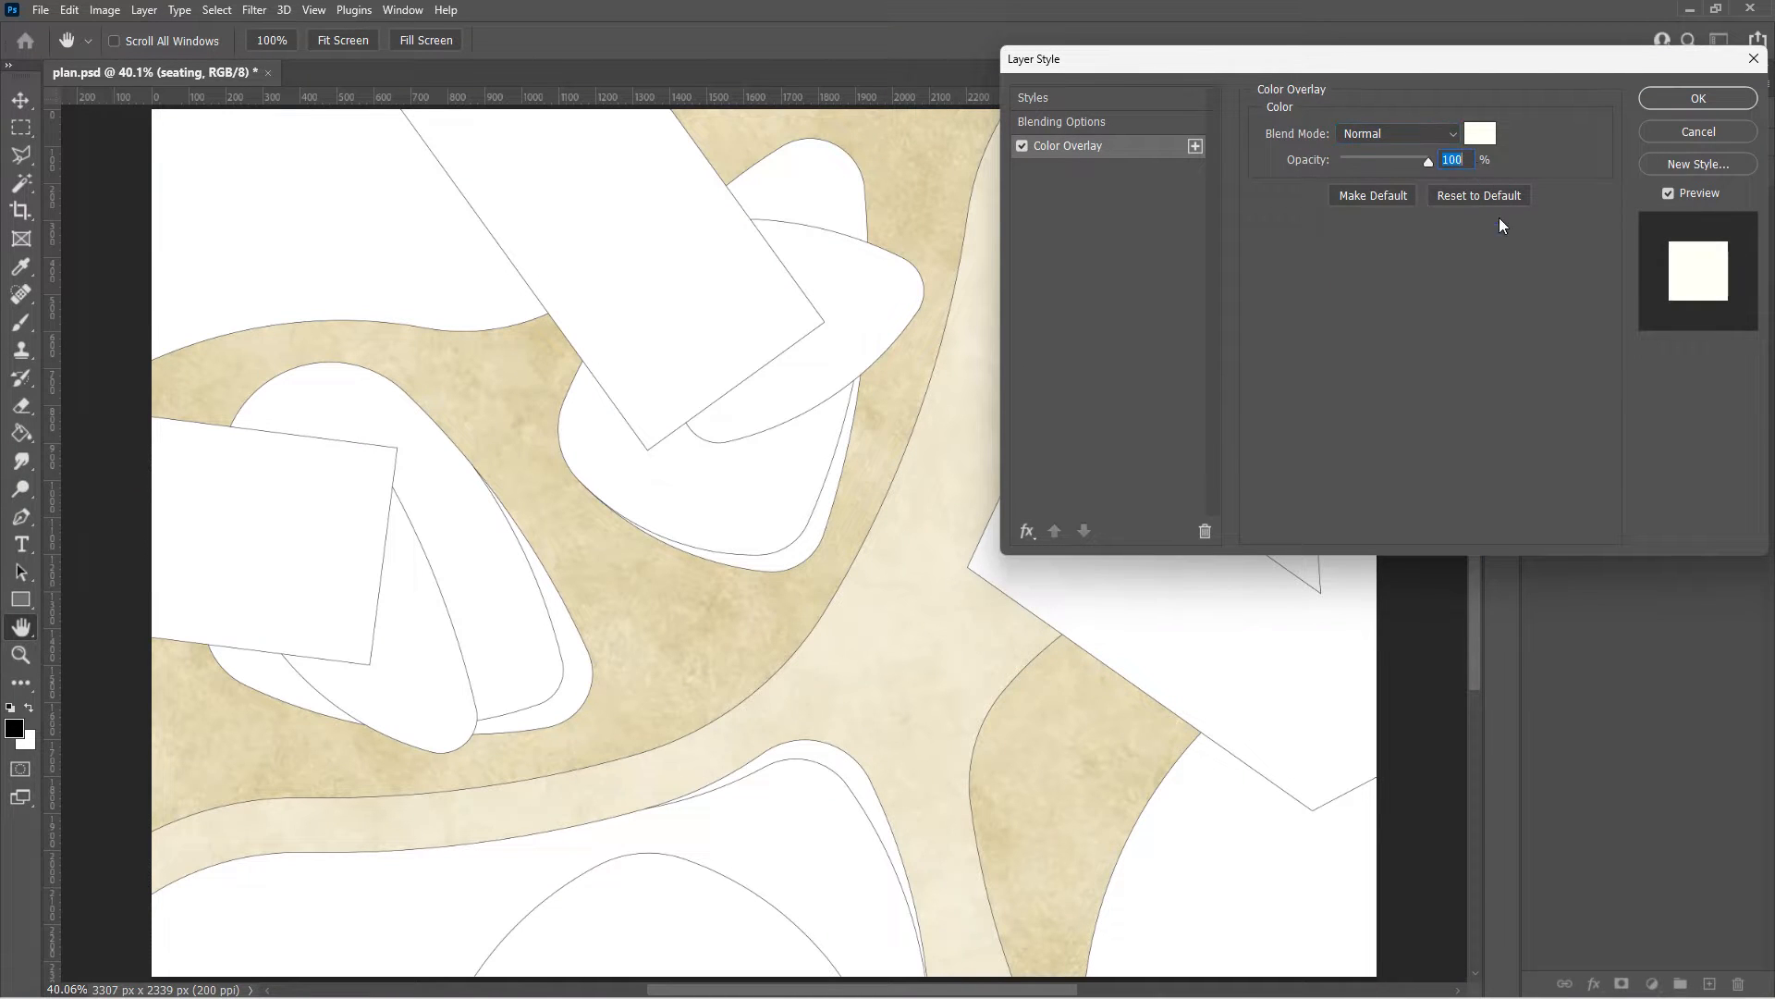
click(1024, 531)
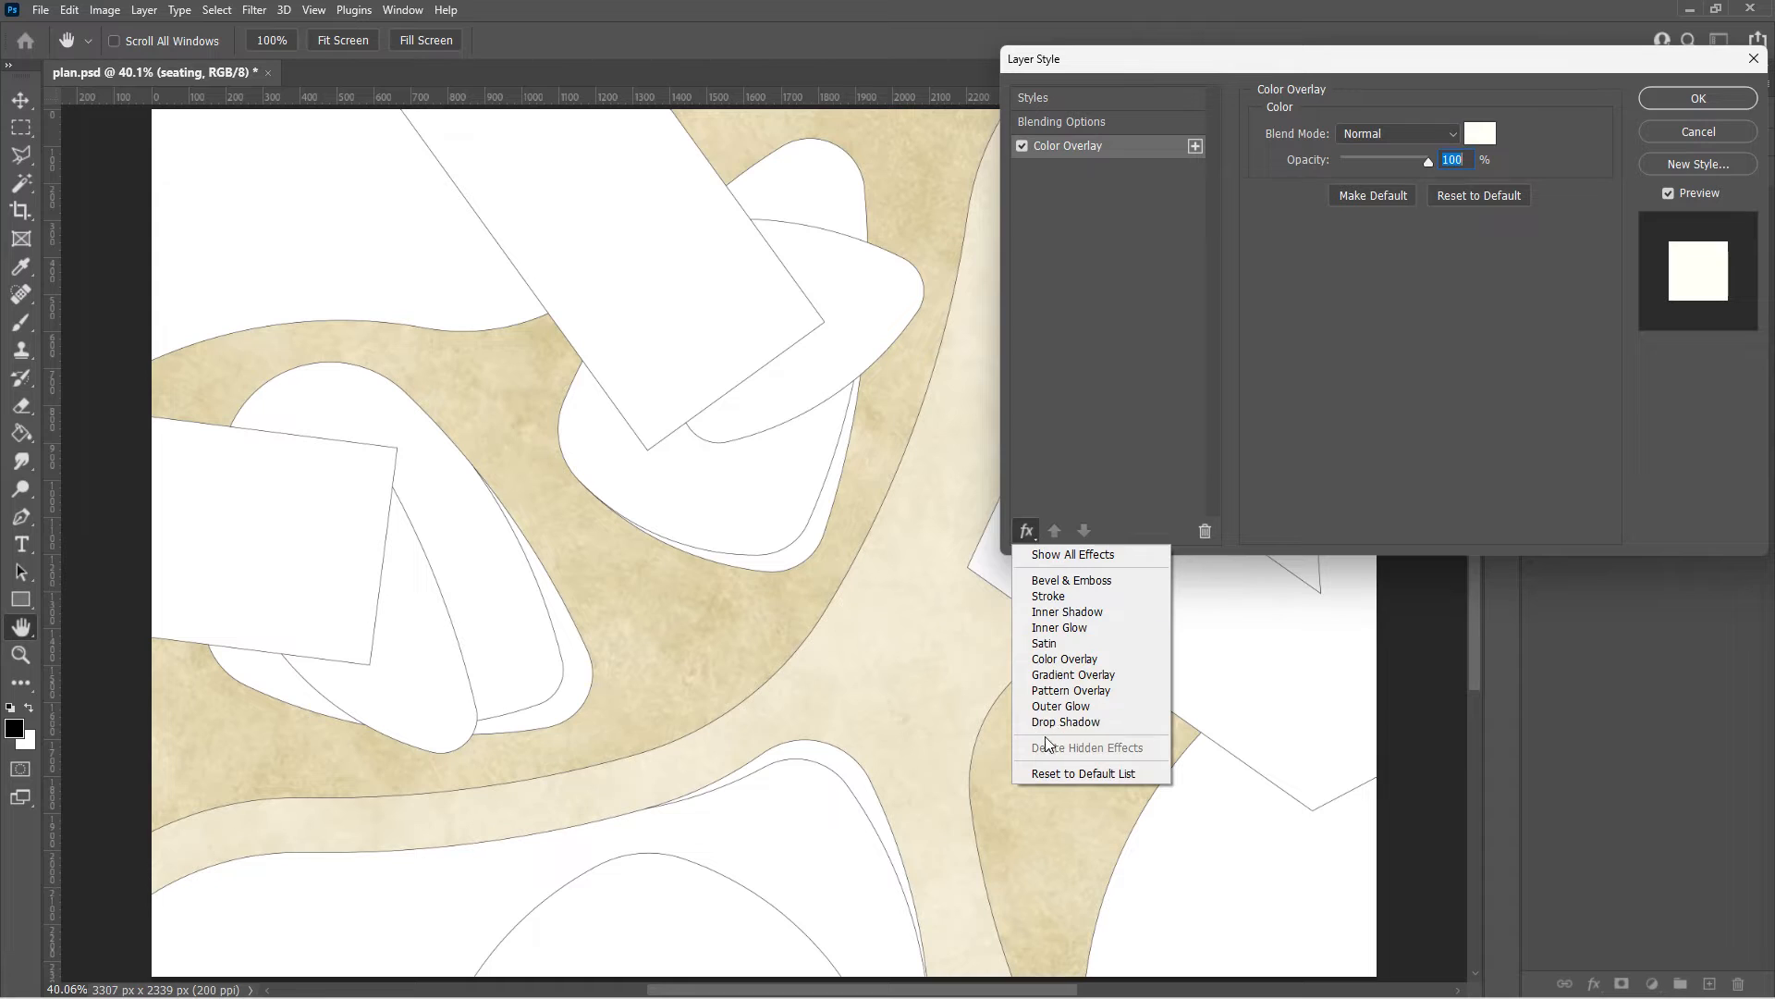
click(1064, 721)
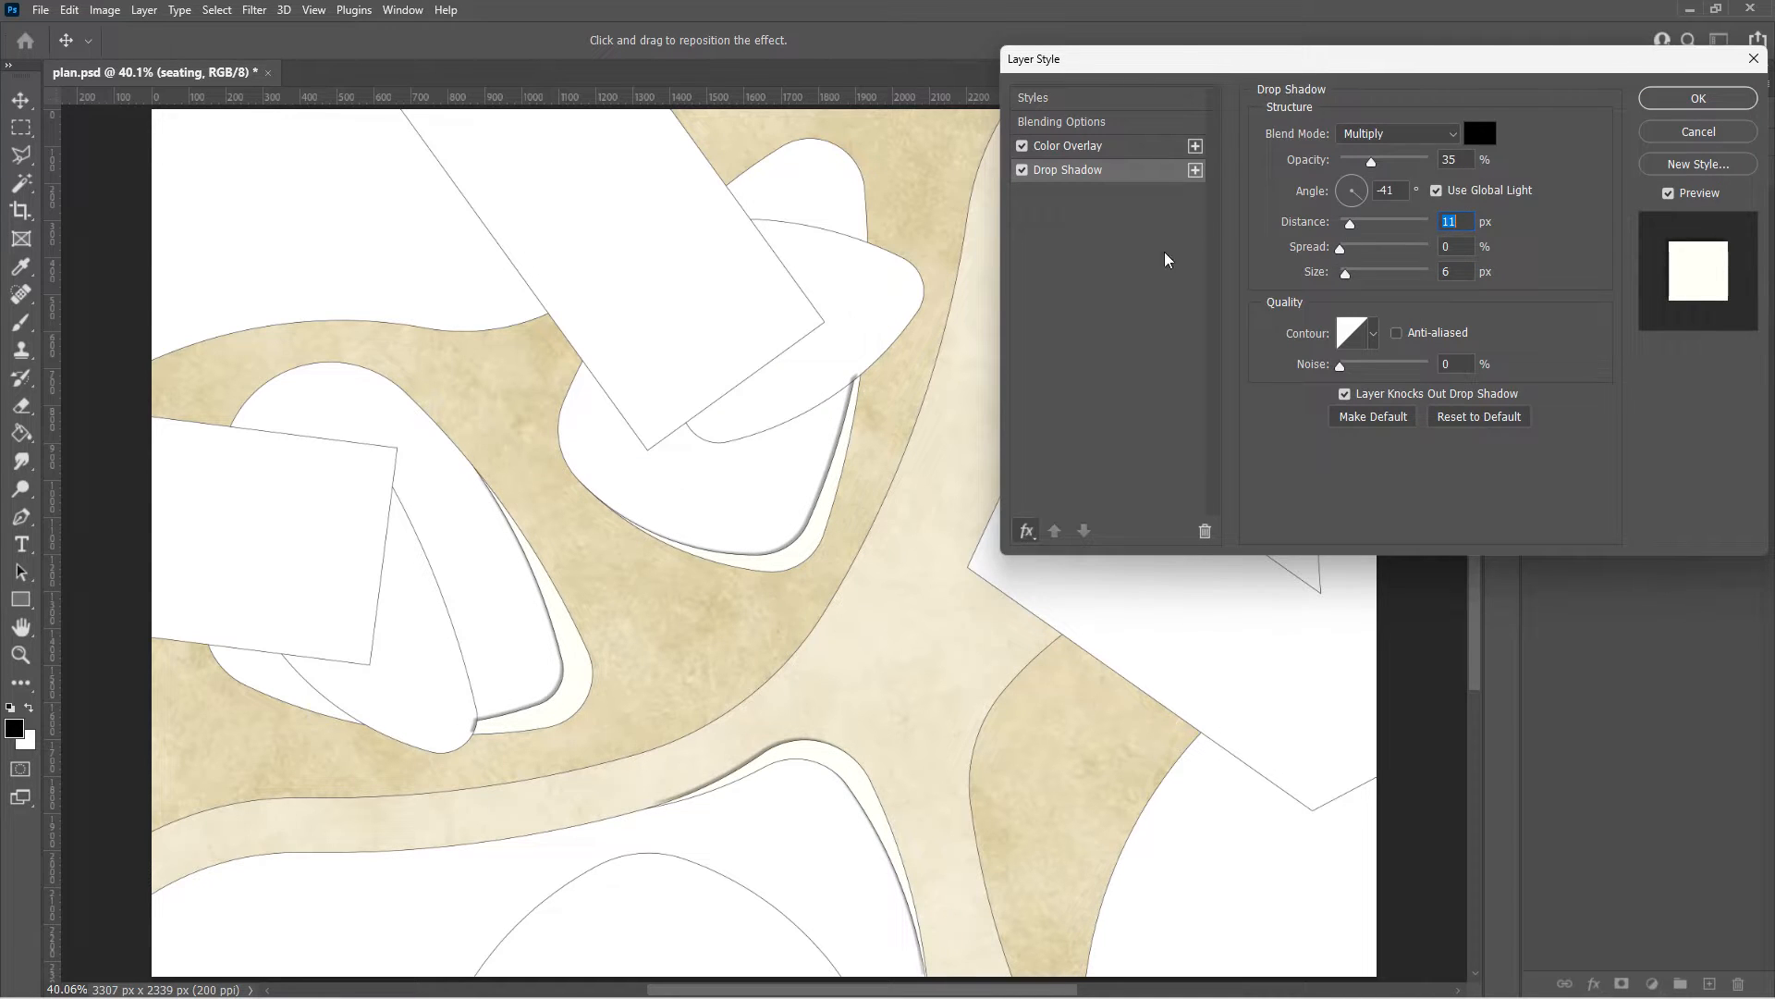
Add a second seating shadow: Linear Burn, dark red, 82% opacity, distance 39, size 101
click(1025, 531)
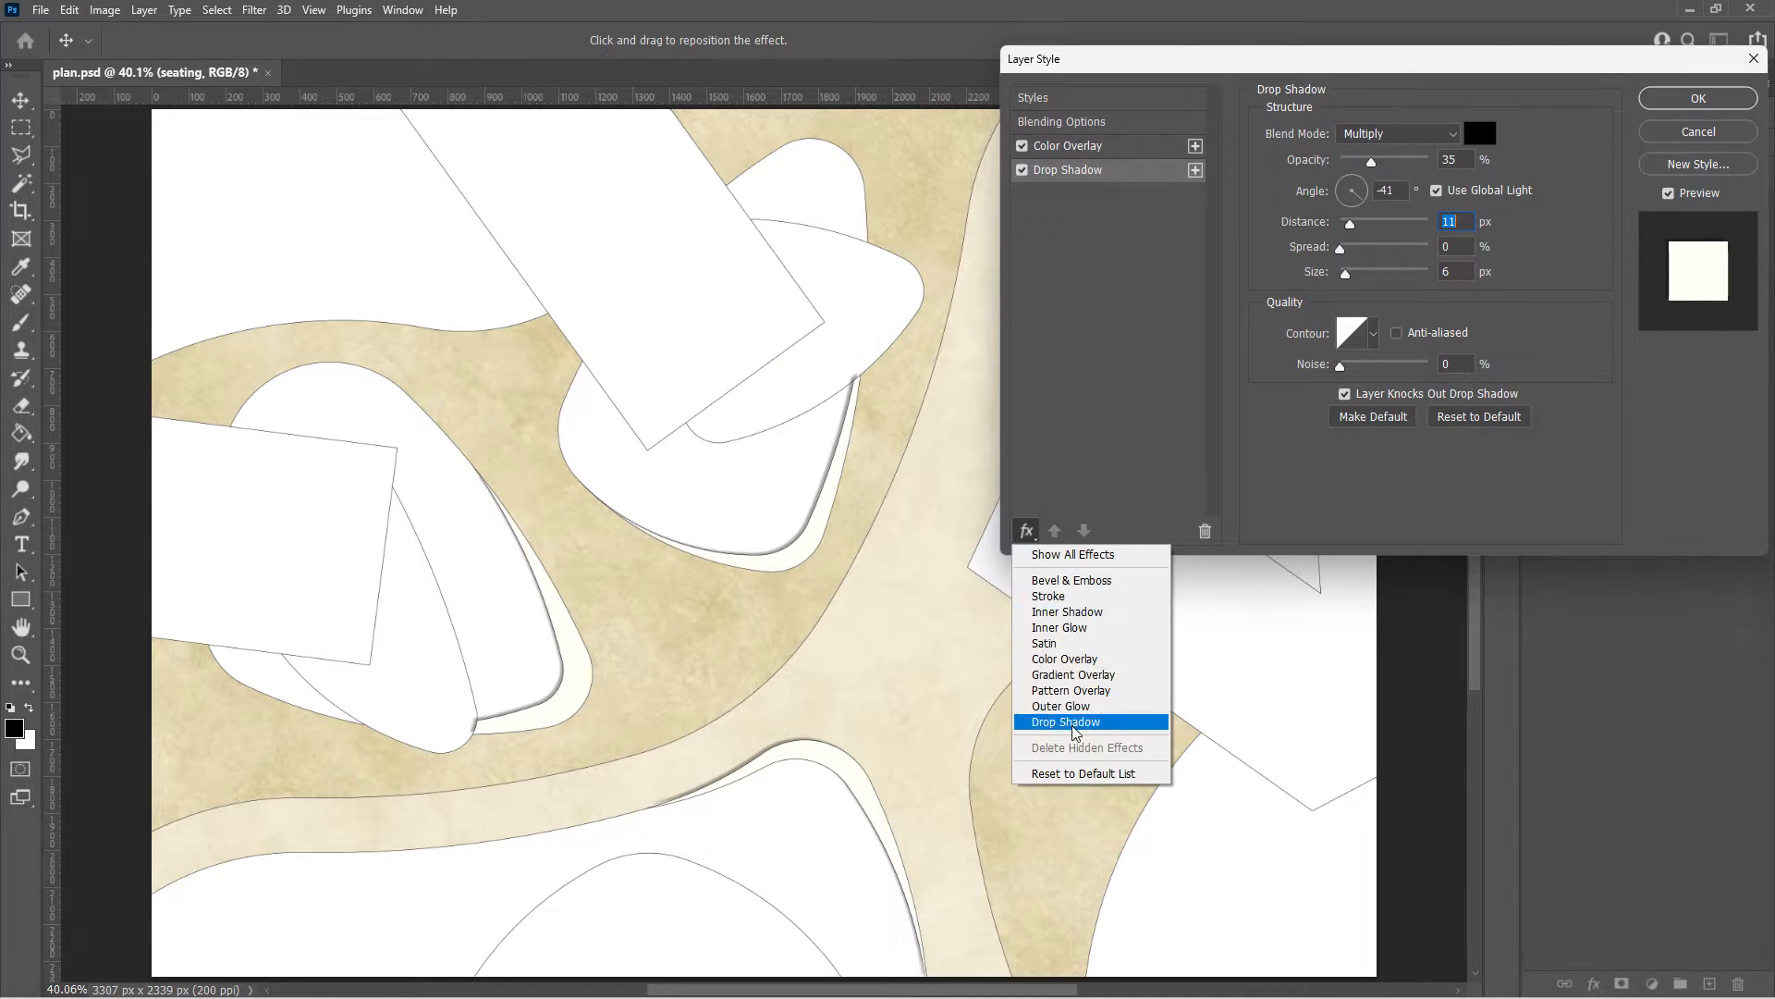
click(1065, 723)
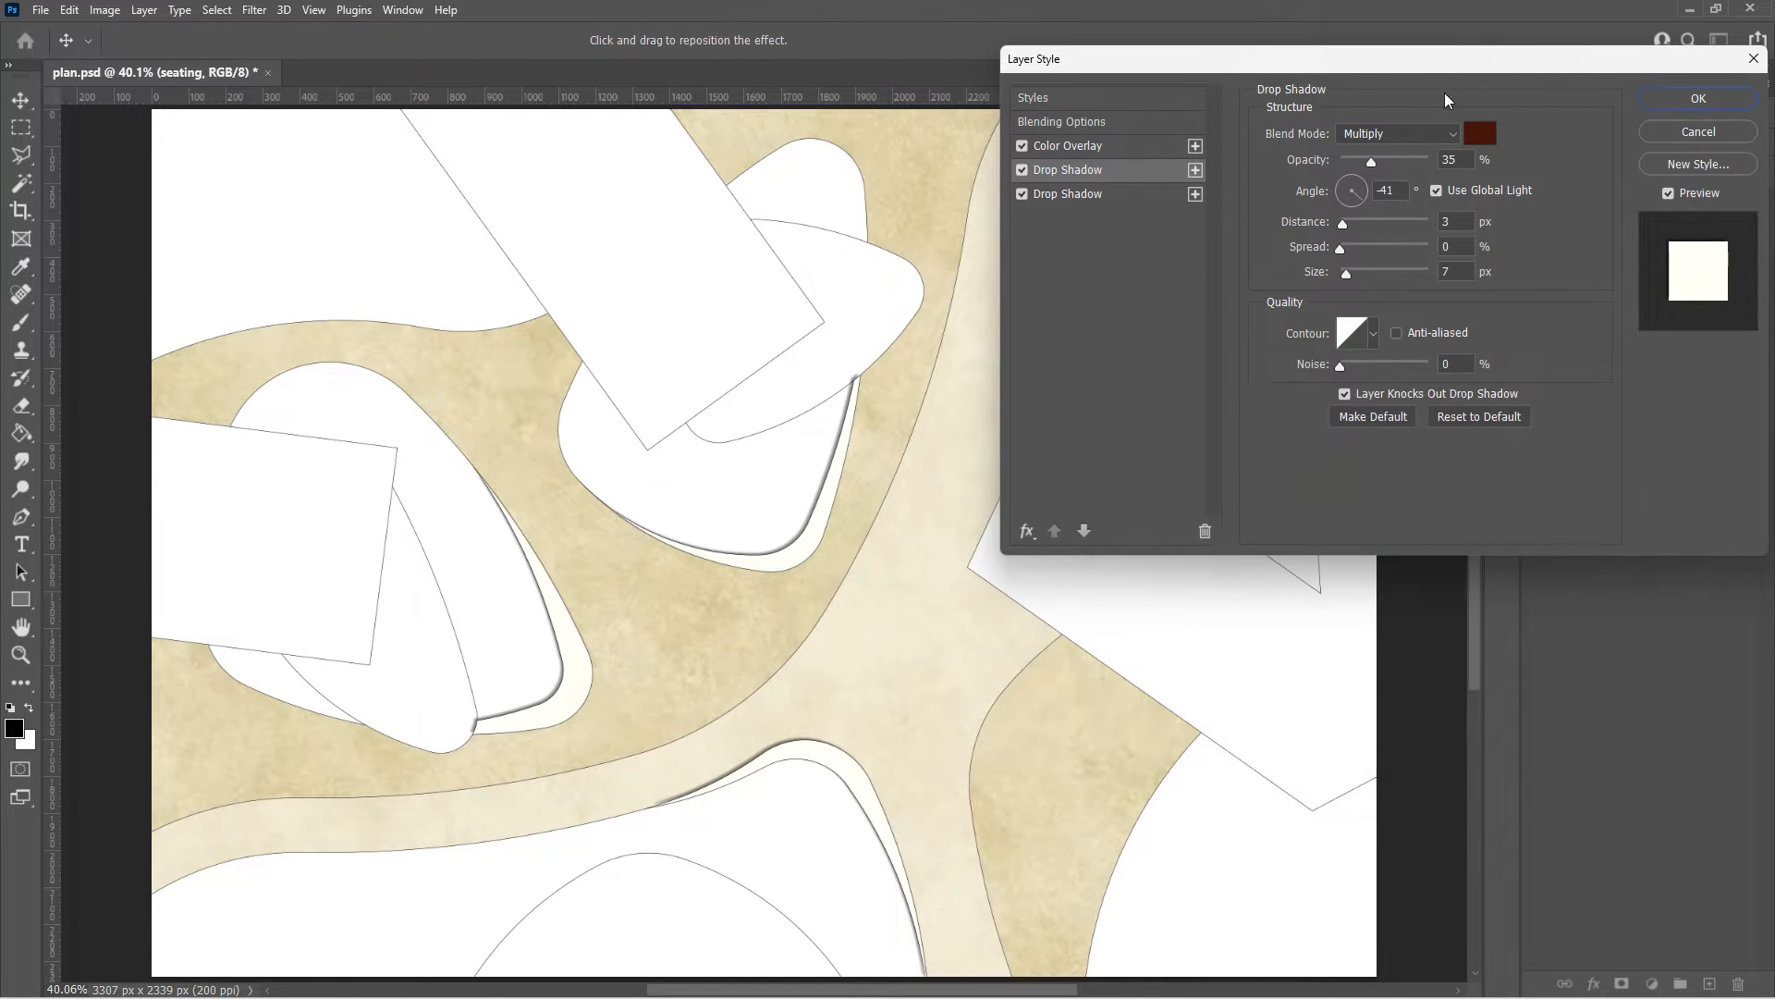
click(1396, 133)
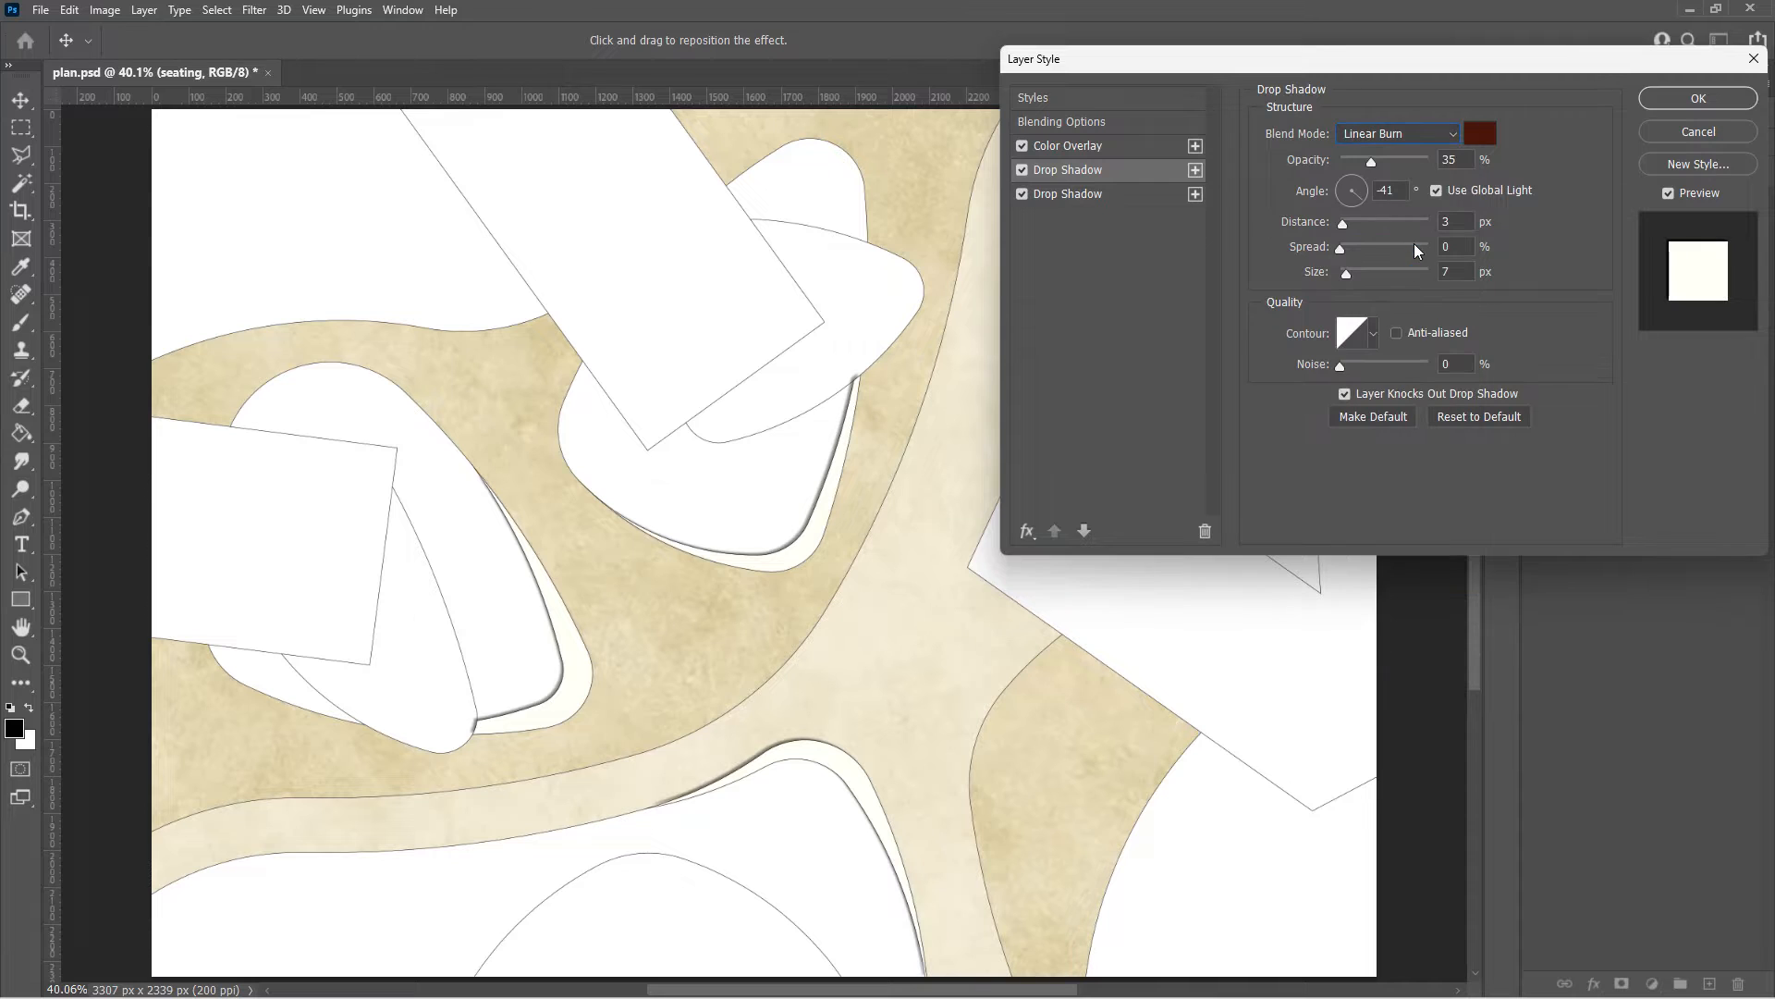
drag(1371, 160, 1383, 160)
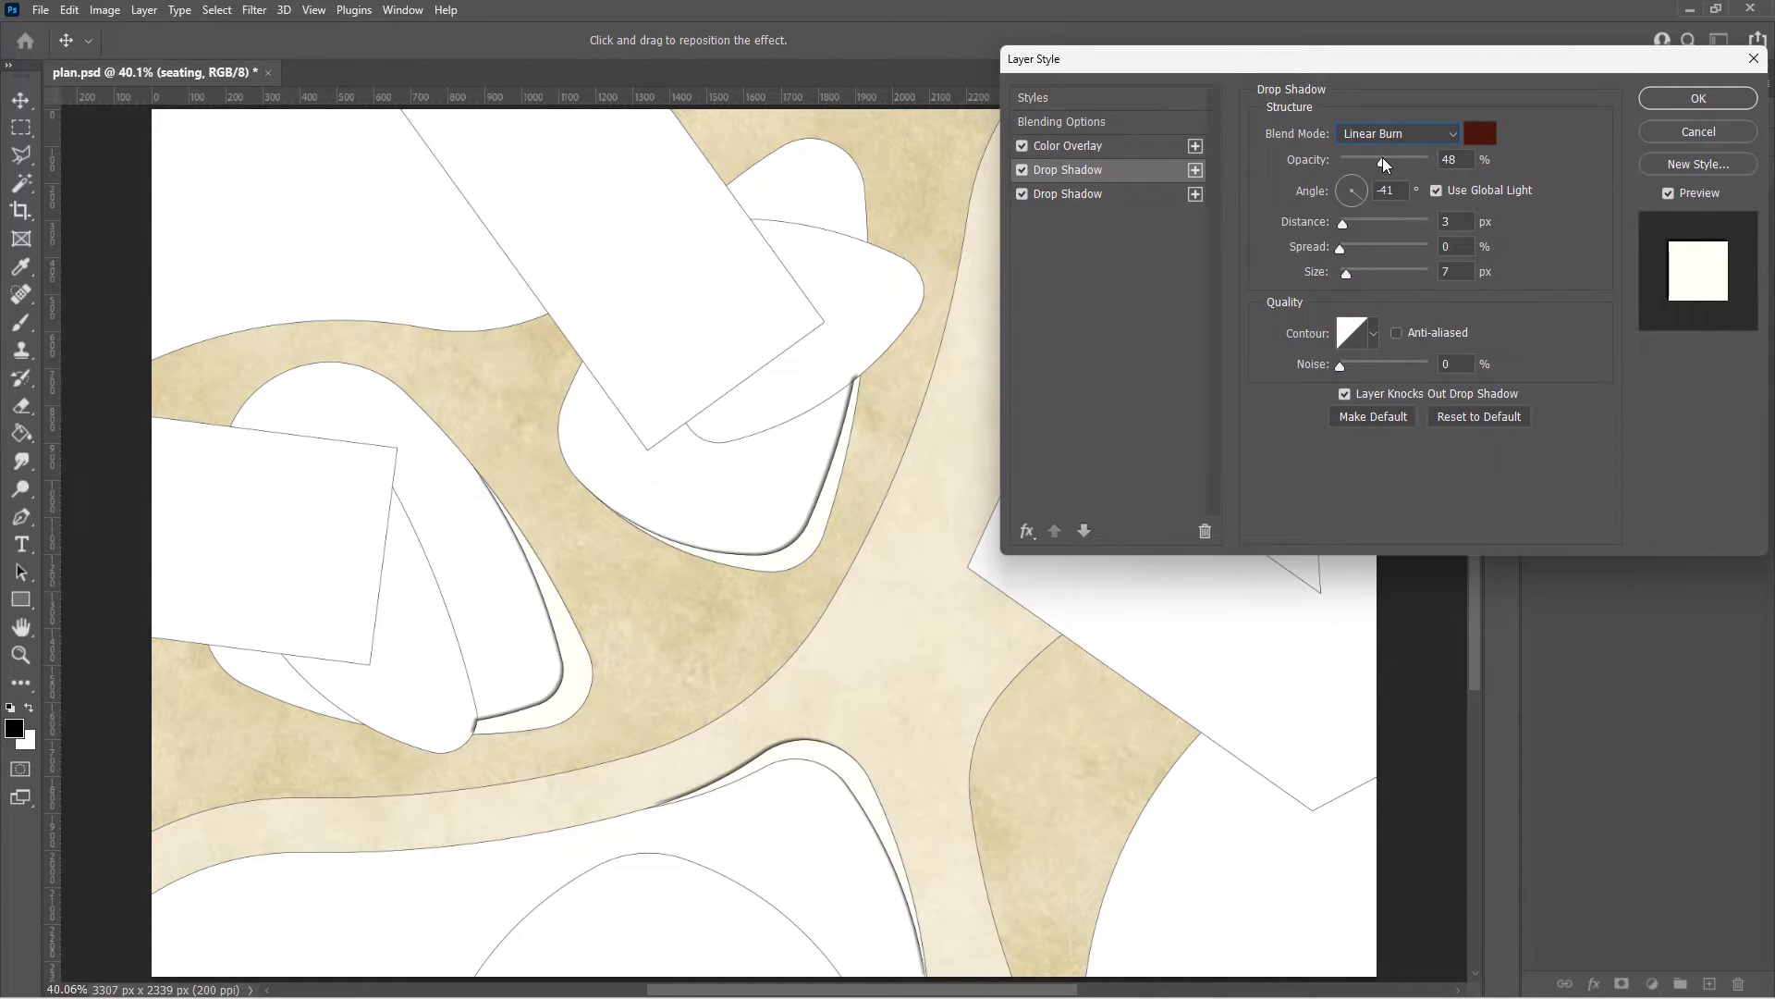
drag(1347, 273, 1383, 273)
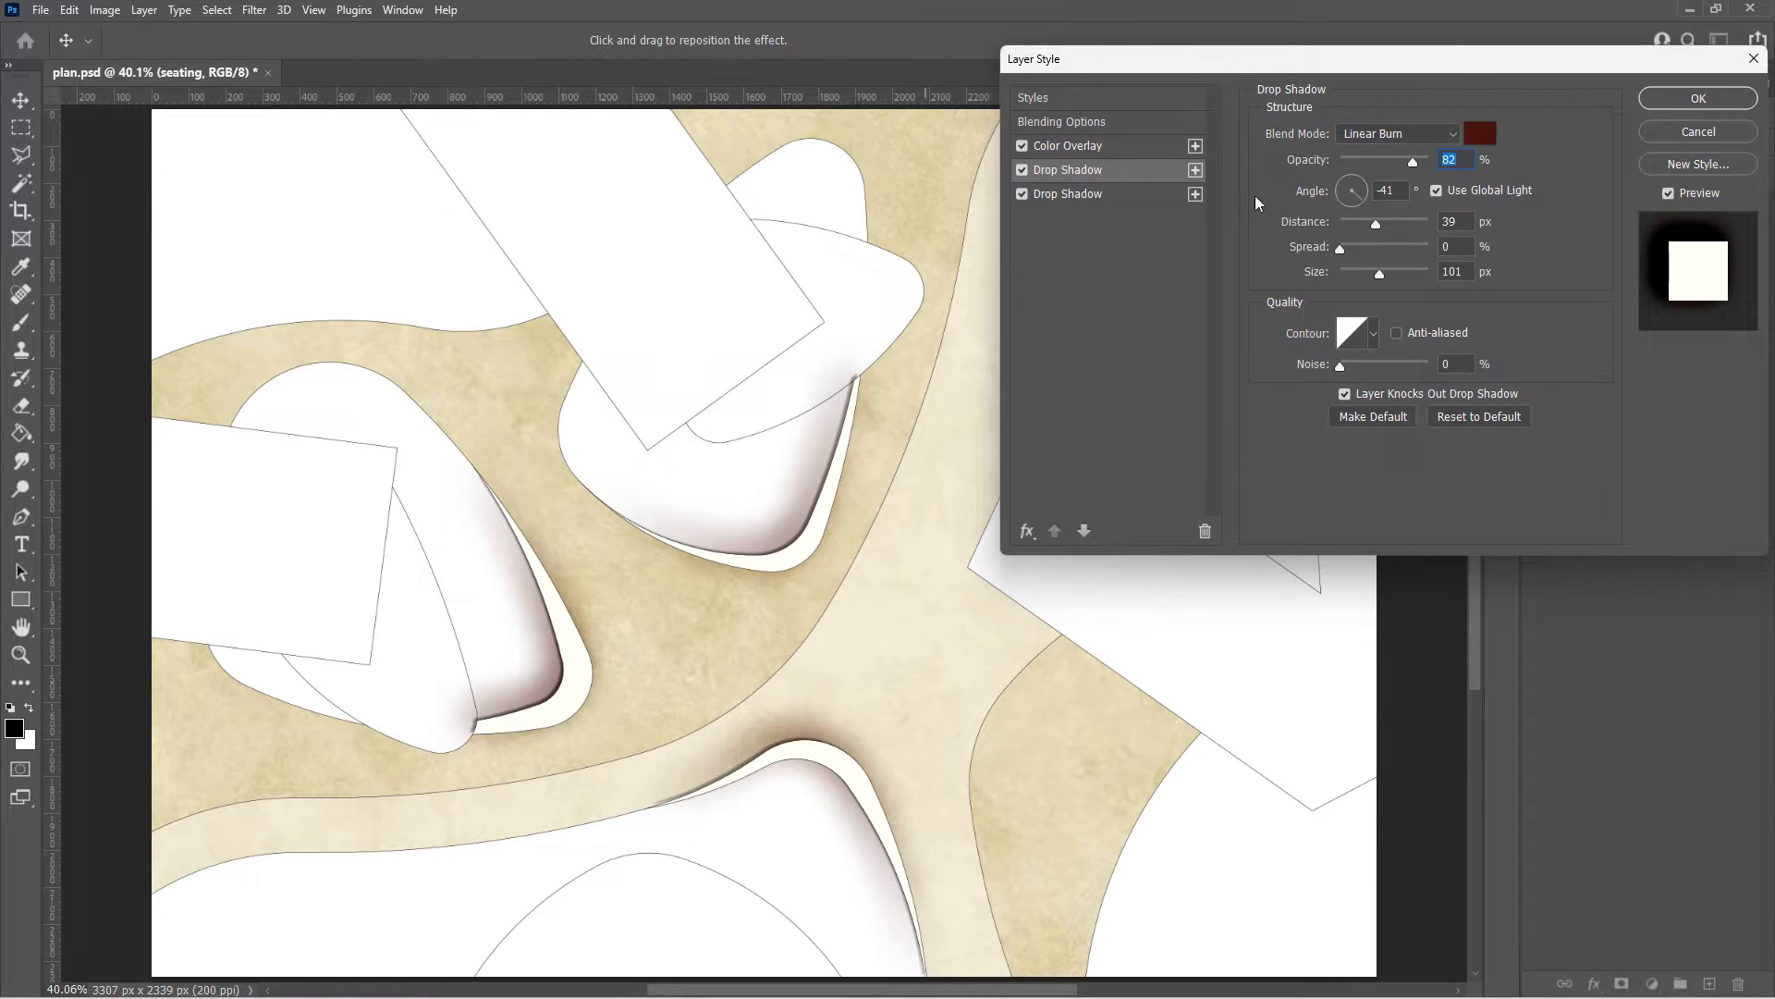
click(1696, 99)
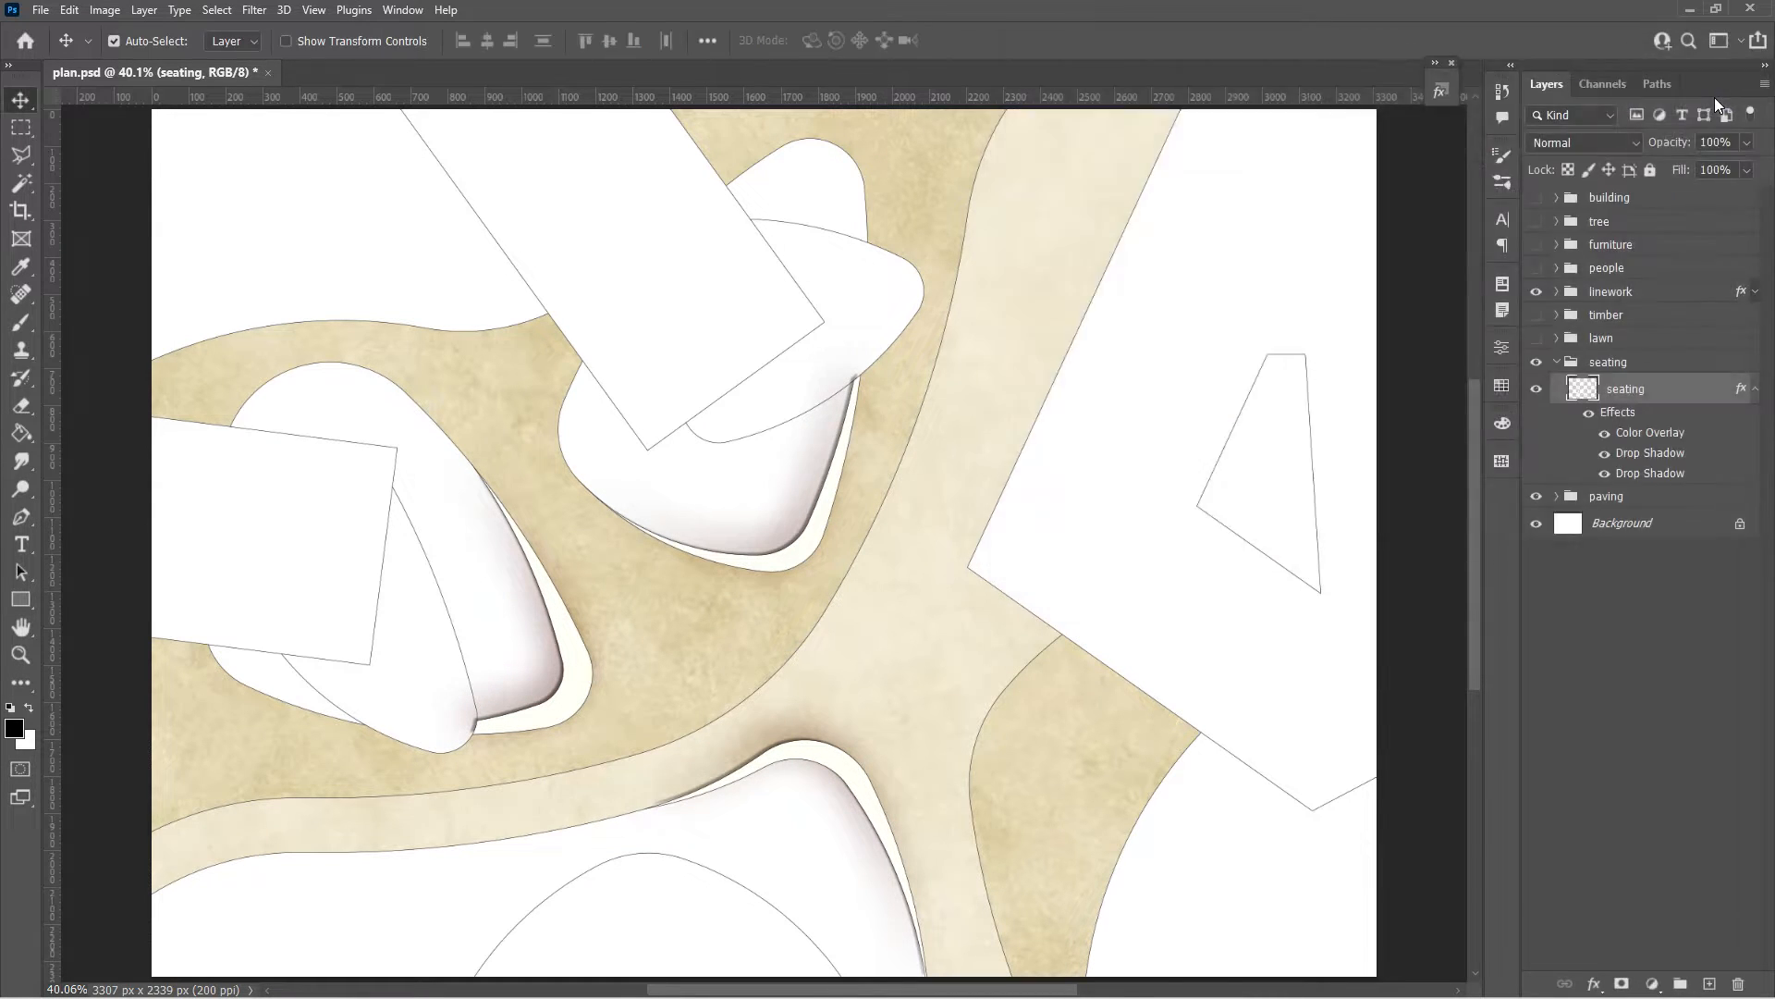
Open the 2.png grass texture and save it as a pattern named 2.png
click(1557, 361)
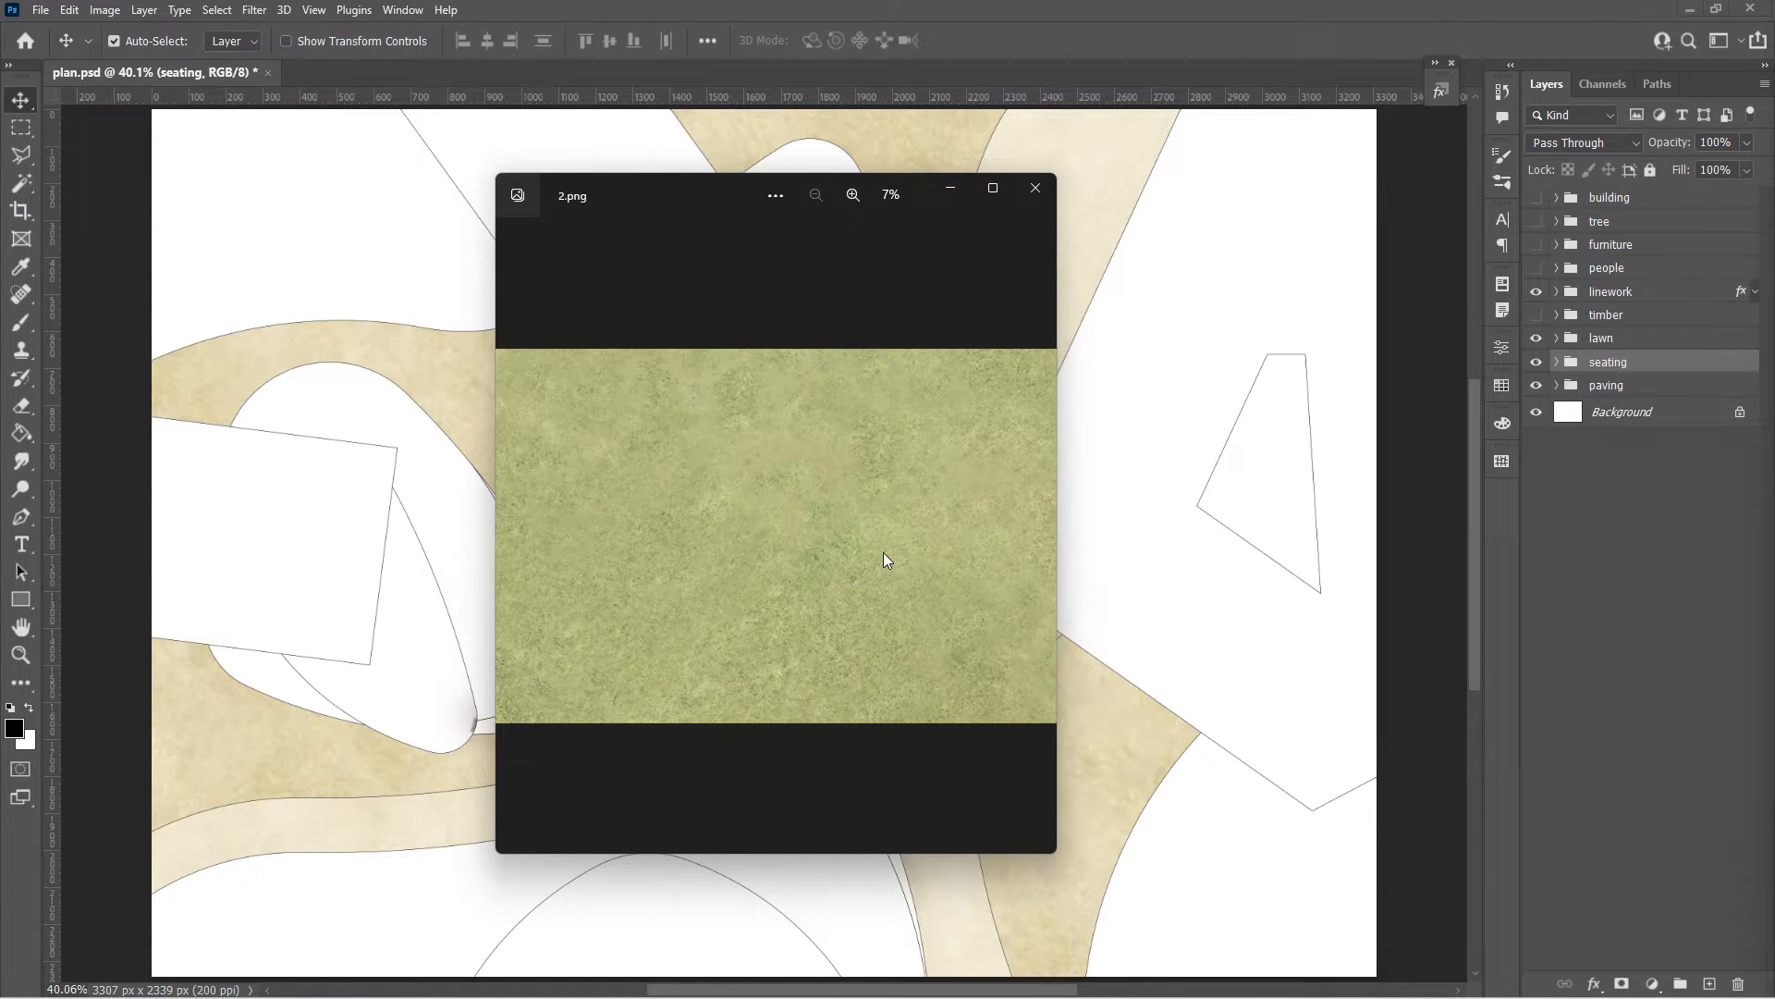
click(1032, 187)
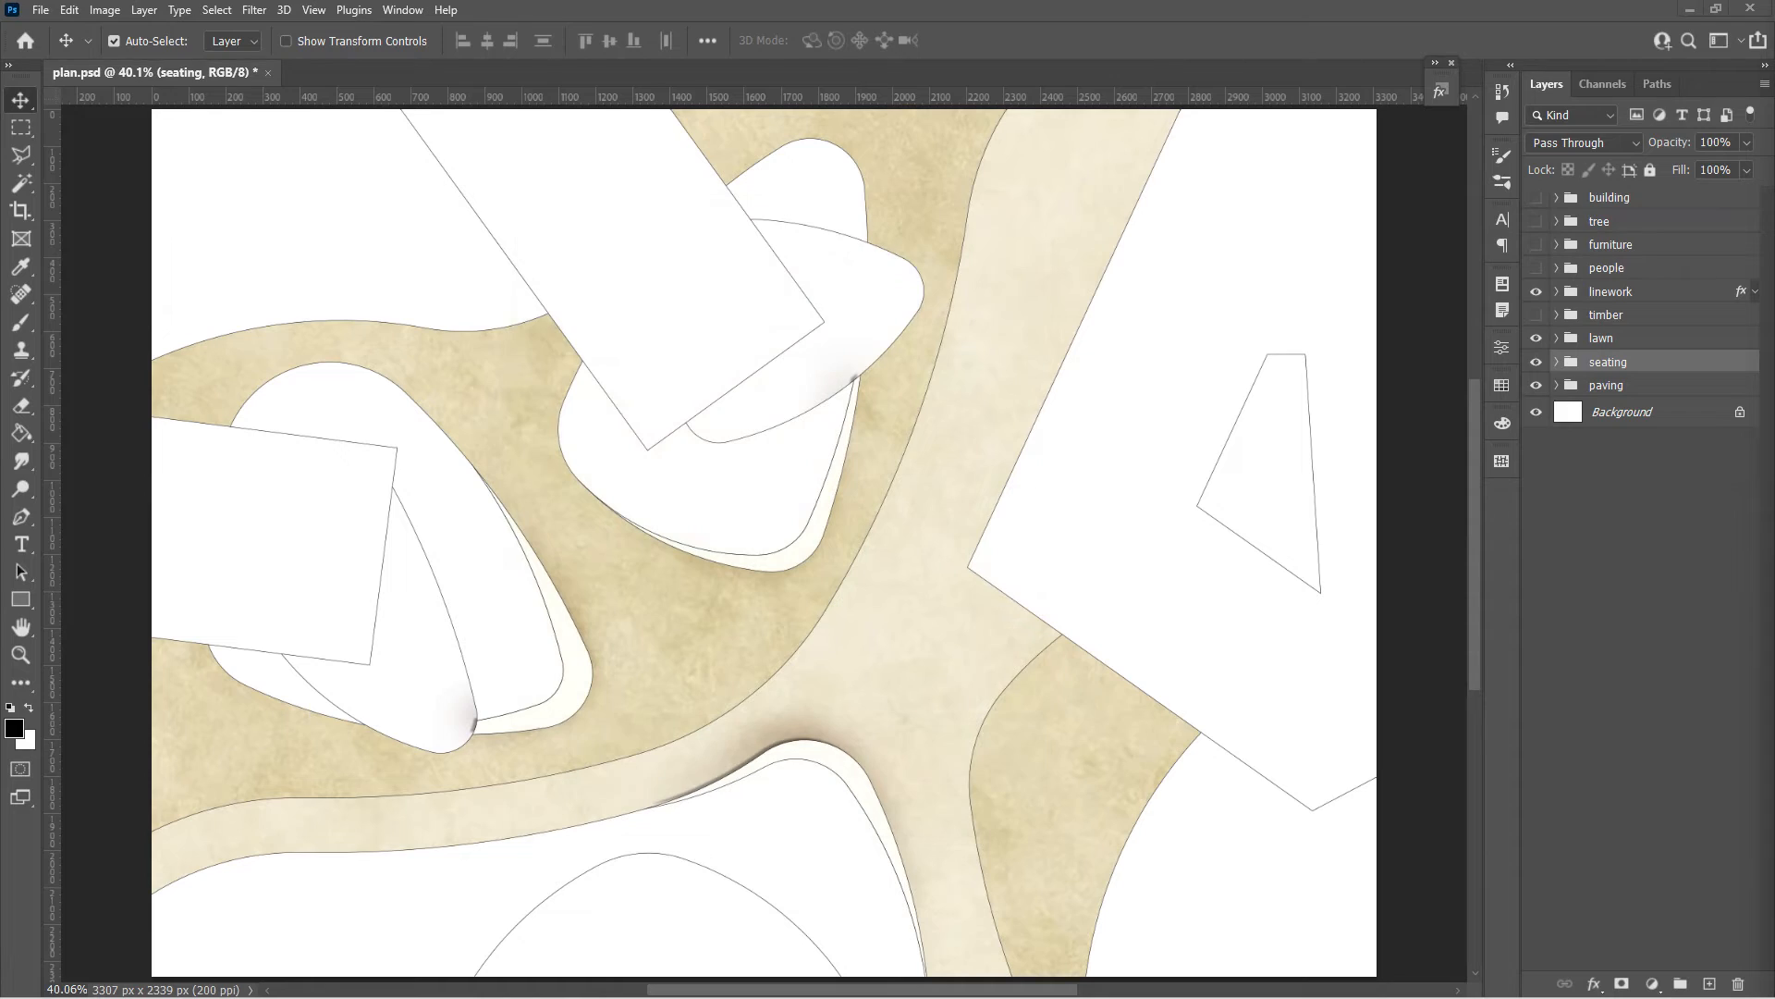
click(385, 71)
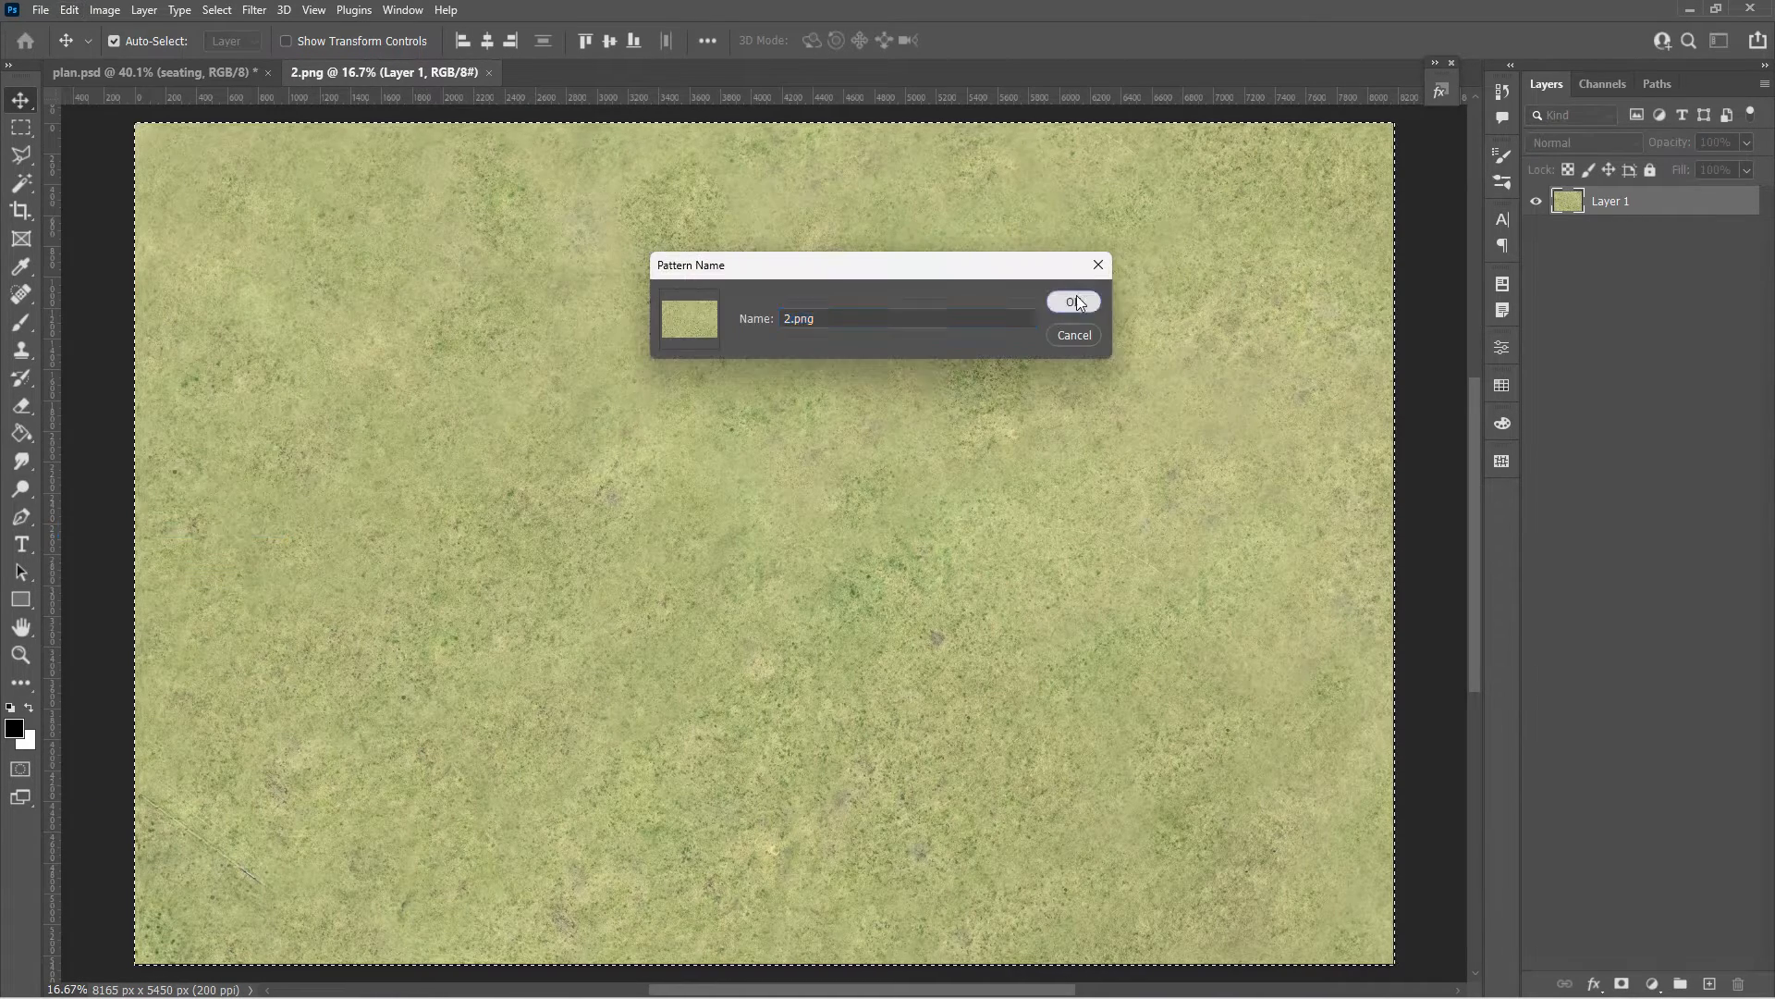
click(1070, 303)
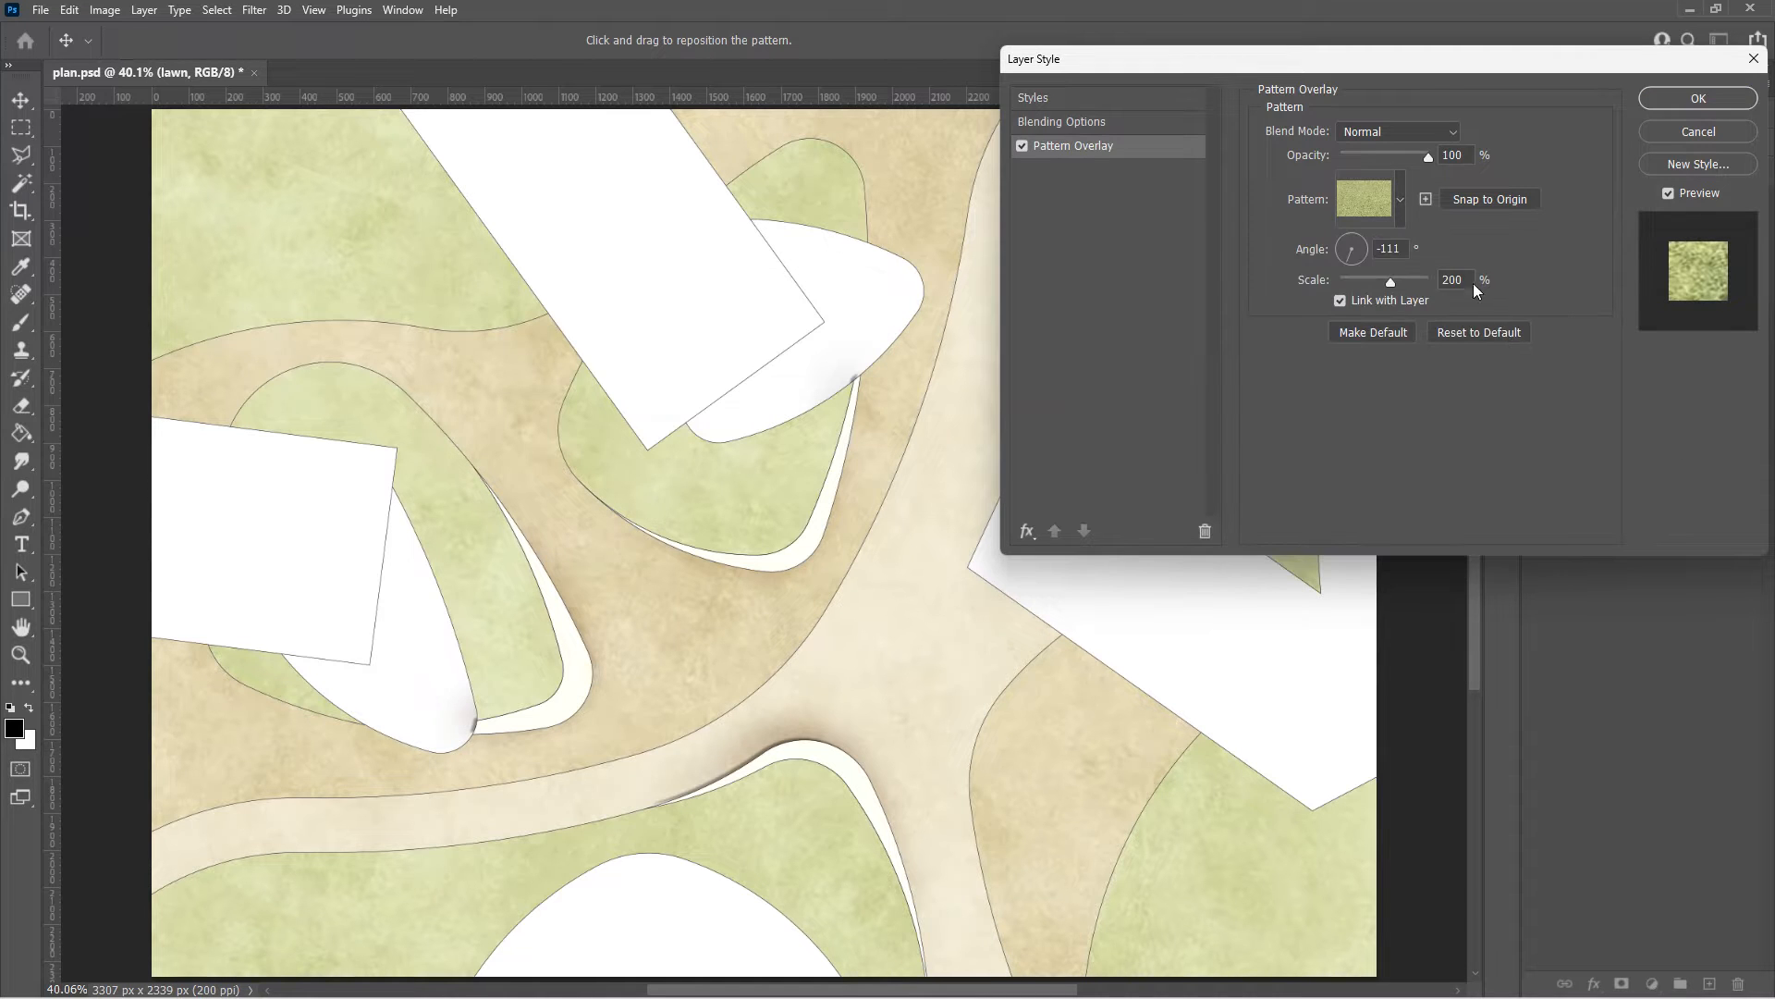
Tint the lawn's grass pattern with Dissolve dark green, pale Color Burn, and Overlay colour overlays
text(100)
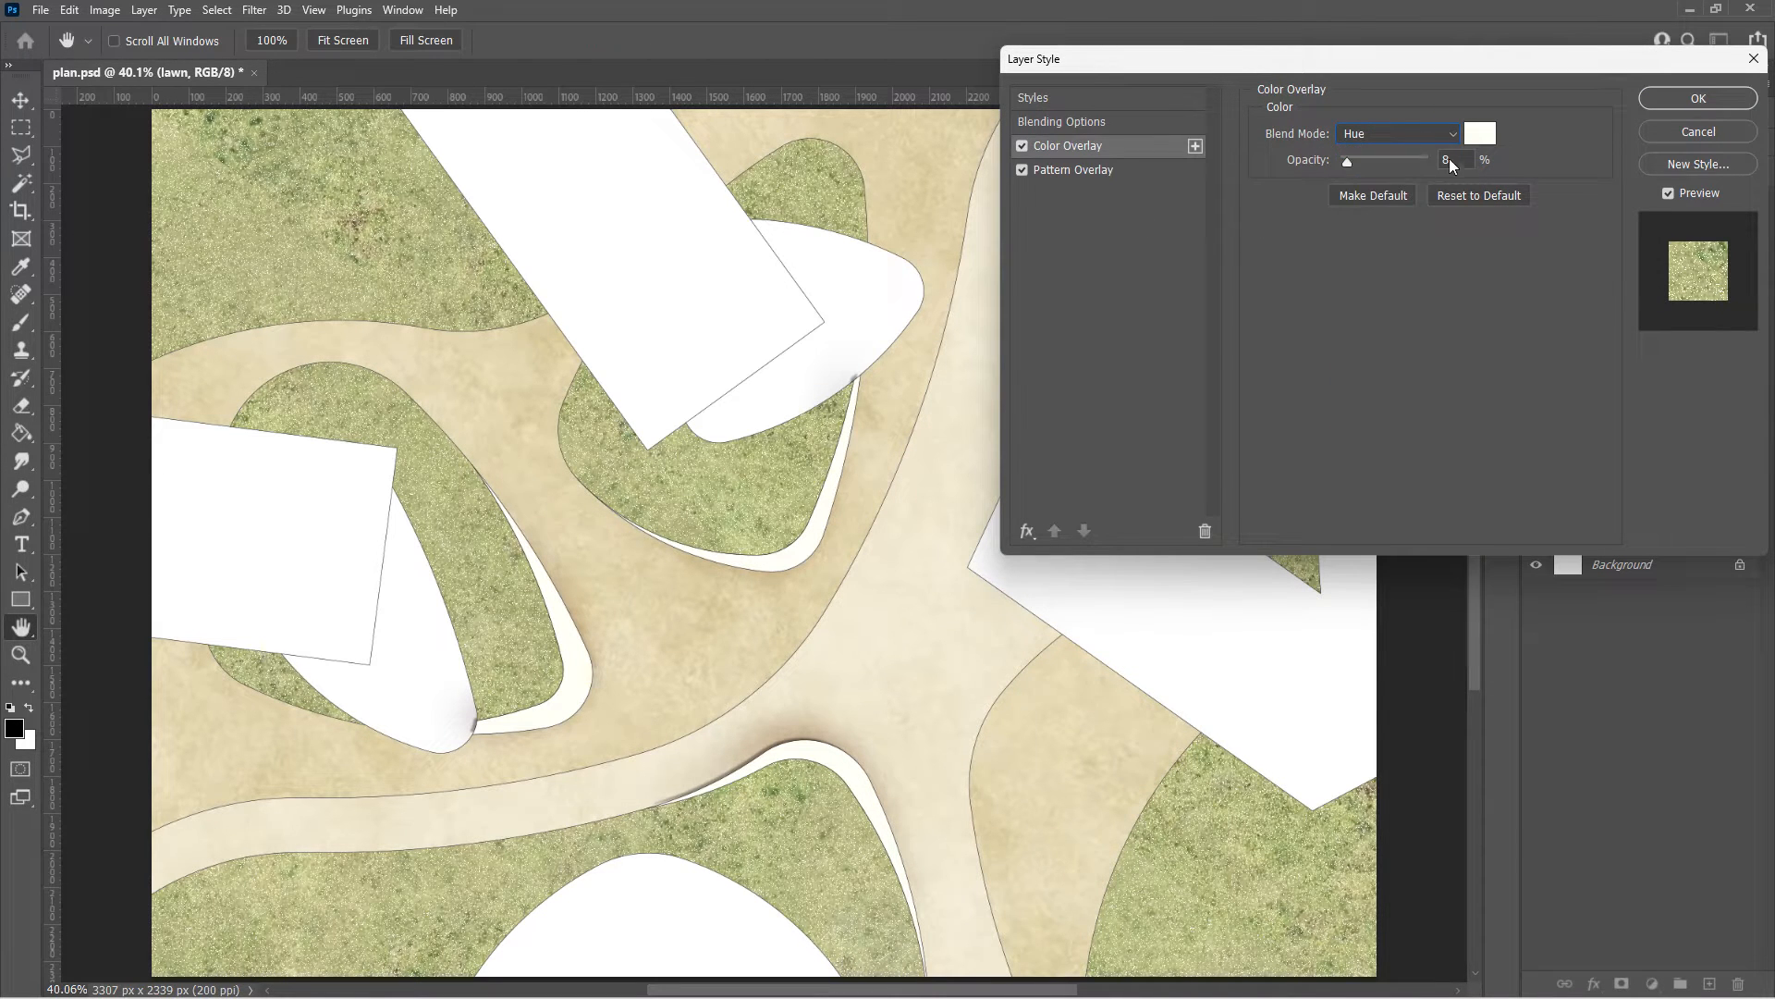
click(1479, 132)
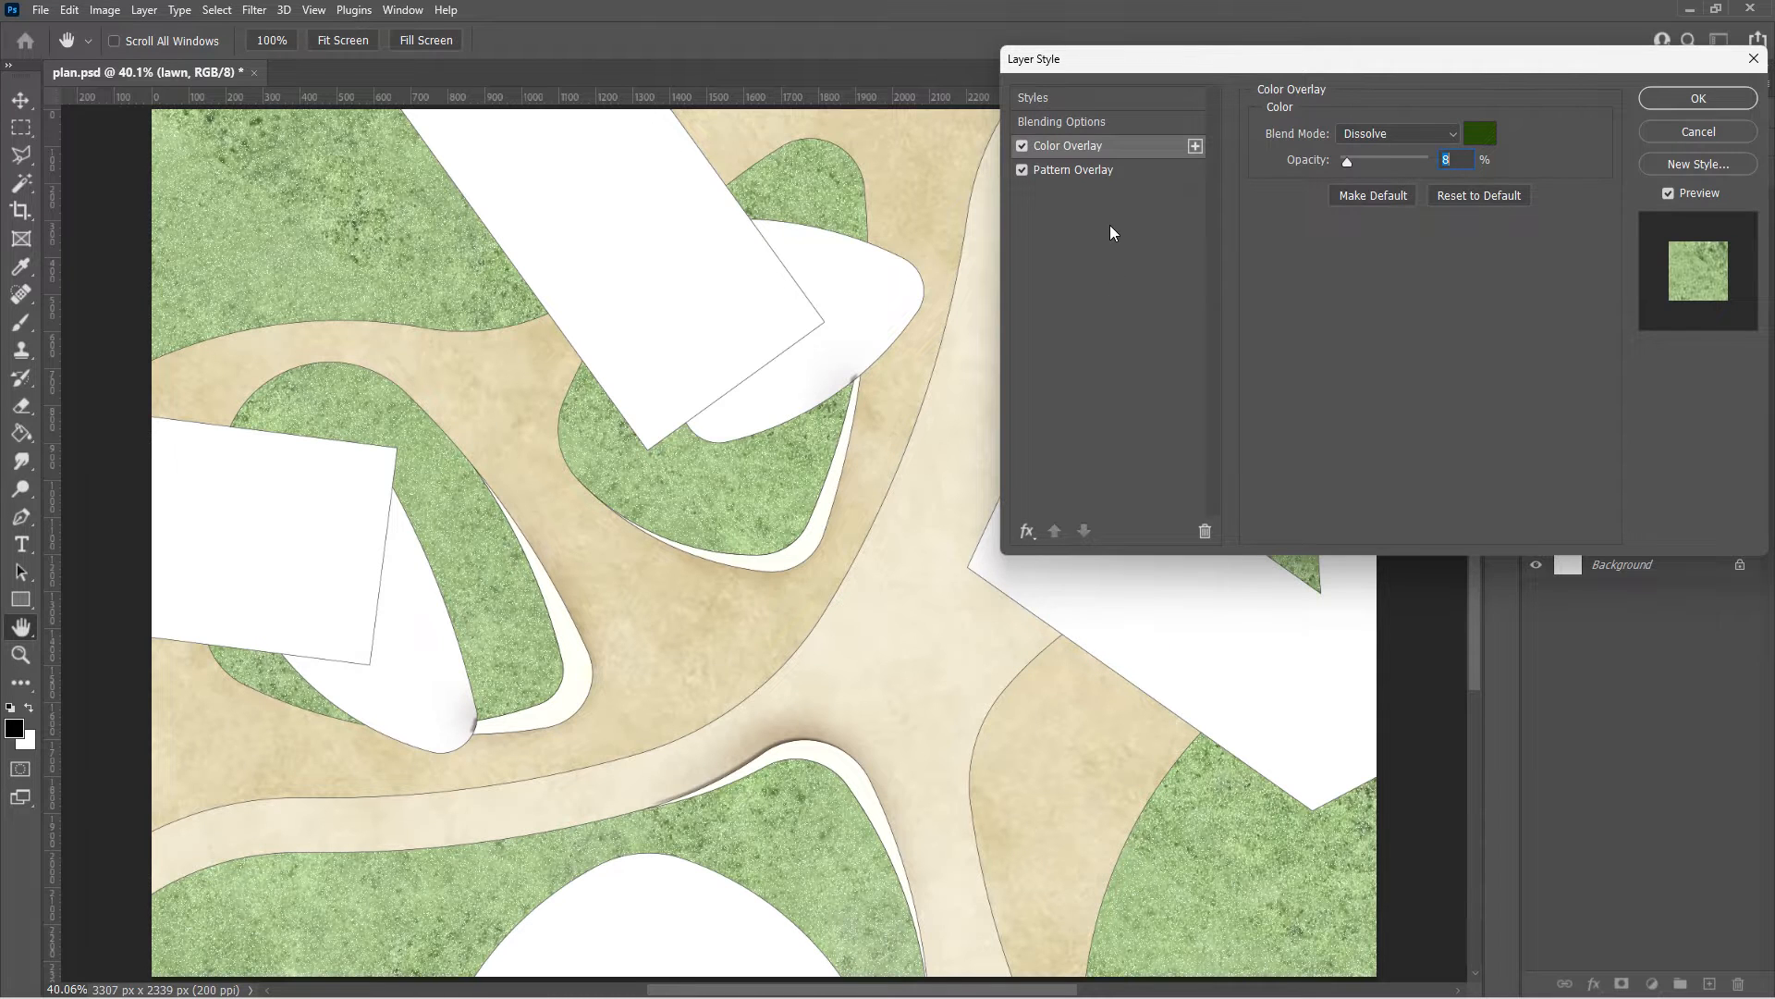
click(1452, 133)
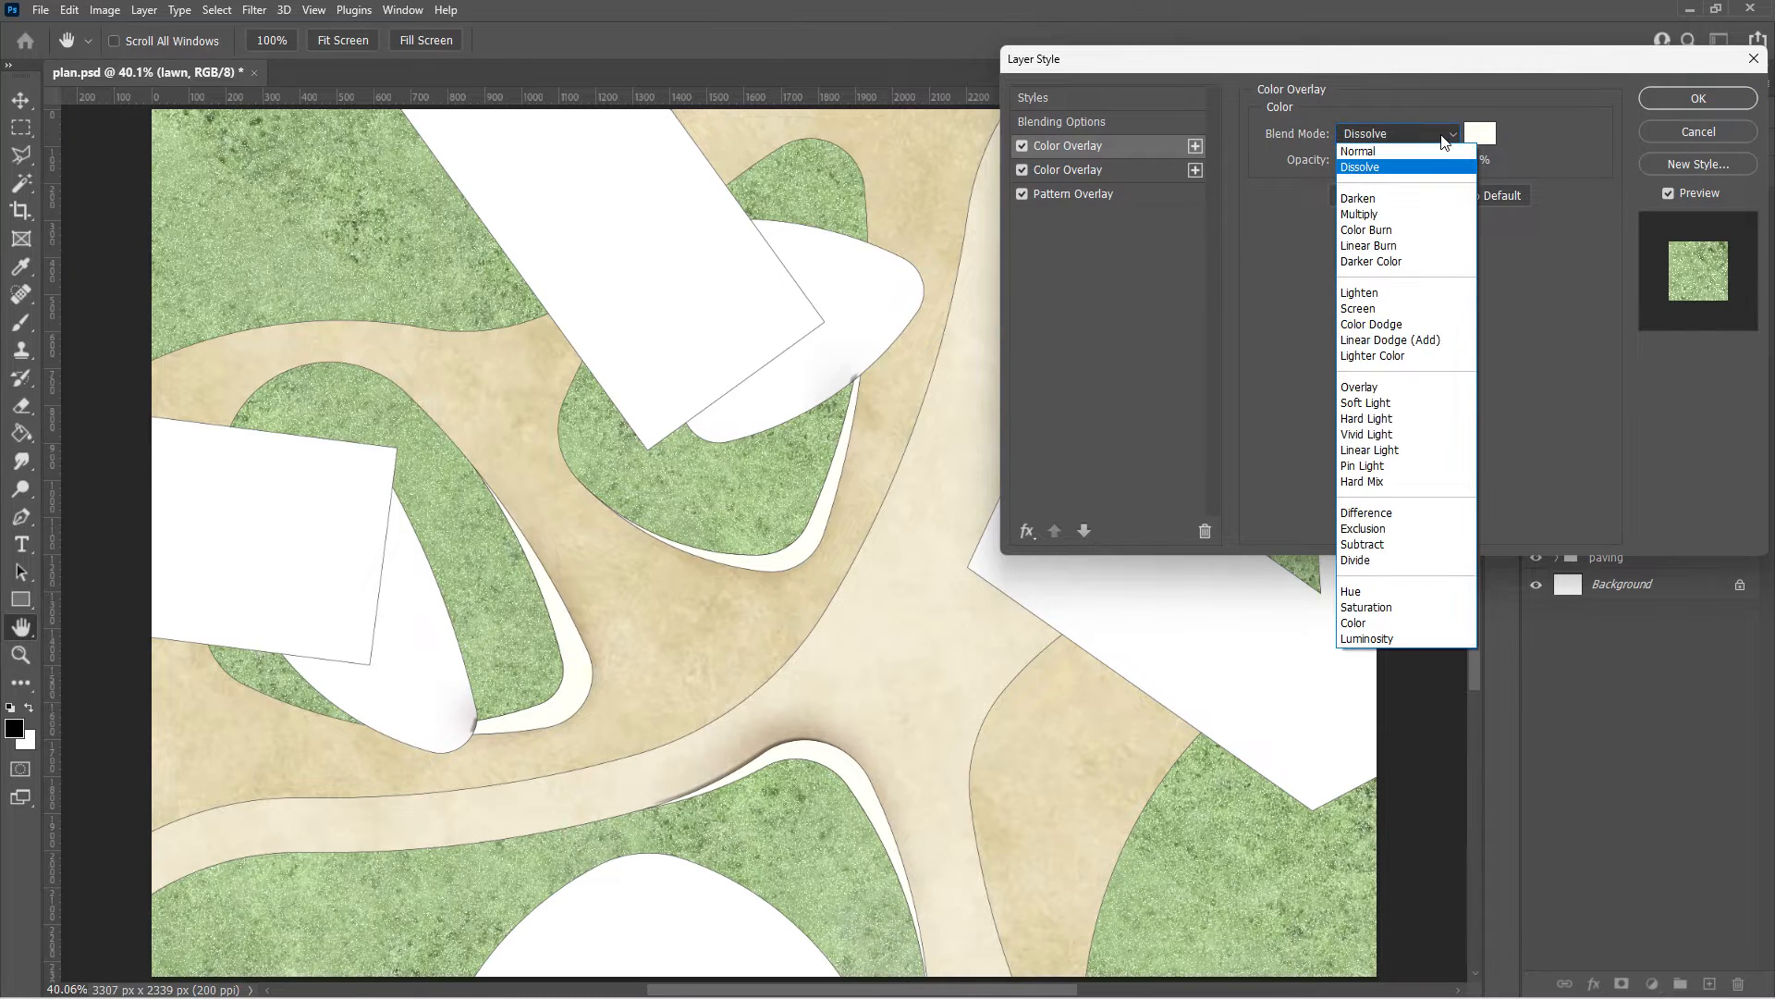
click(1365, 231)
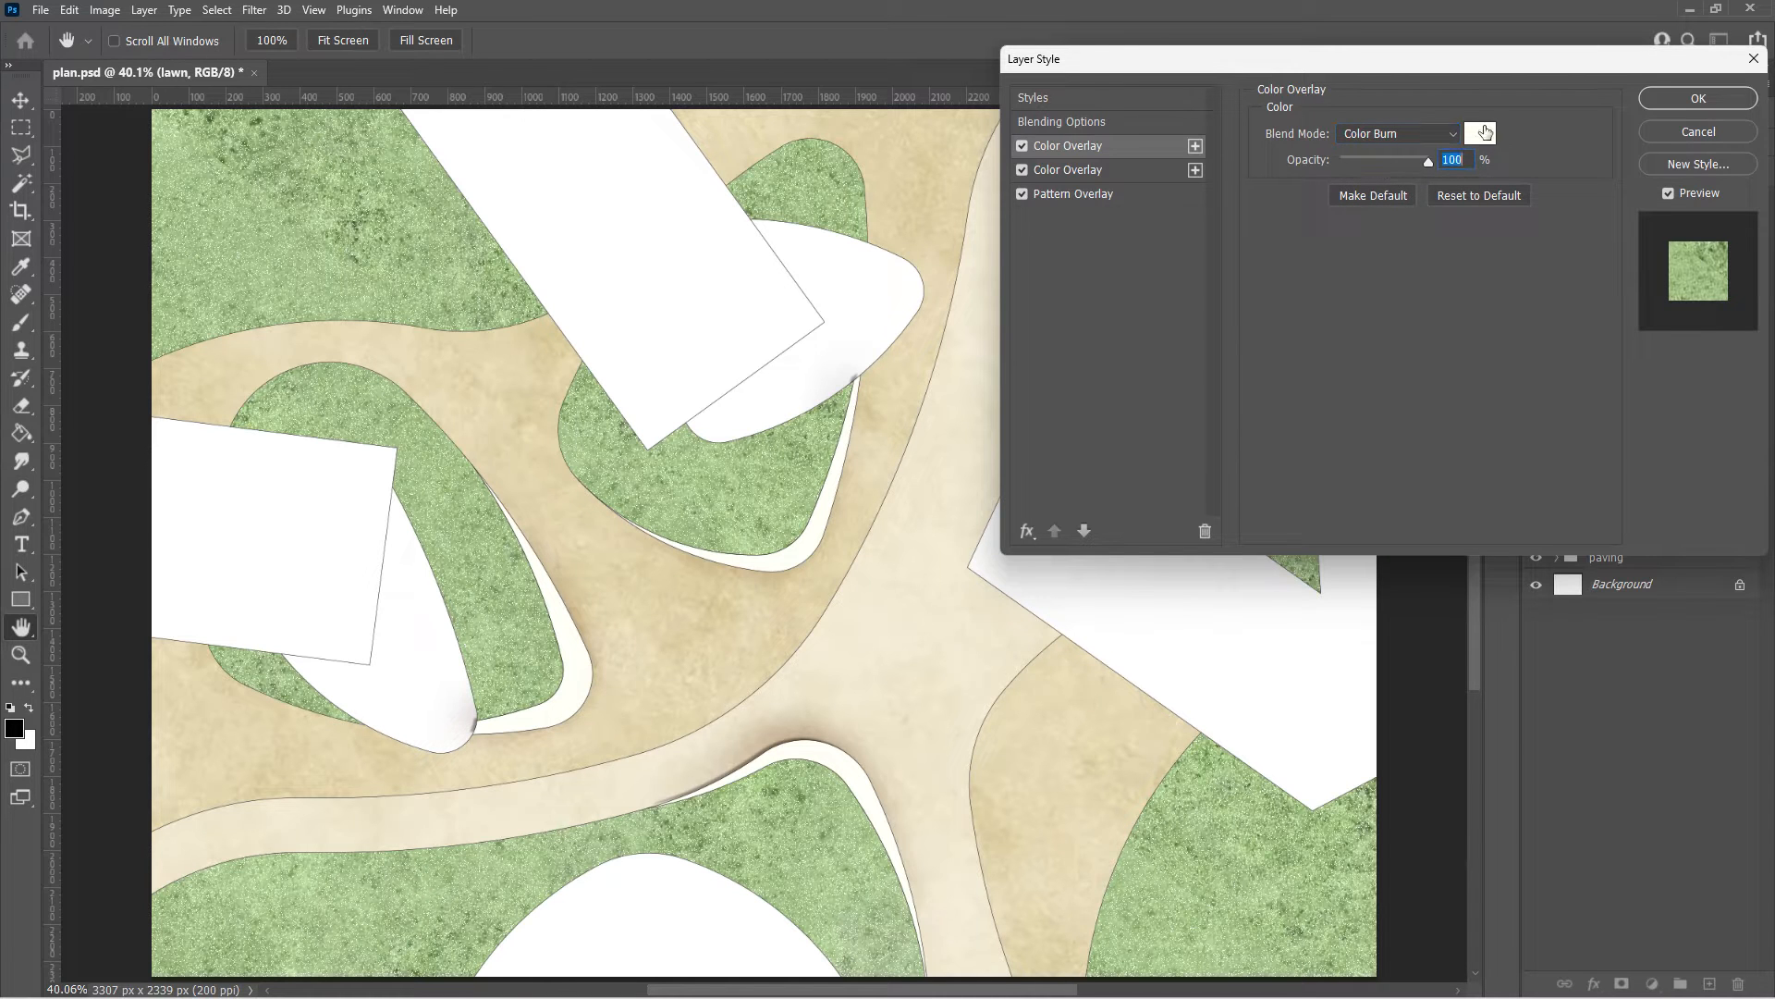
click(1479, 132)
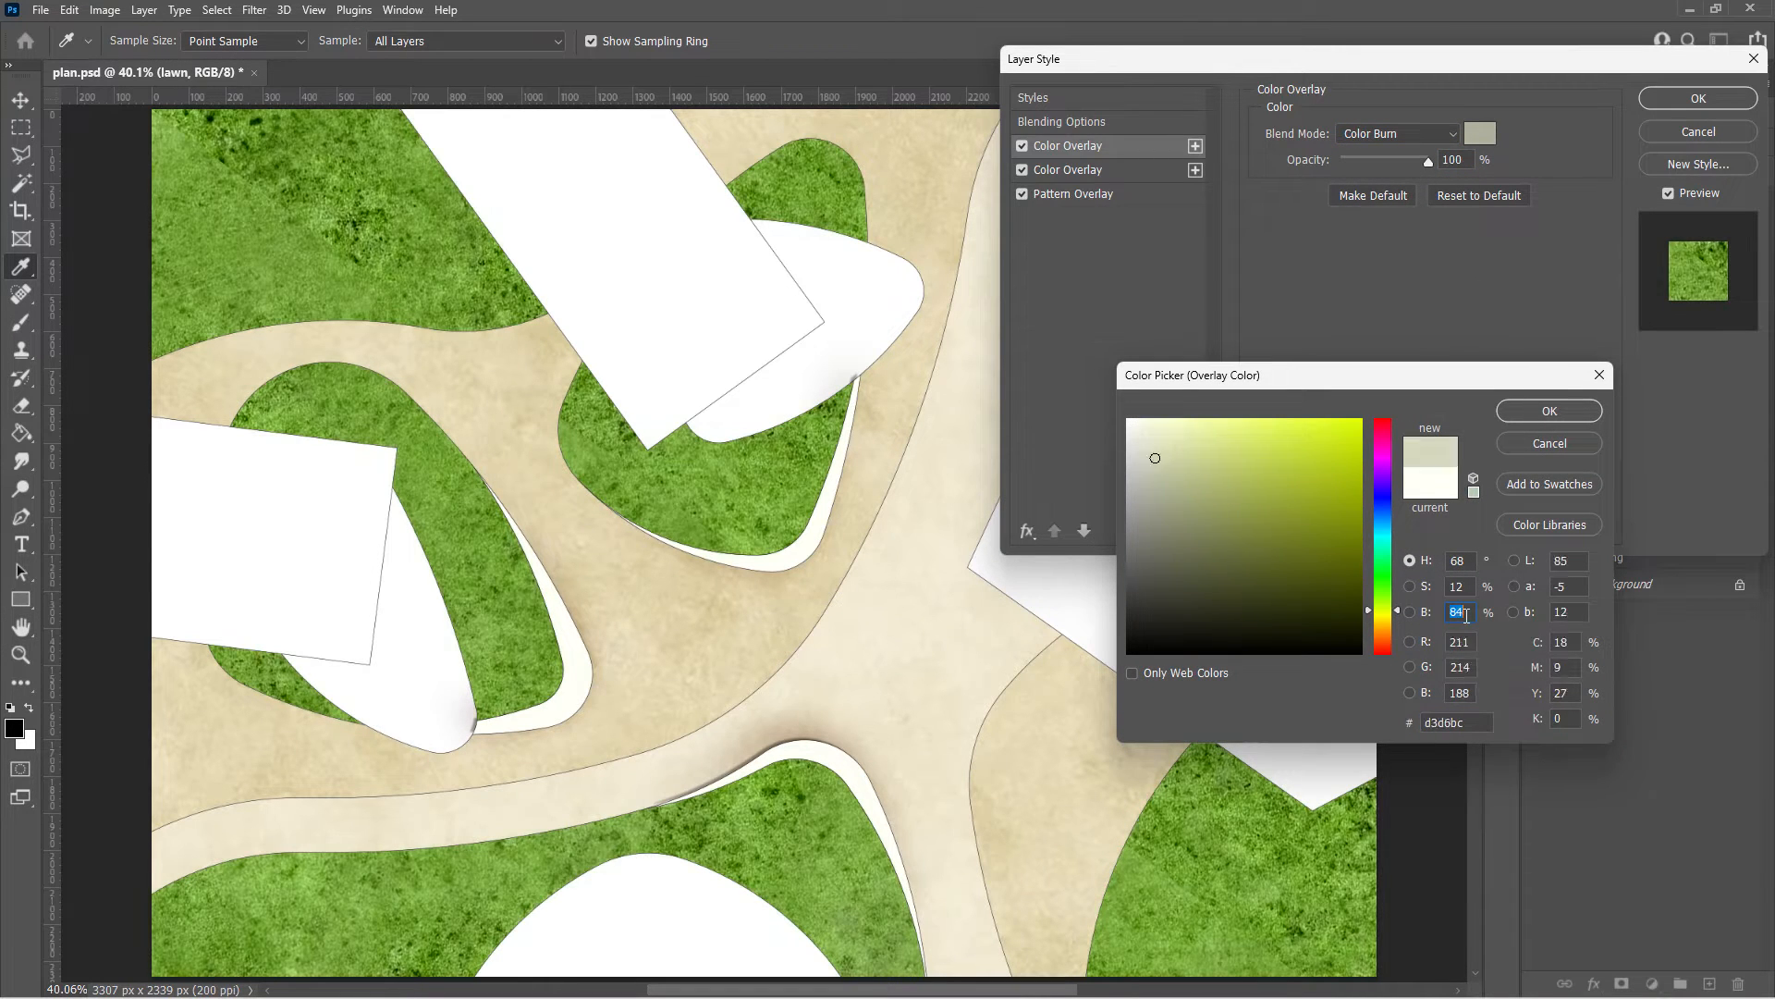
click(1548, 409)
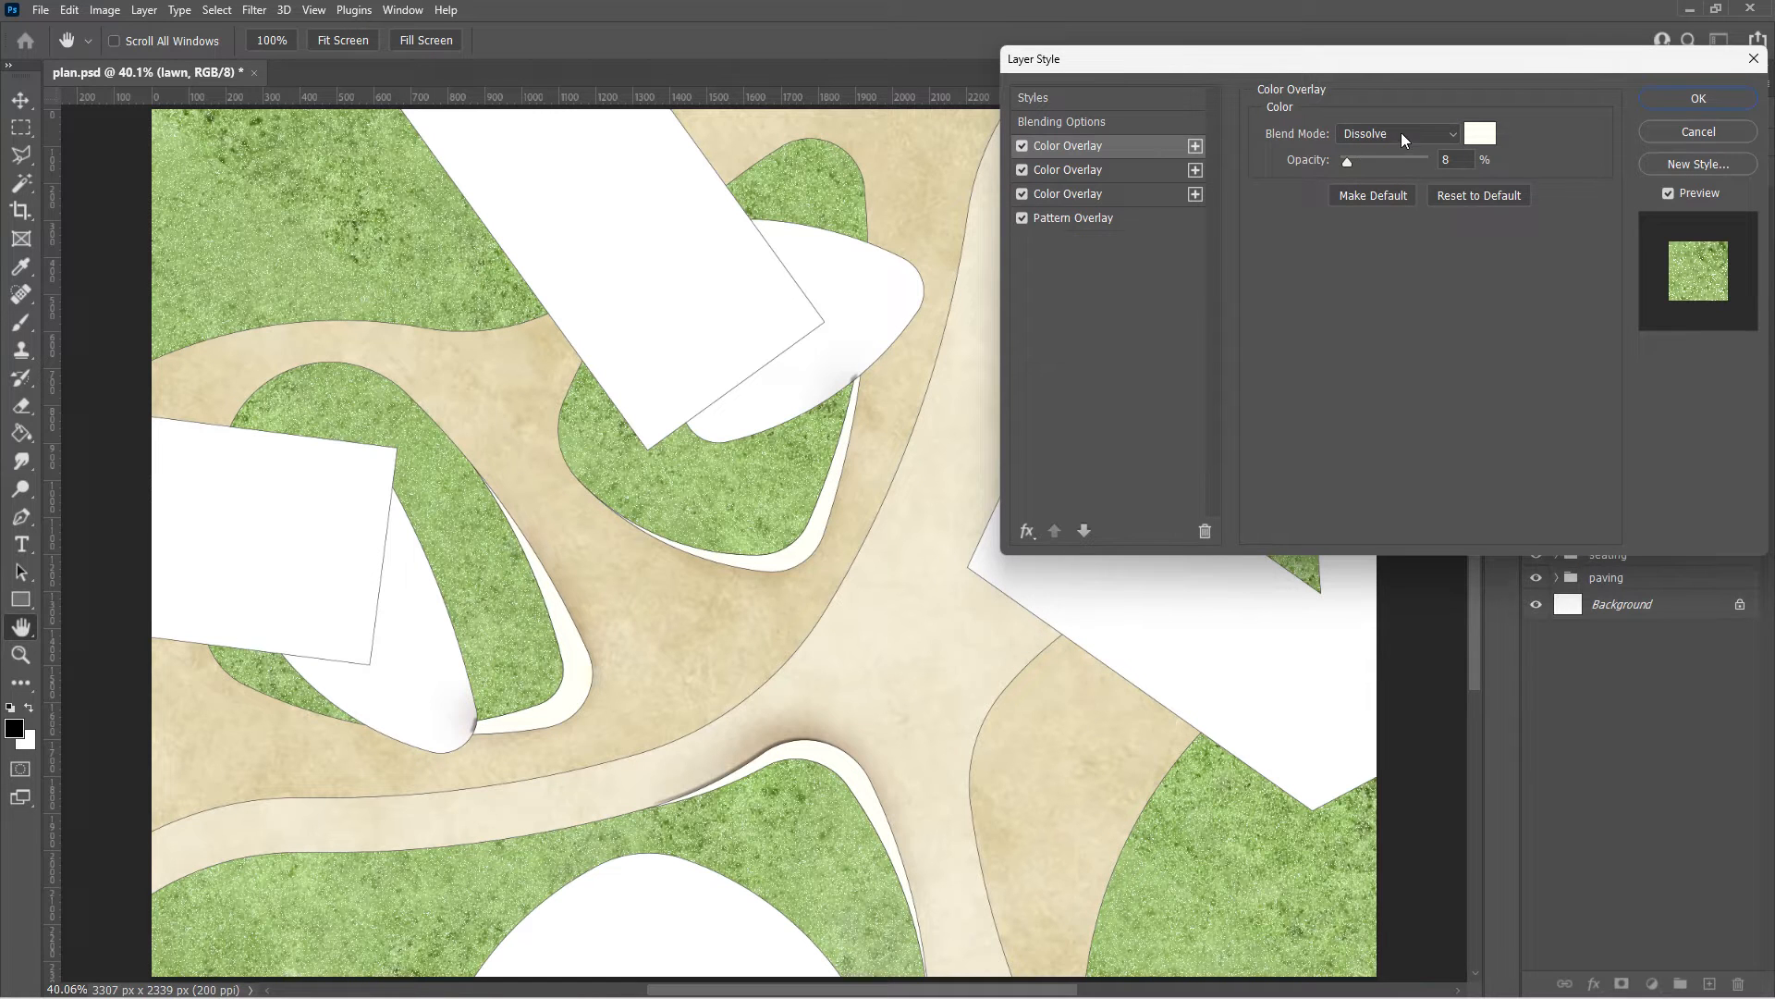
click(1396, 133)
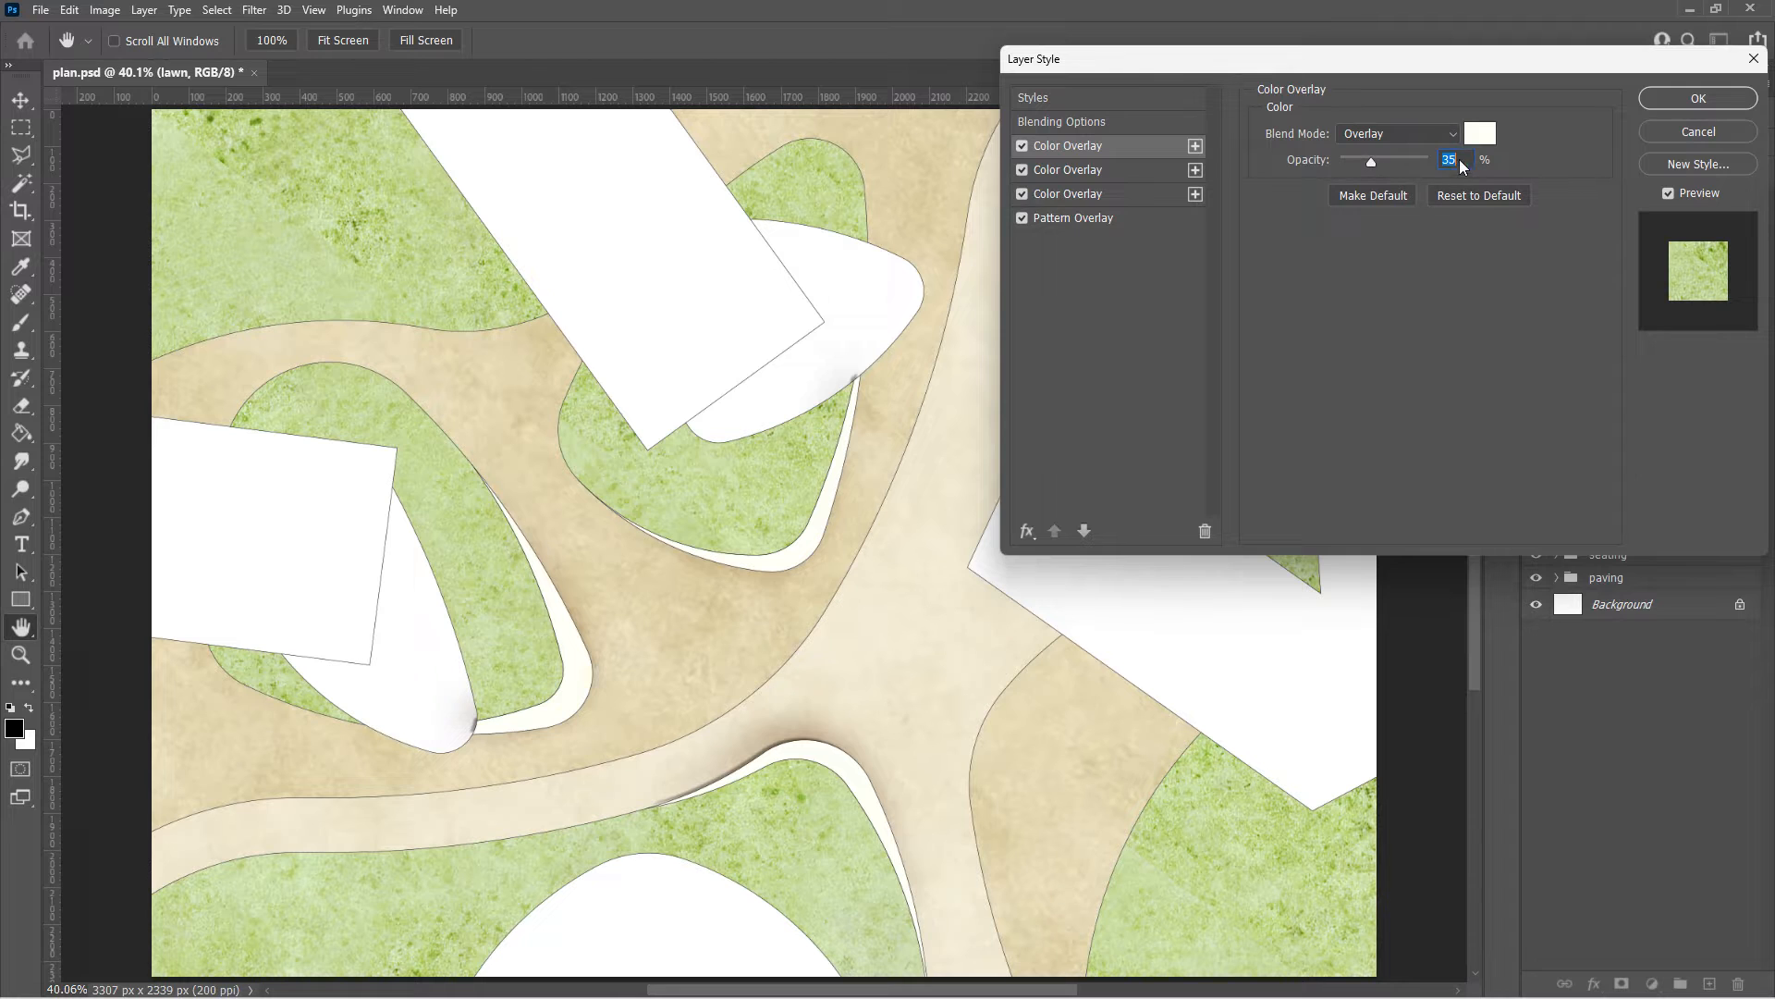
click(1697, 99)
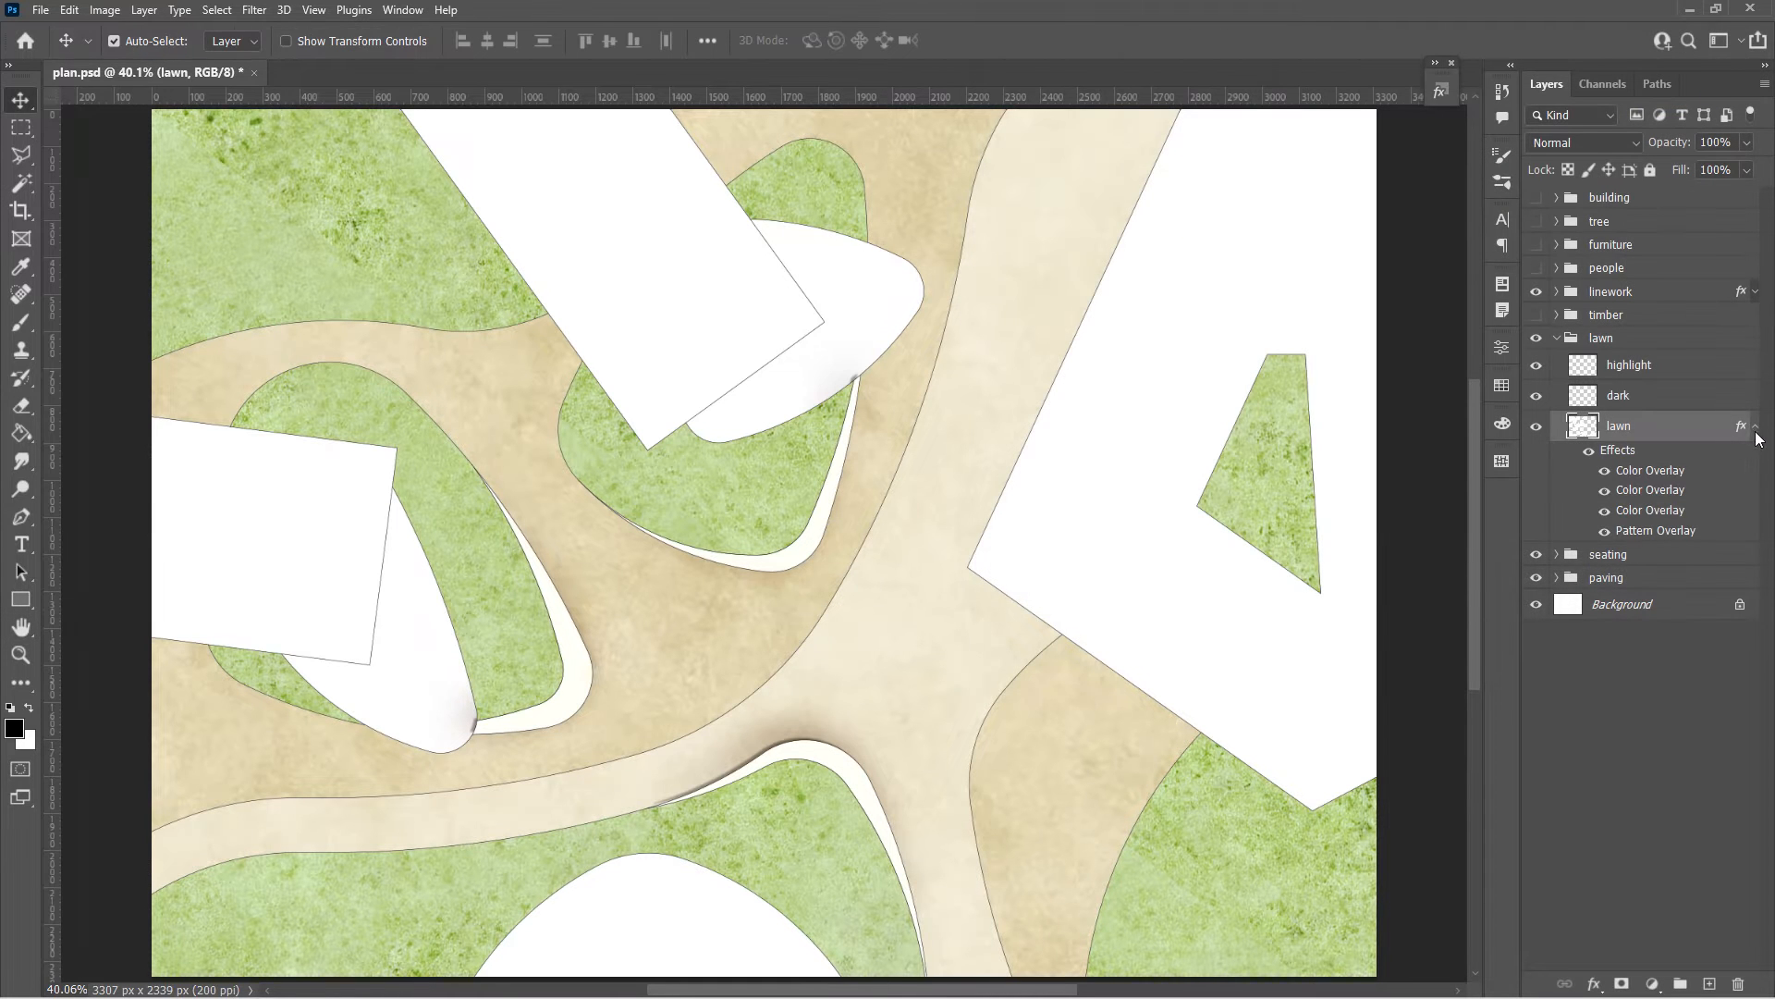
Load the 1.jpg wood-plank texture and open timber 3's Layer Style settings
click(1557, 338)
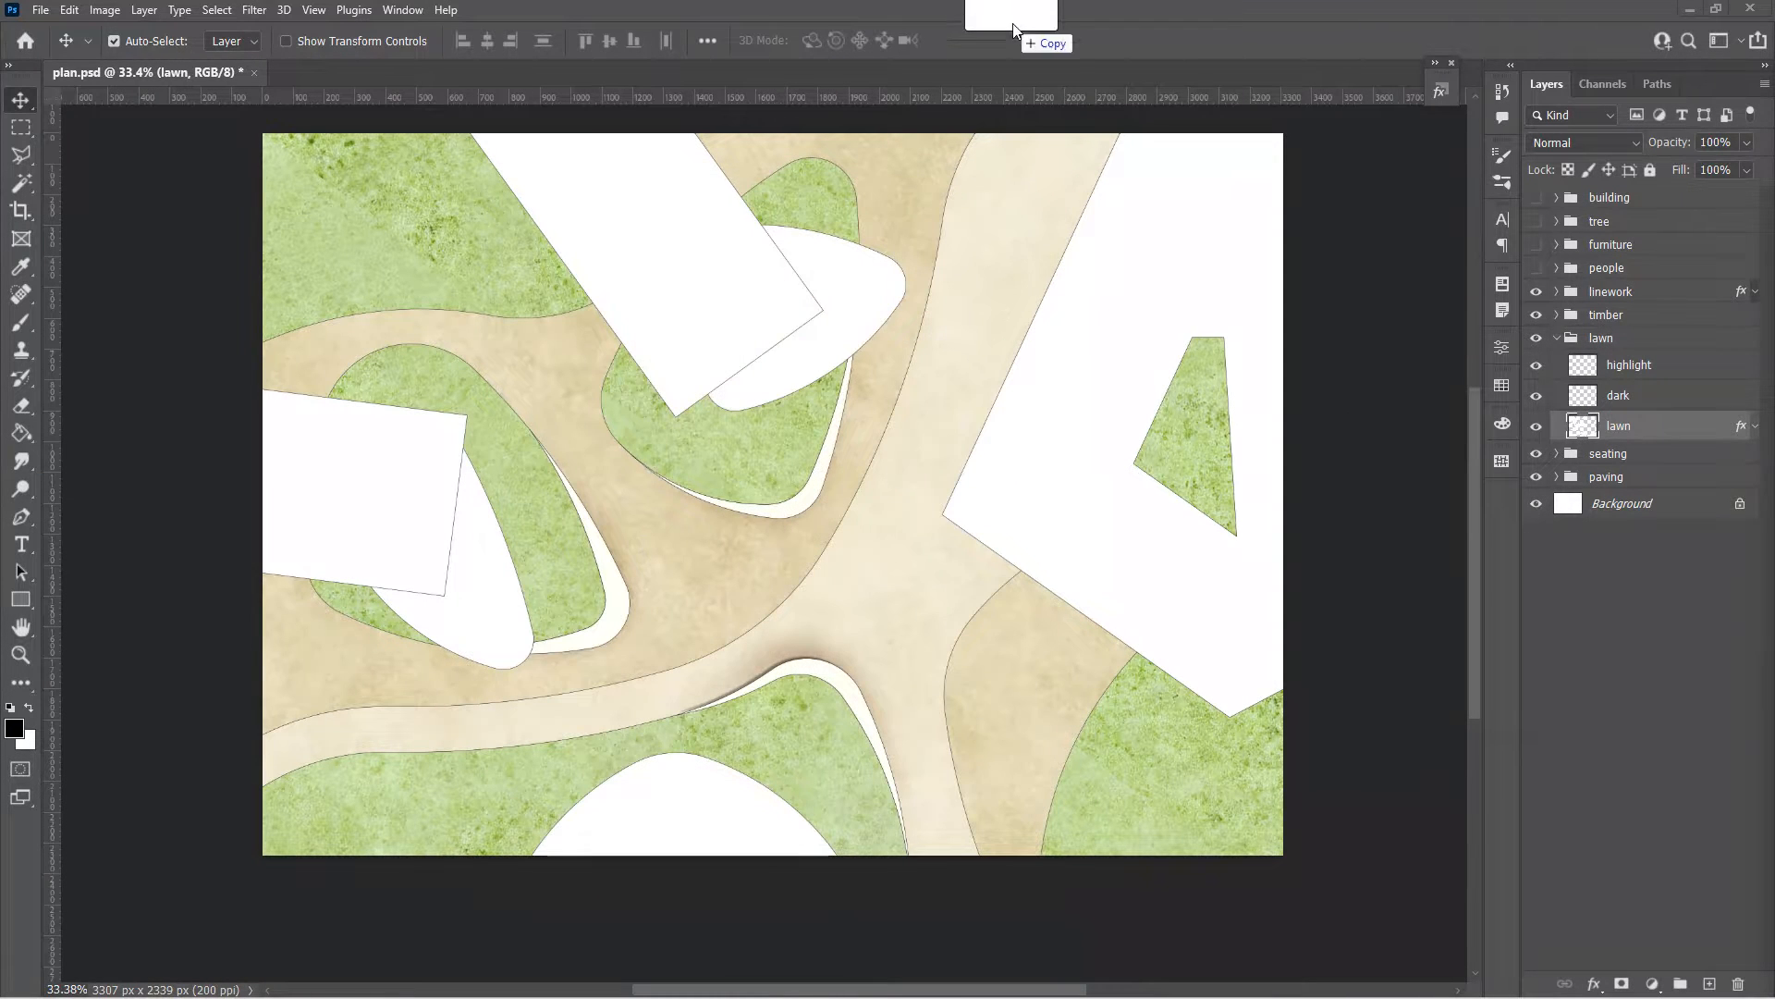
click(374, 71)
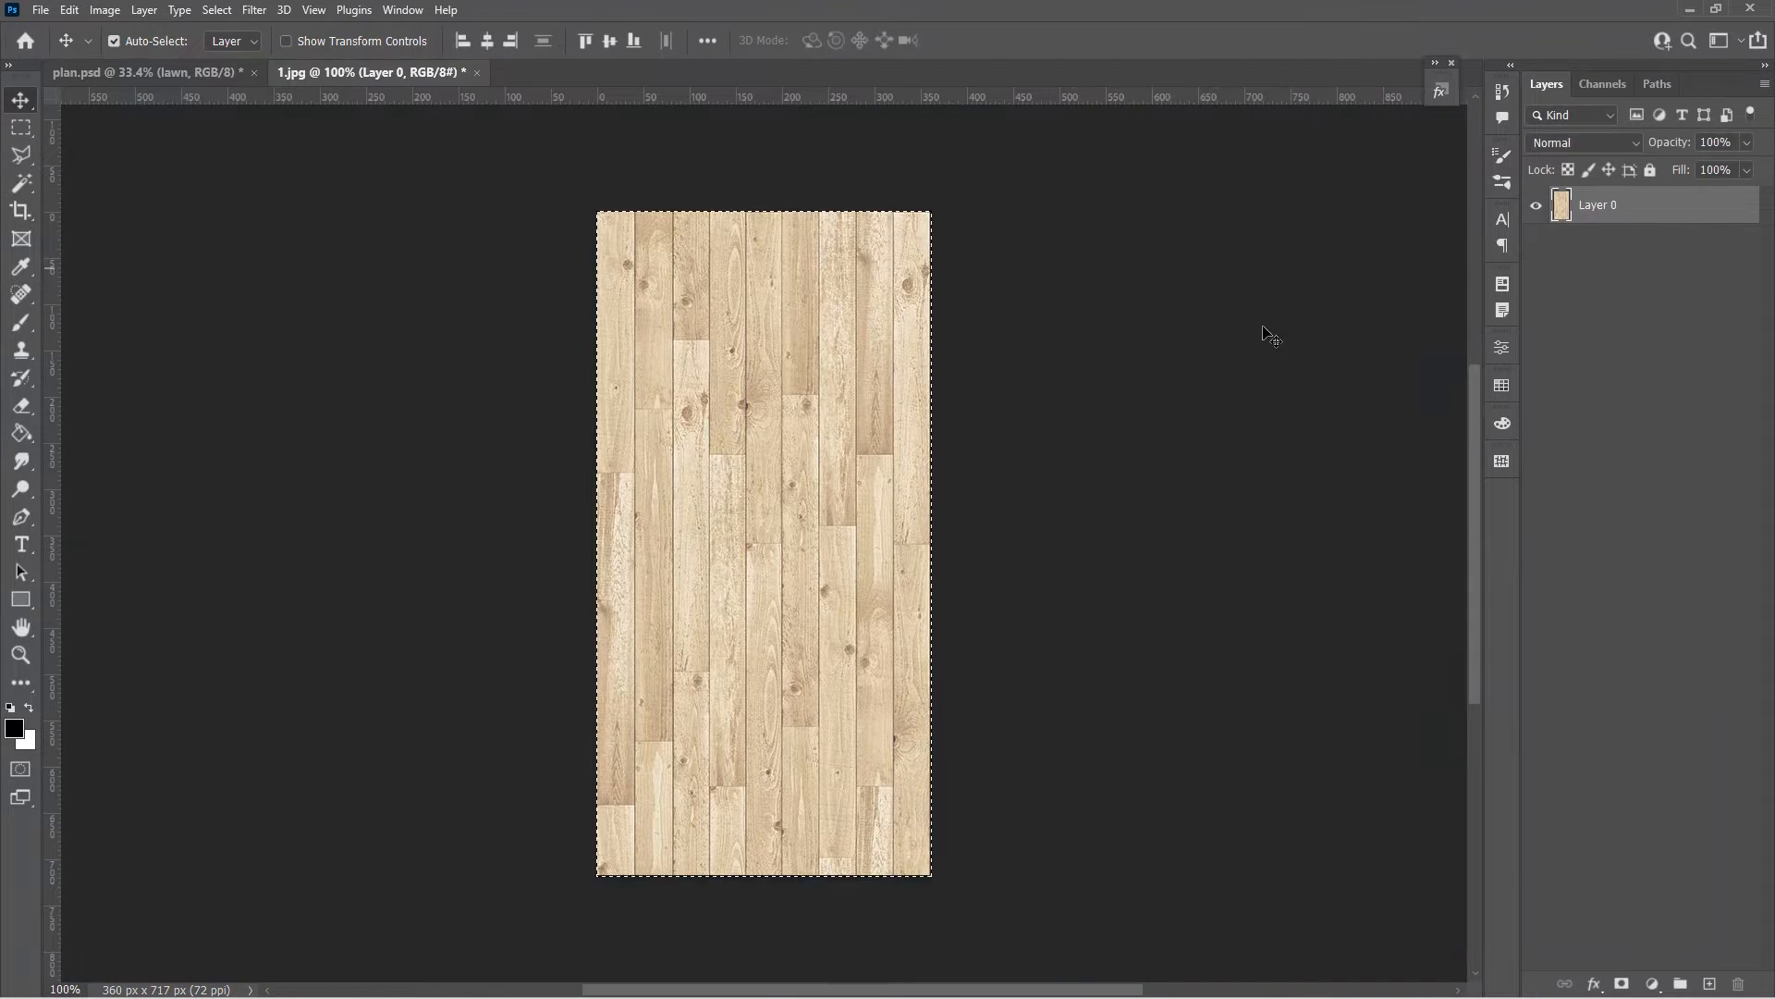
click(147, 72)
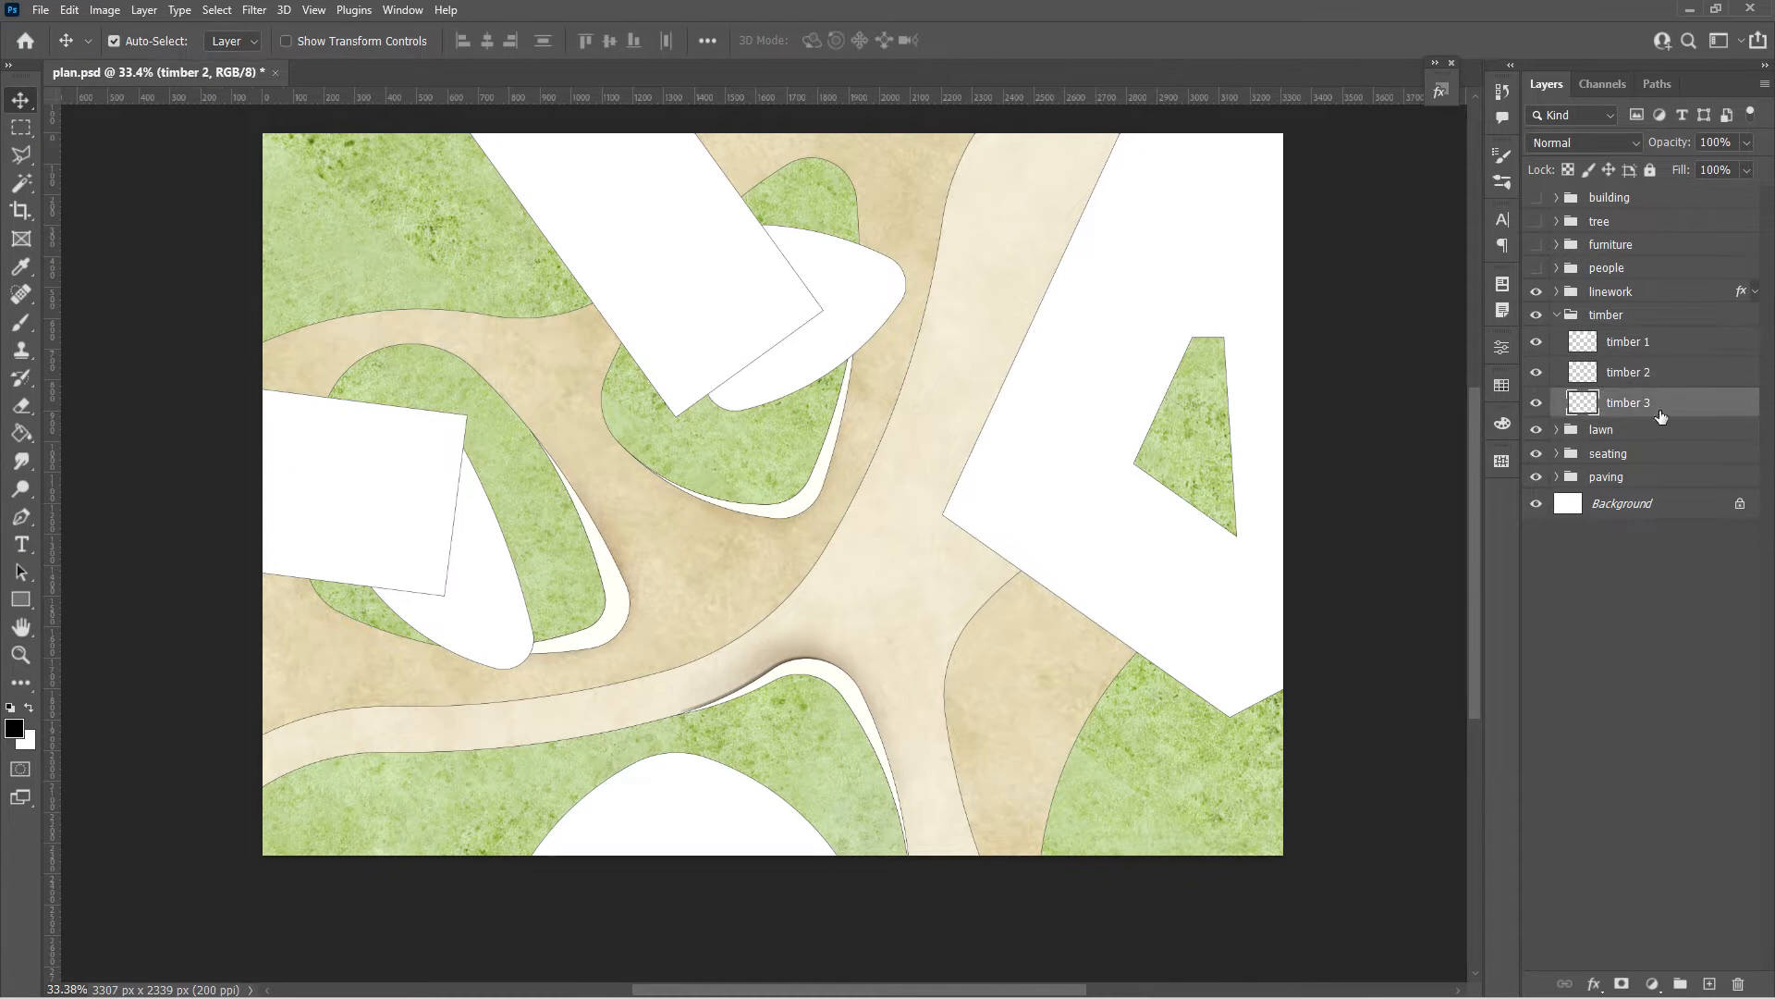
double_click(1629, 402)
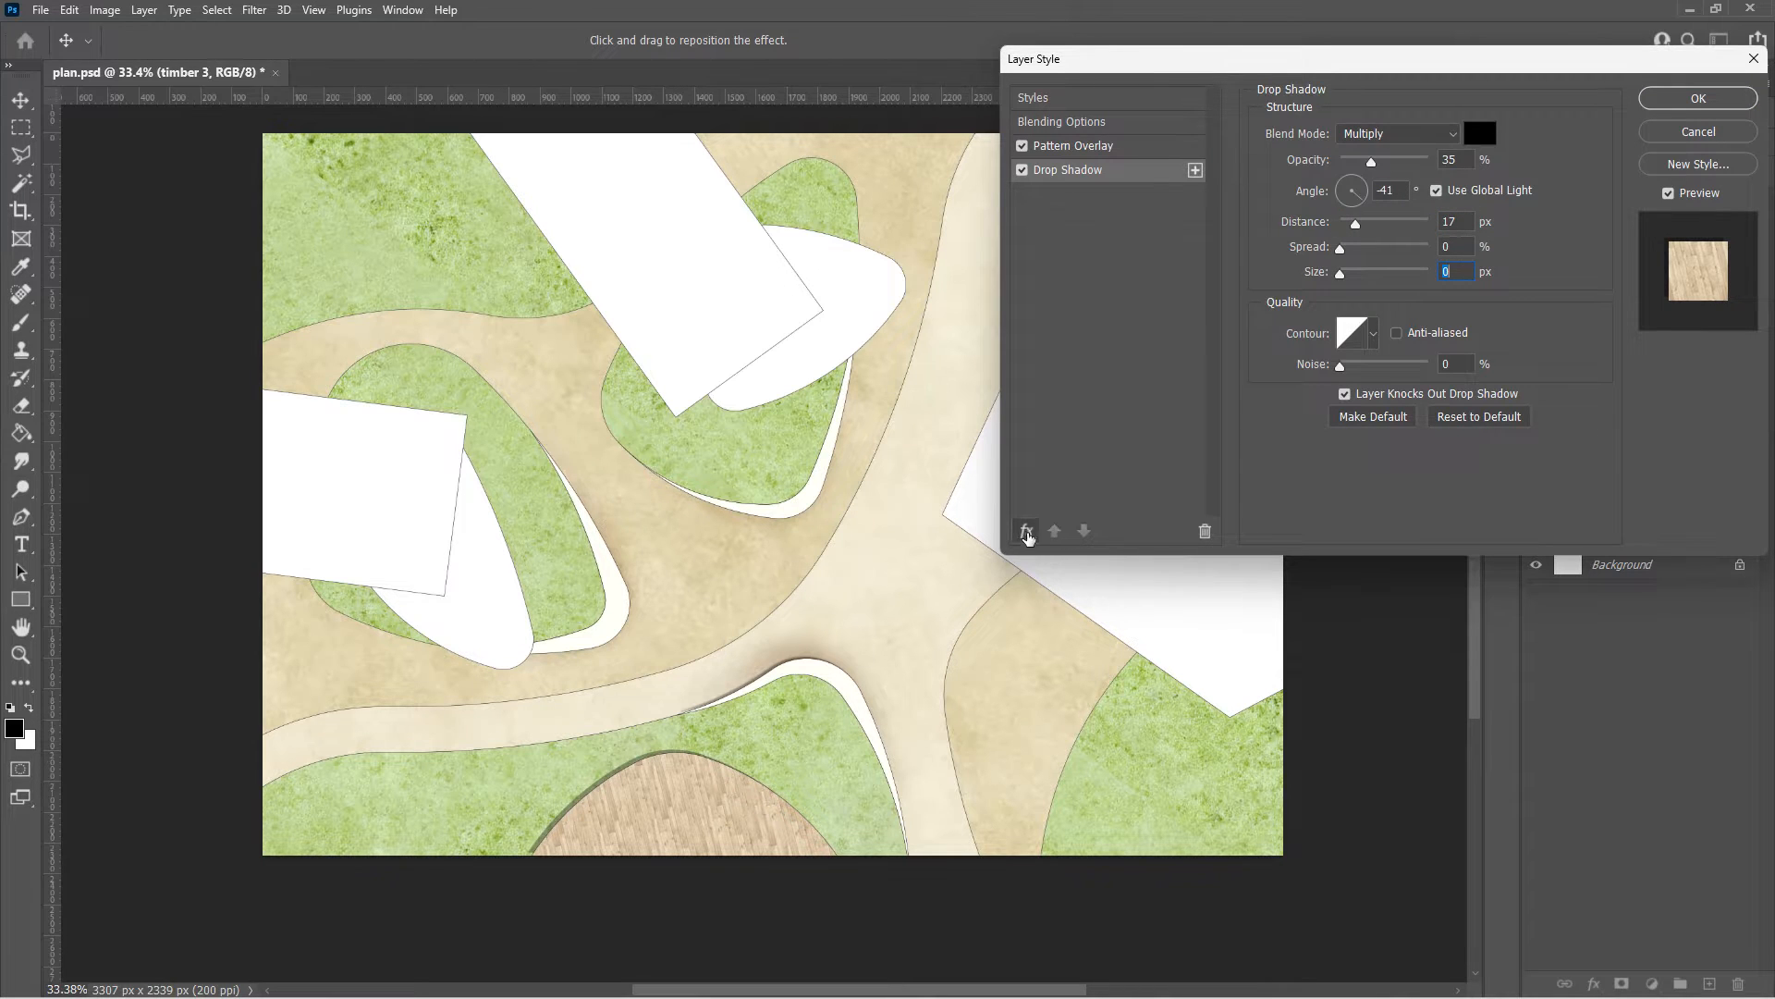
Set timber 3's outside stroke to white at 4 px
click(1023, 530)
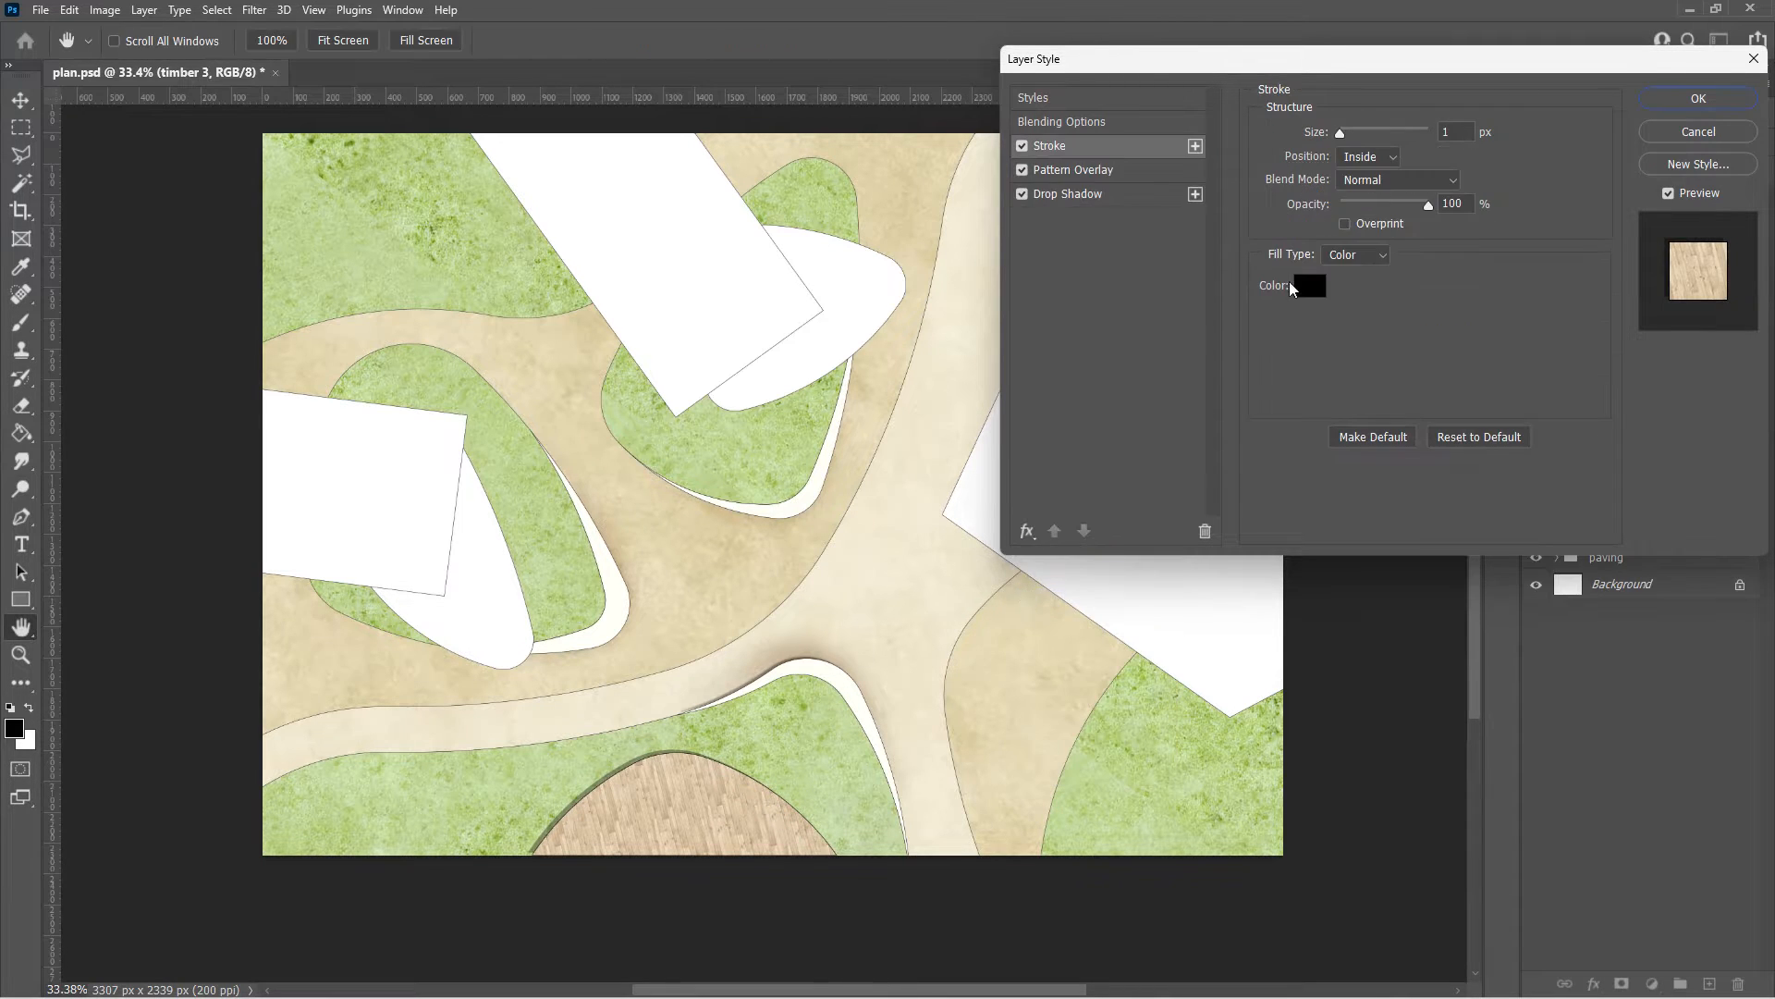
click(1310, 286)
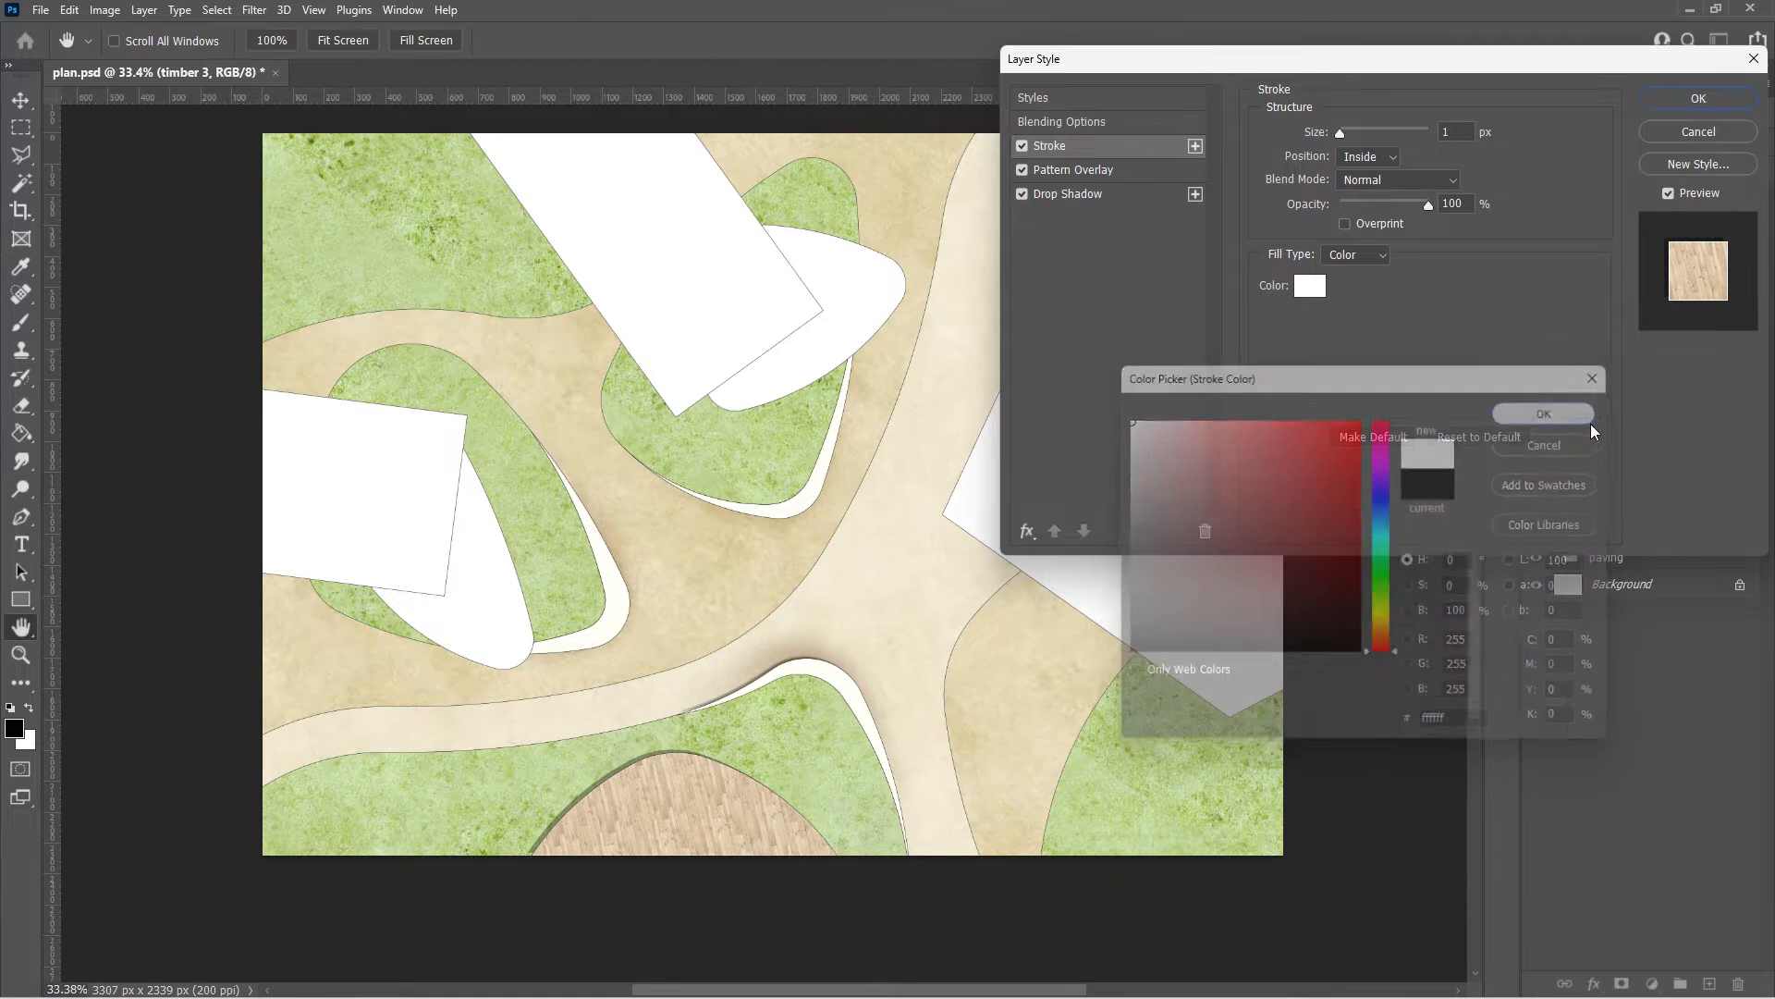
click(1543, 413)
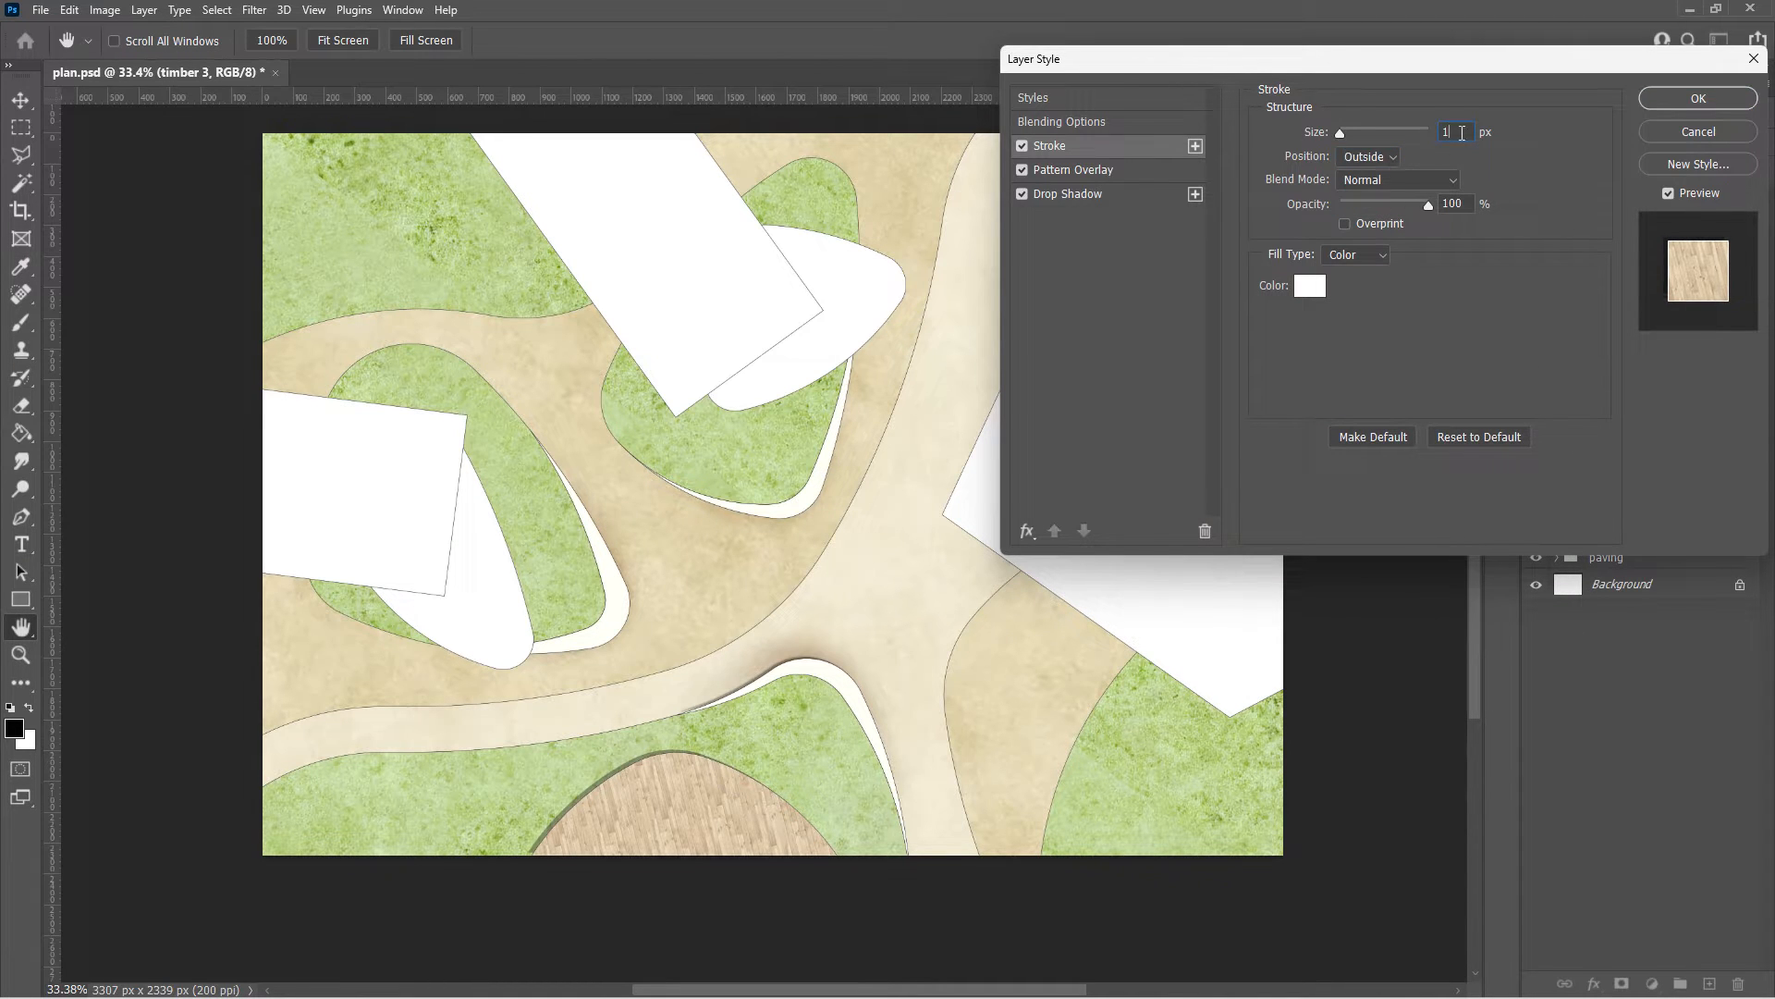
Add a second Linear Burn drop shadow to timber 3, opacity 53, size 87
click(1023, 531)
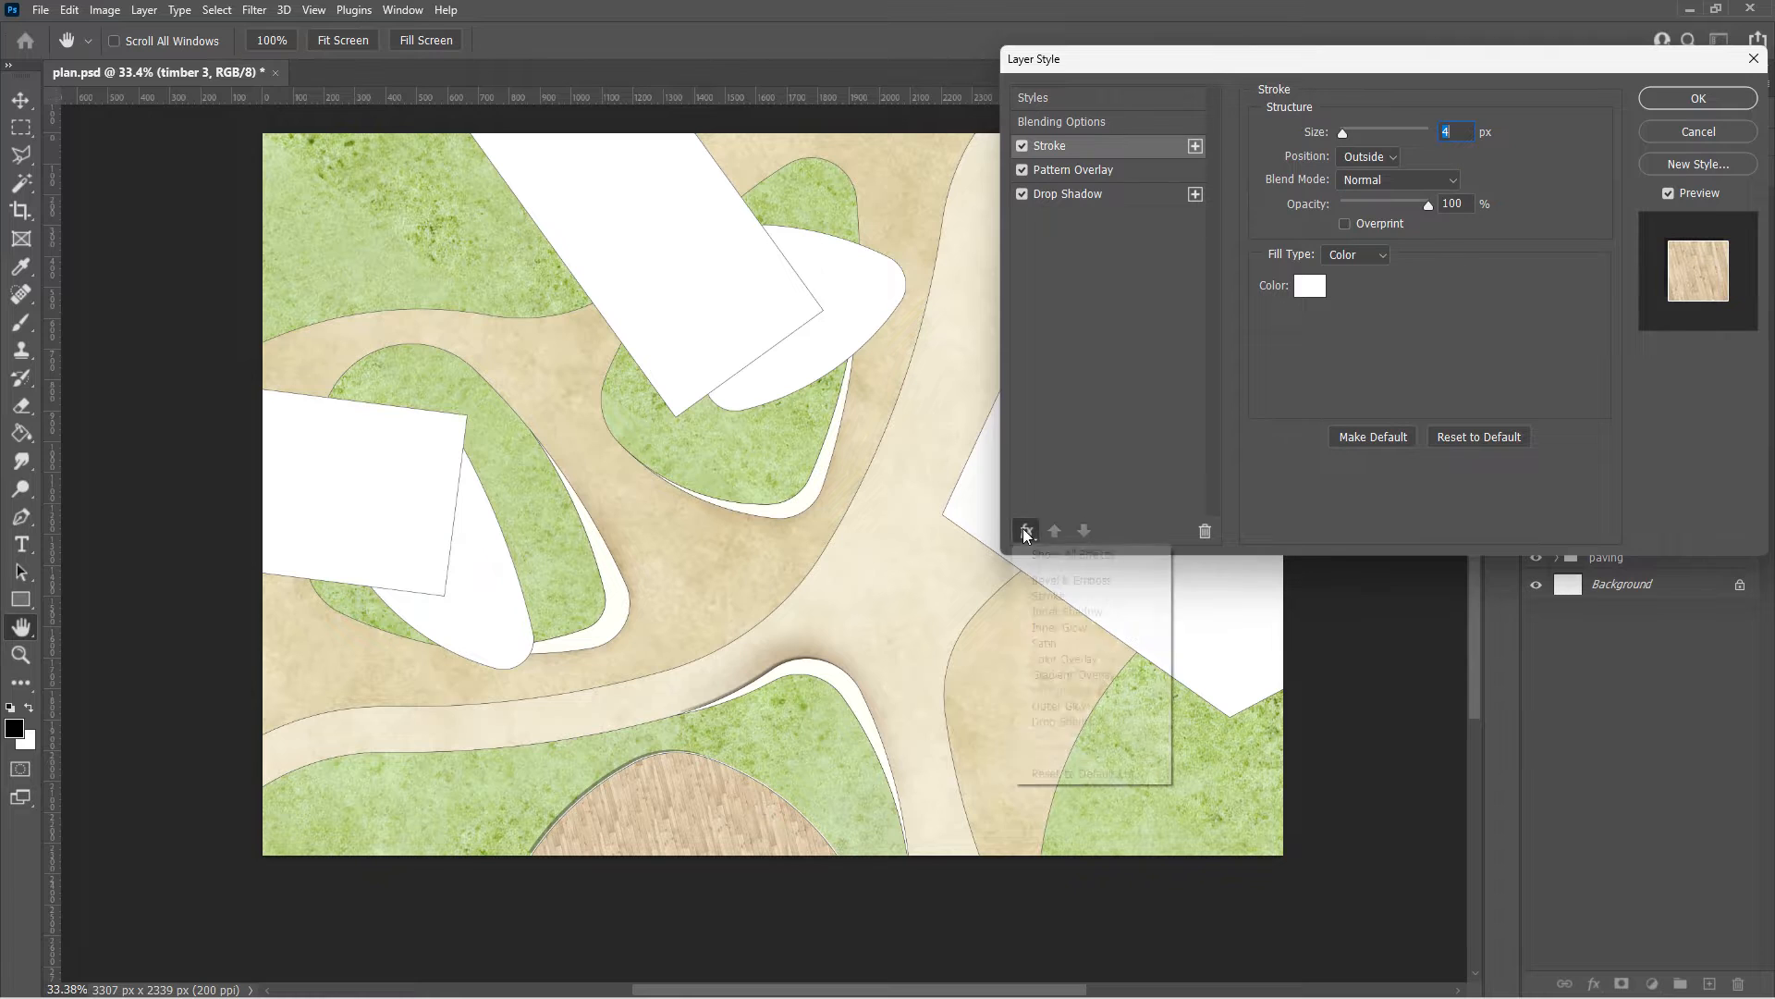
click(1025, 530)
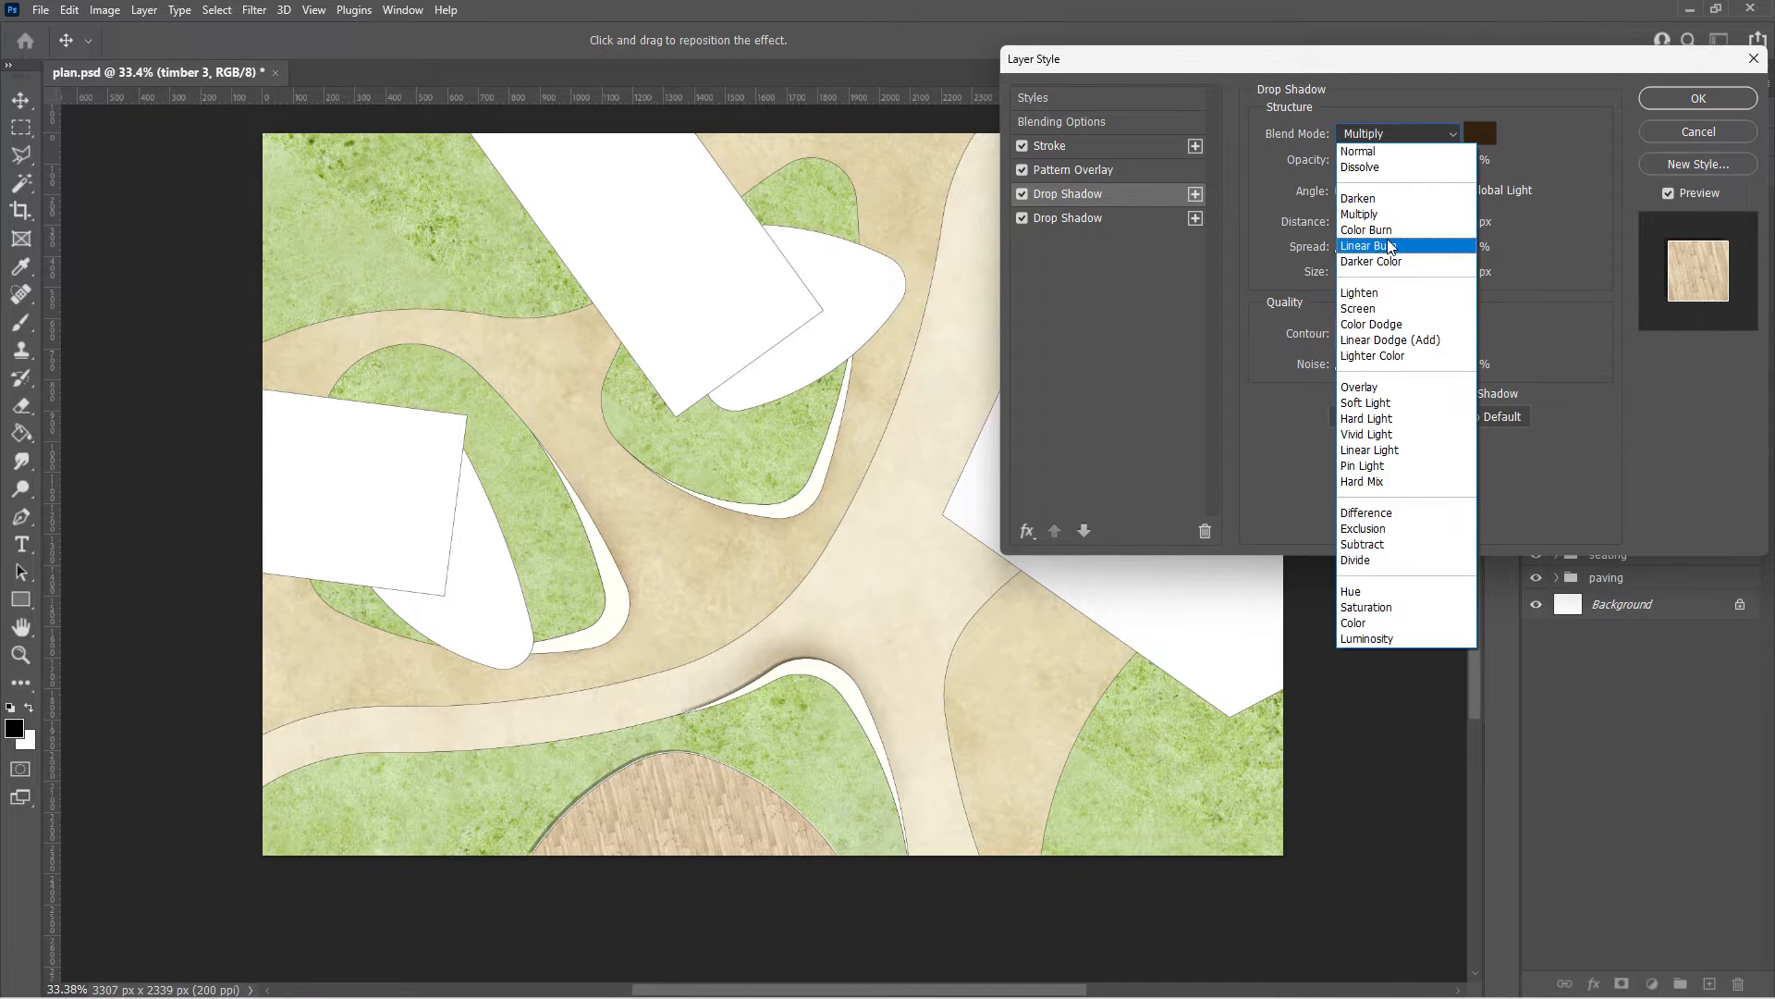
click(1369, 246)
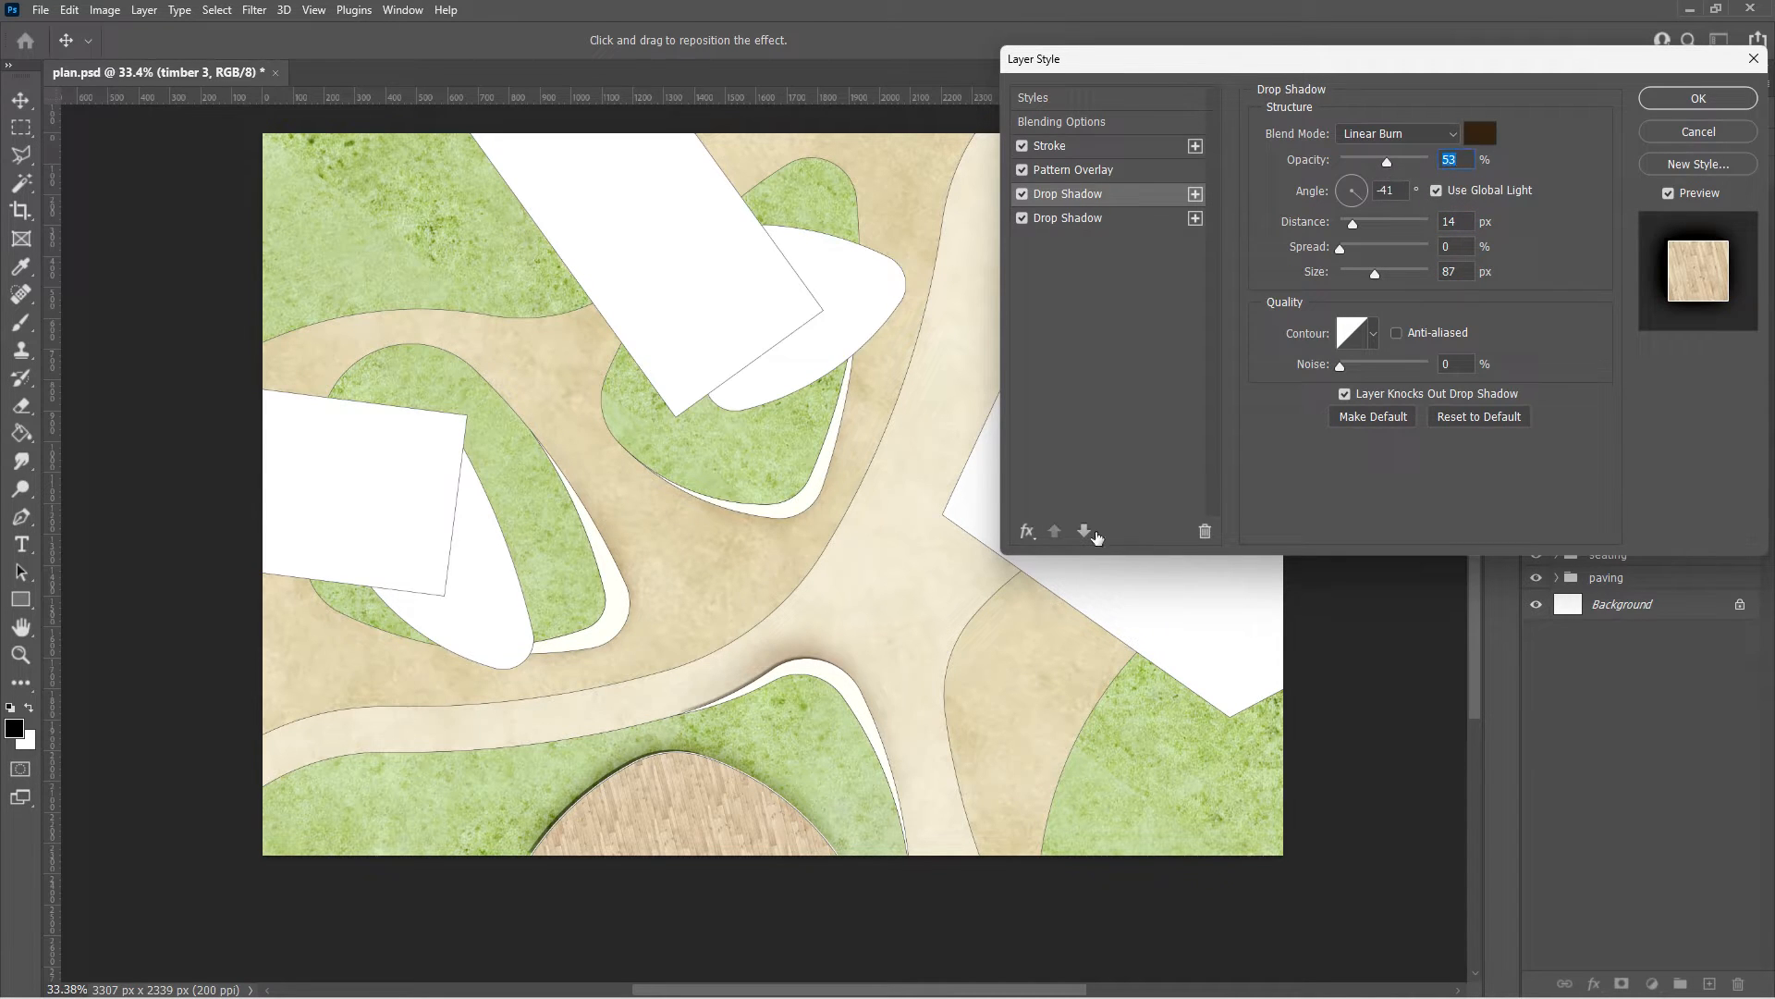
click(1025, 531)
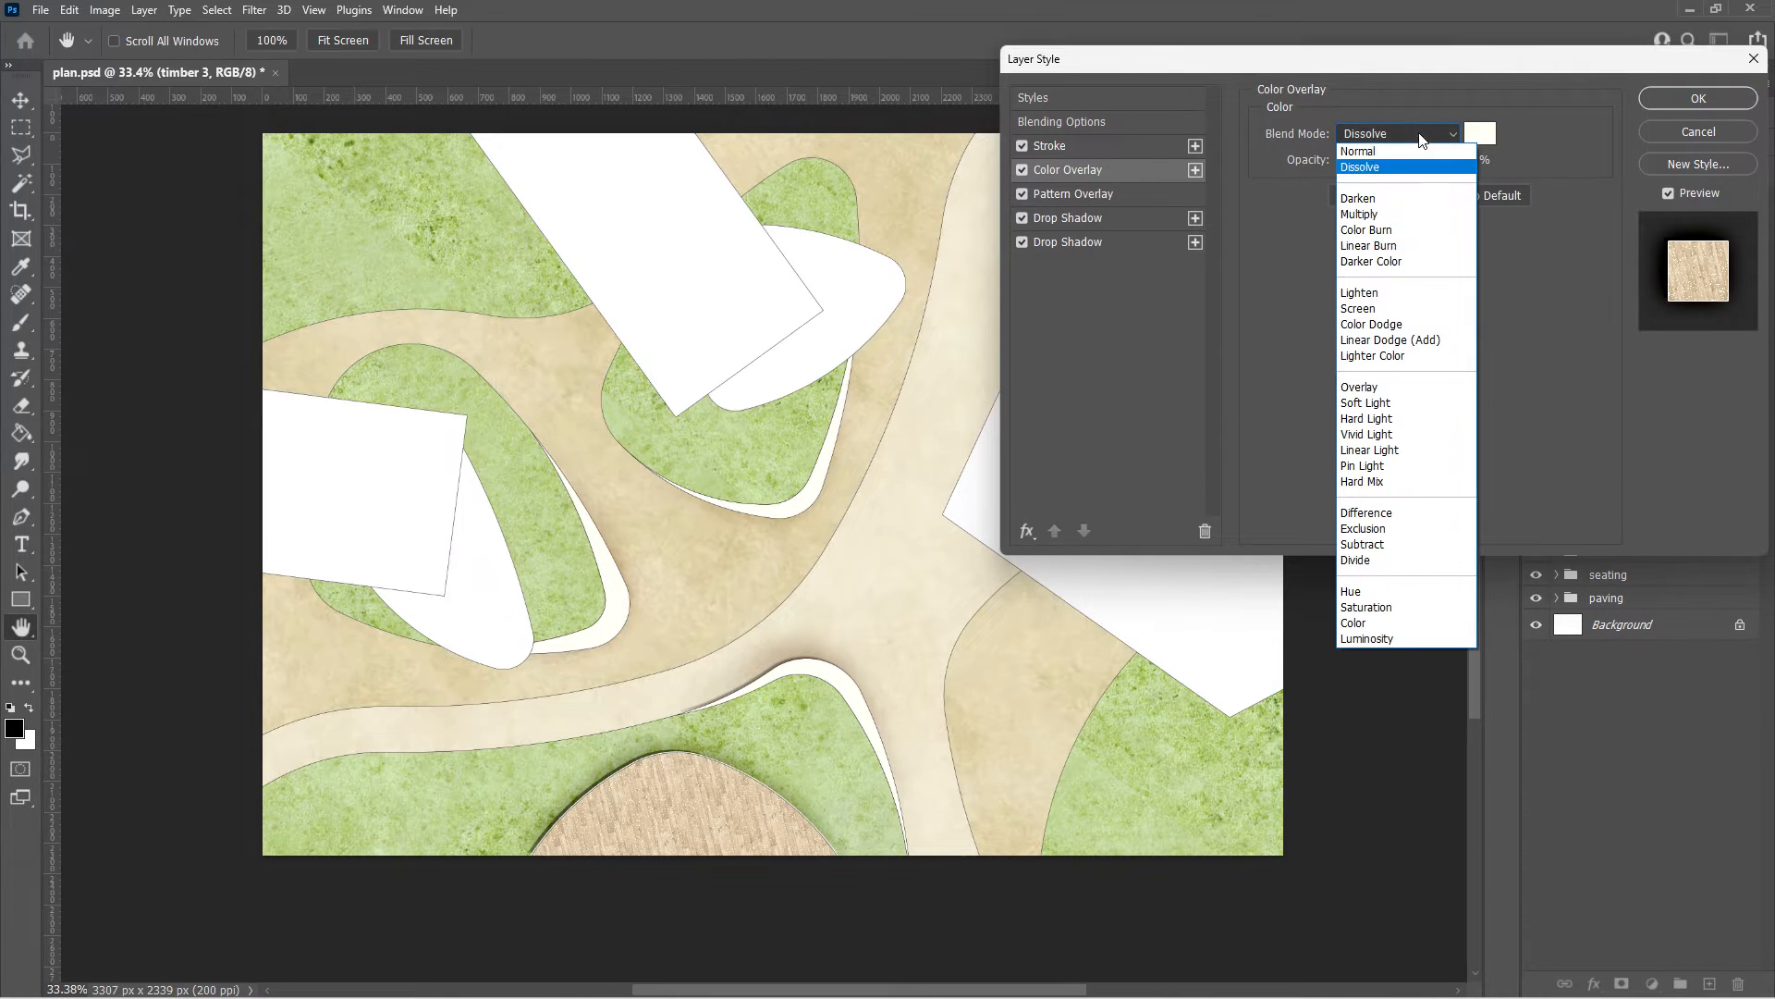
Set timber 3's first colour overlay to Color Burn at 81% with a sampled grey-brown
click(1365, 228)
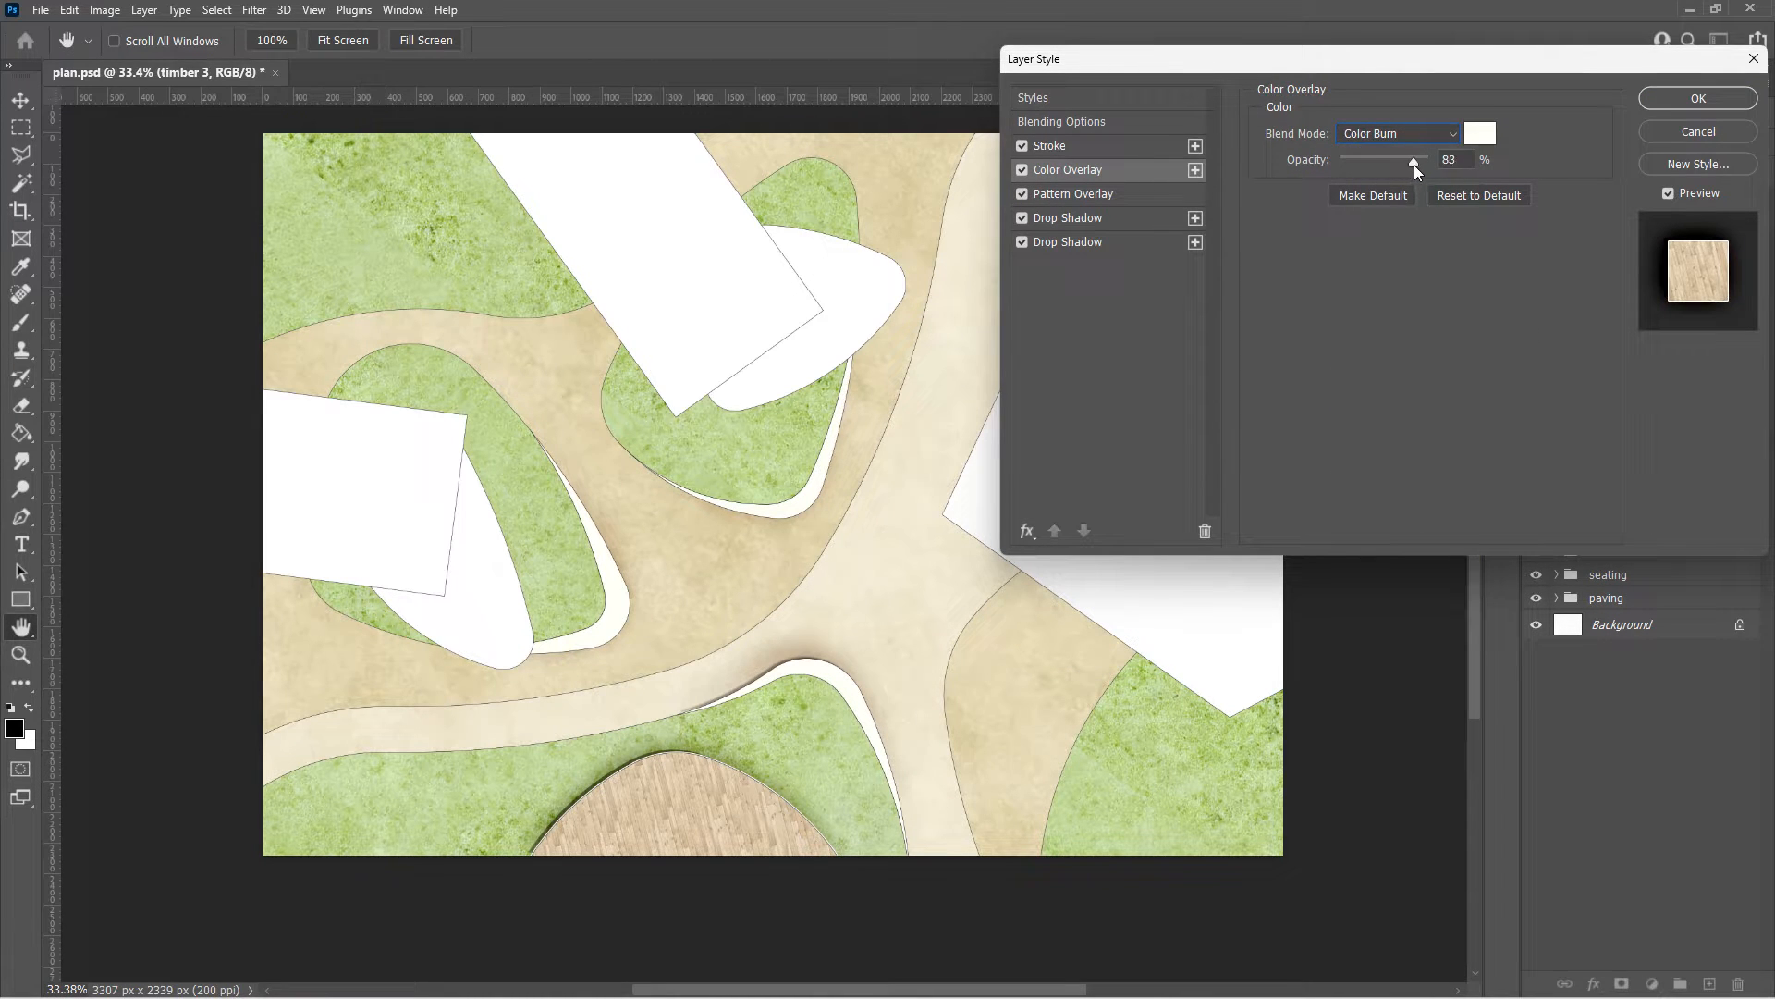
click(1479, 133)
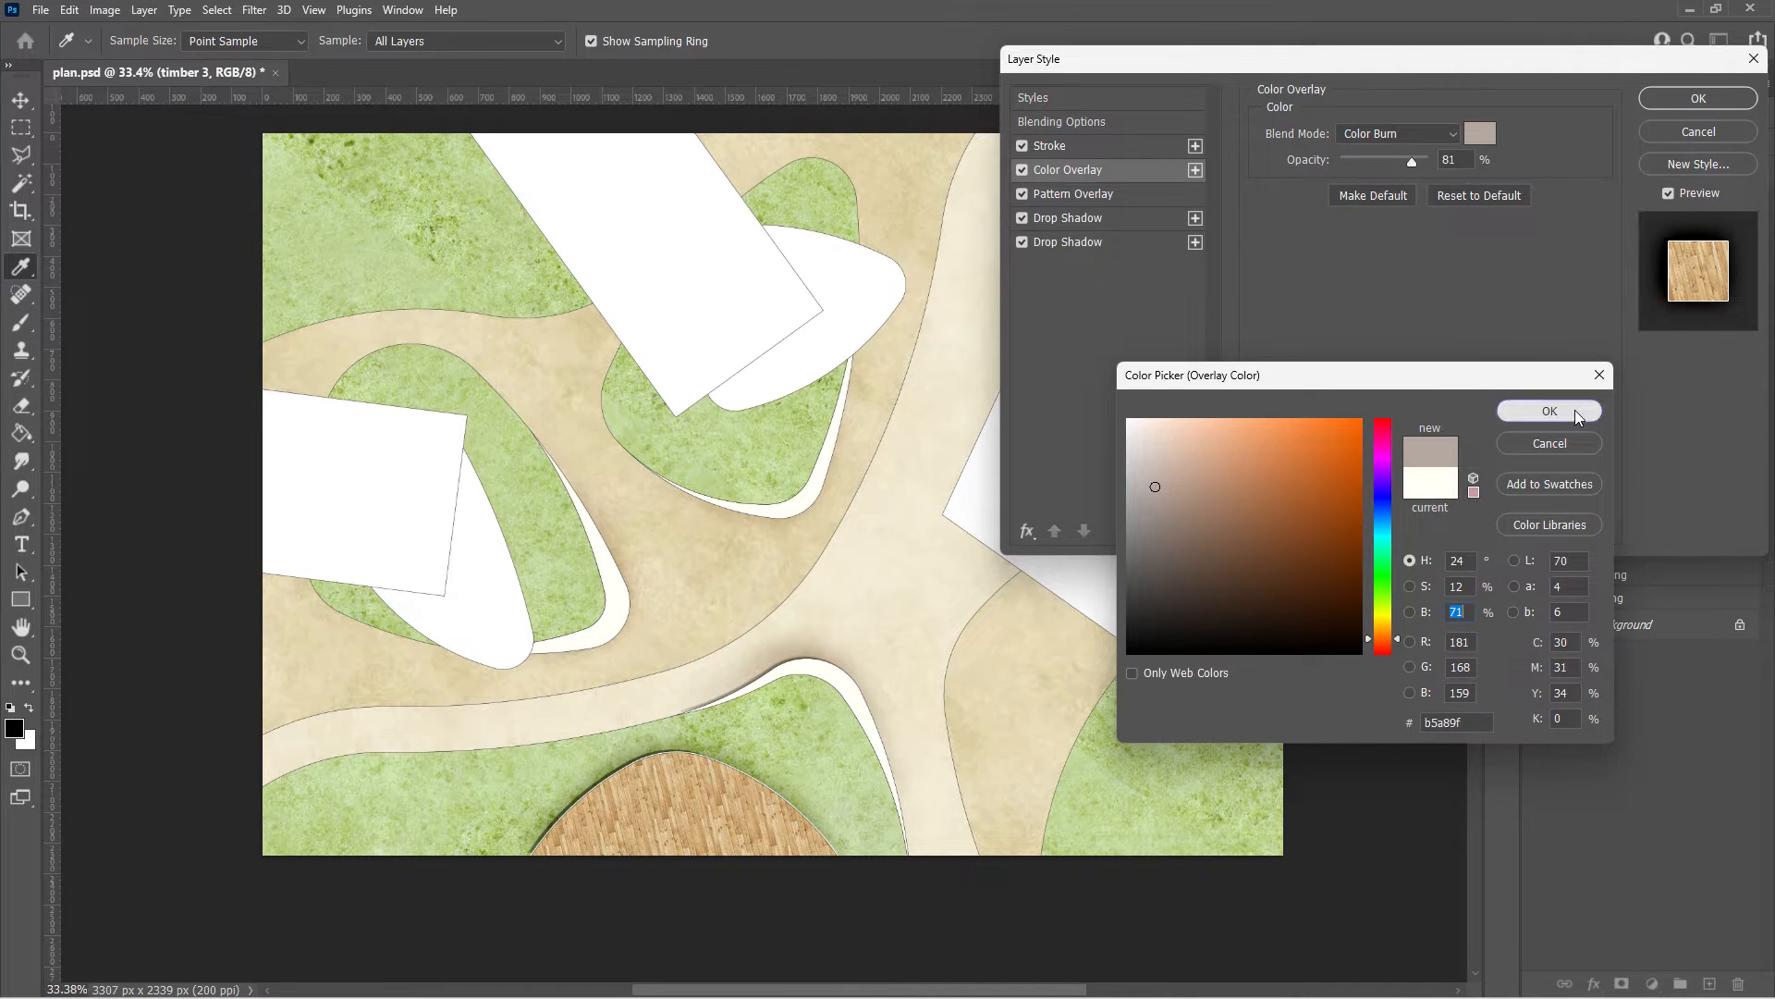
click(1548, 410)
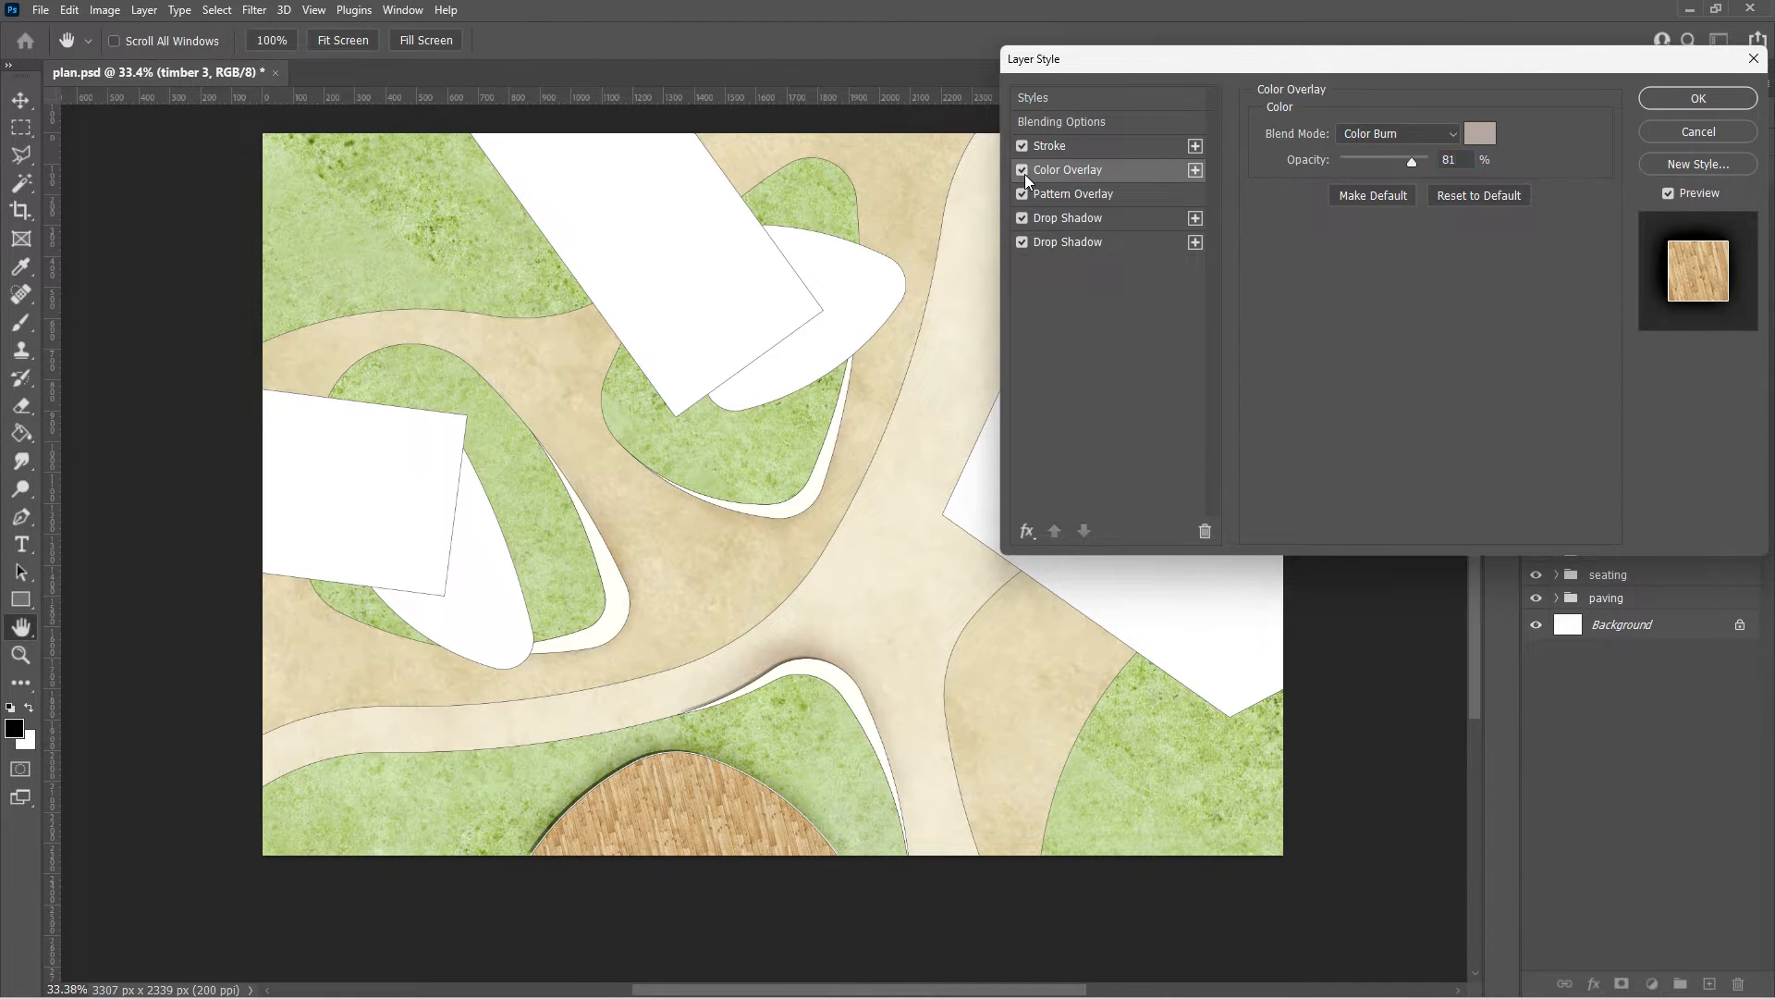
Add a second Color Overlay in Saturation mode at 50% and apply the style
click(1024, 531)
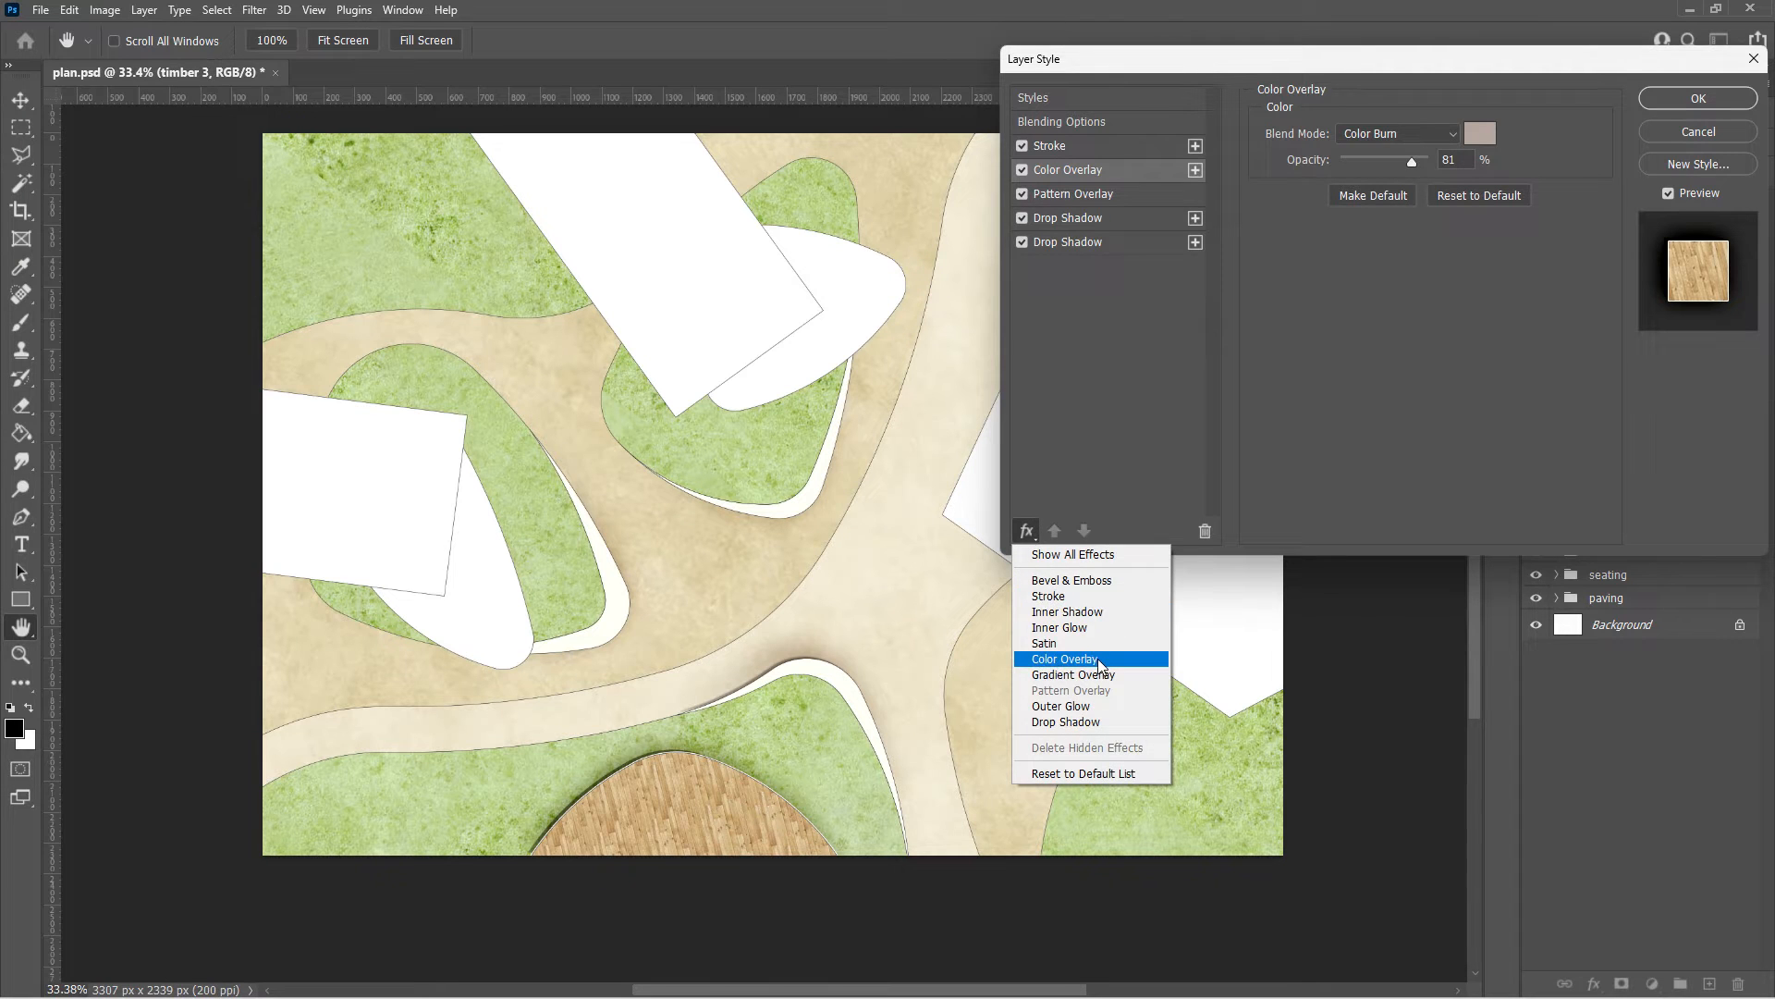
click(1397, 133)
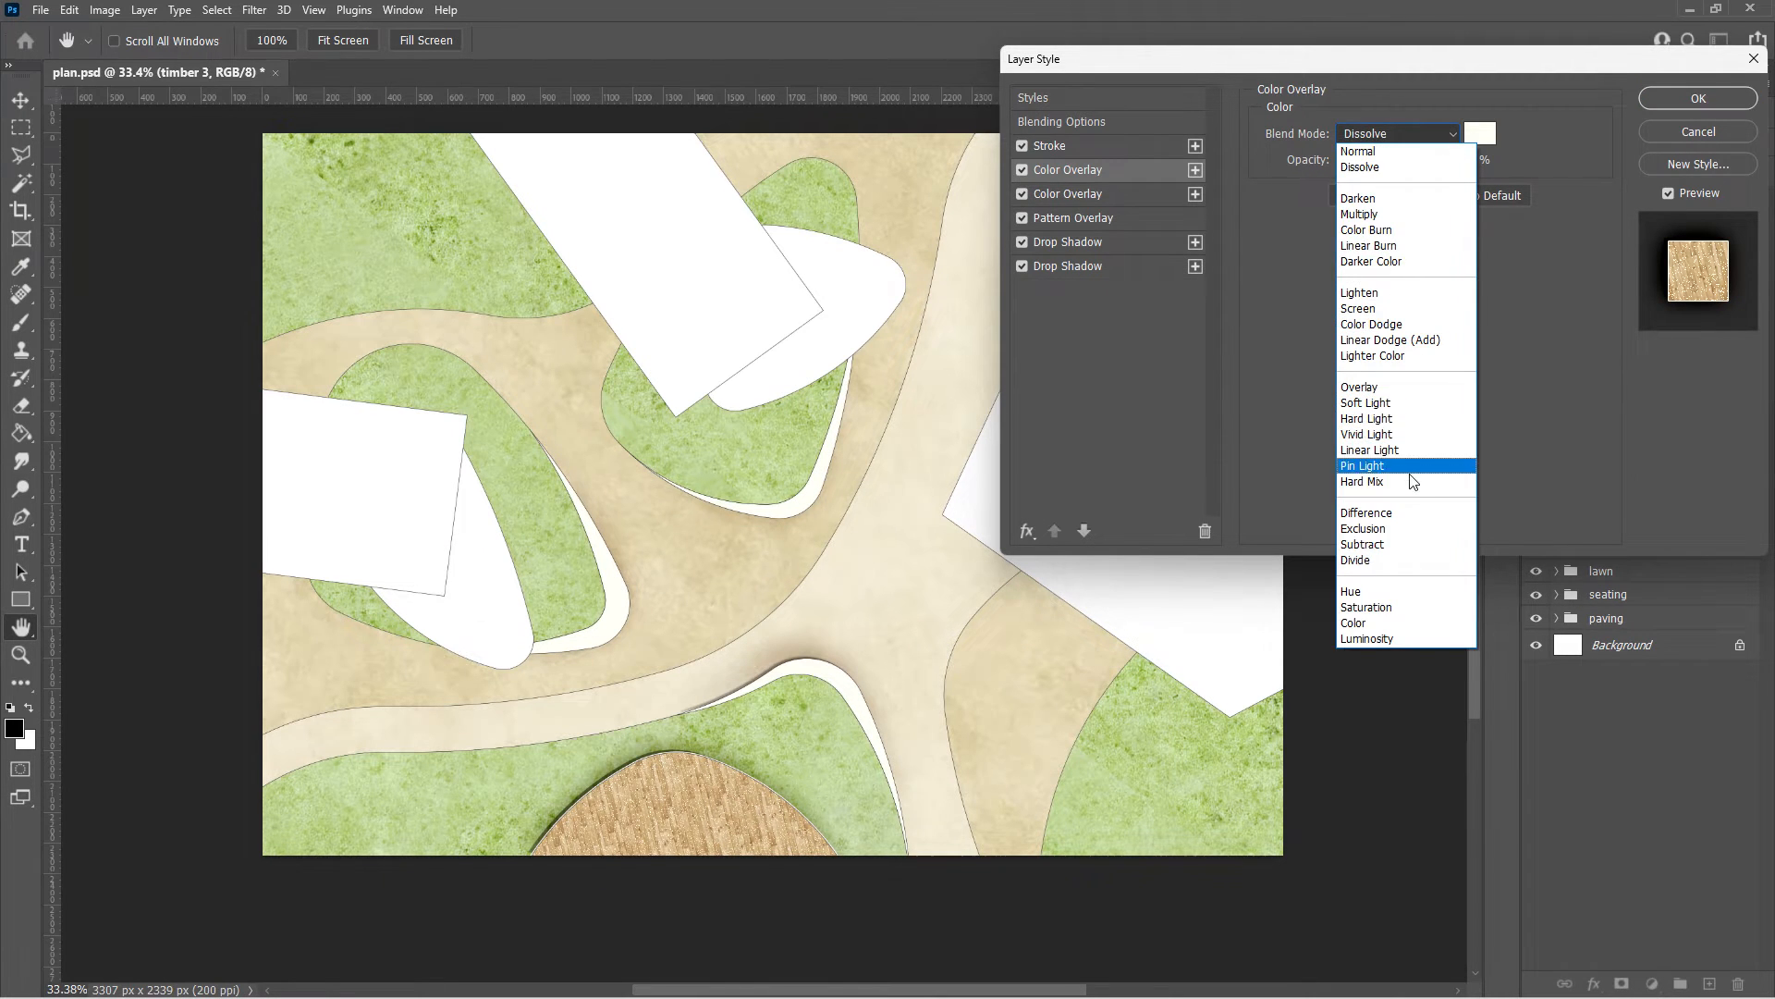
click(1367, 607)
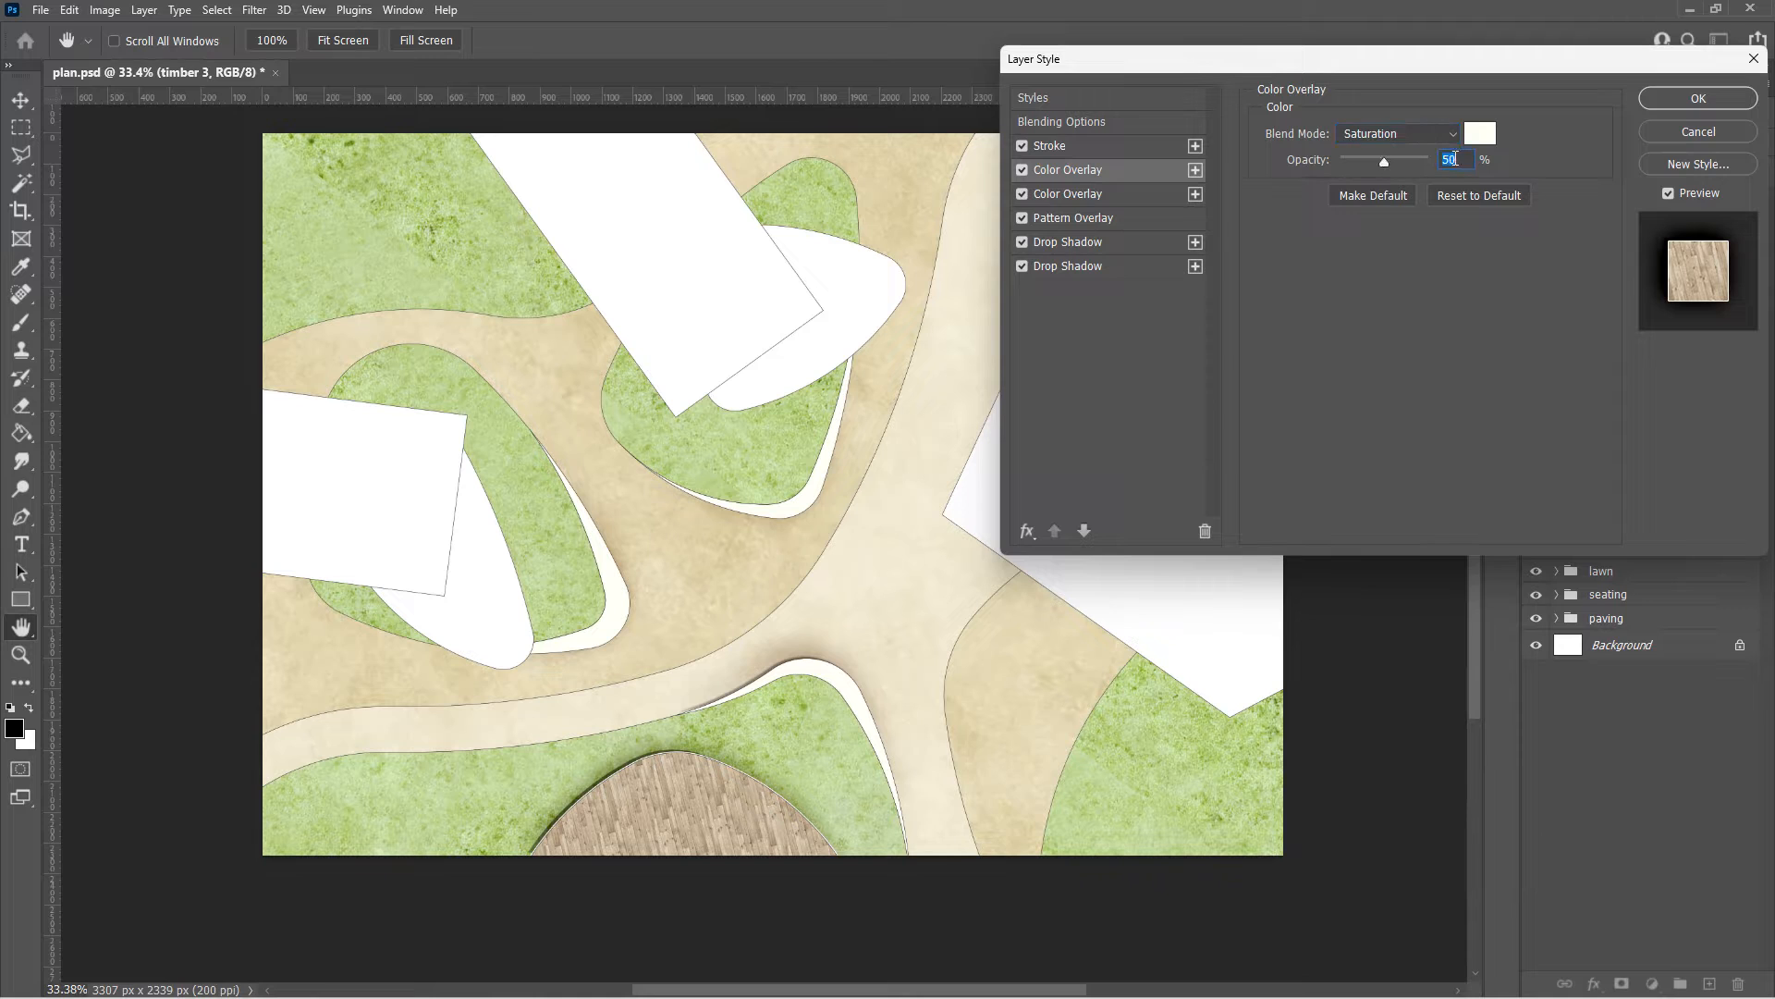
click(1021, 193)
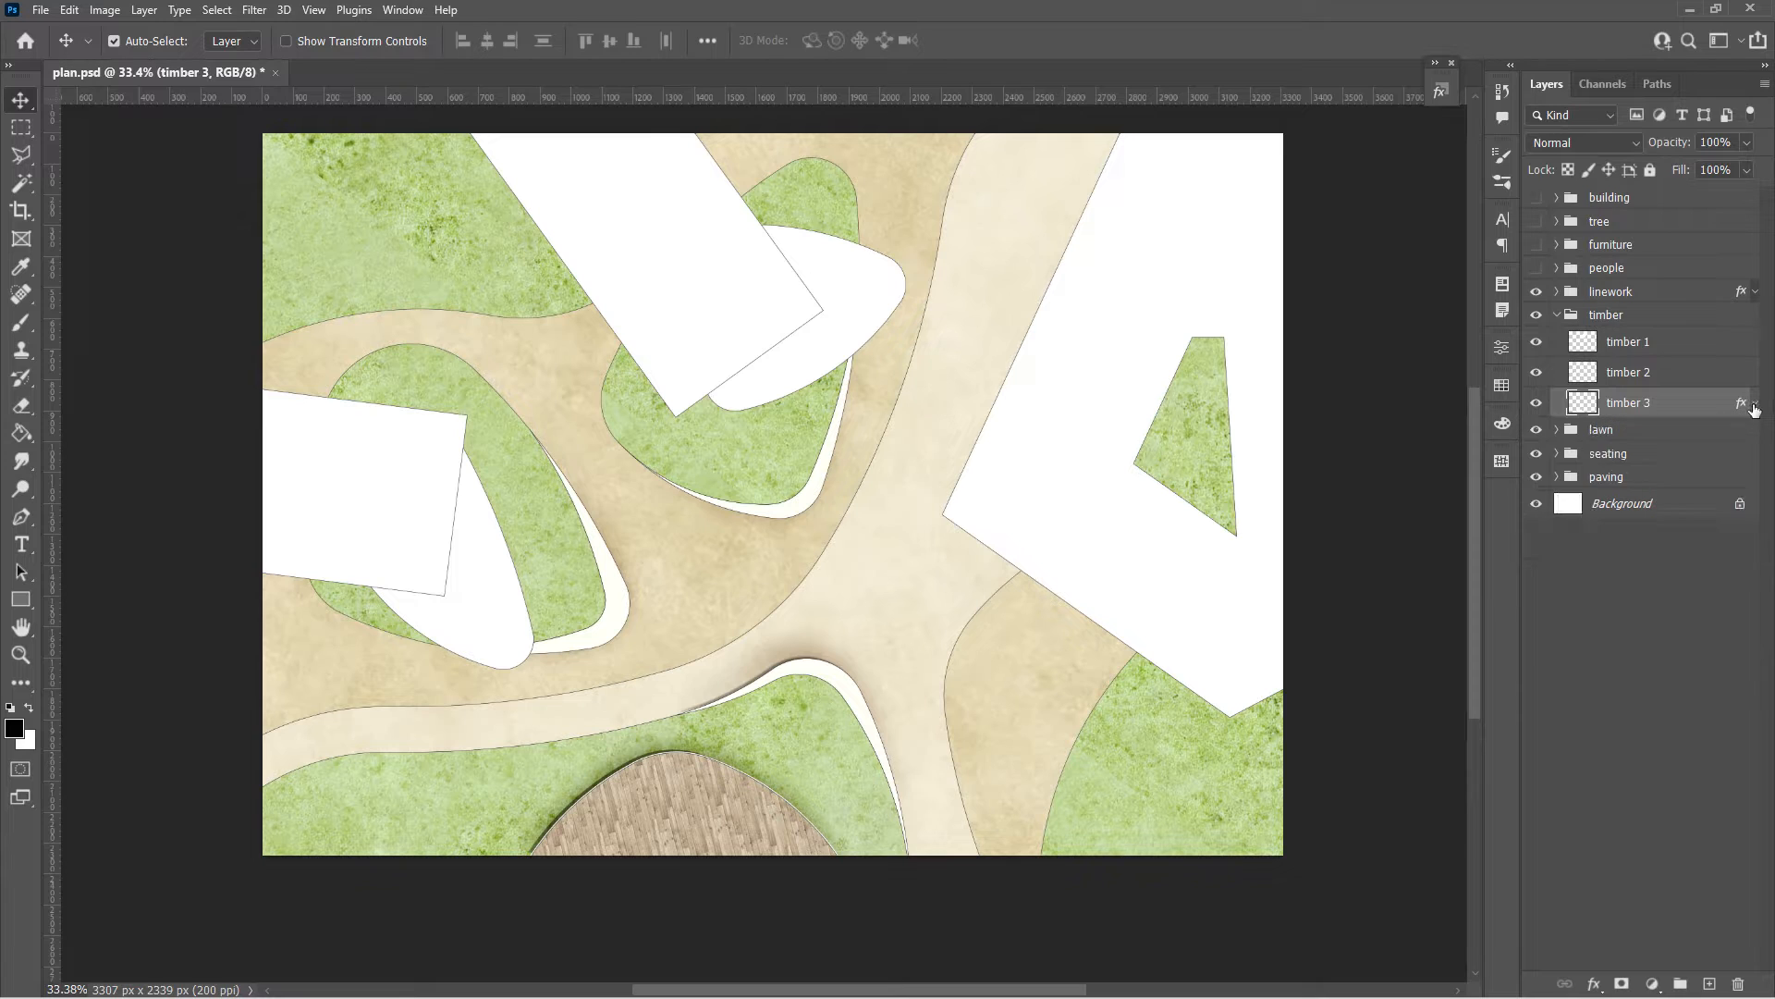
Copy timber 3's layer style and rotate the pattern overlay on timber 2
right_click(1628, 402)
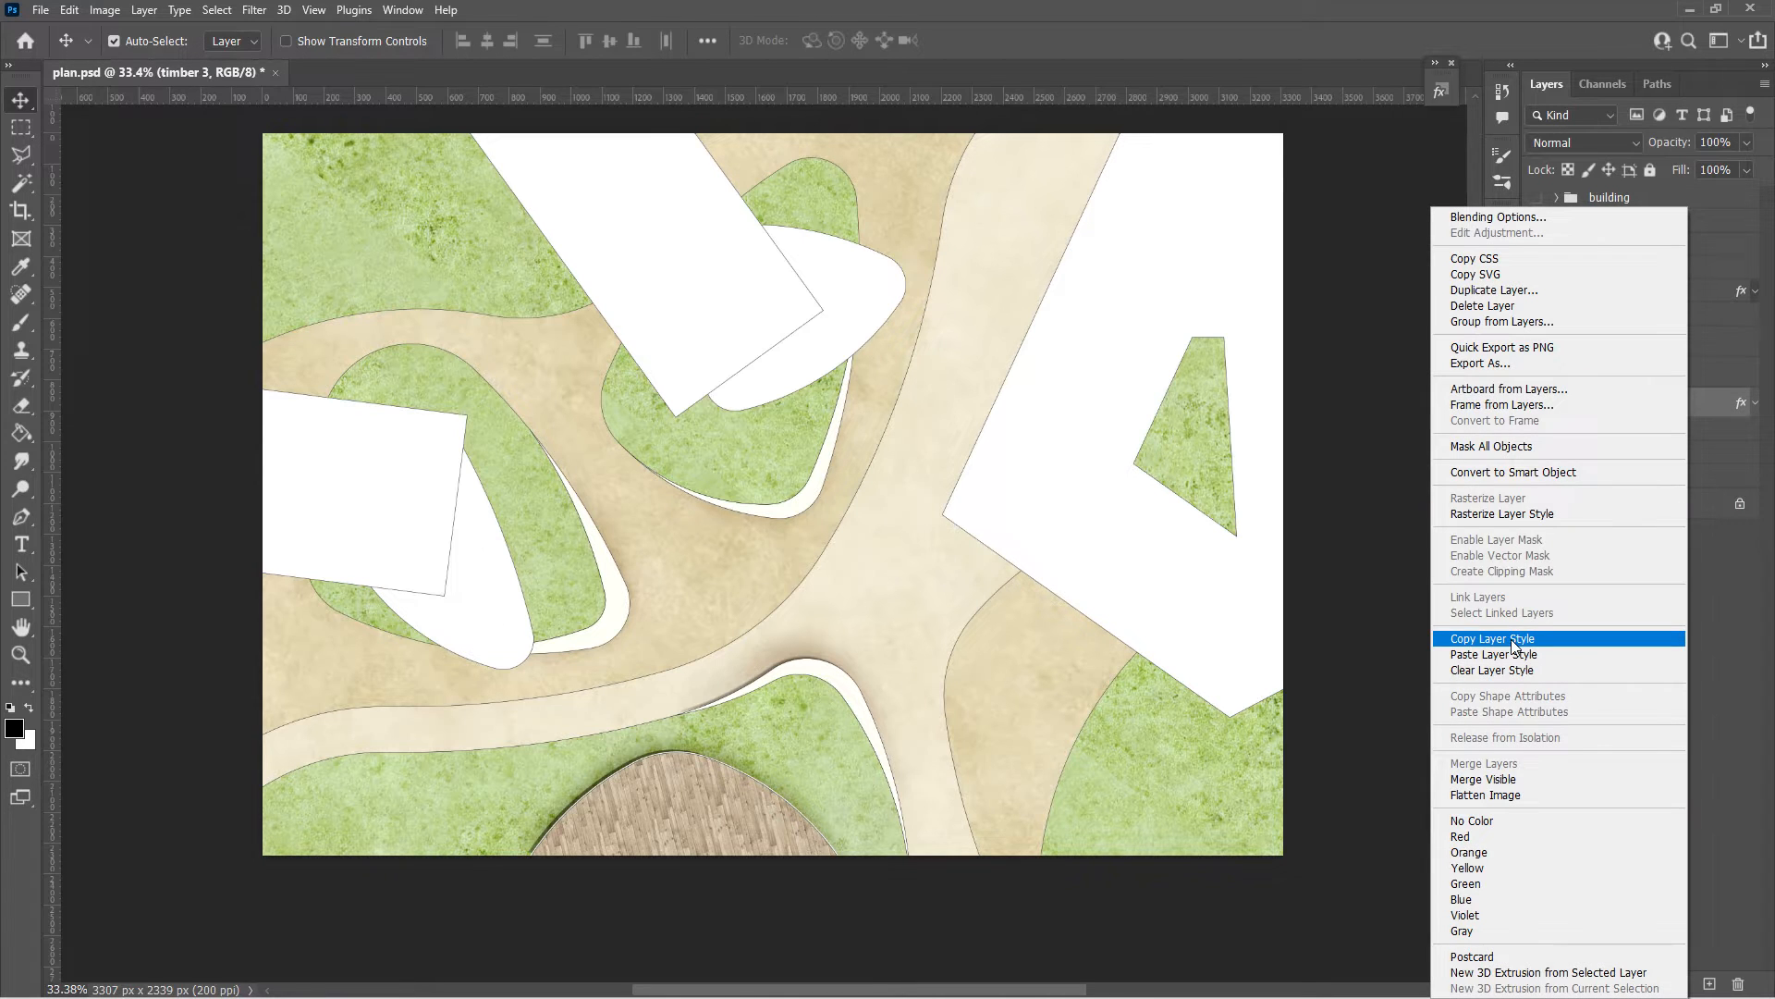
click(1628, 371)
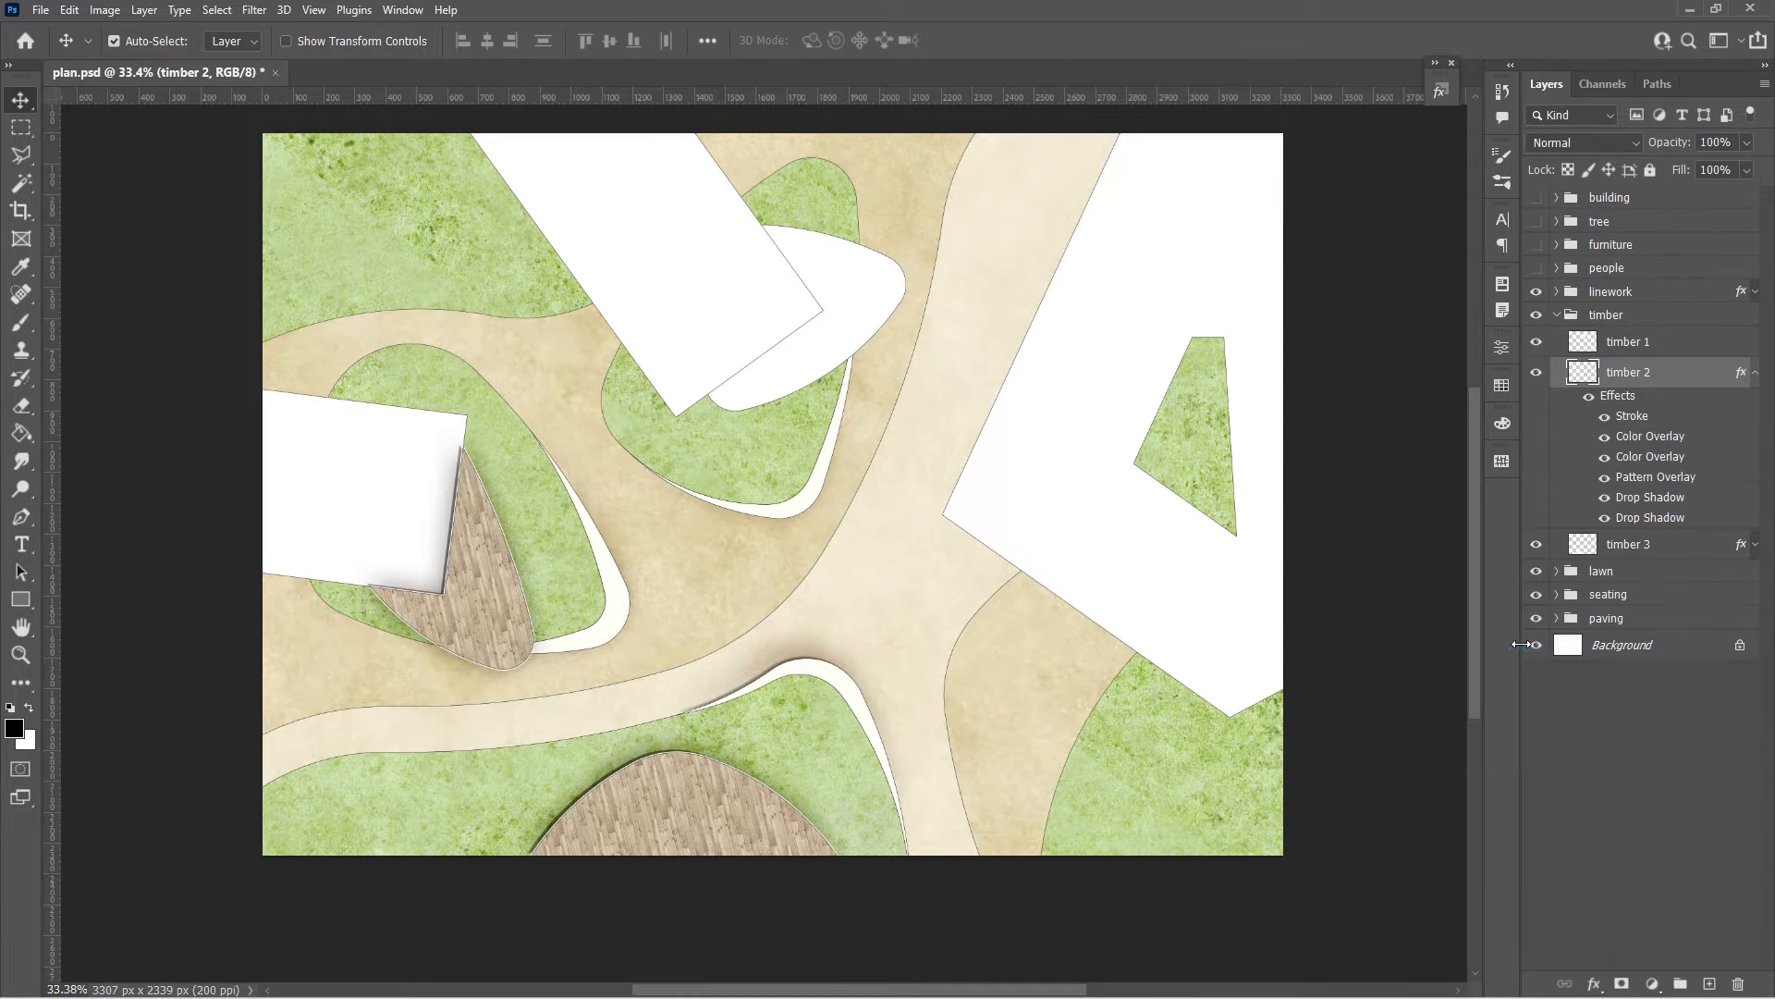
double_click(1658, 477)
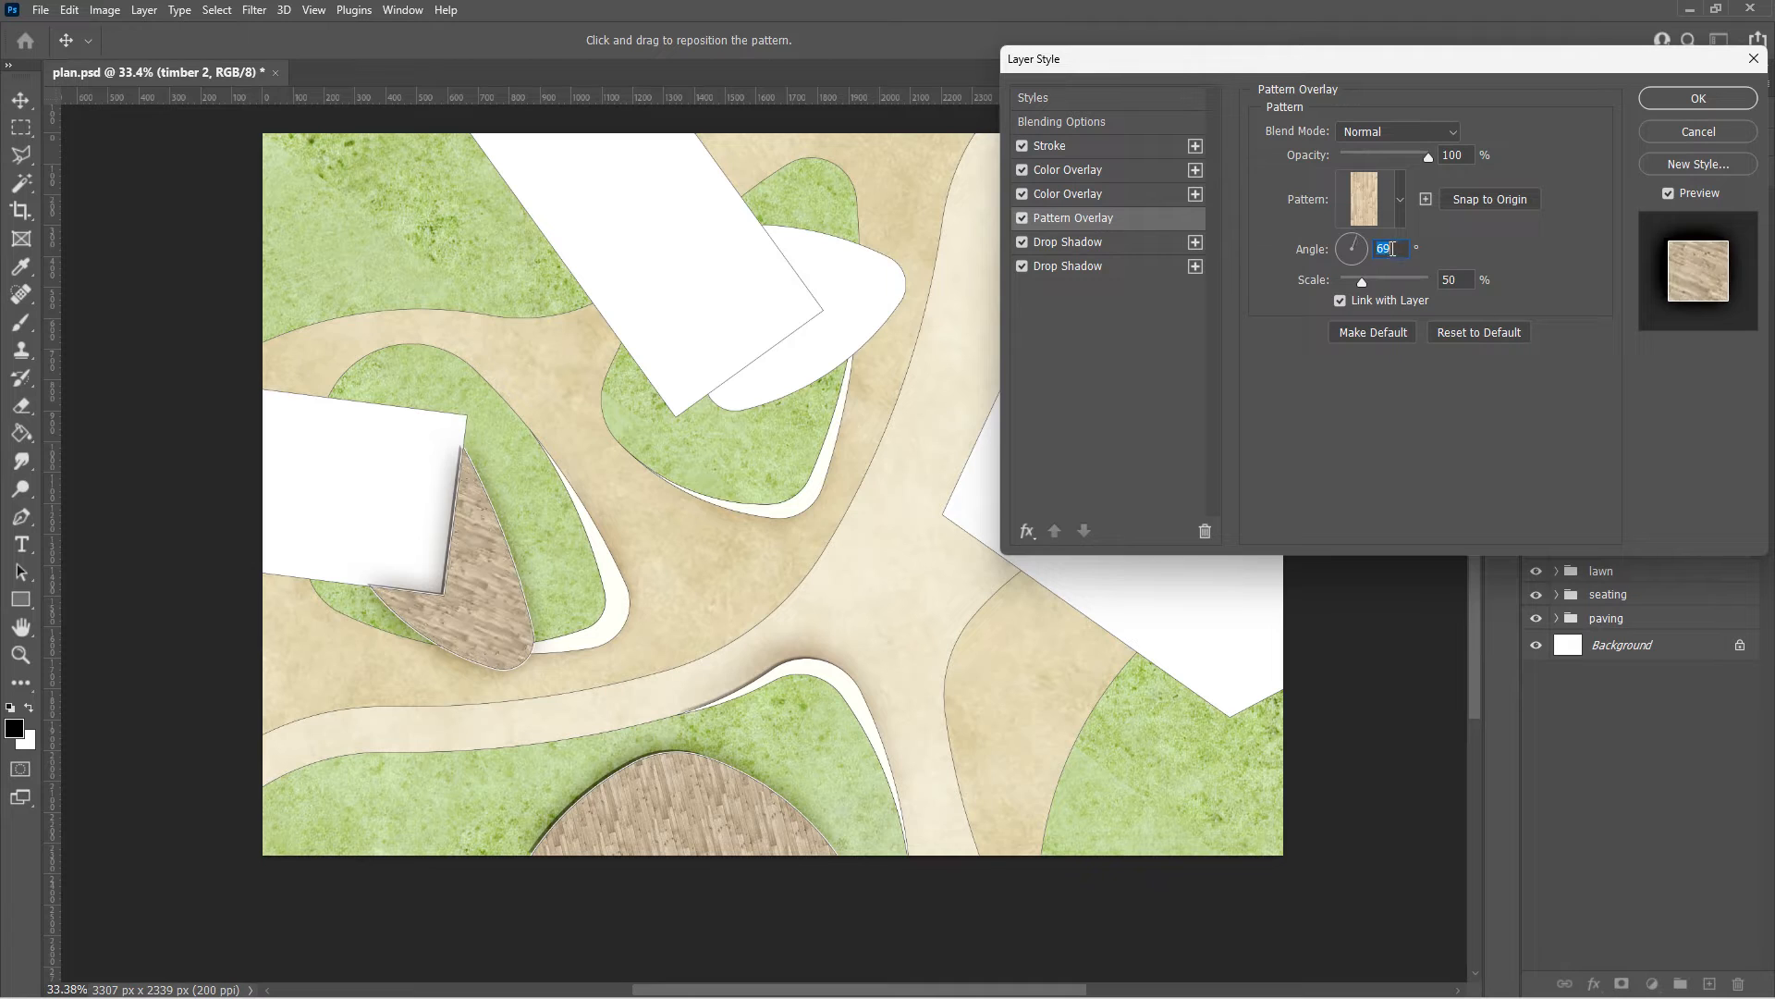
click(1697, 99)
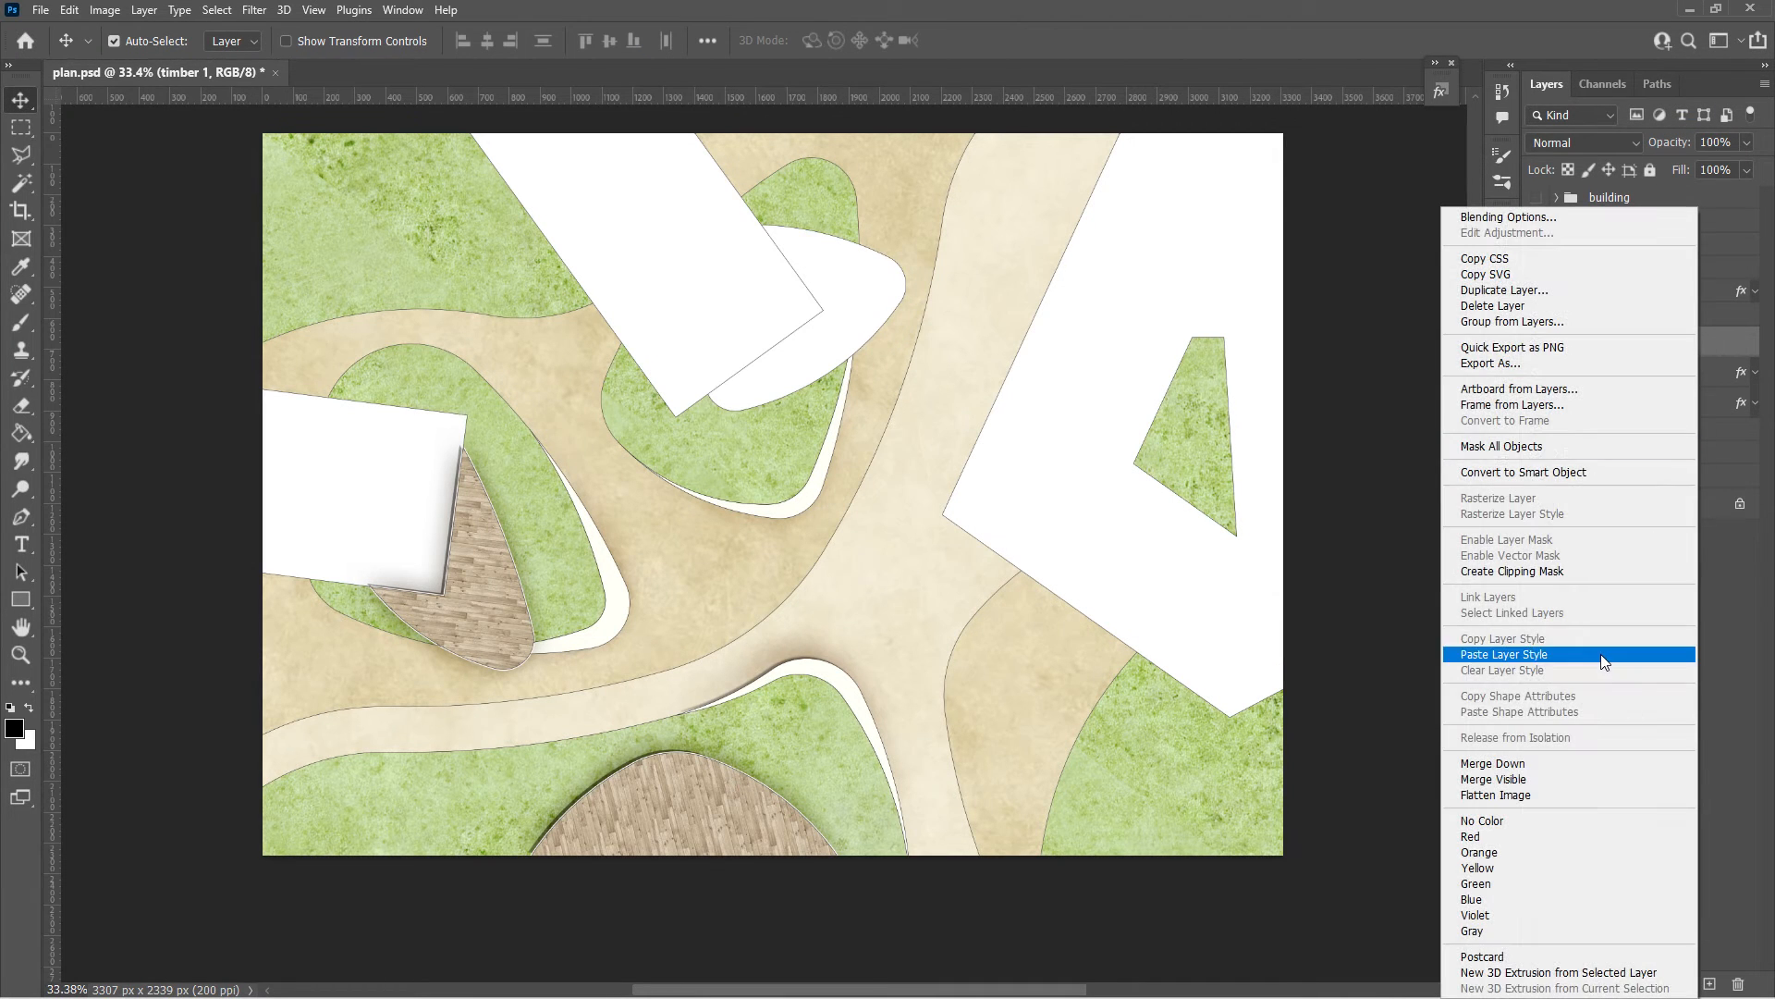
Paste the style onto timber 1 and rotate its pattern overlay angle
click(1504, 654)
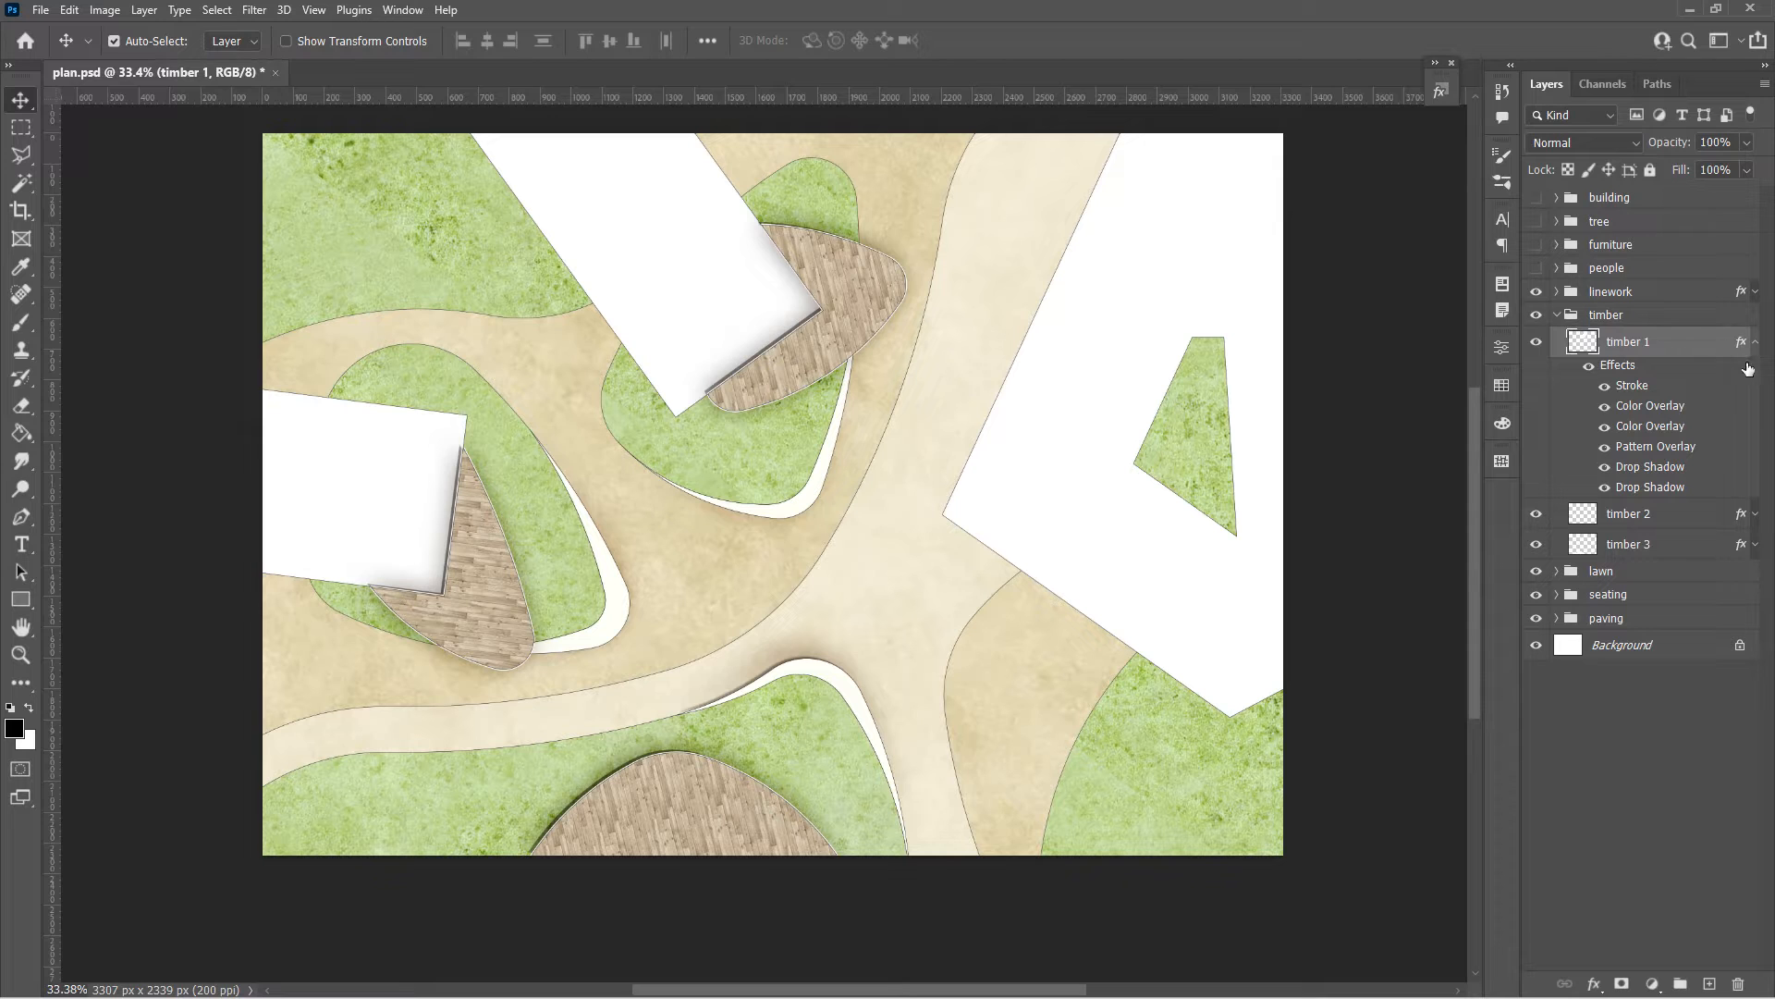
double_click(1655, 446)
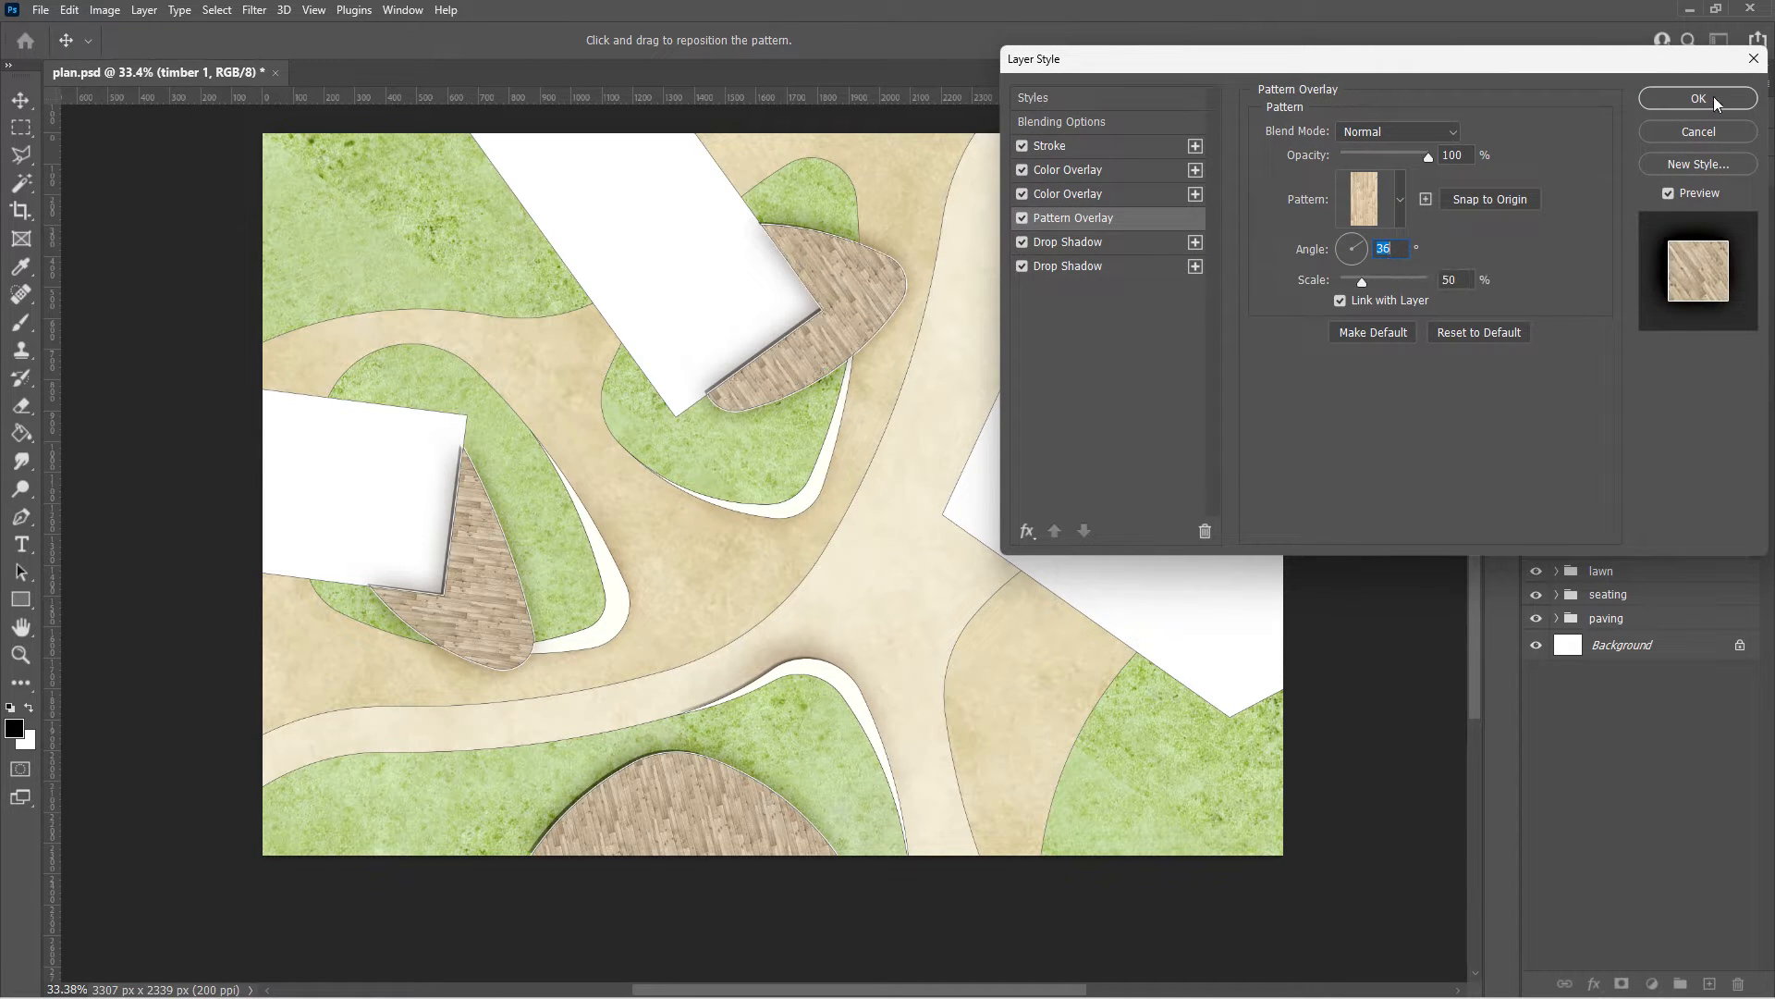
click(1696, 99)
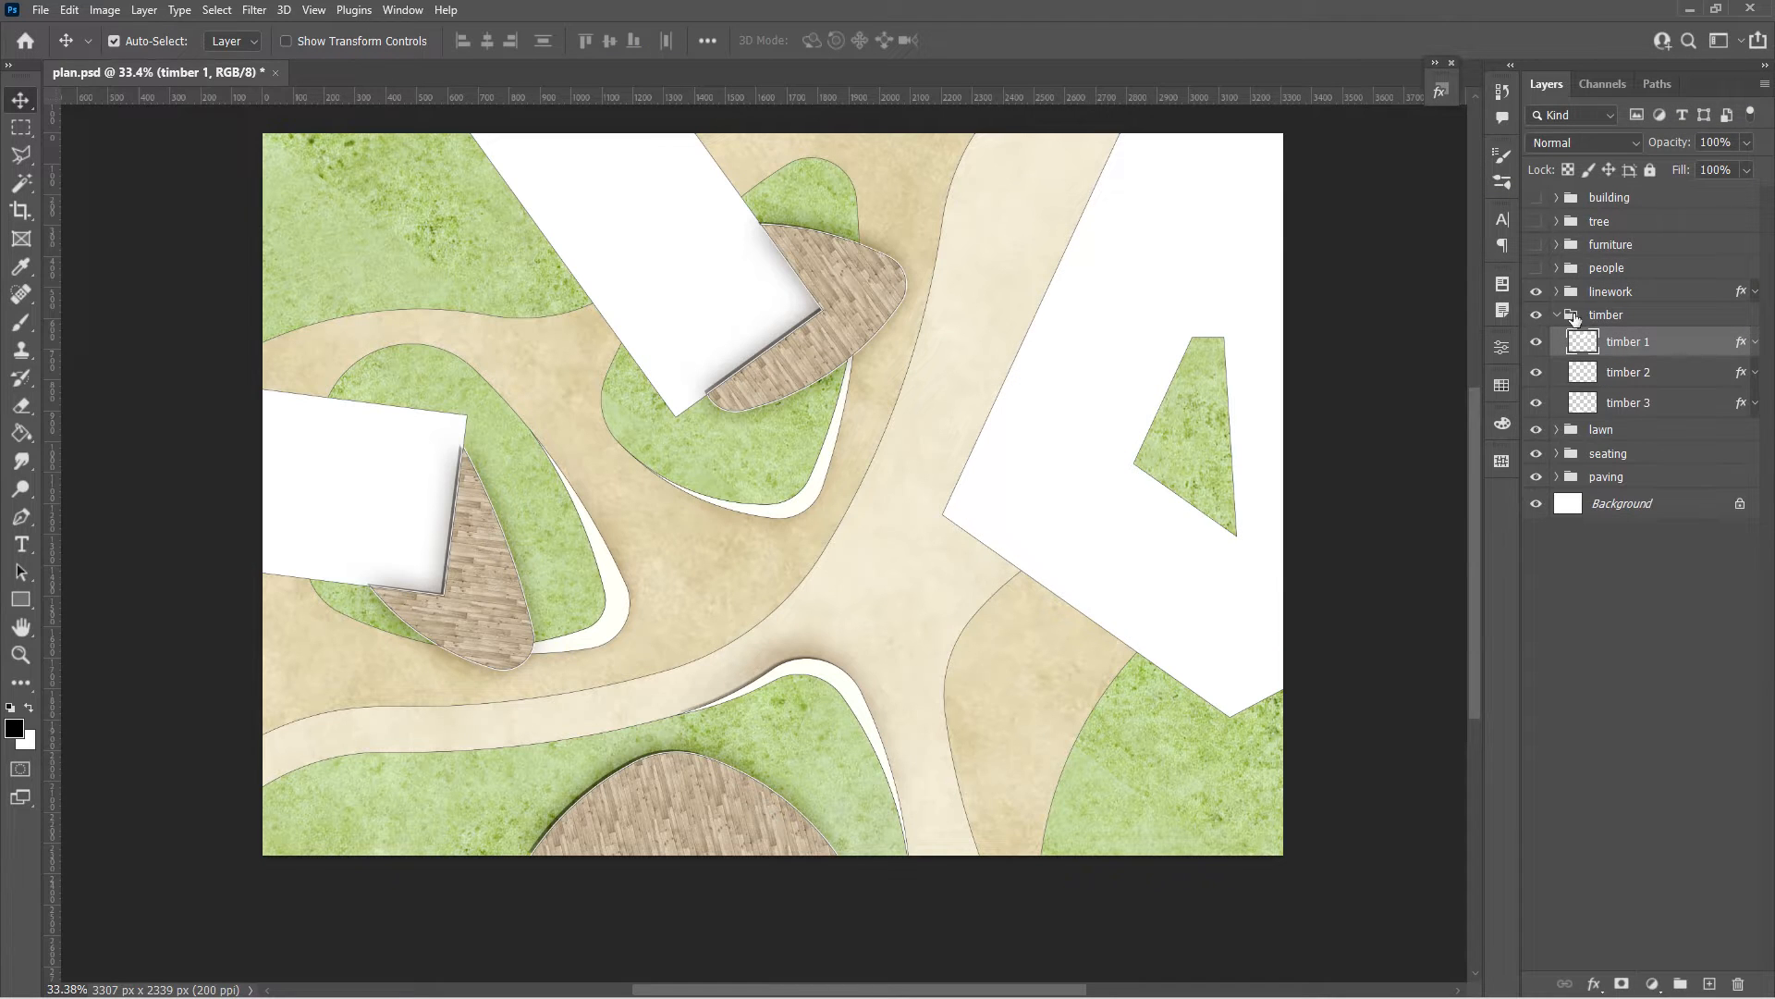
Collapse timber, show the furniture group, and give the table layer a Distance 12 drop shadow
click(1557, 314)
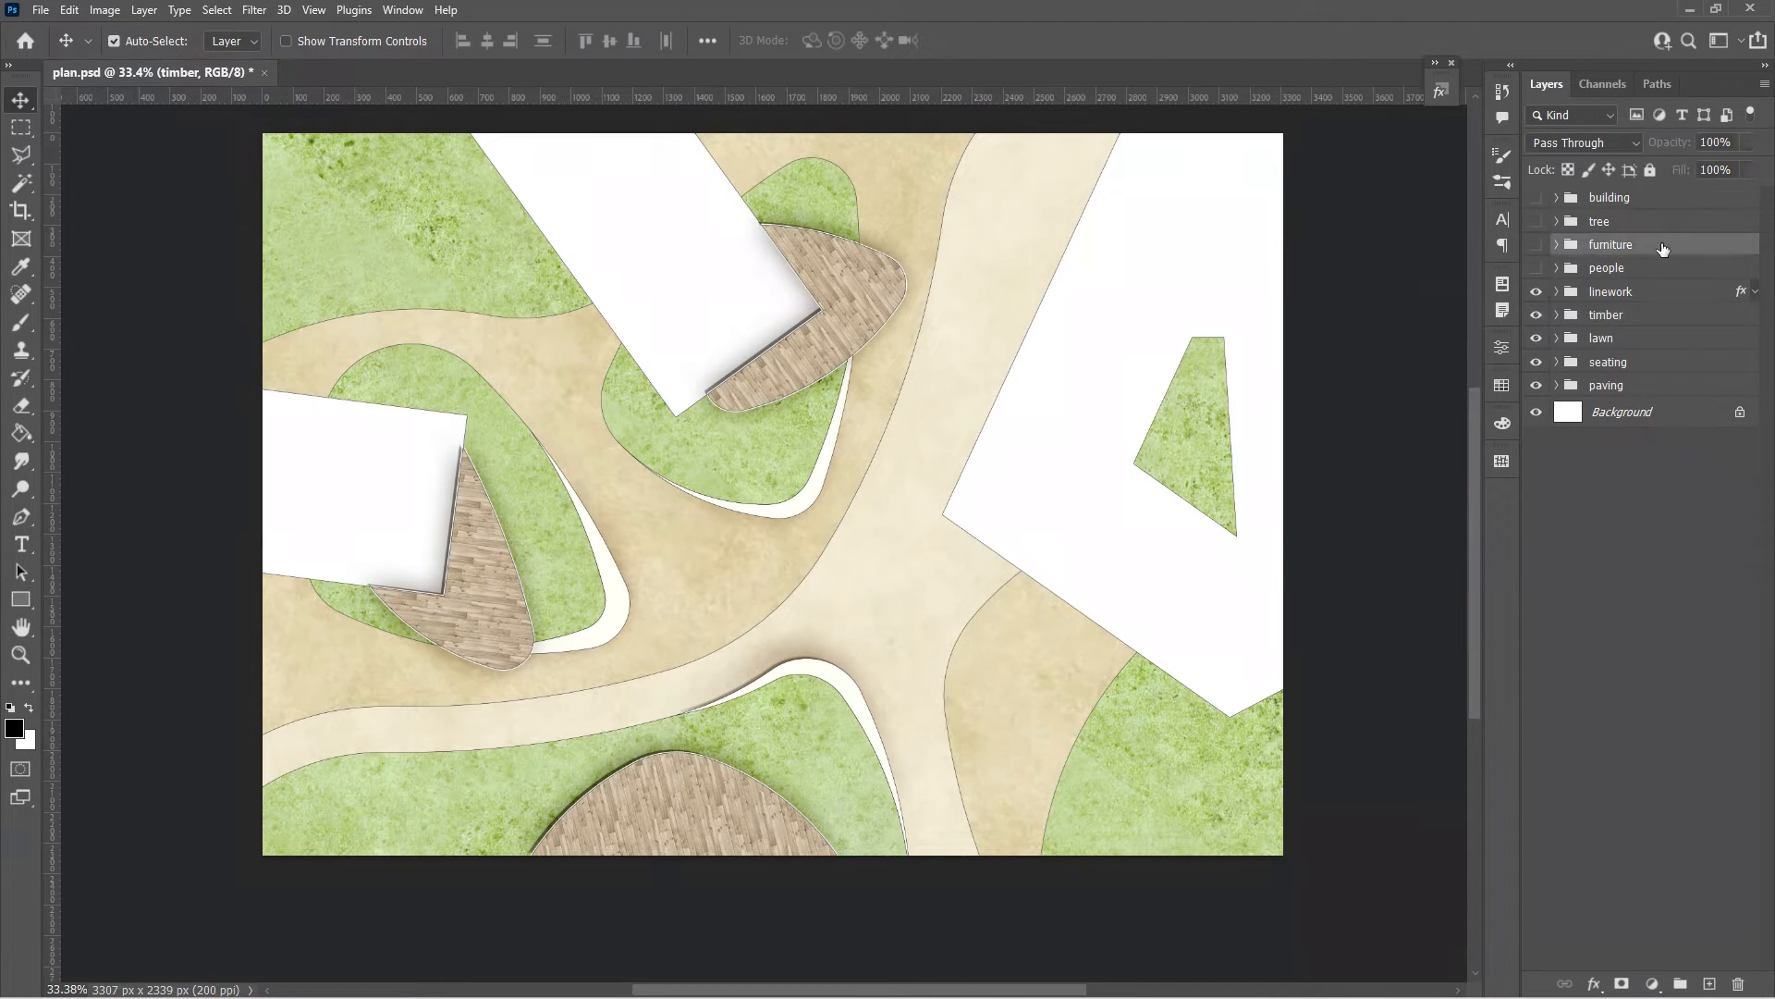
click(1553, 244)
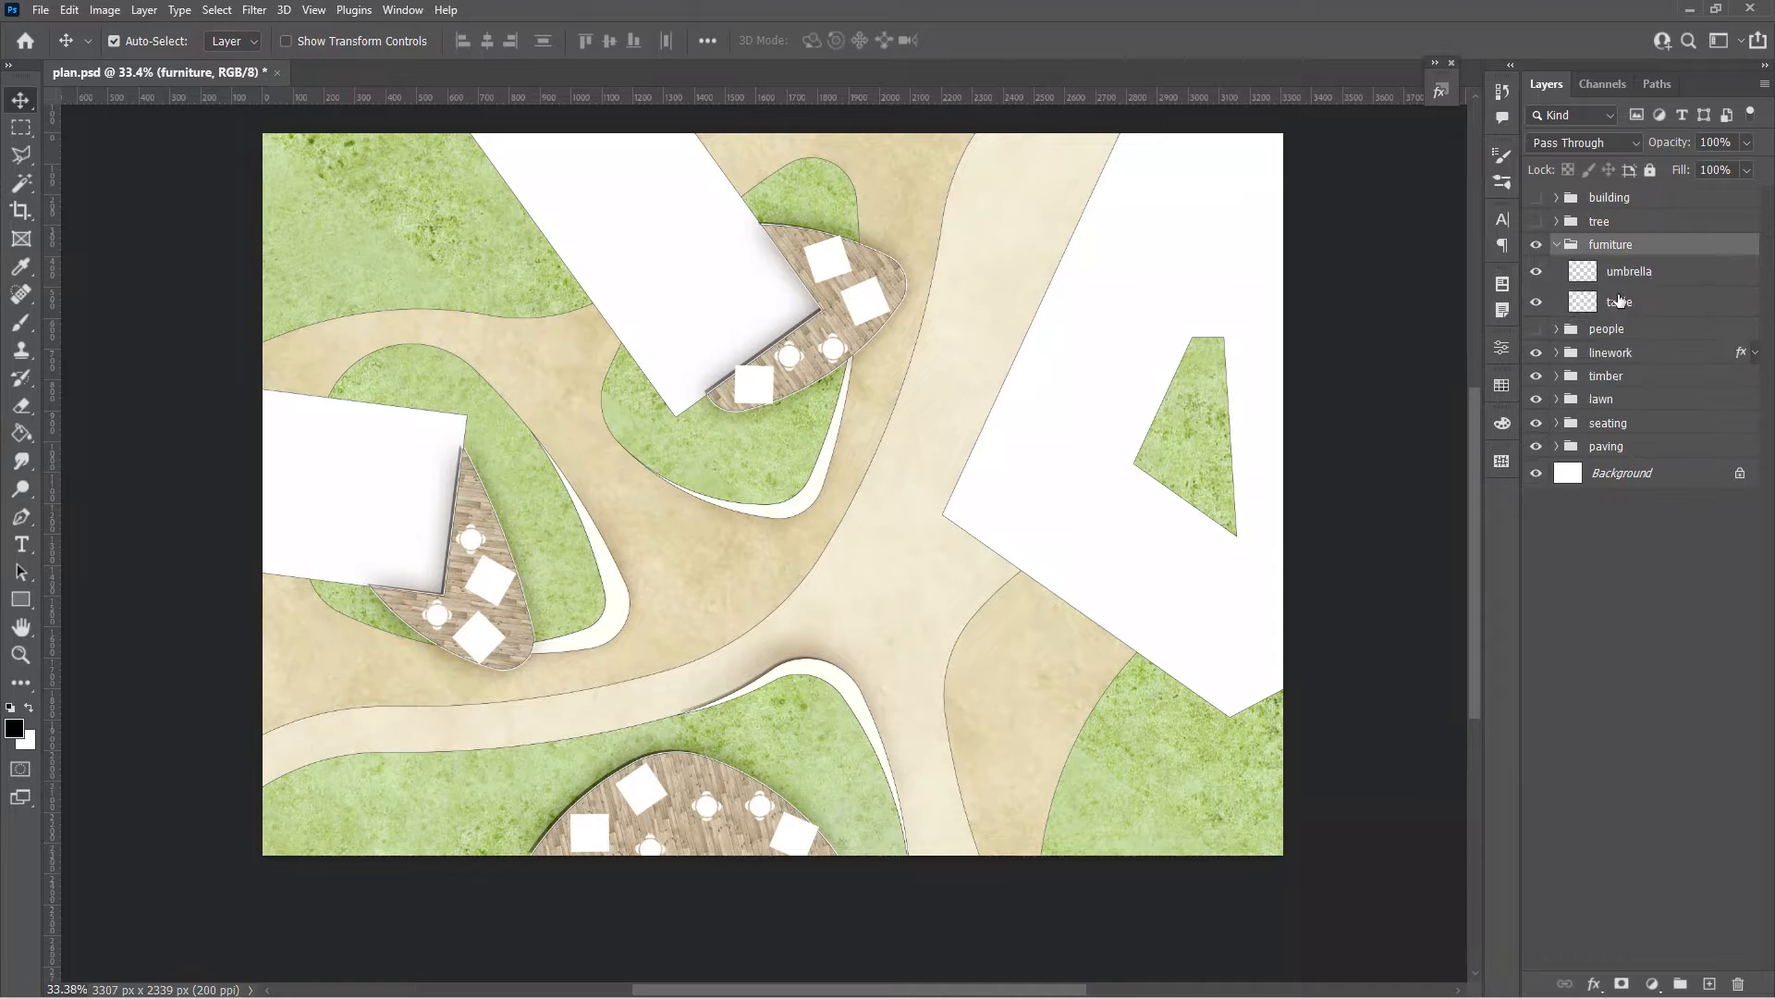
click(1619, 302)
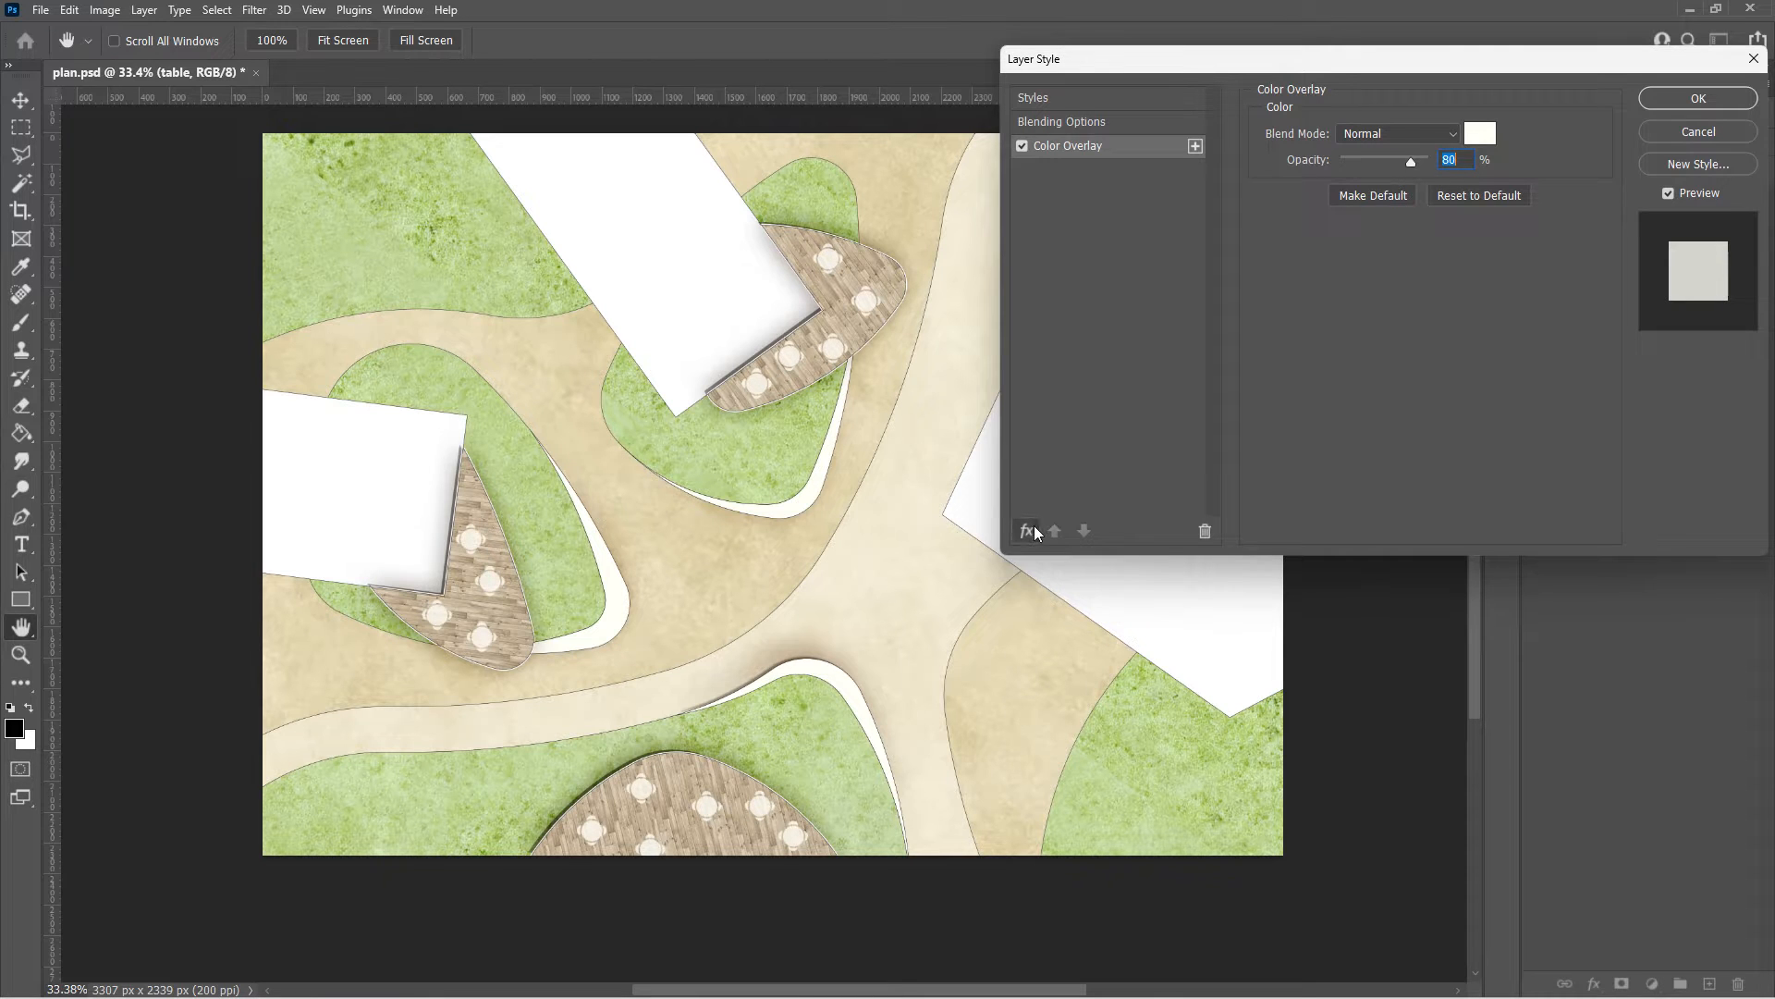
click(1026, 531)
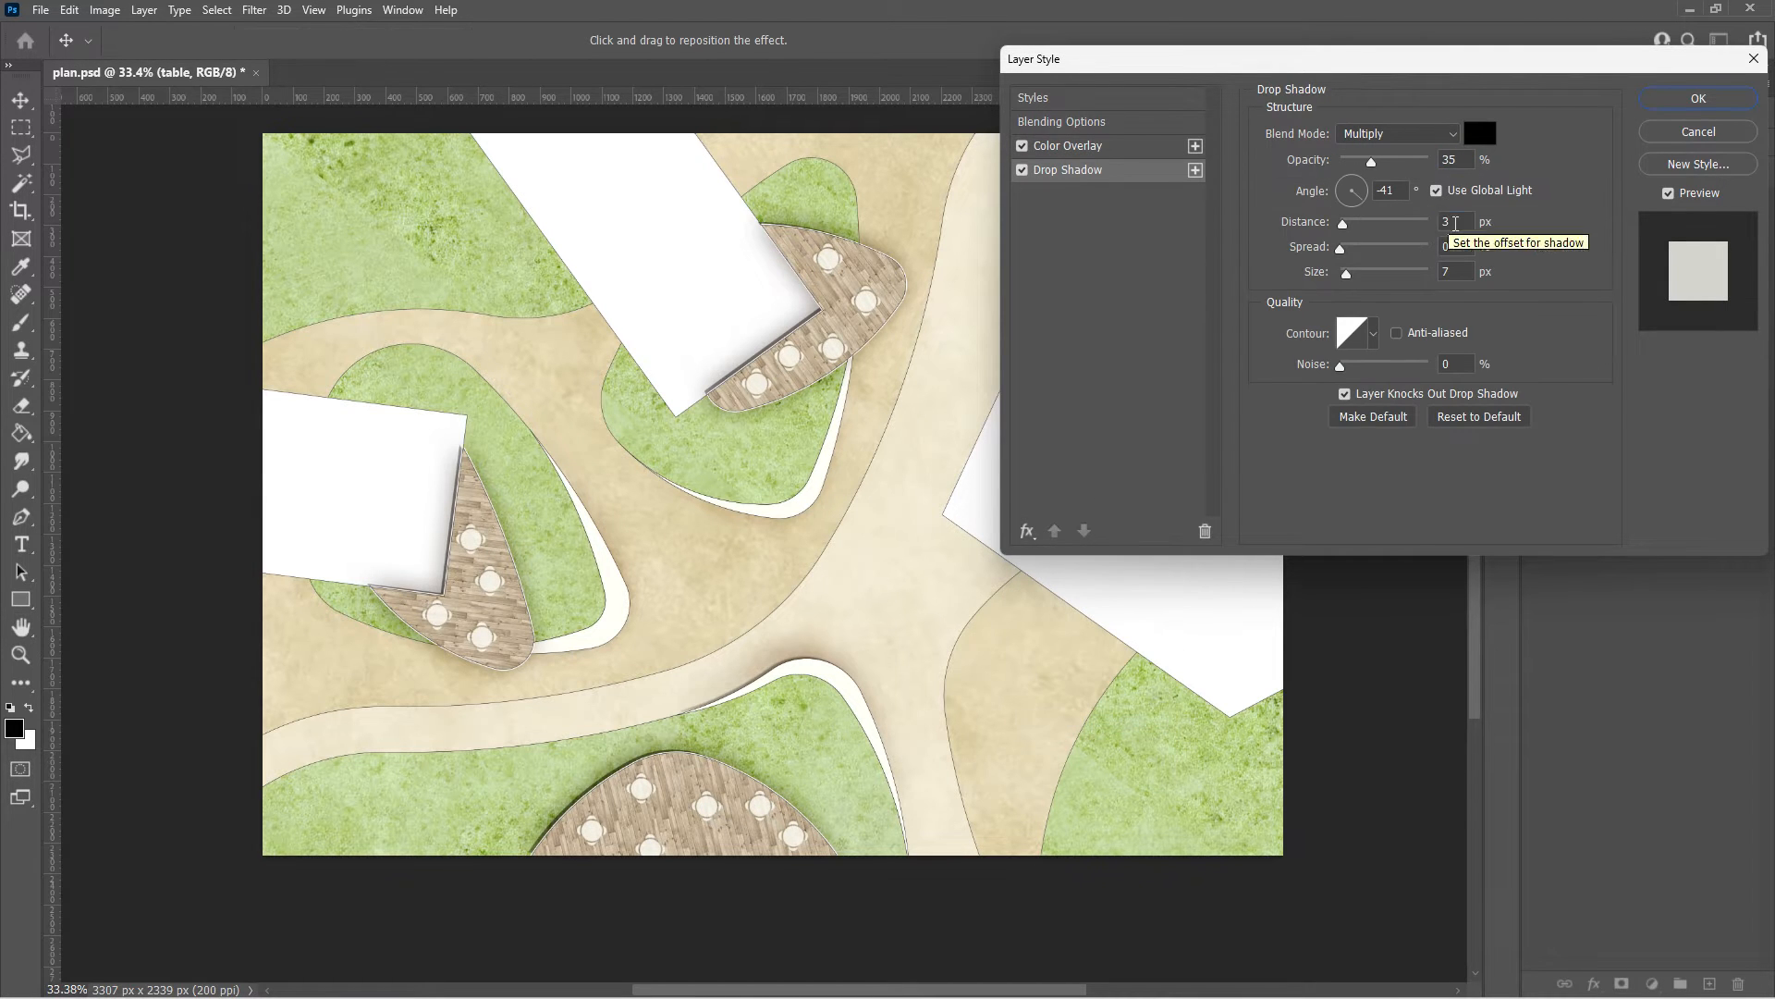
text(12)
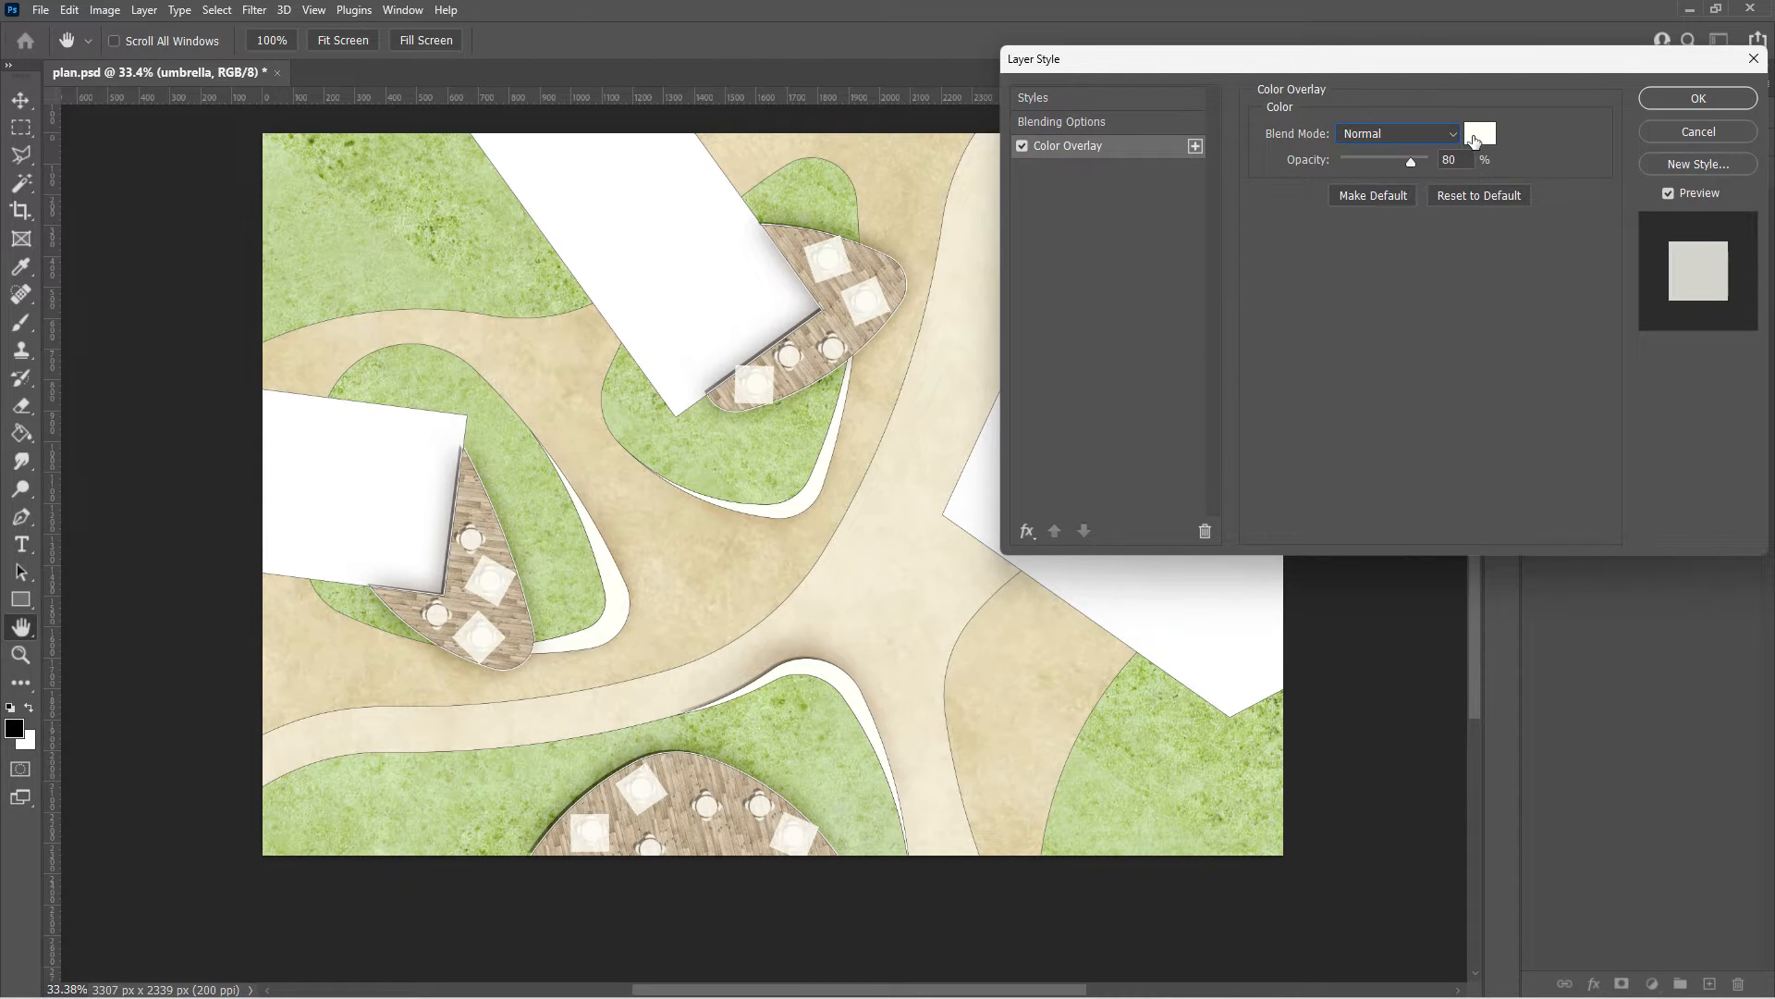
Confirm the umbrellas' golden-yellow overlay colour and add a Bevel & Emboss effect
click(1478, 133)
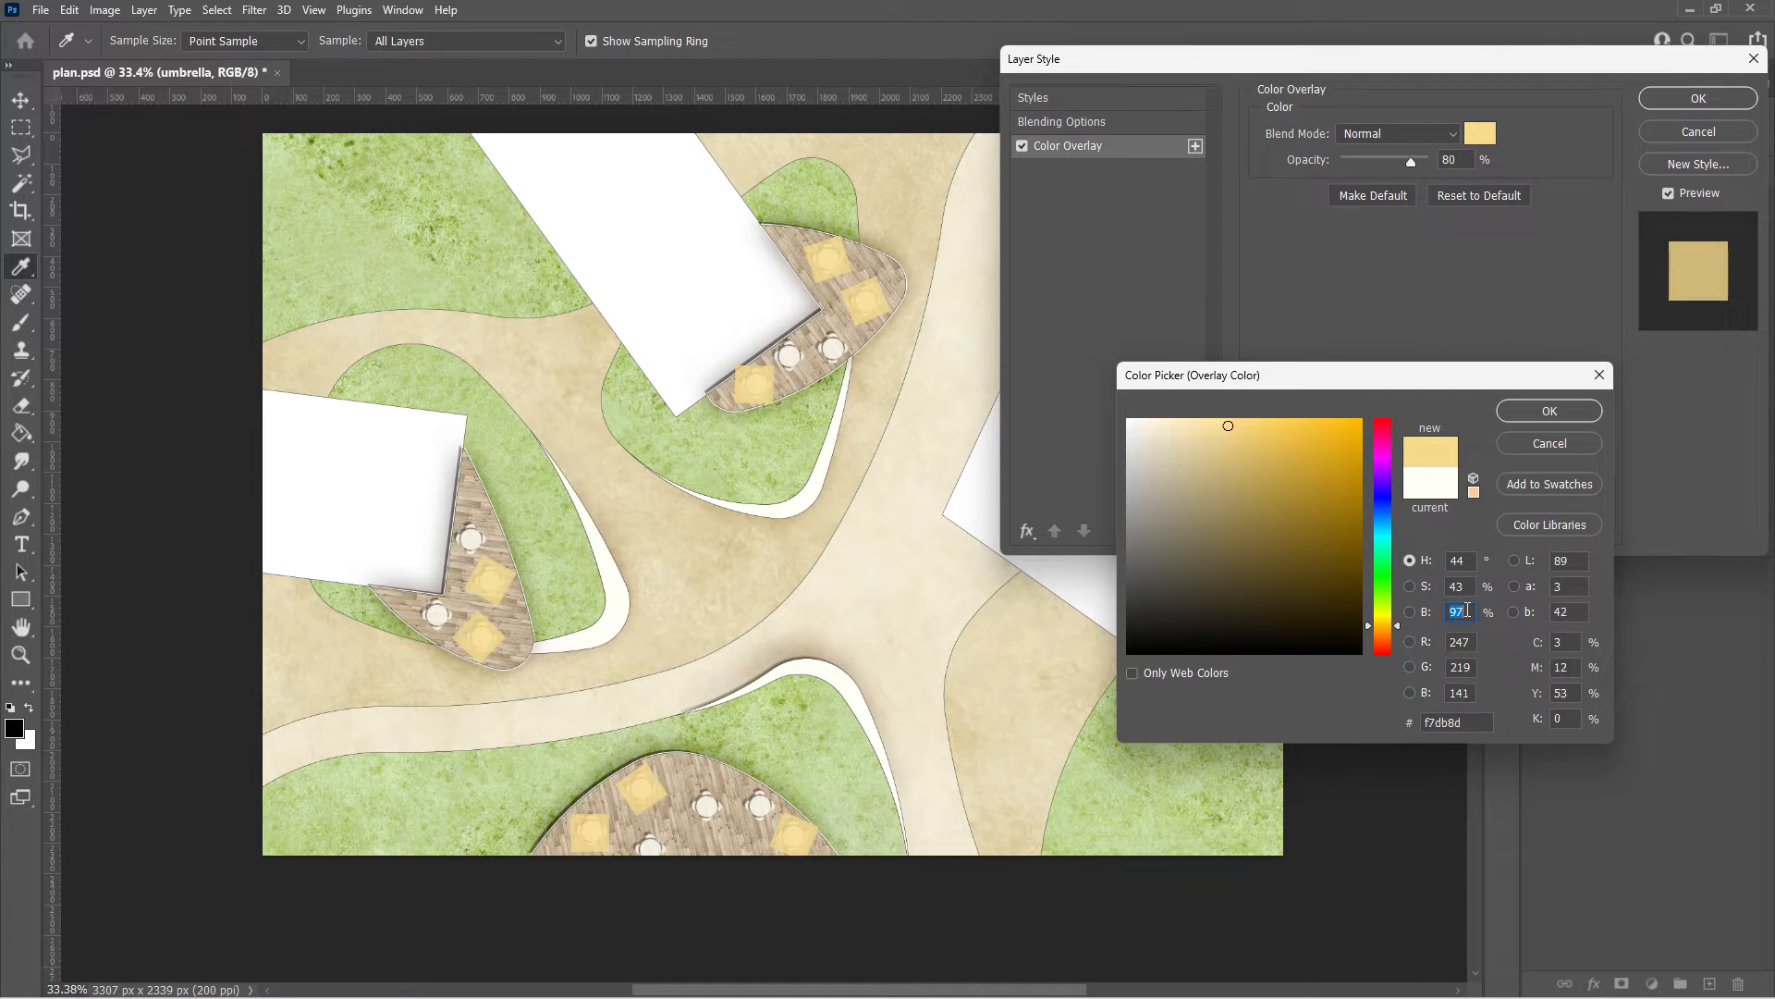
click(1548, 410)
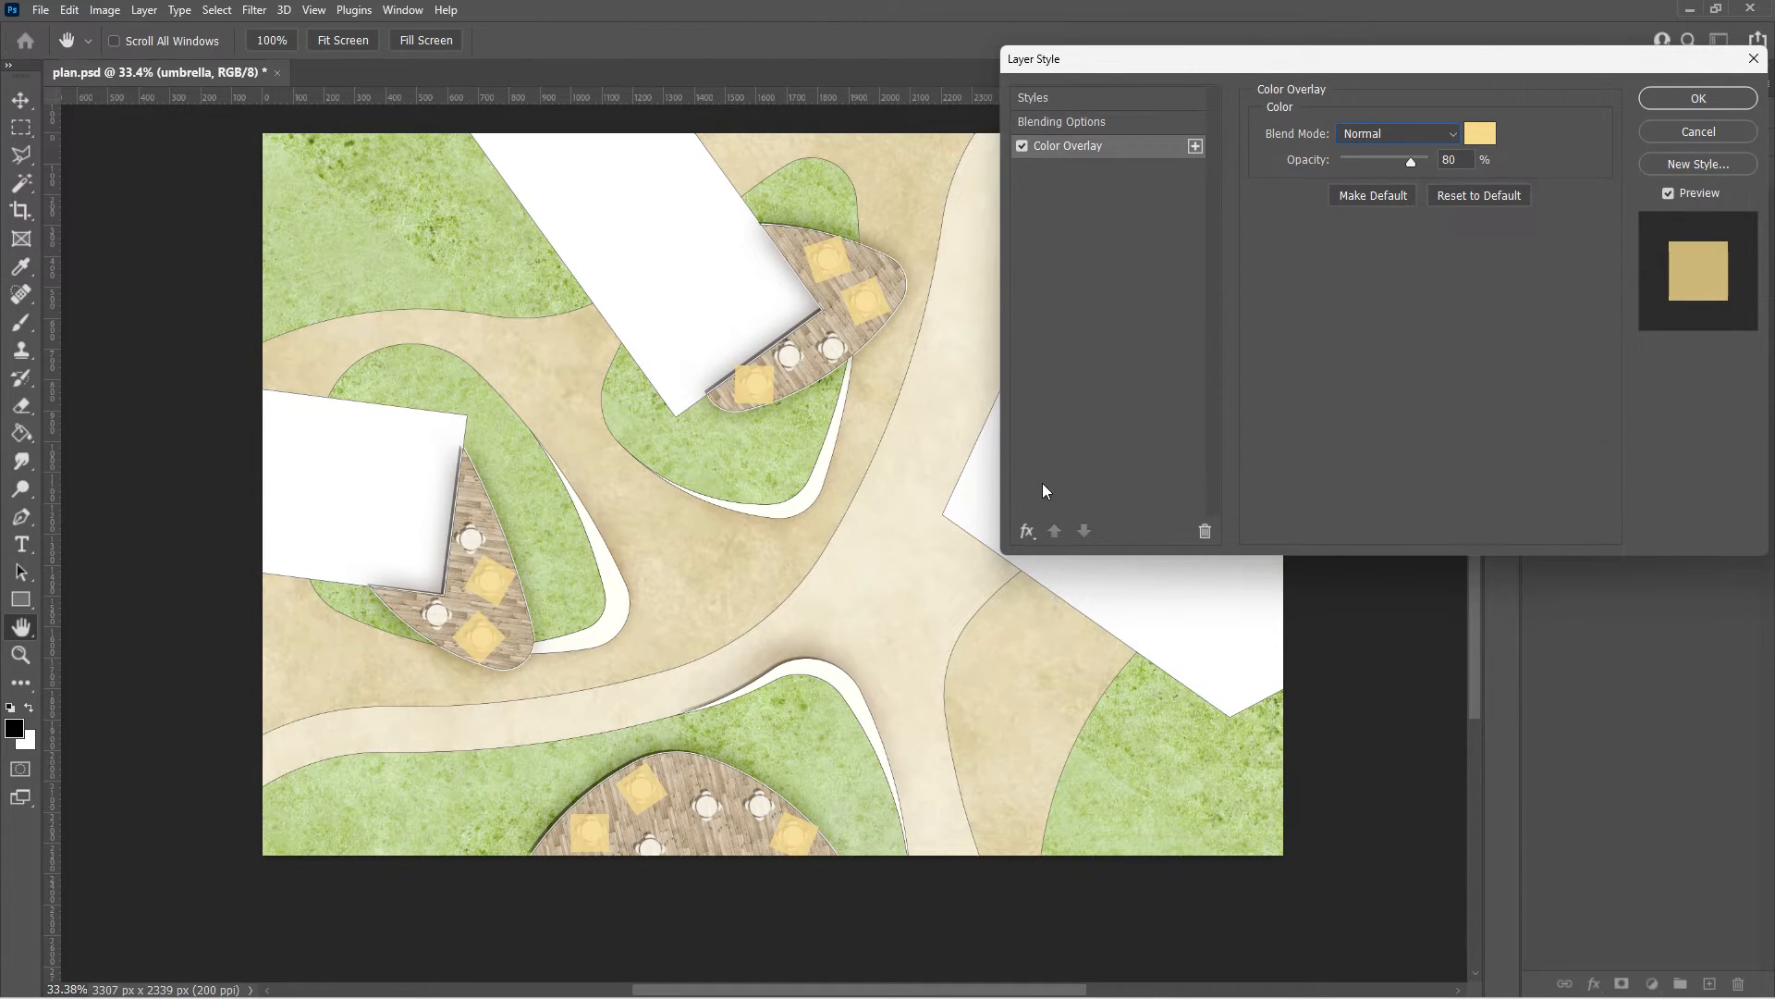
click(1077, 145)
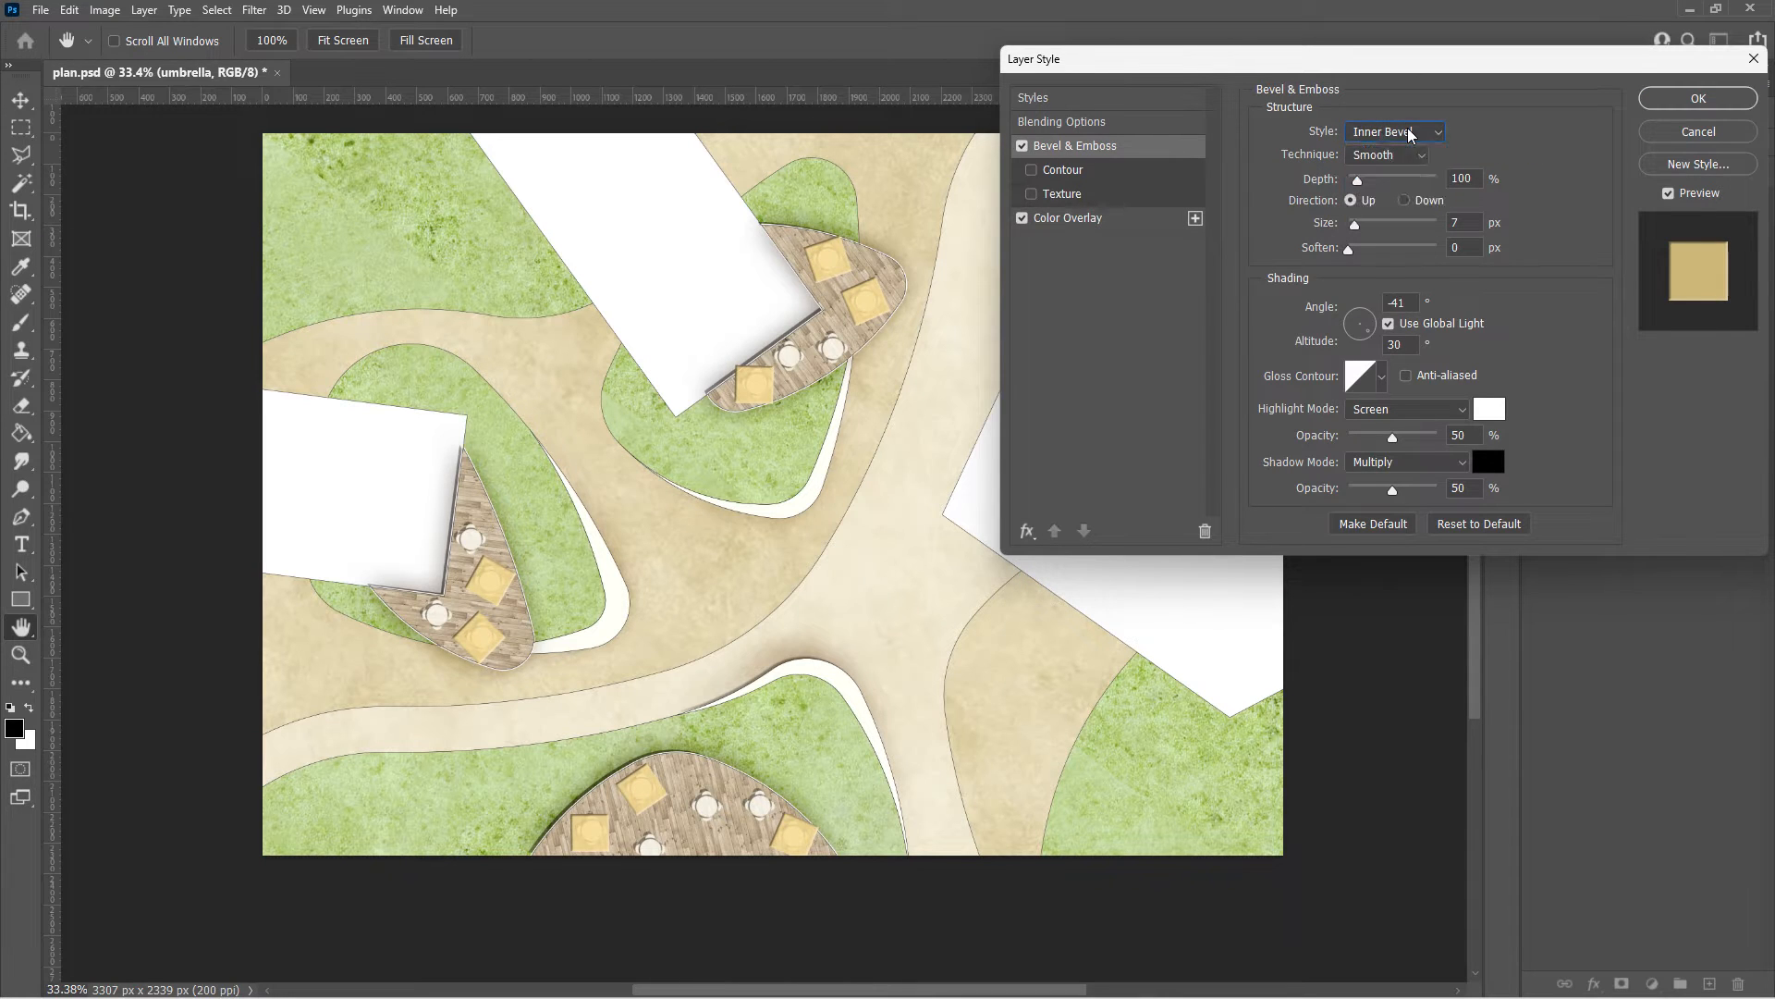
Set the umbrella bevel to Chisel Hard, Depth 1000%, Size 95 px, Overlay highlights, Linear Burn shadows
click(1387, 155)
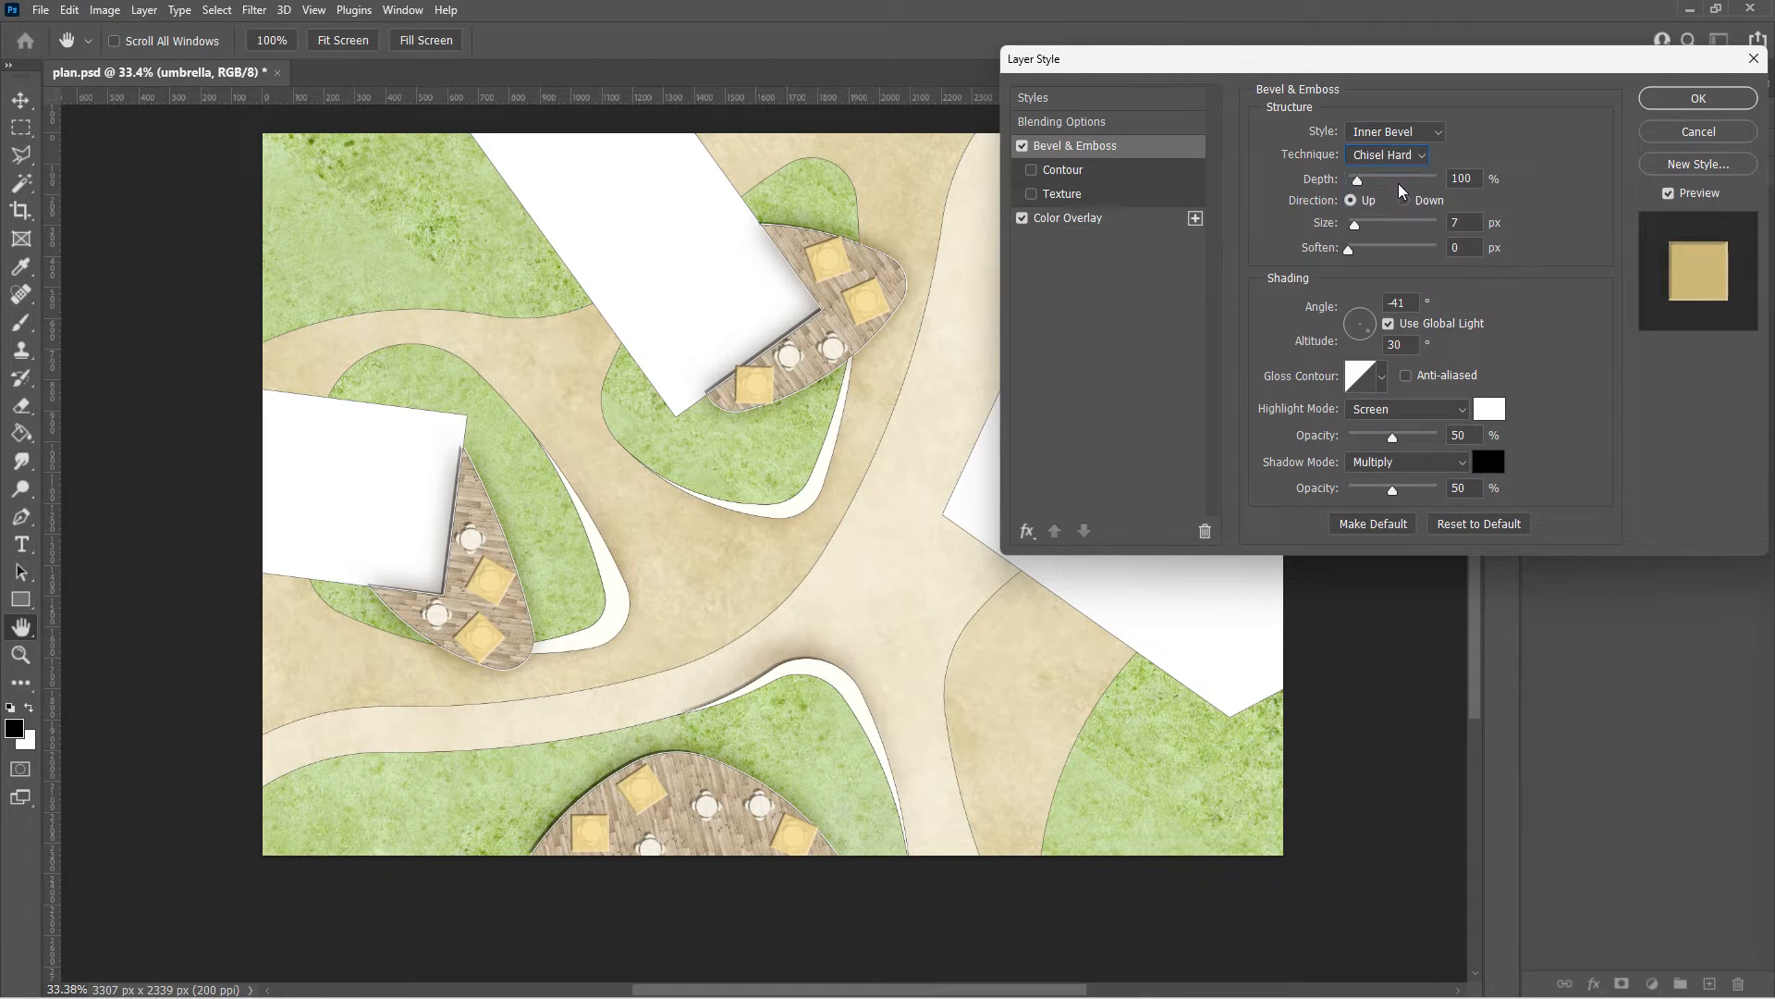
drag(1357, 178, 1438, 177)
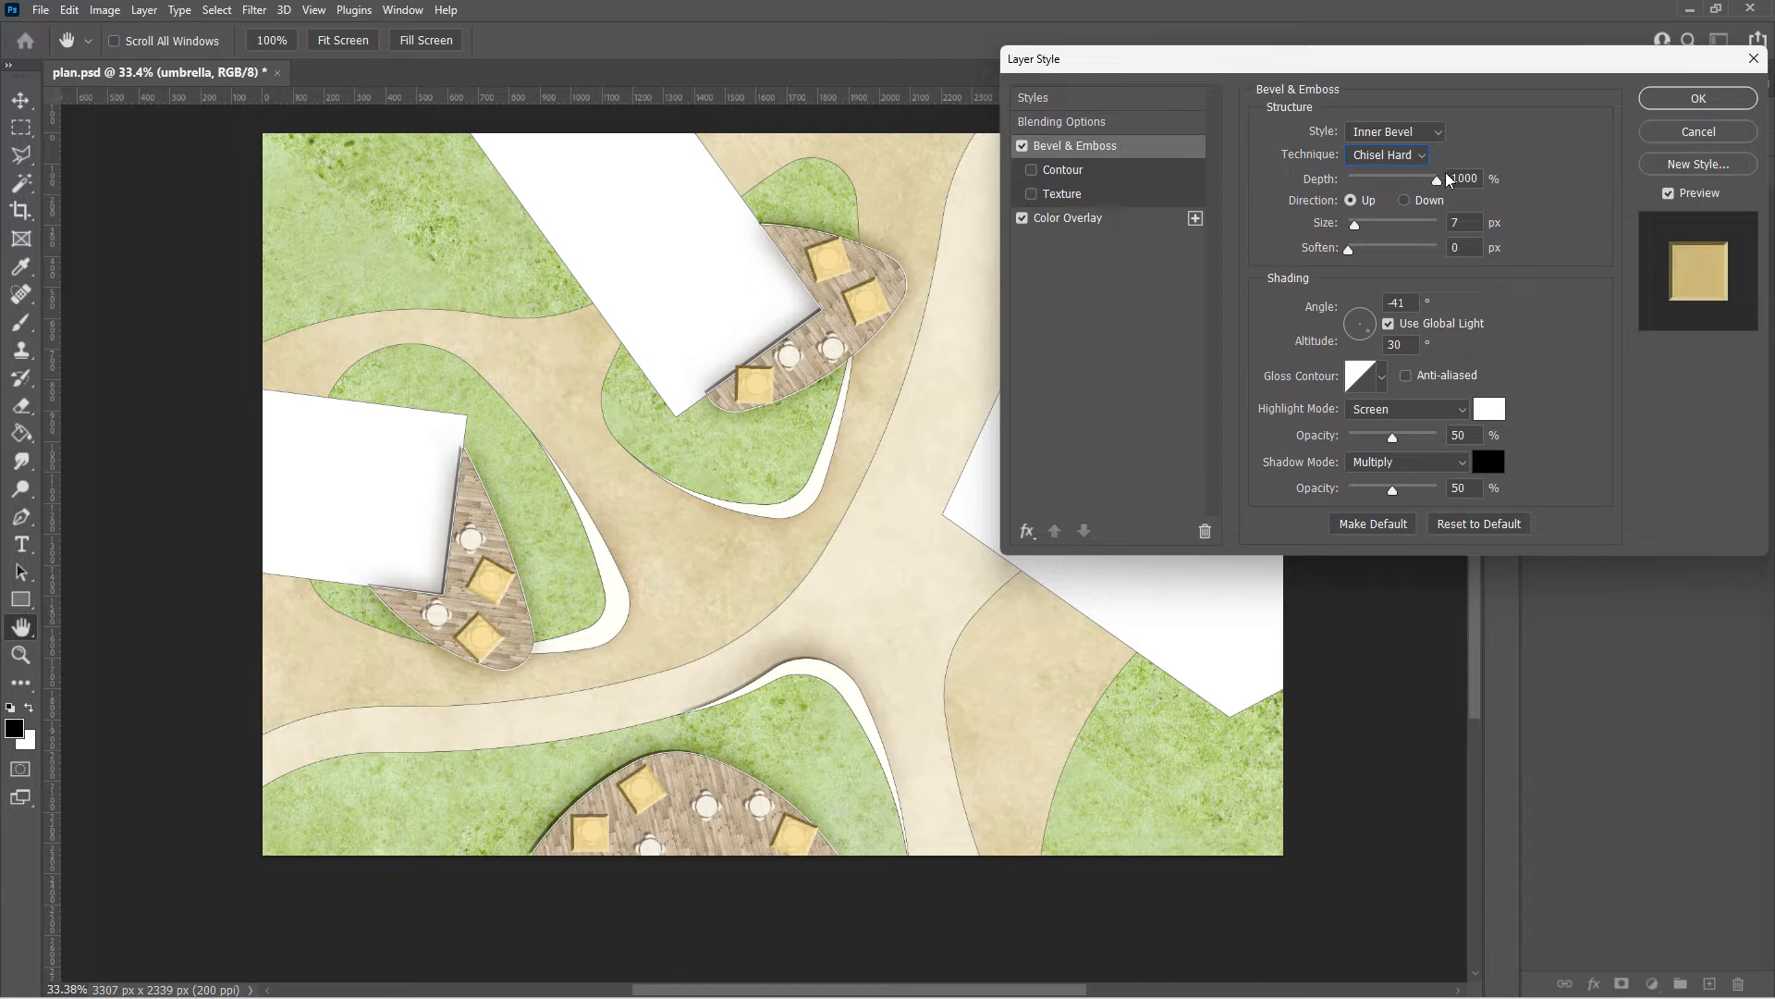
drag(1357, 221, 1376, 222)
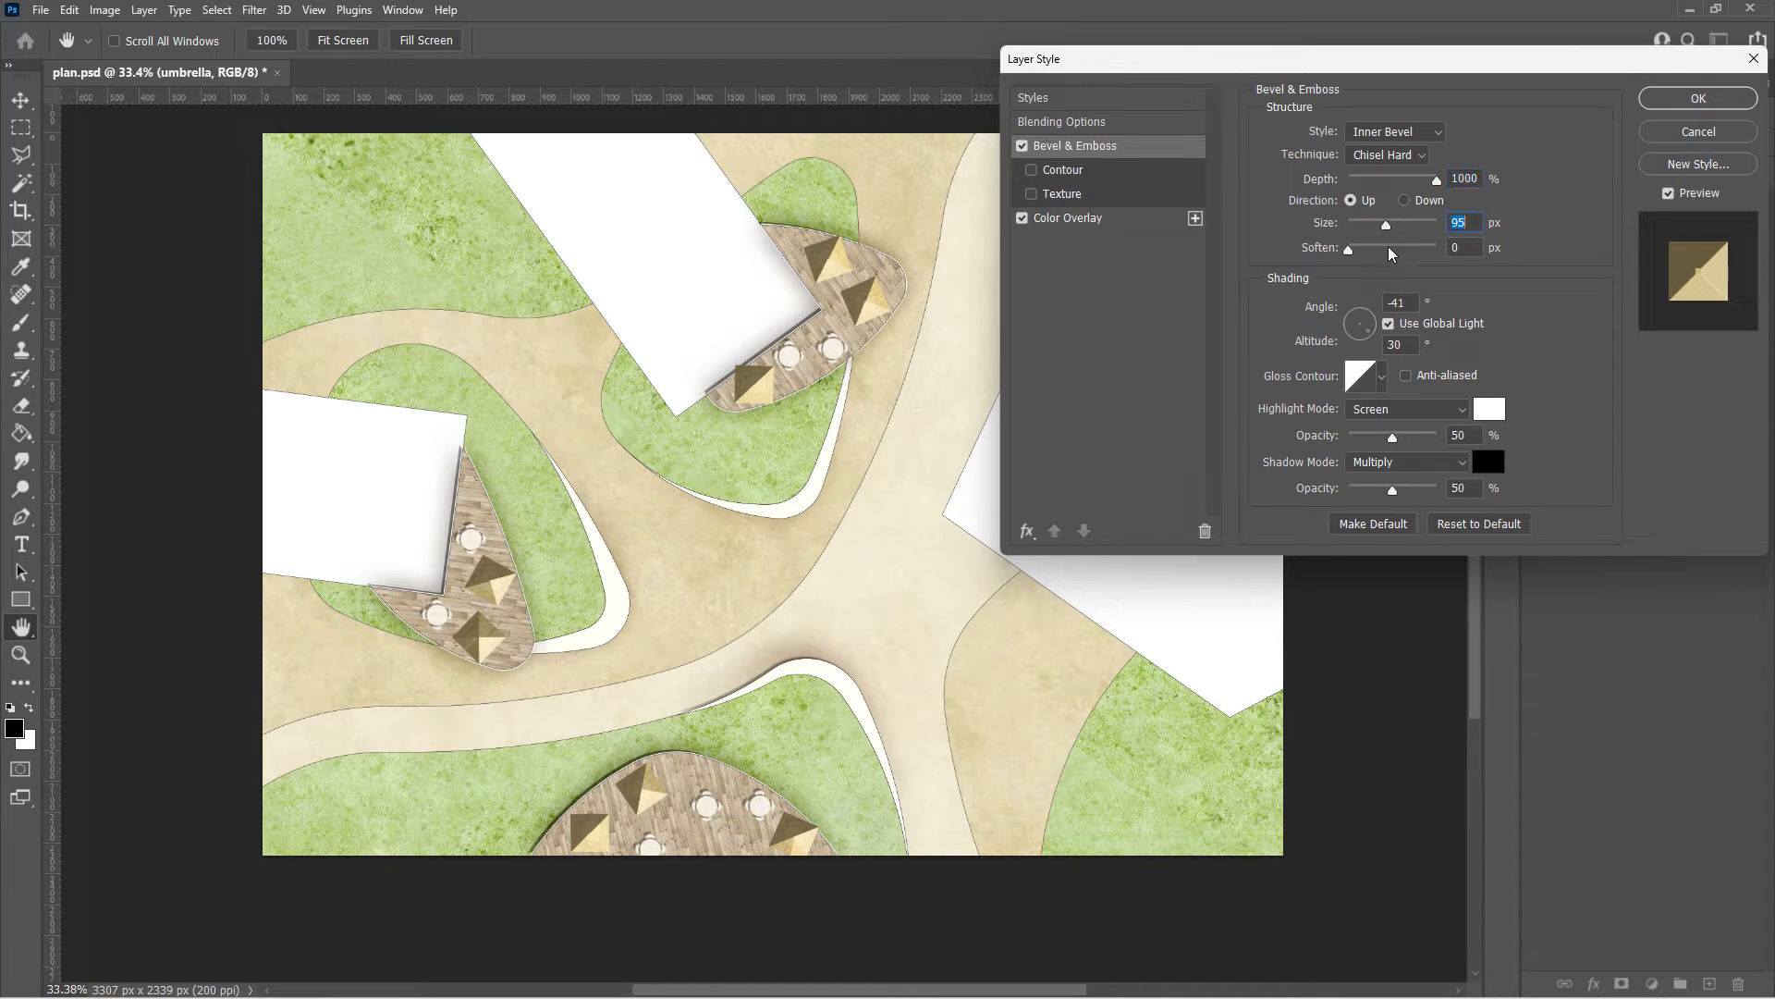
click(1407, 409)
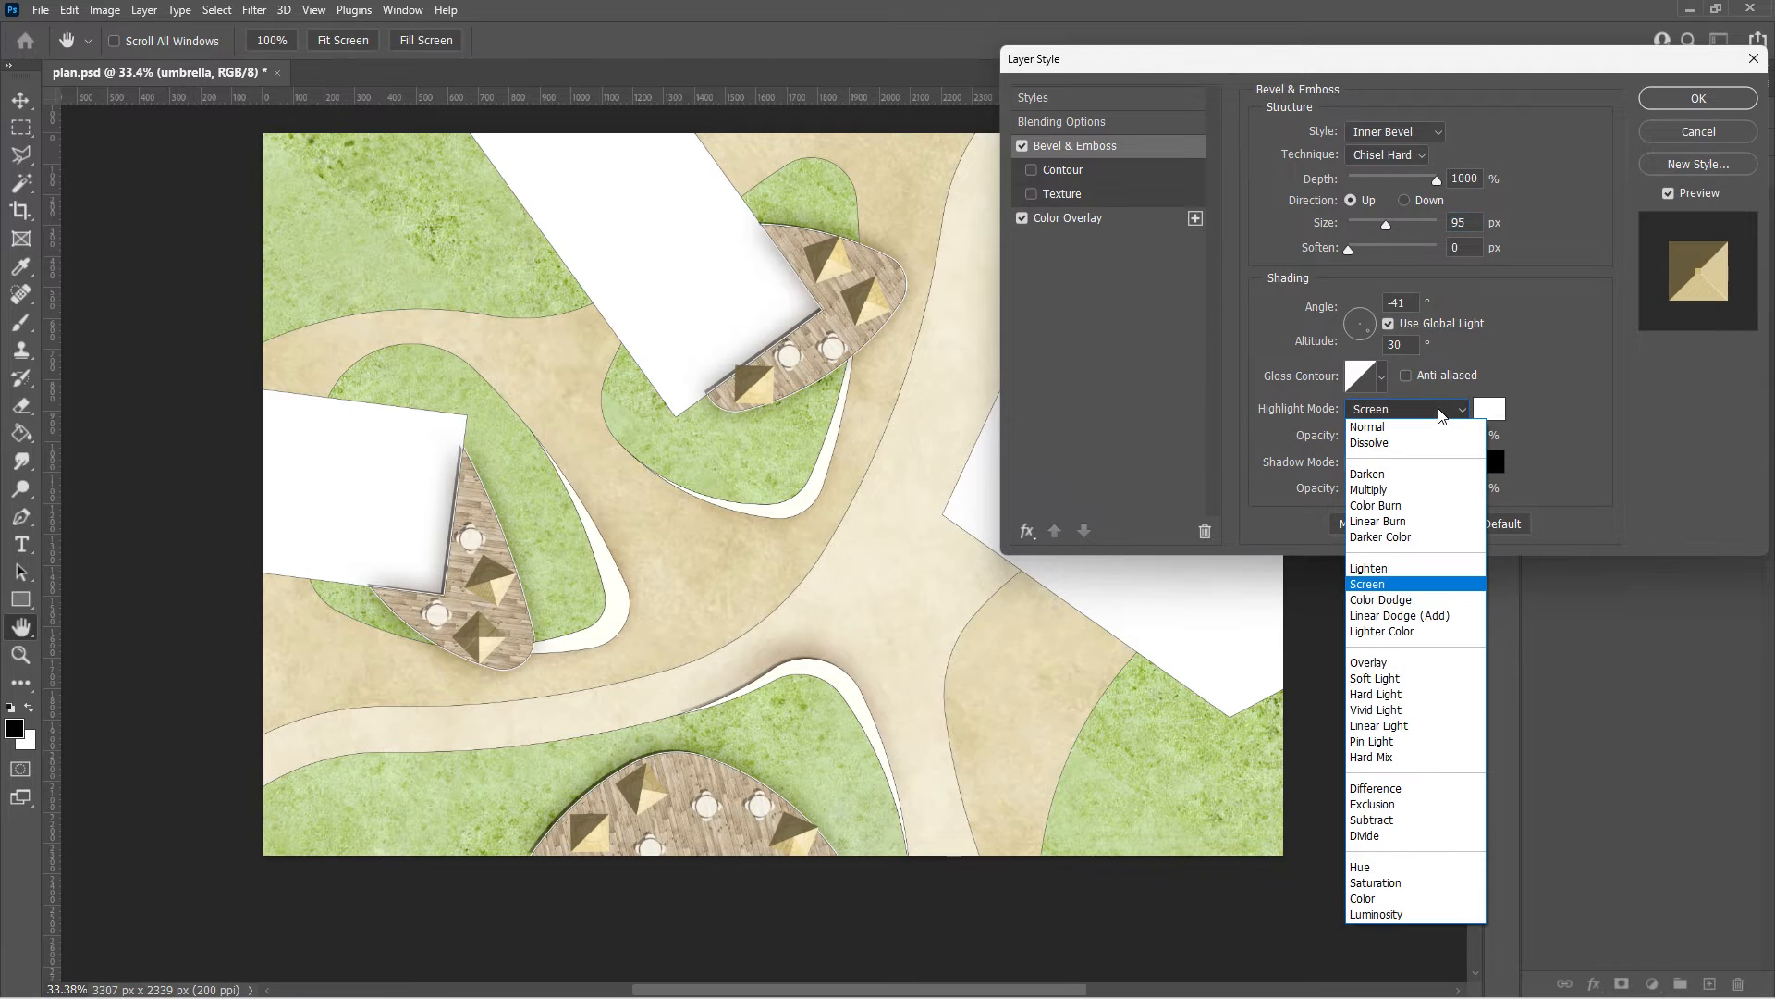
click(1367, 662)
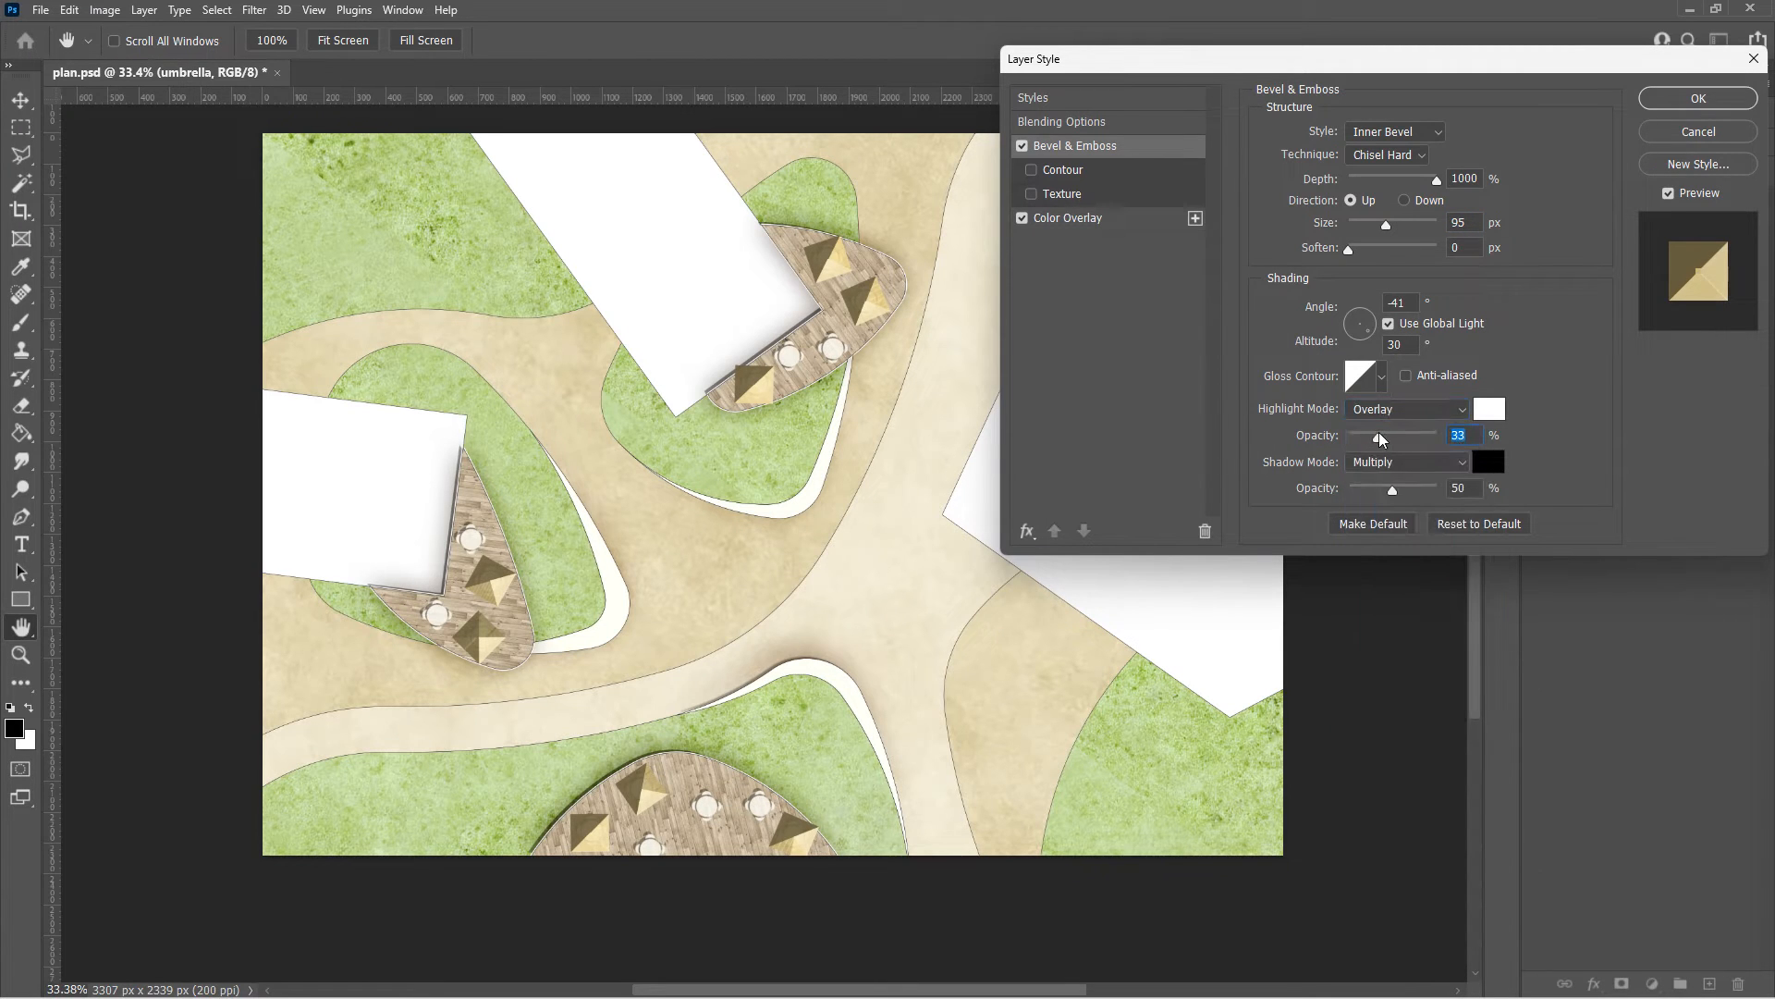
click(1408, 462)
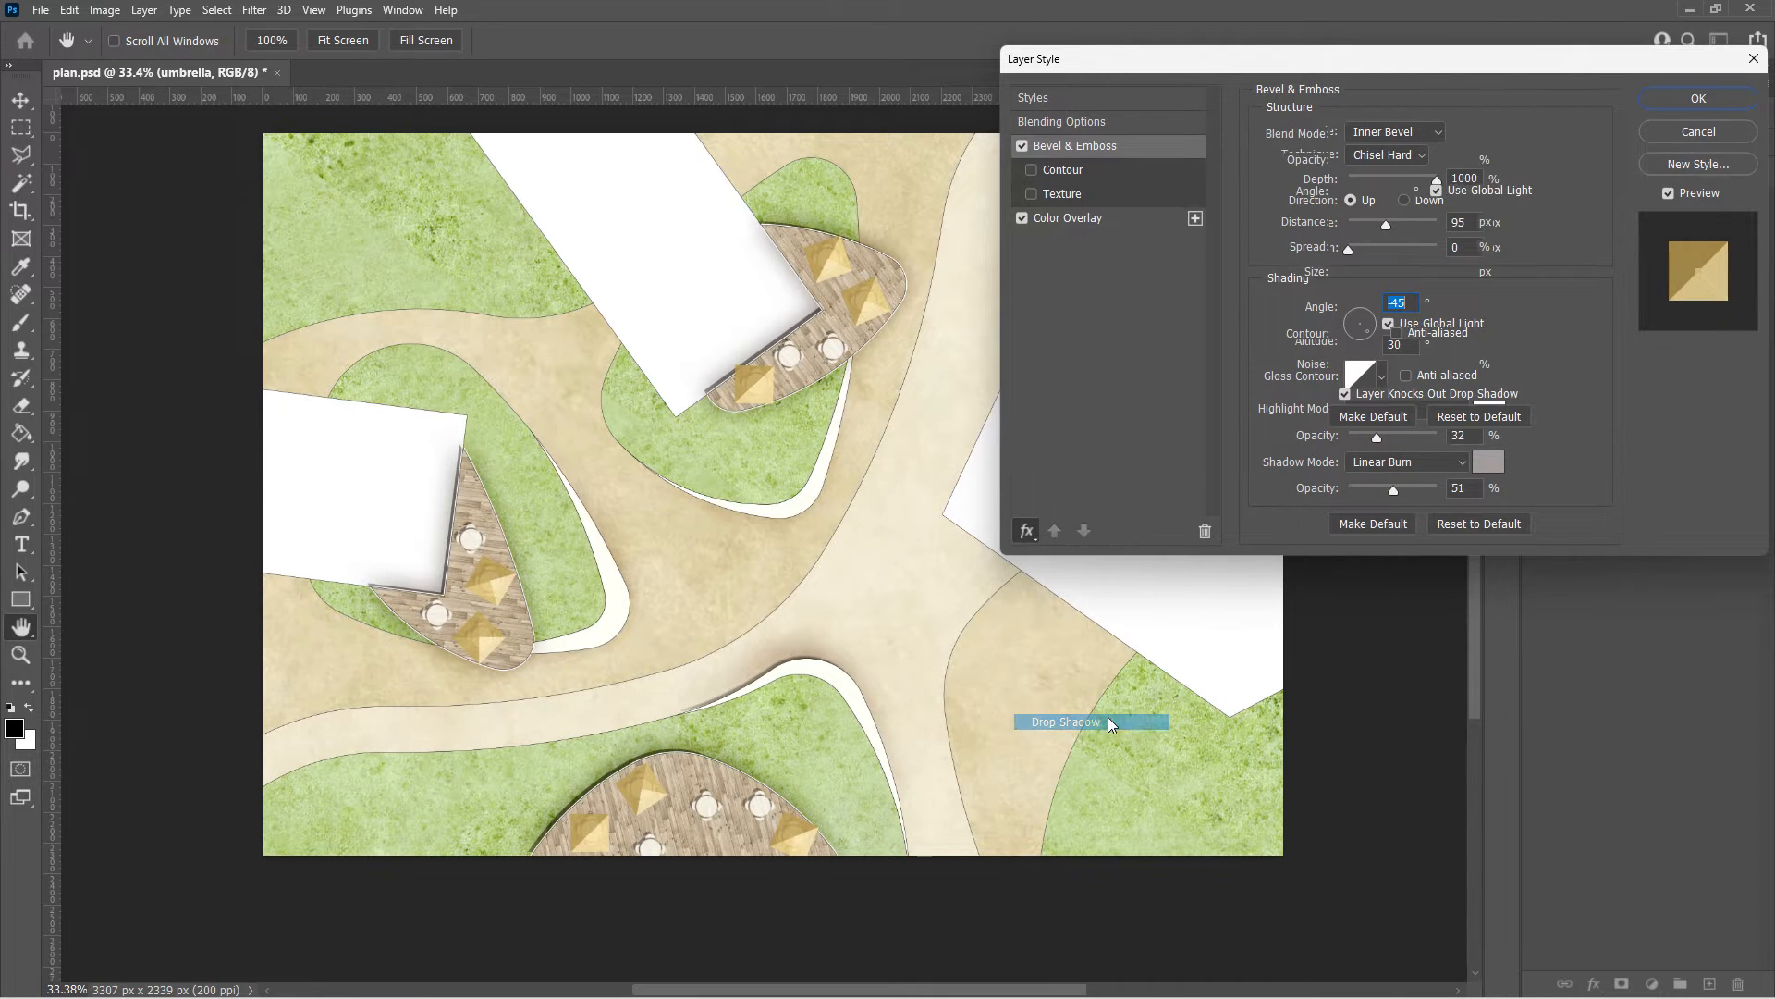
Add an umbrella drop shadow with about 34 px distance and apply the style
click(1063, 722)
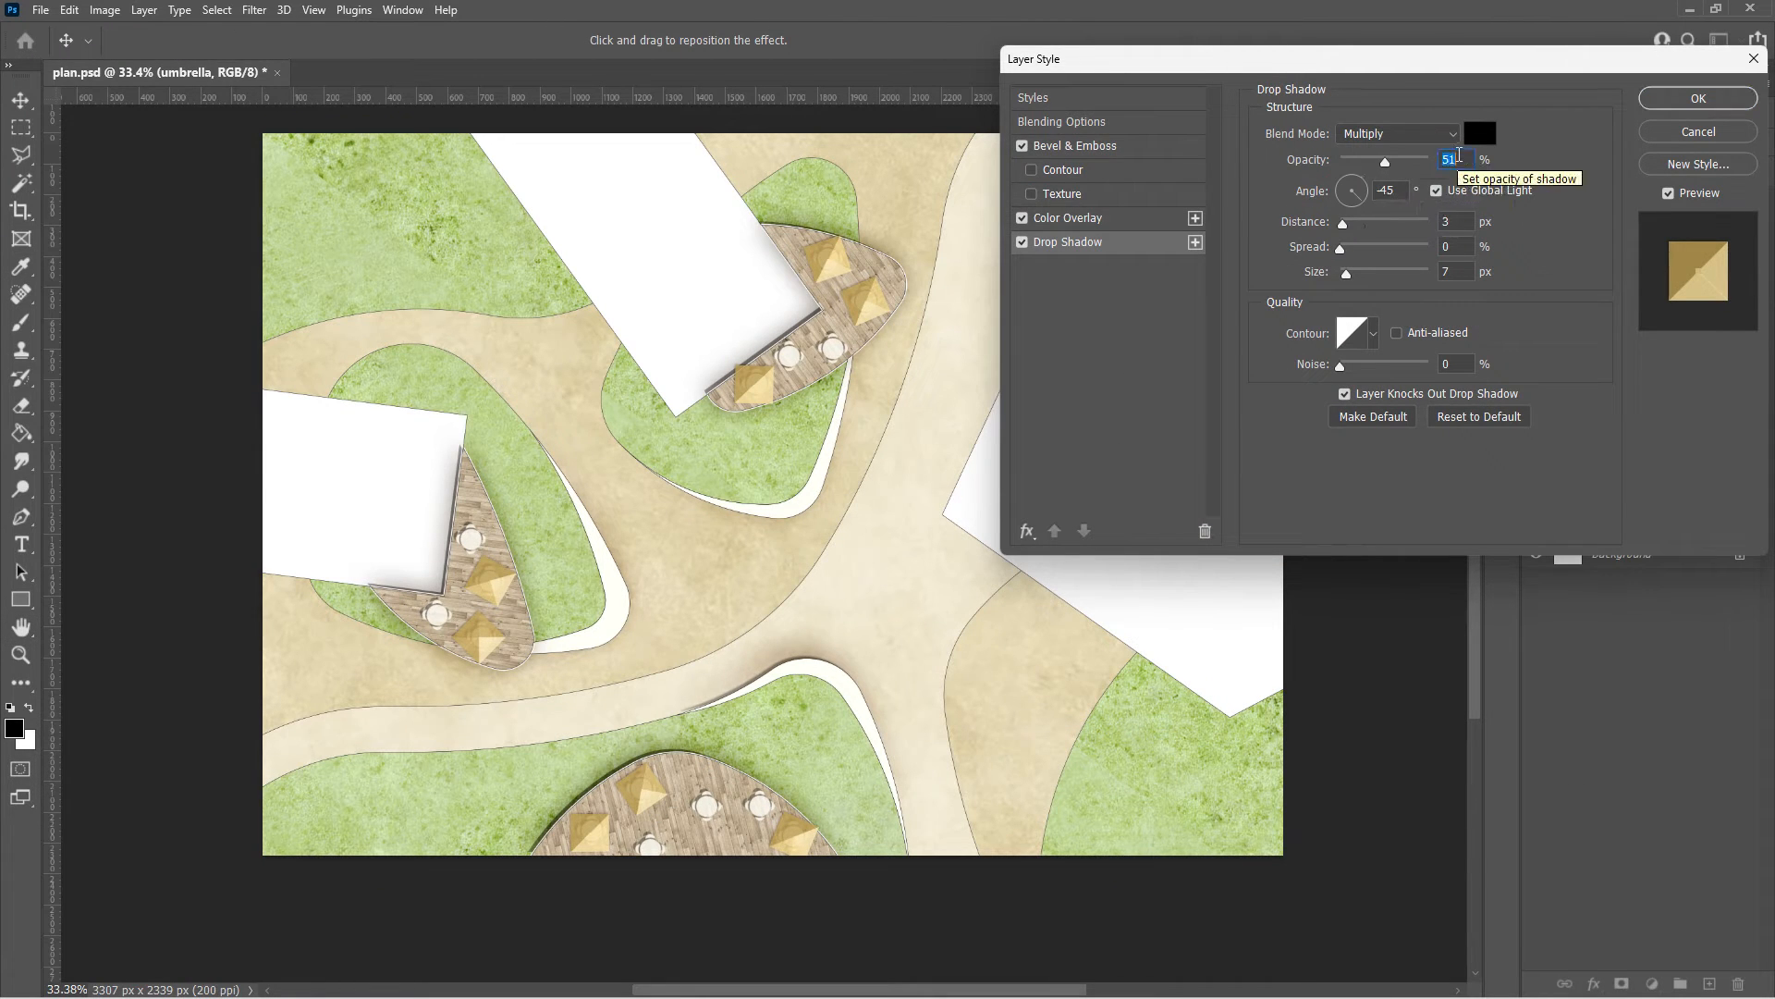
click(1449, 222)
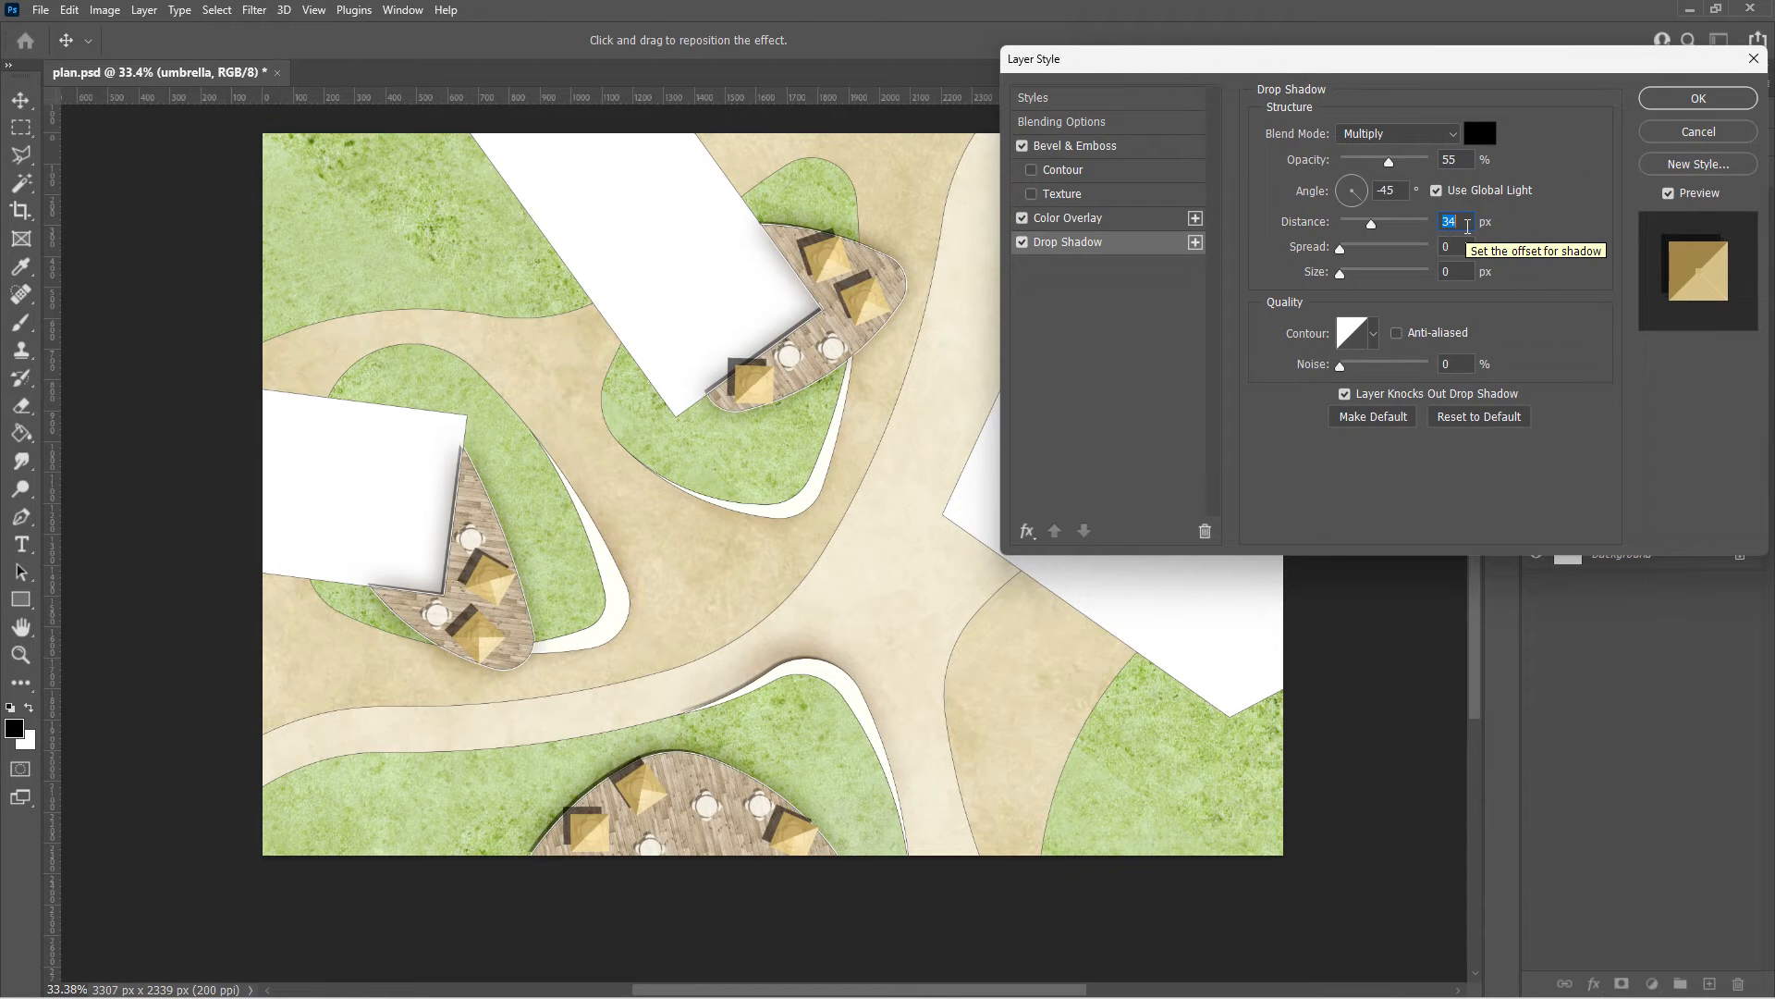
click(1696, 99)
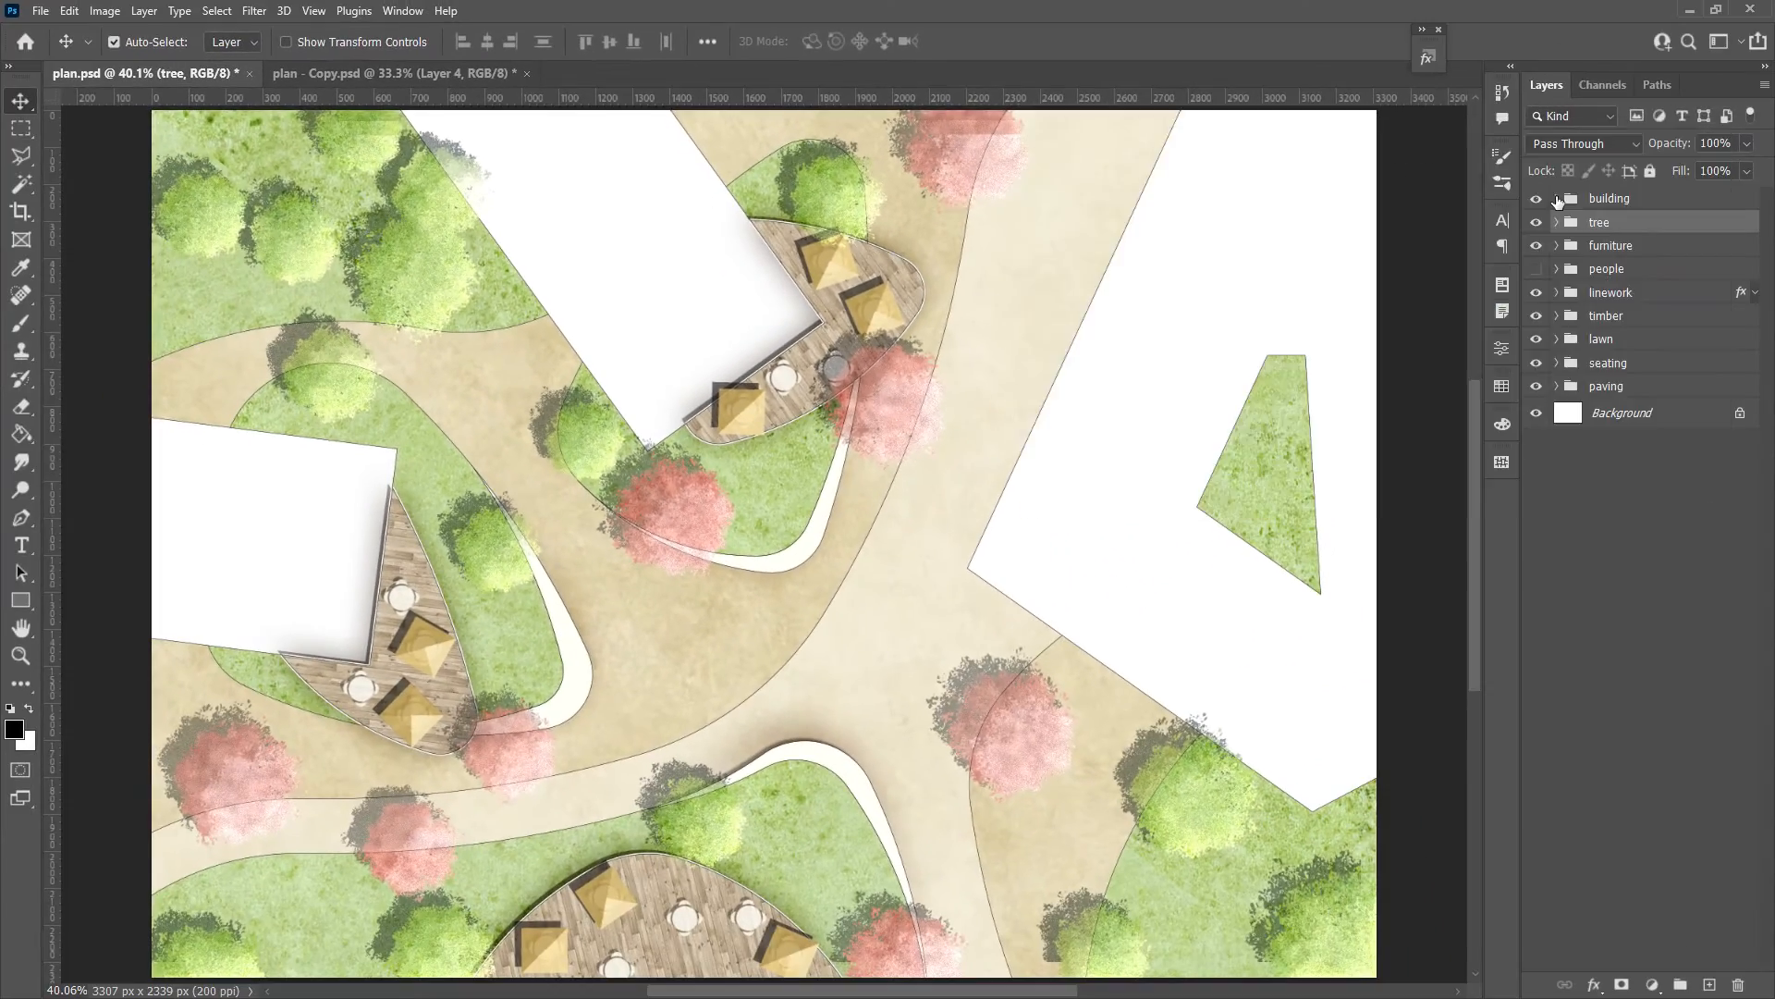
Add a near-black Color Burn colour overlay to the shadow layer
click(1555, 198)
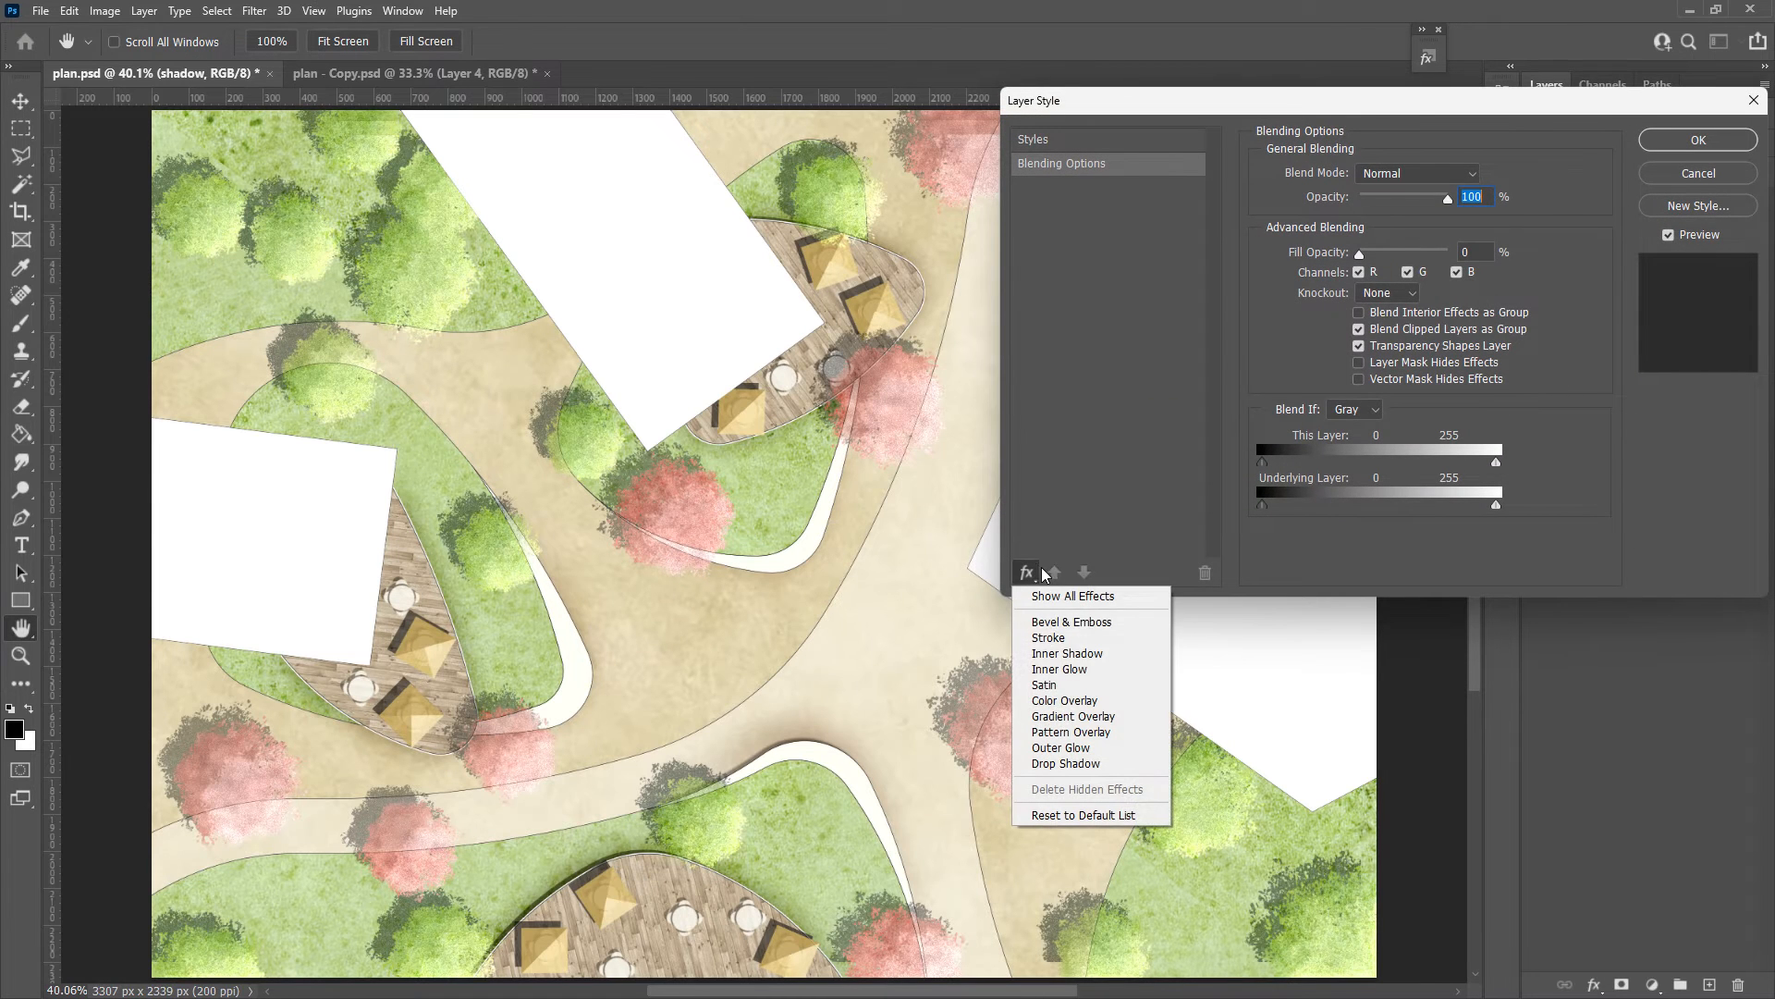
click(1064, 700)
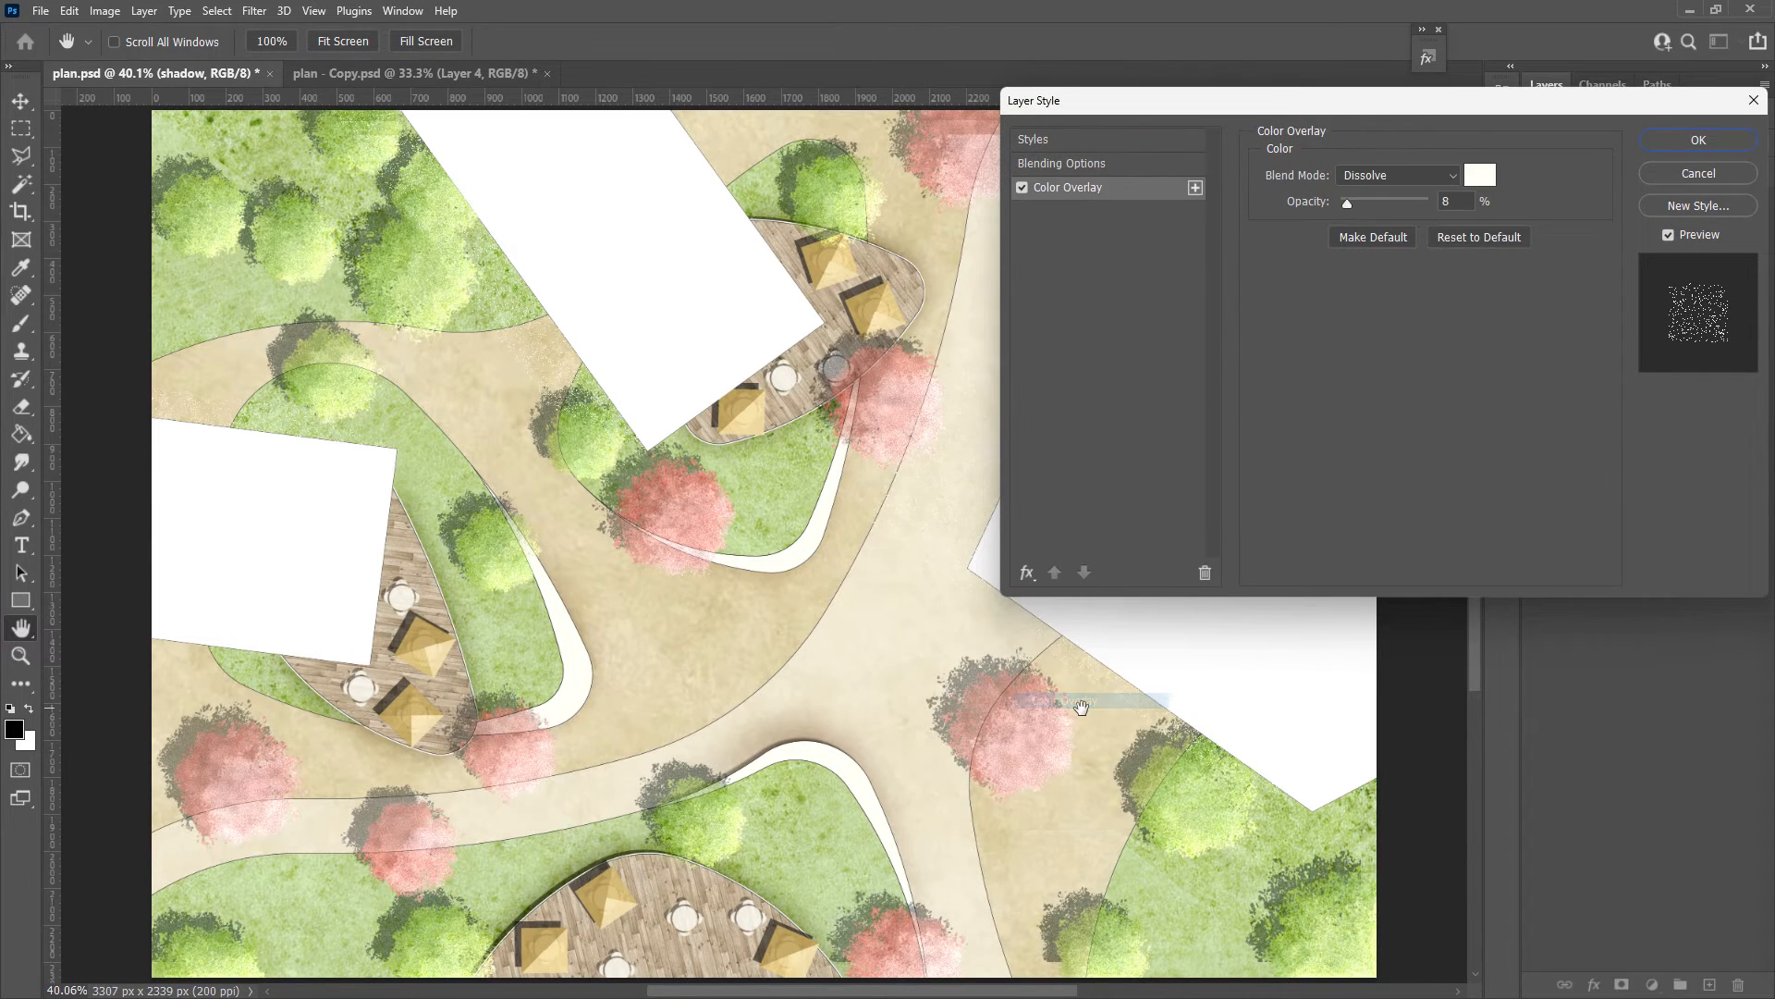
click(1396, 175)
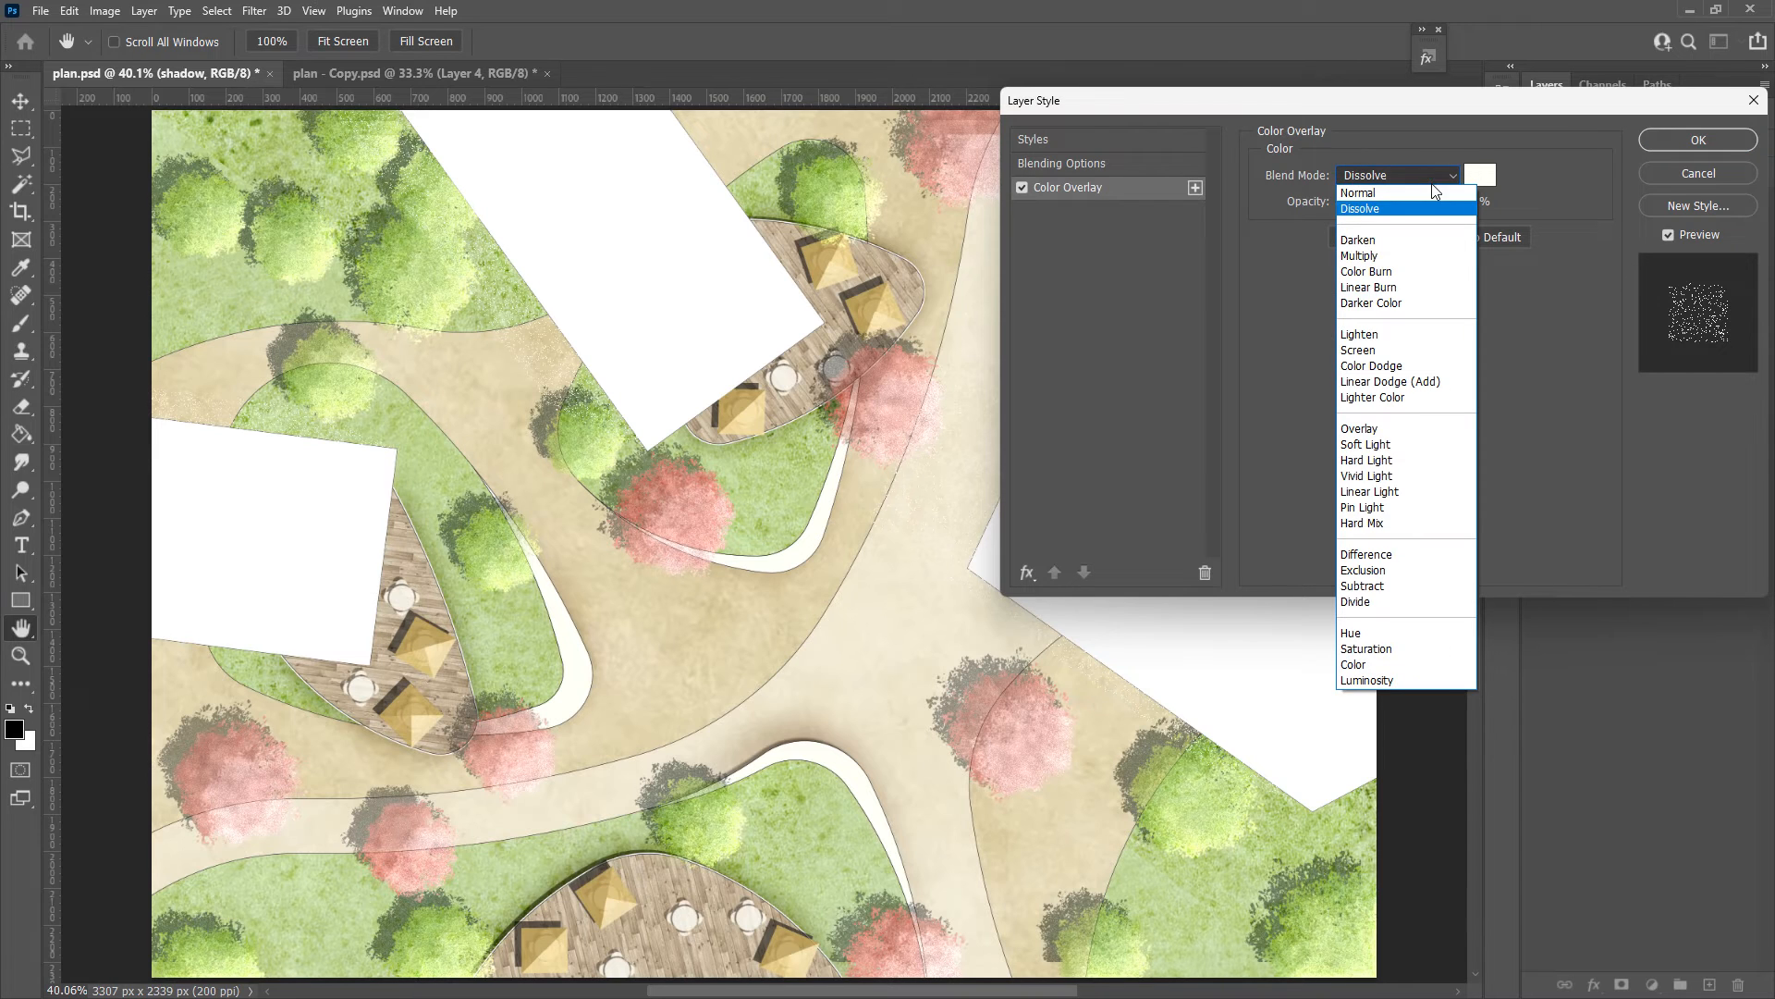
click(1366, 271)
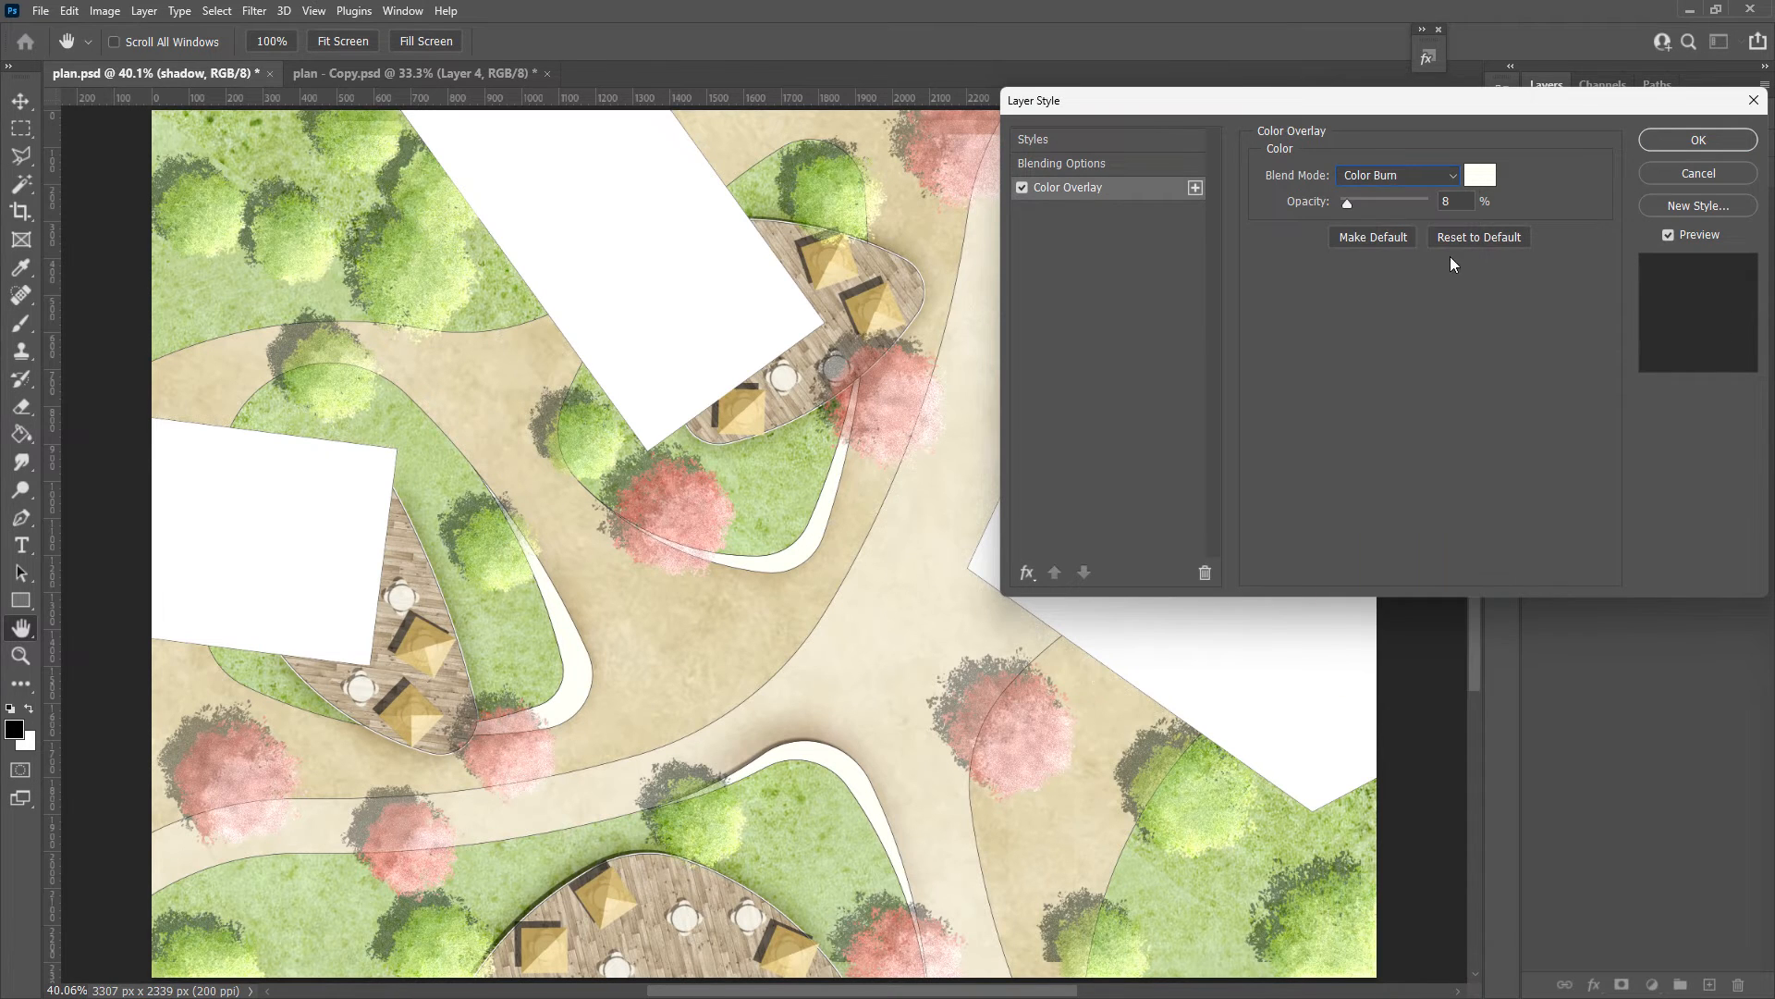
click(1478, 175)
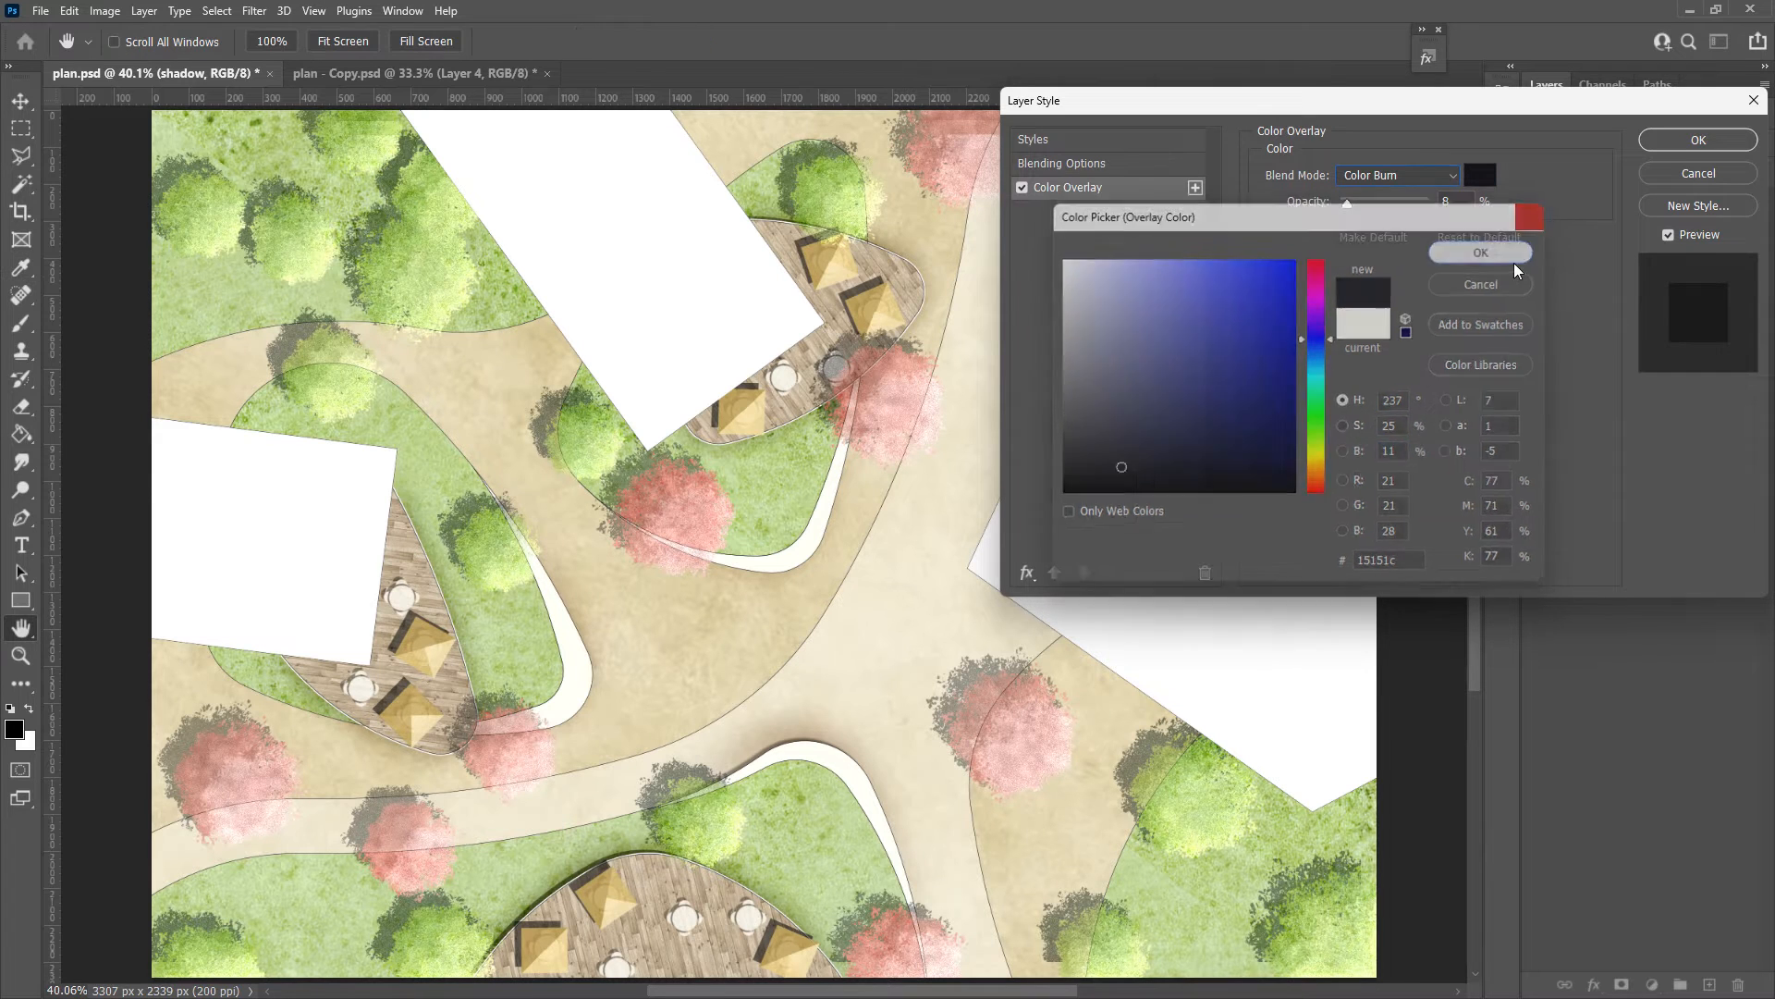
click(1480, 251)
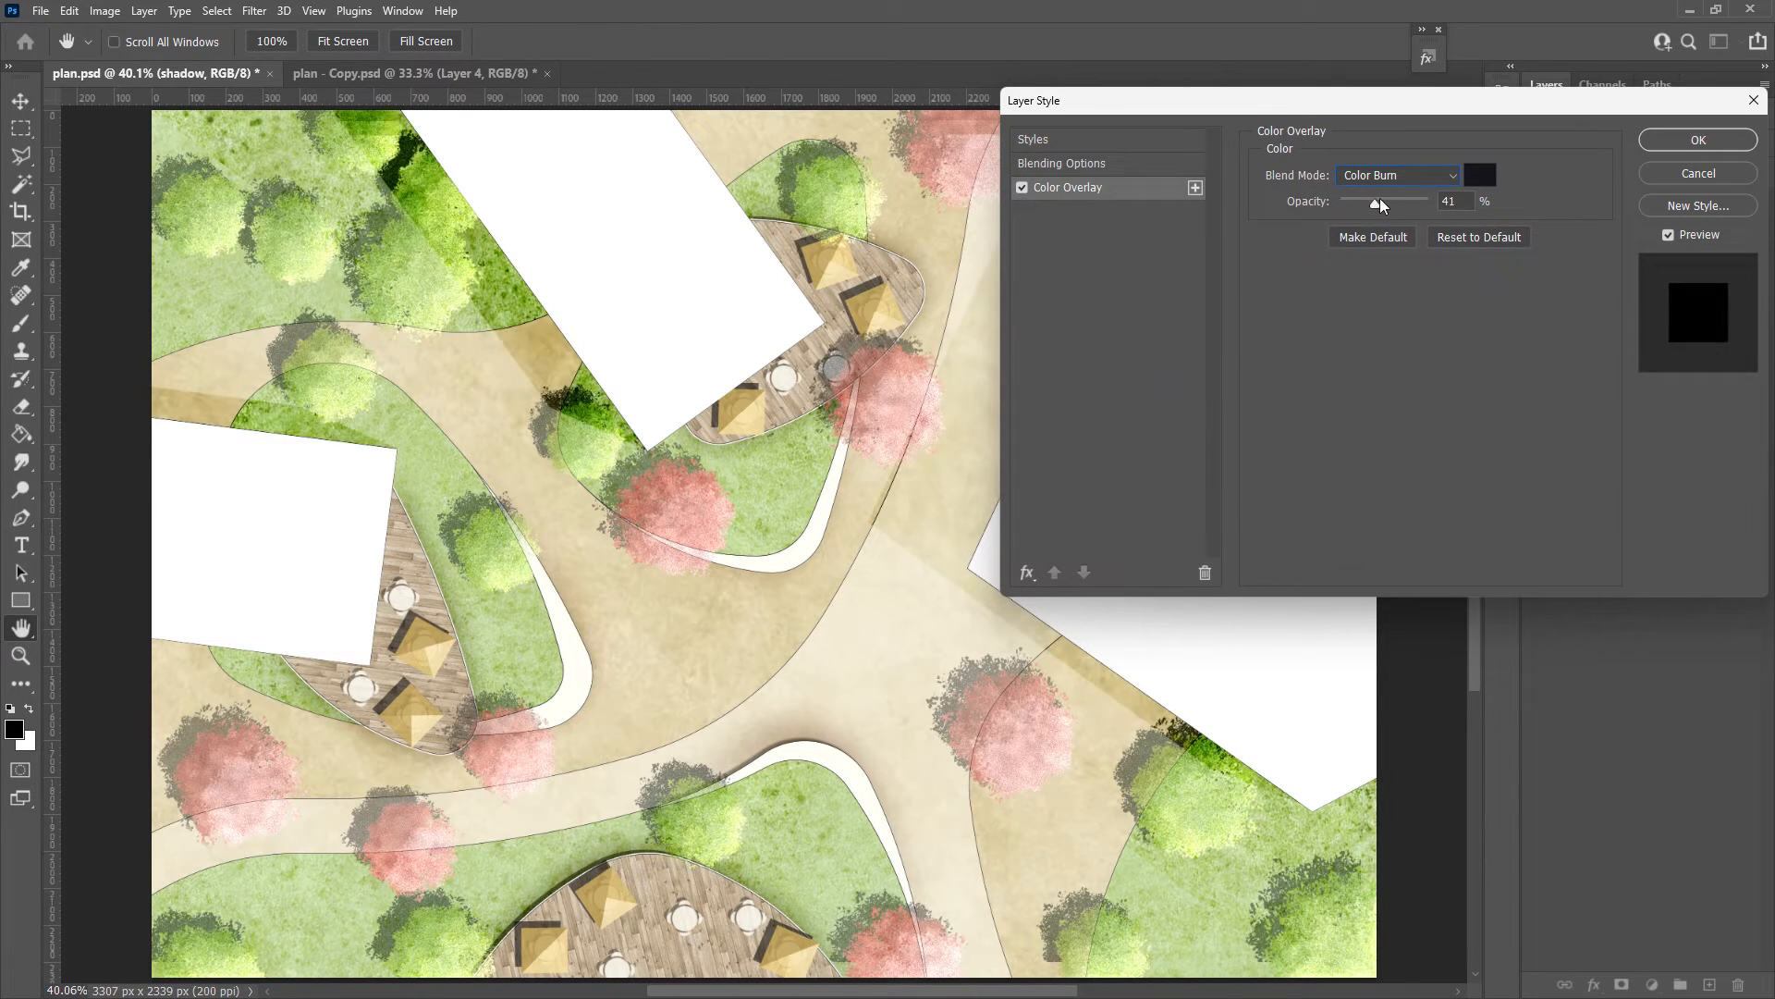
Tune the overlay opacity to about 32%, then switch that overlay off
drag(1377, 201, 1402, 200)
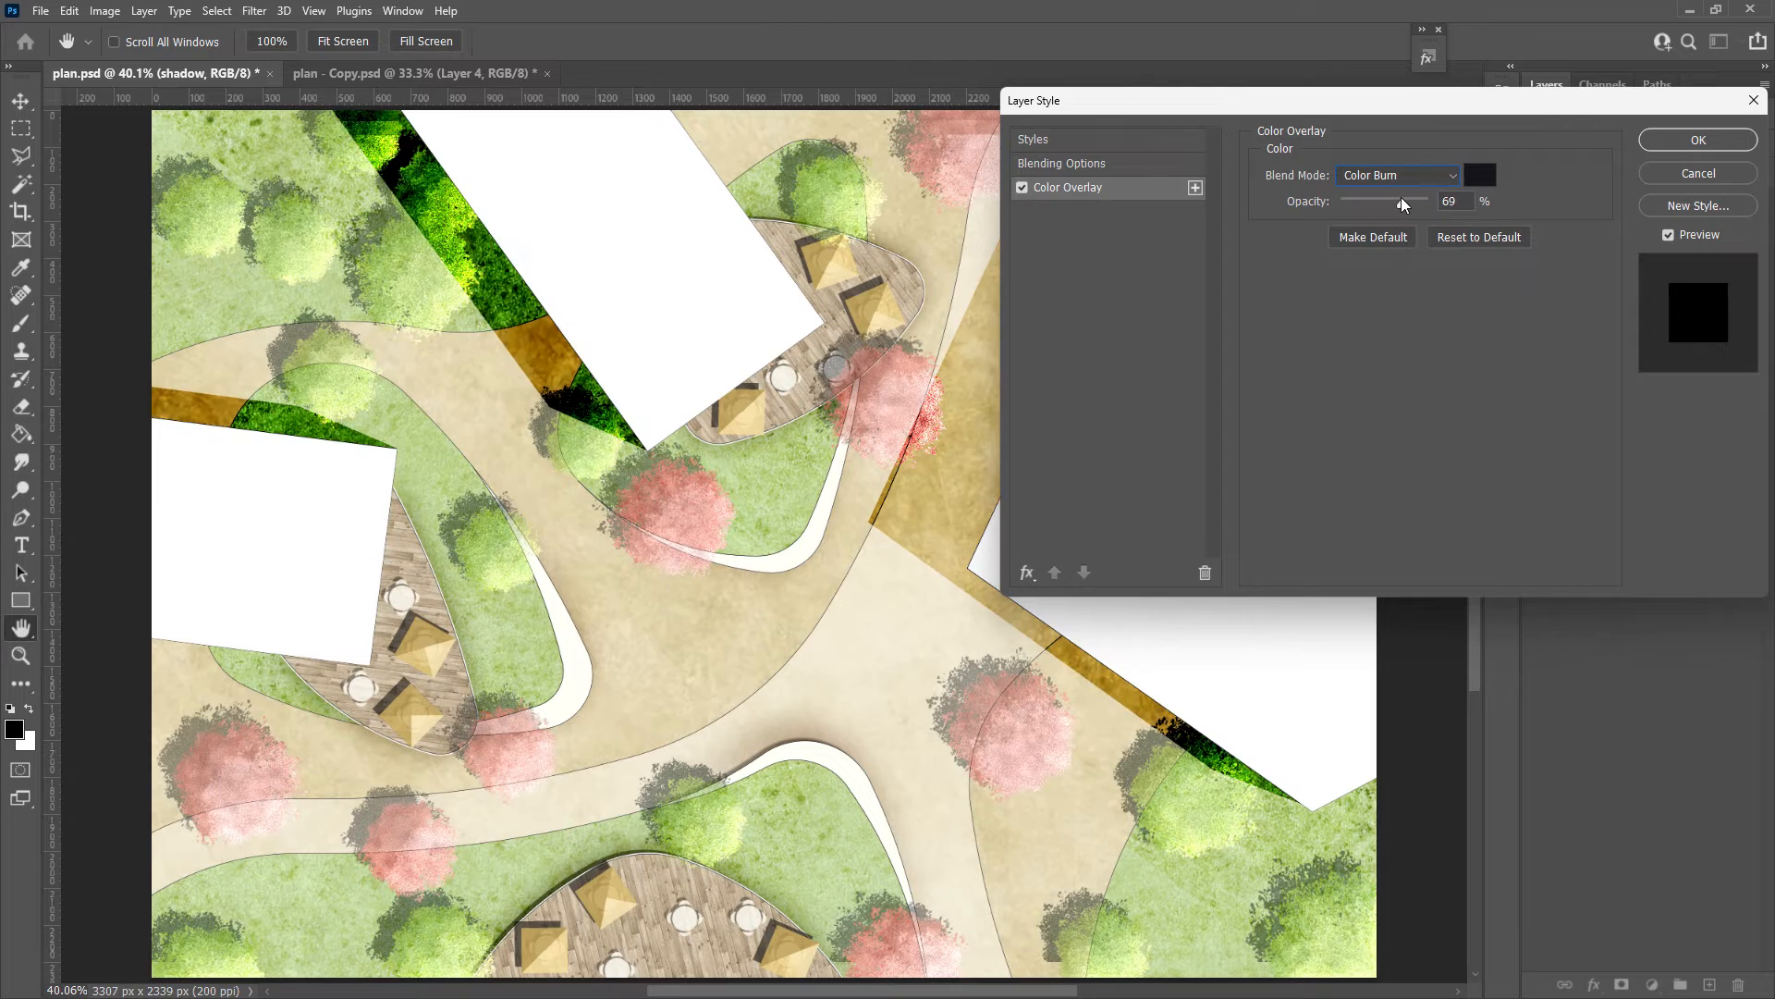
drag(1401, 201, 1368, 201)
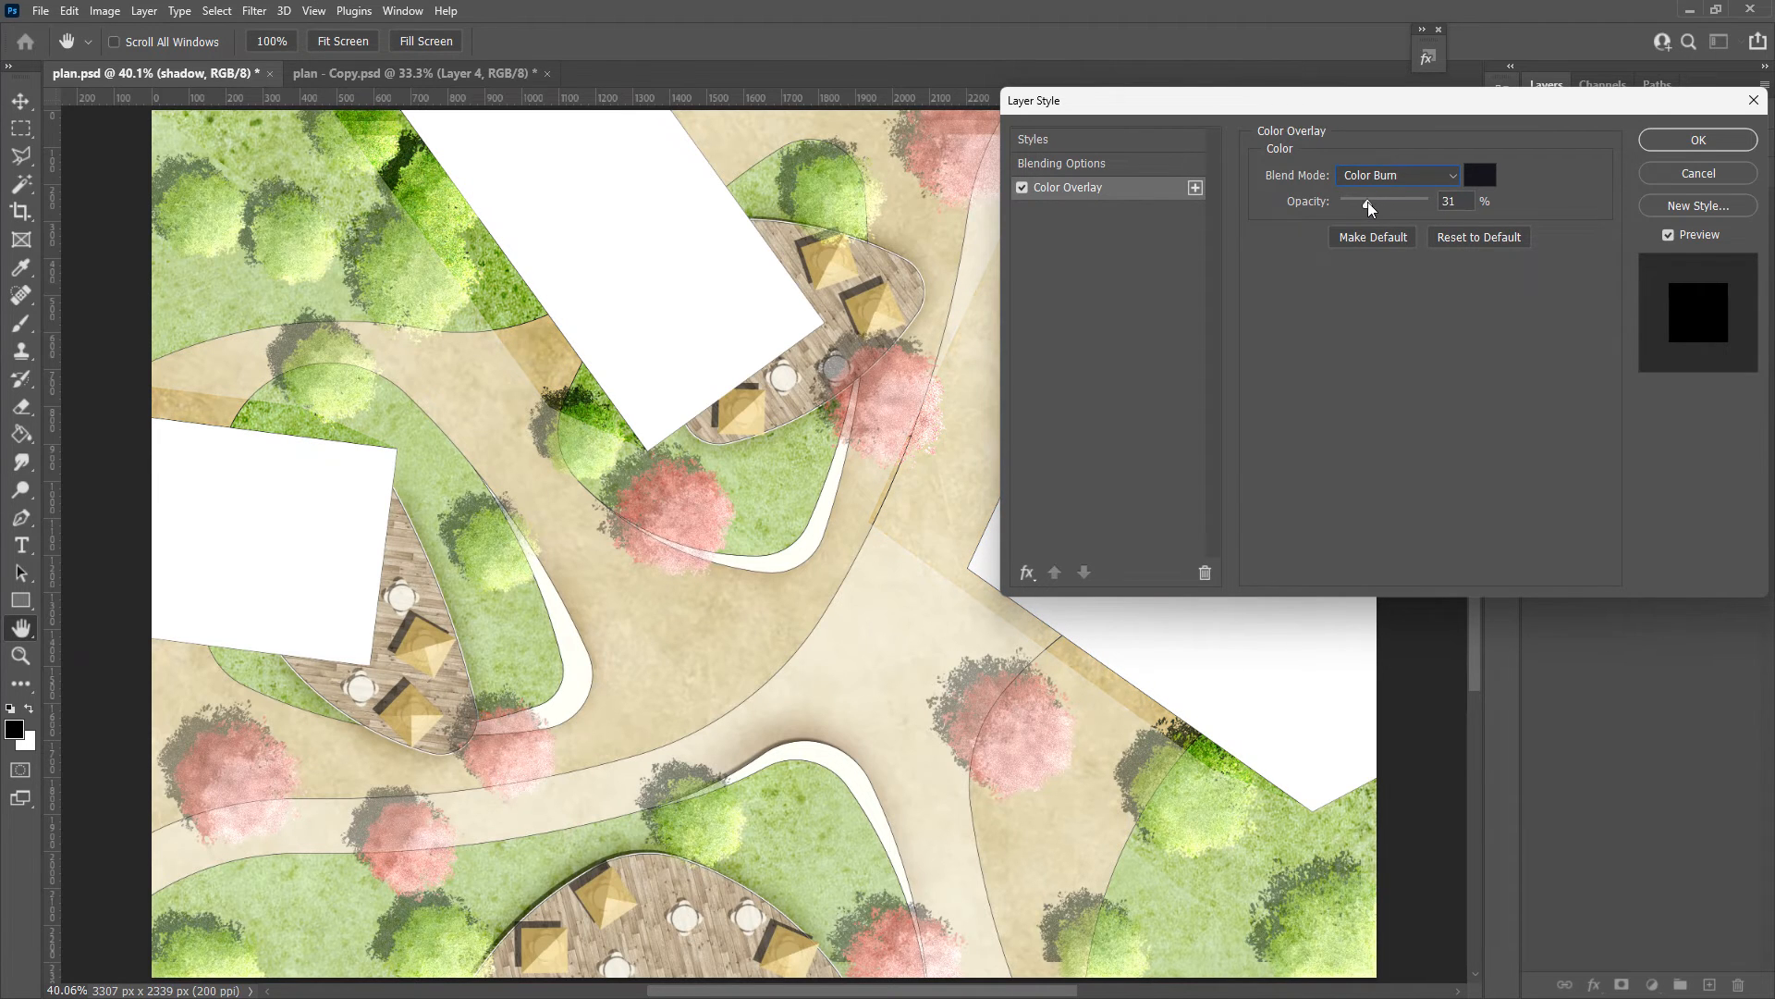
drag(1368, 202, 1370, 202)
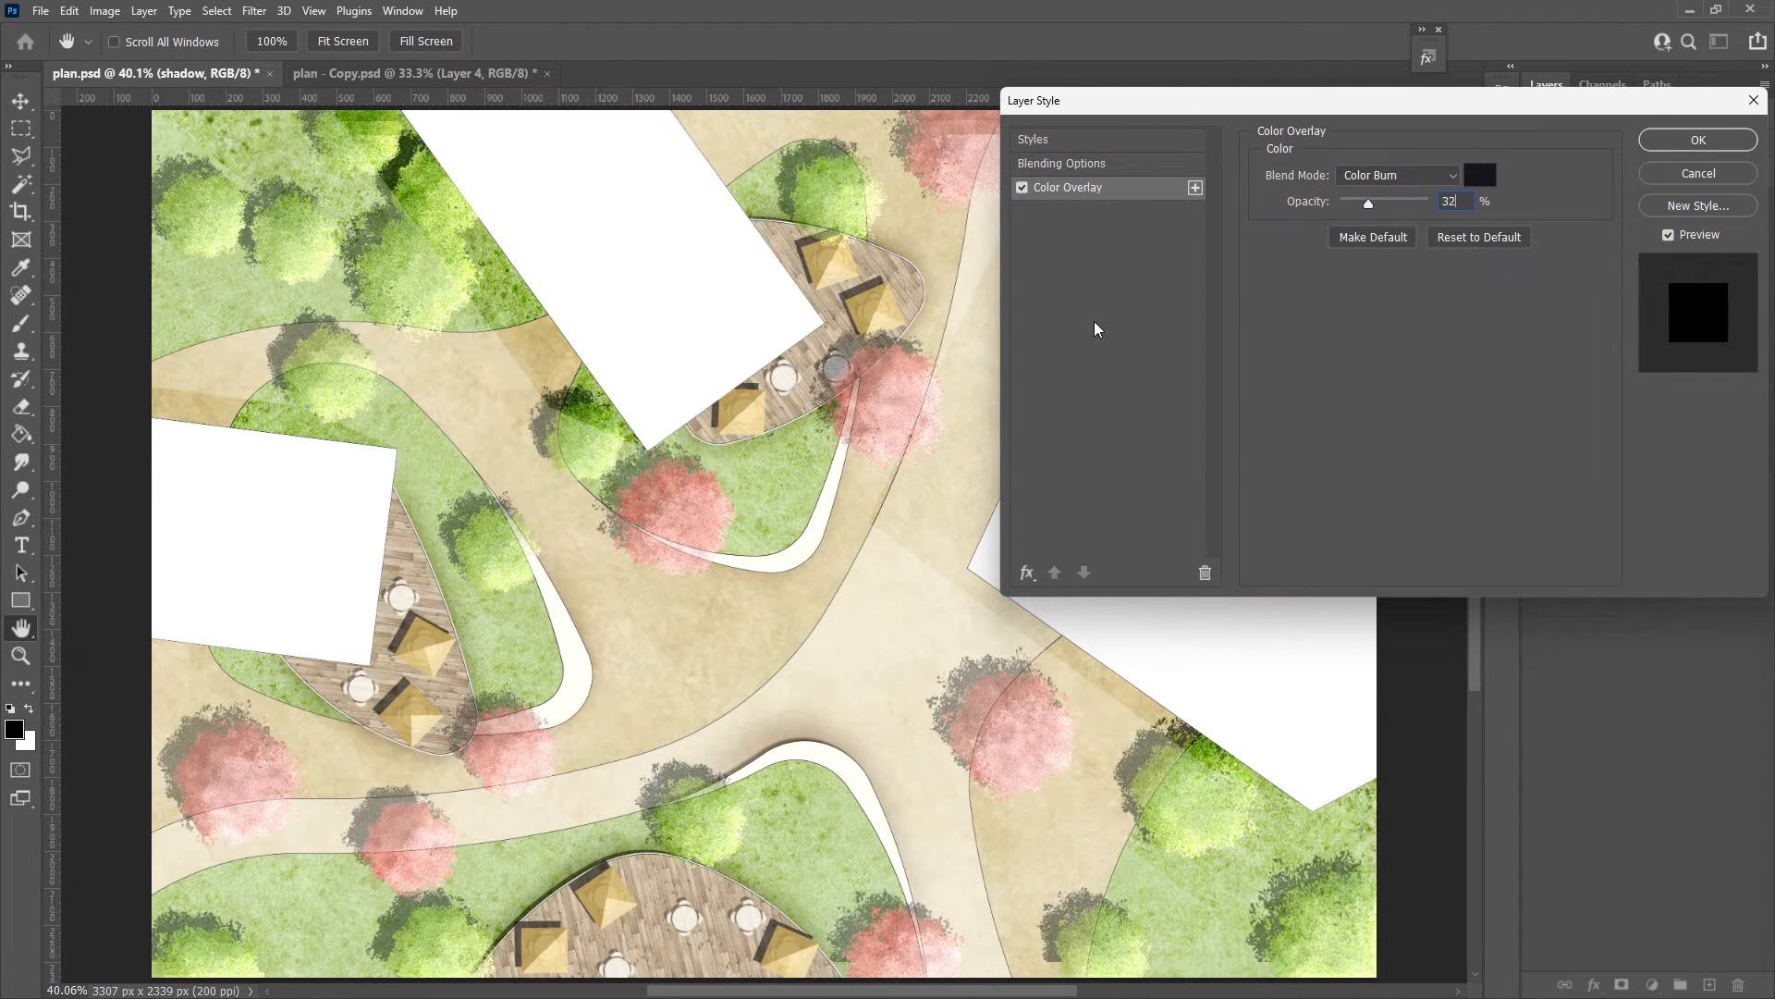
click(1021, 187)
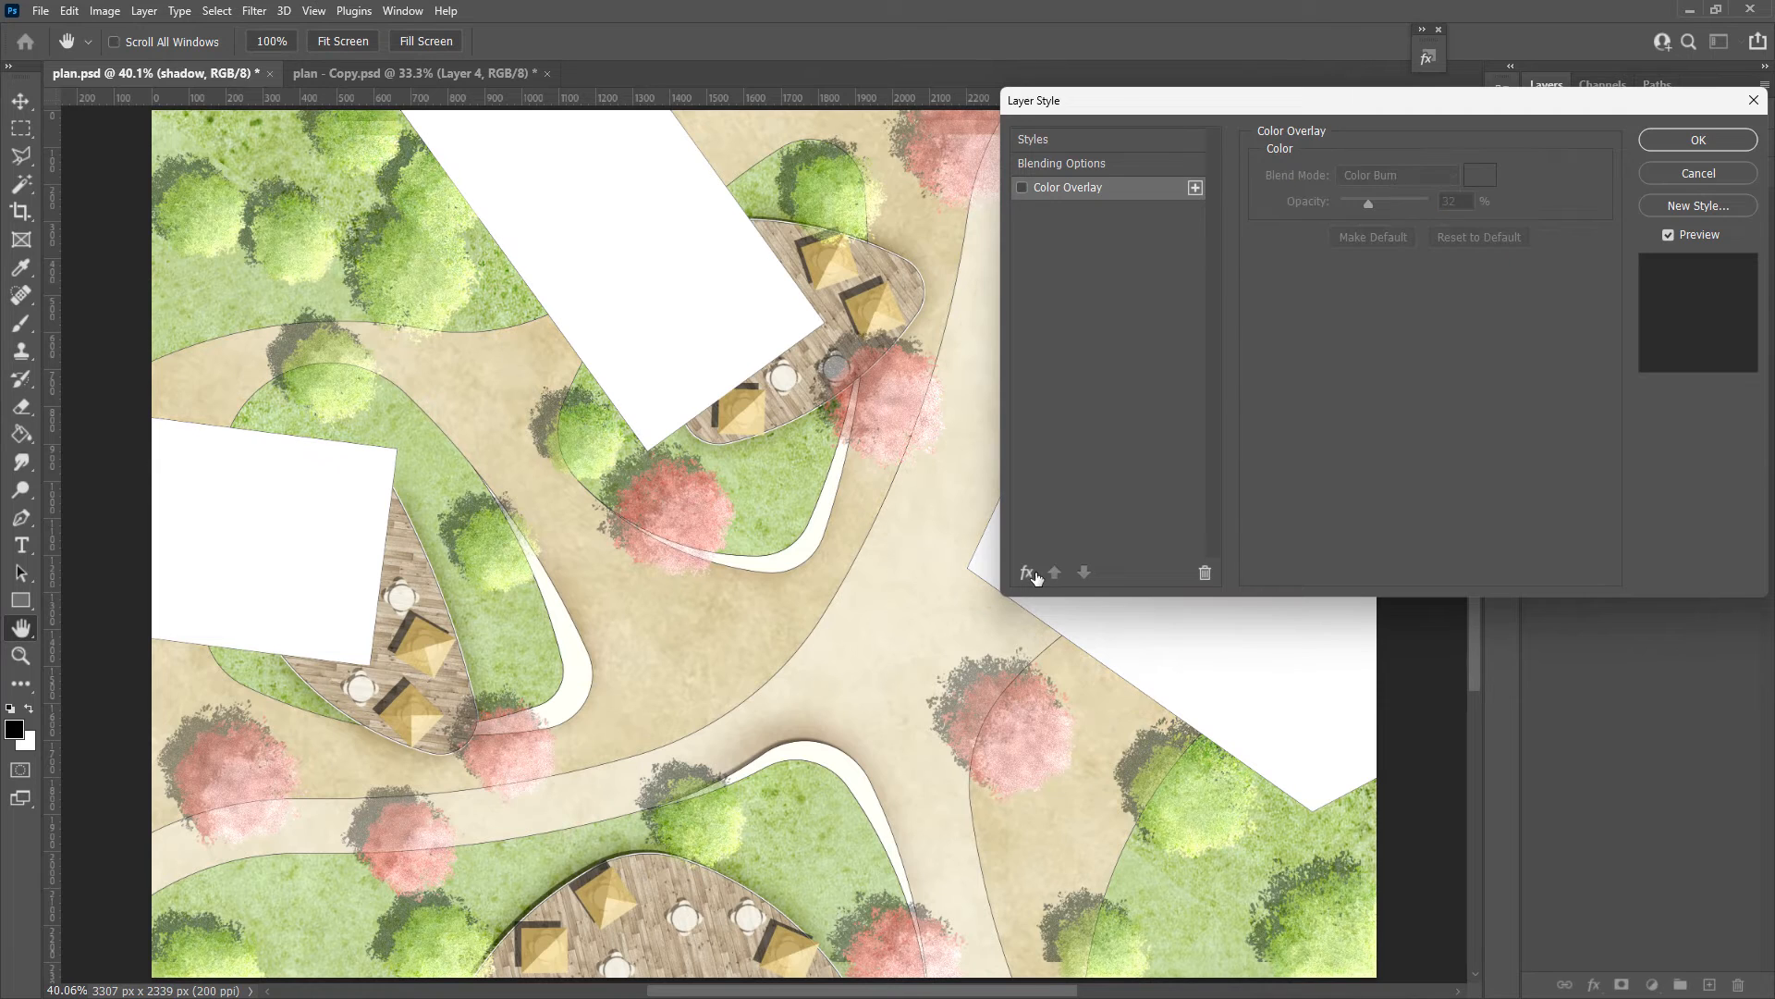
Add a dark grey Linear Burn overlay to the shadows, adjust its opacity, and apply
click(1398, 175)
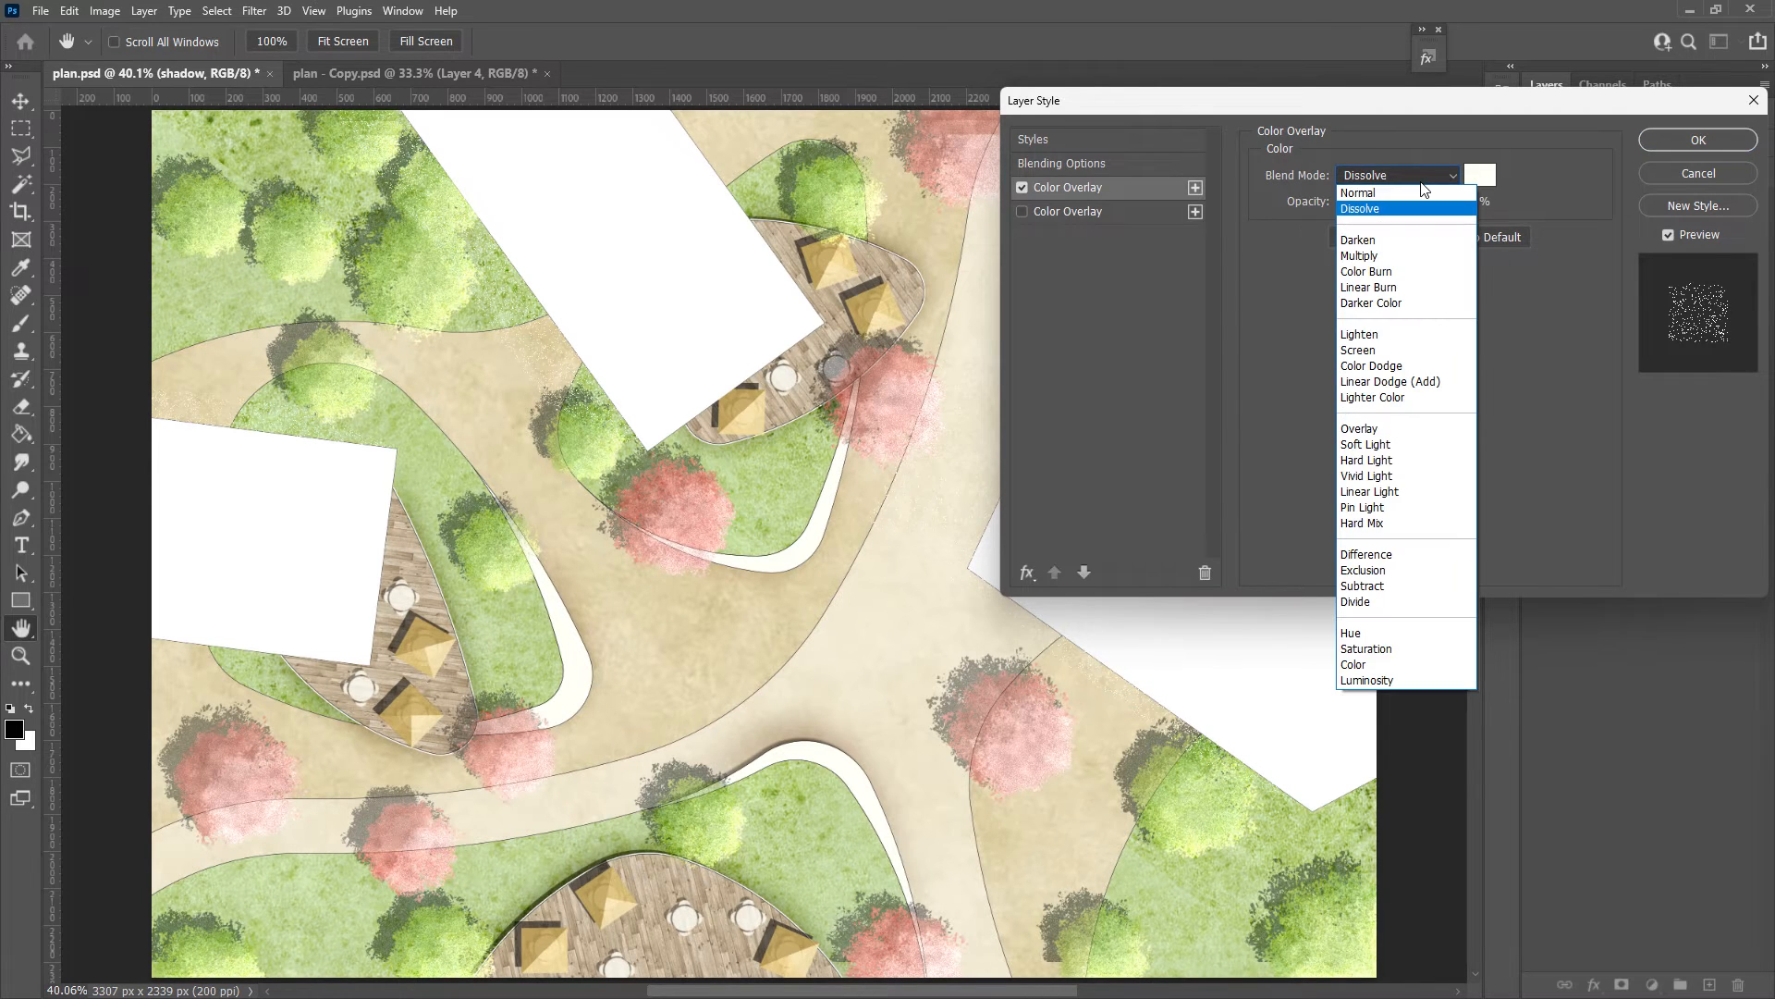
click(1368, 286)
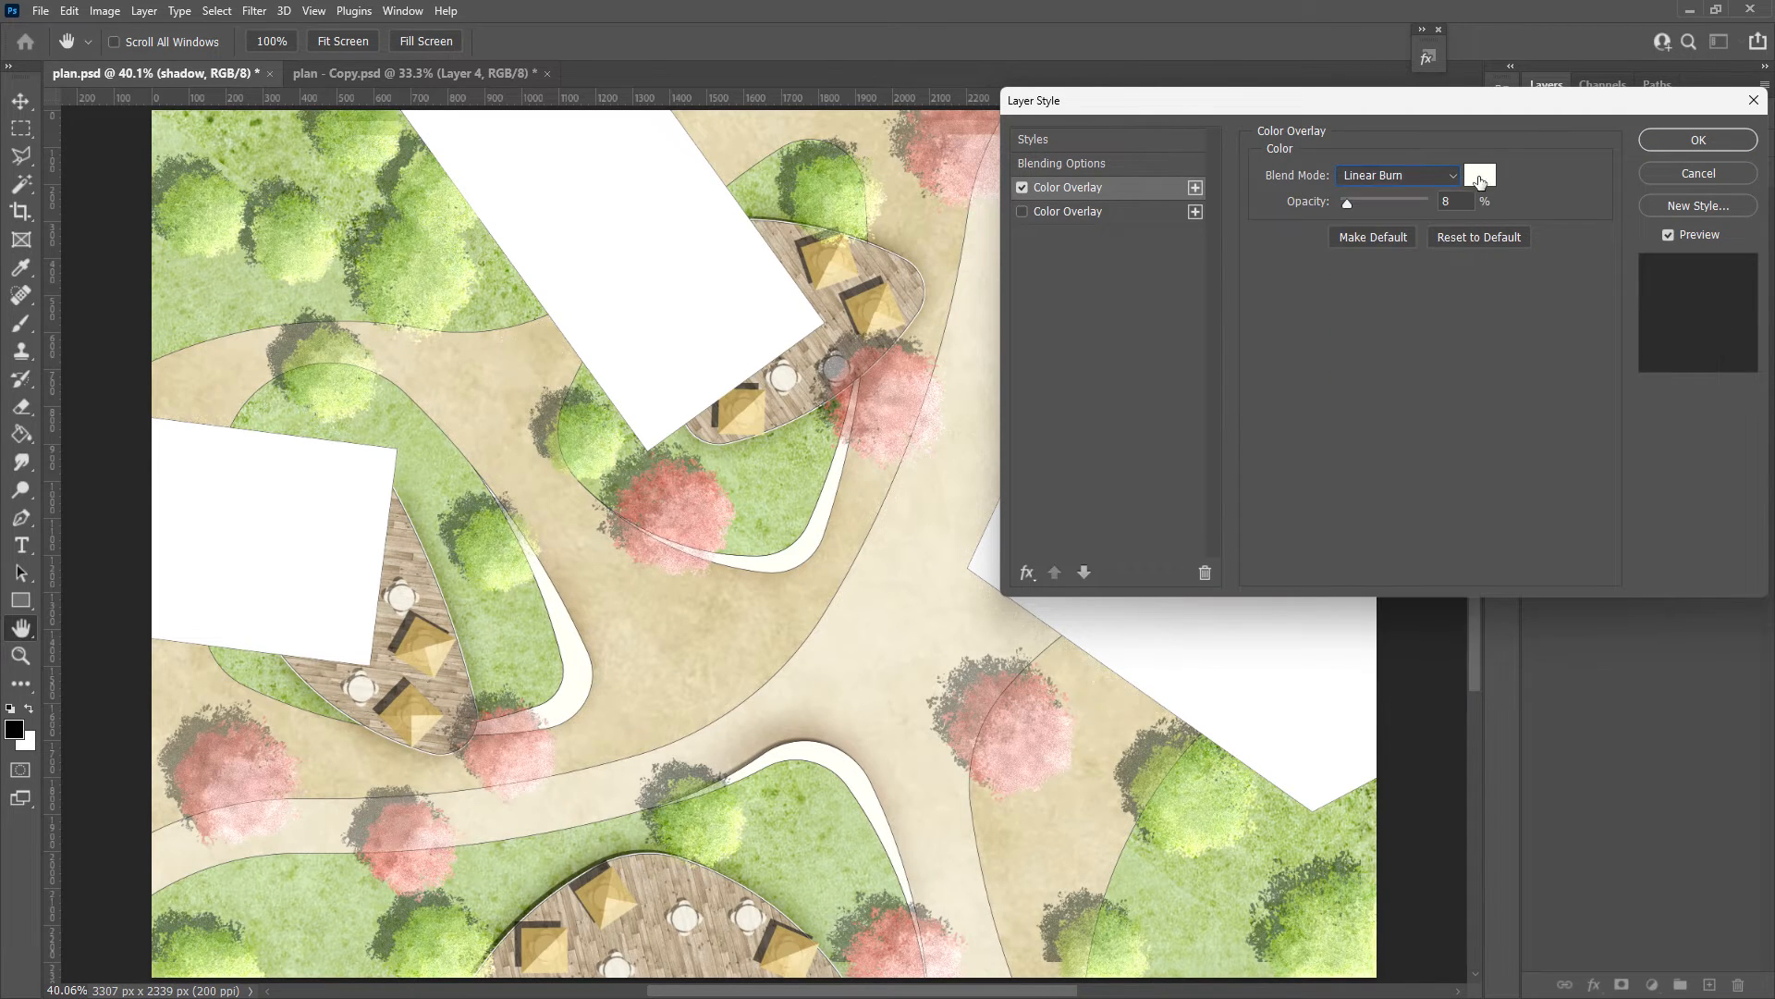
click(1479, 175)
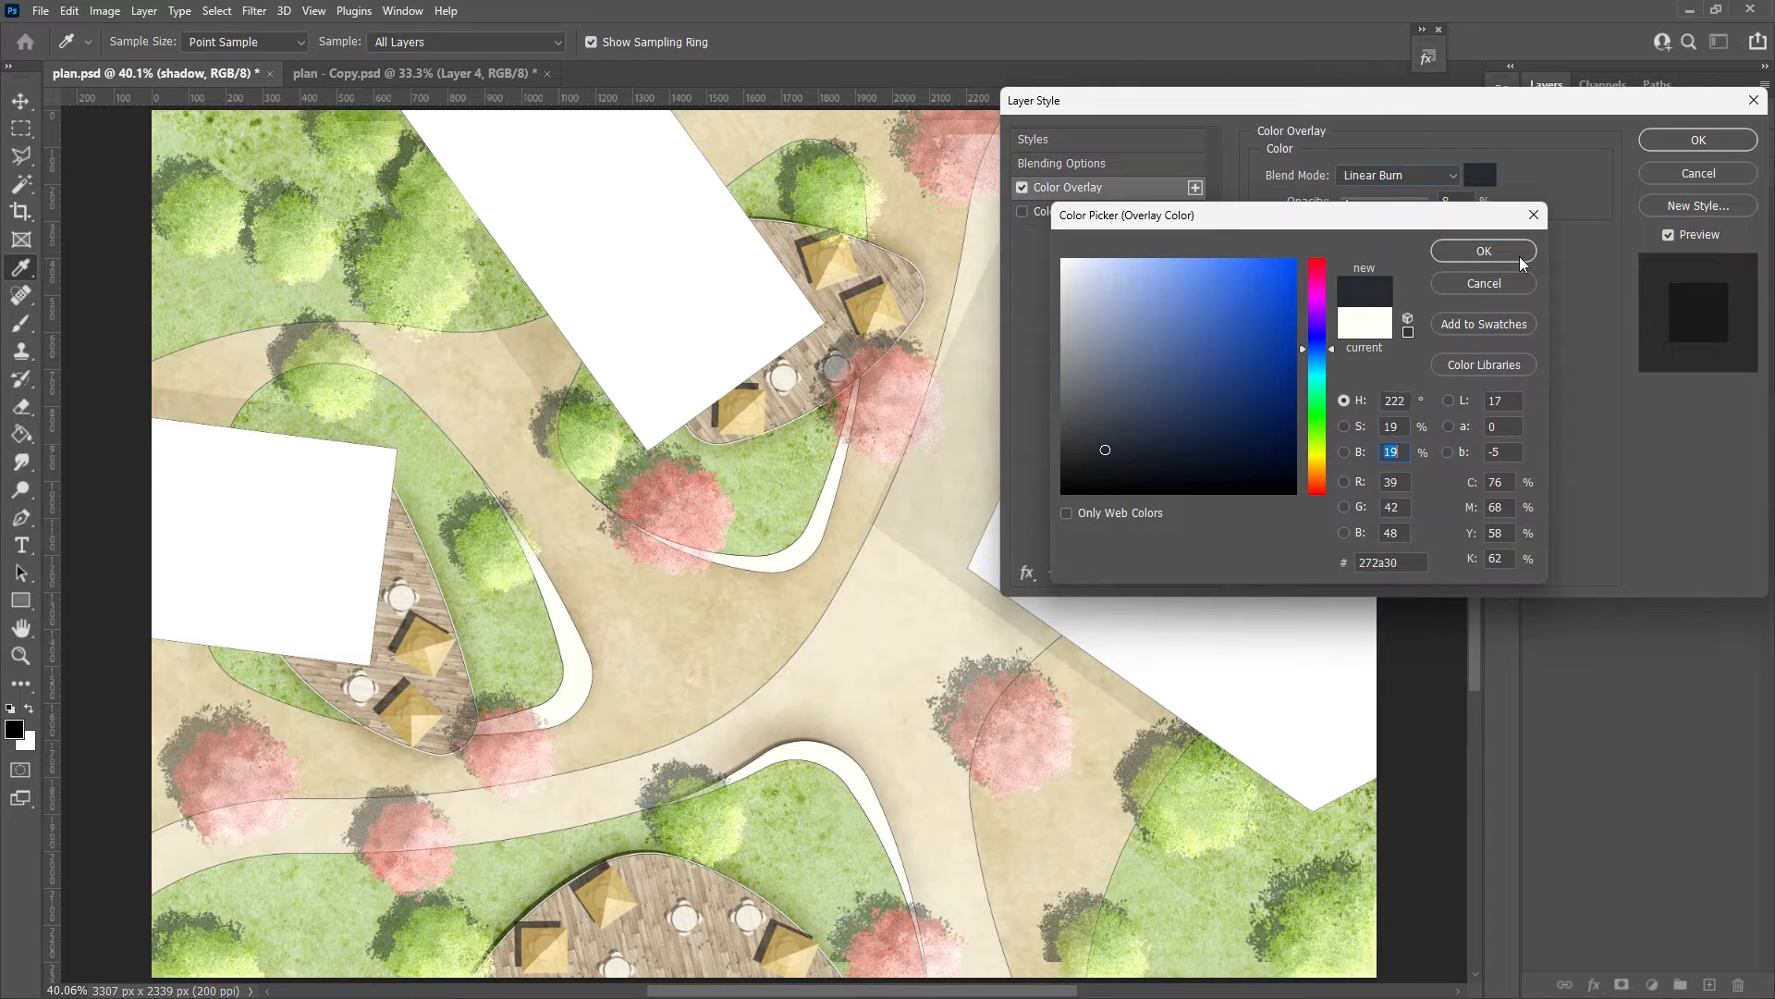
click(1482, 250)
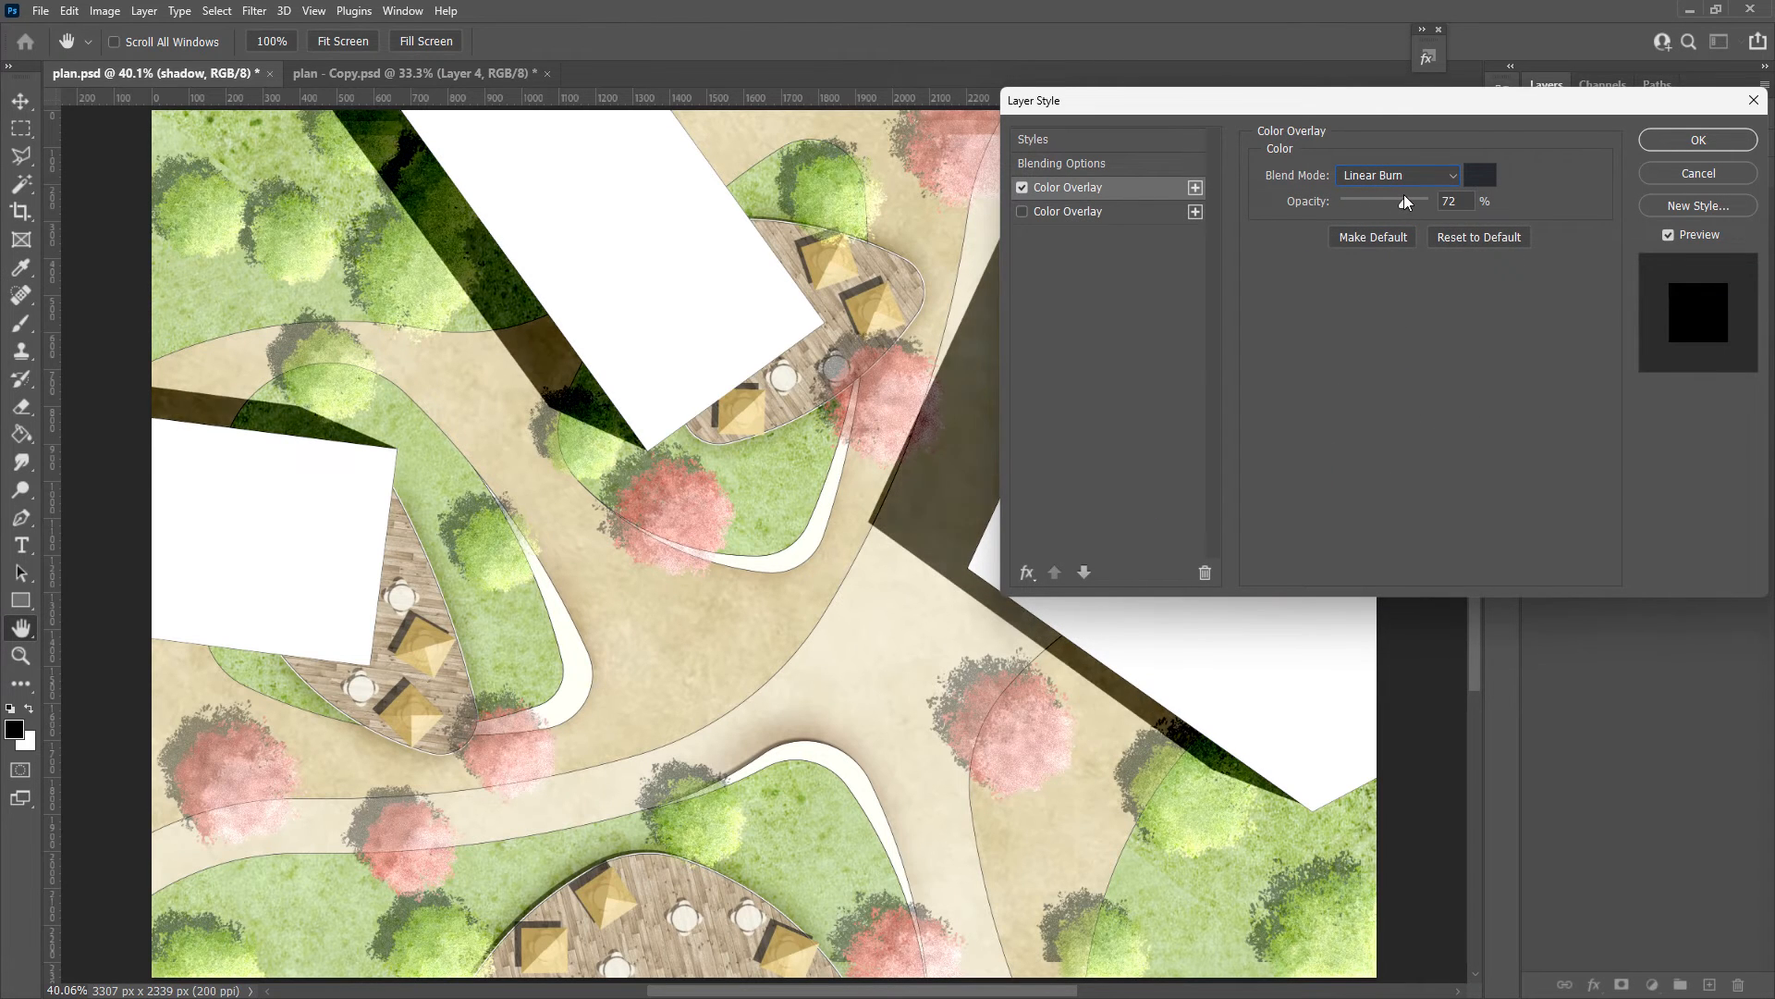
drag(1404, 200, 1376, 201)
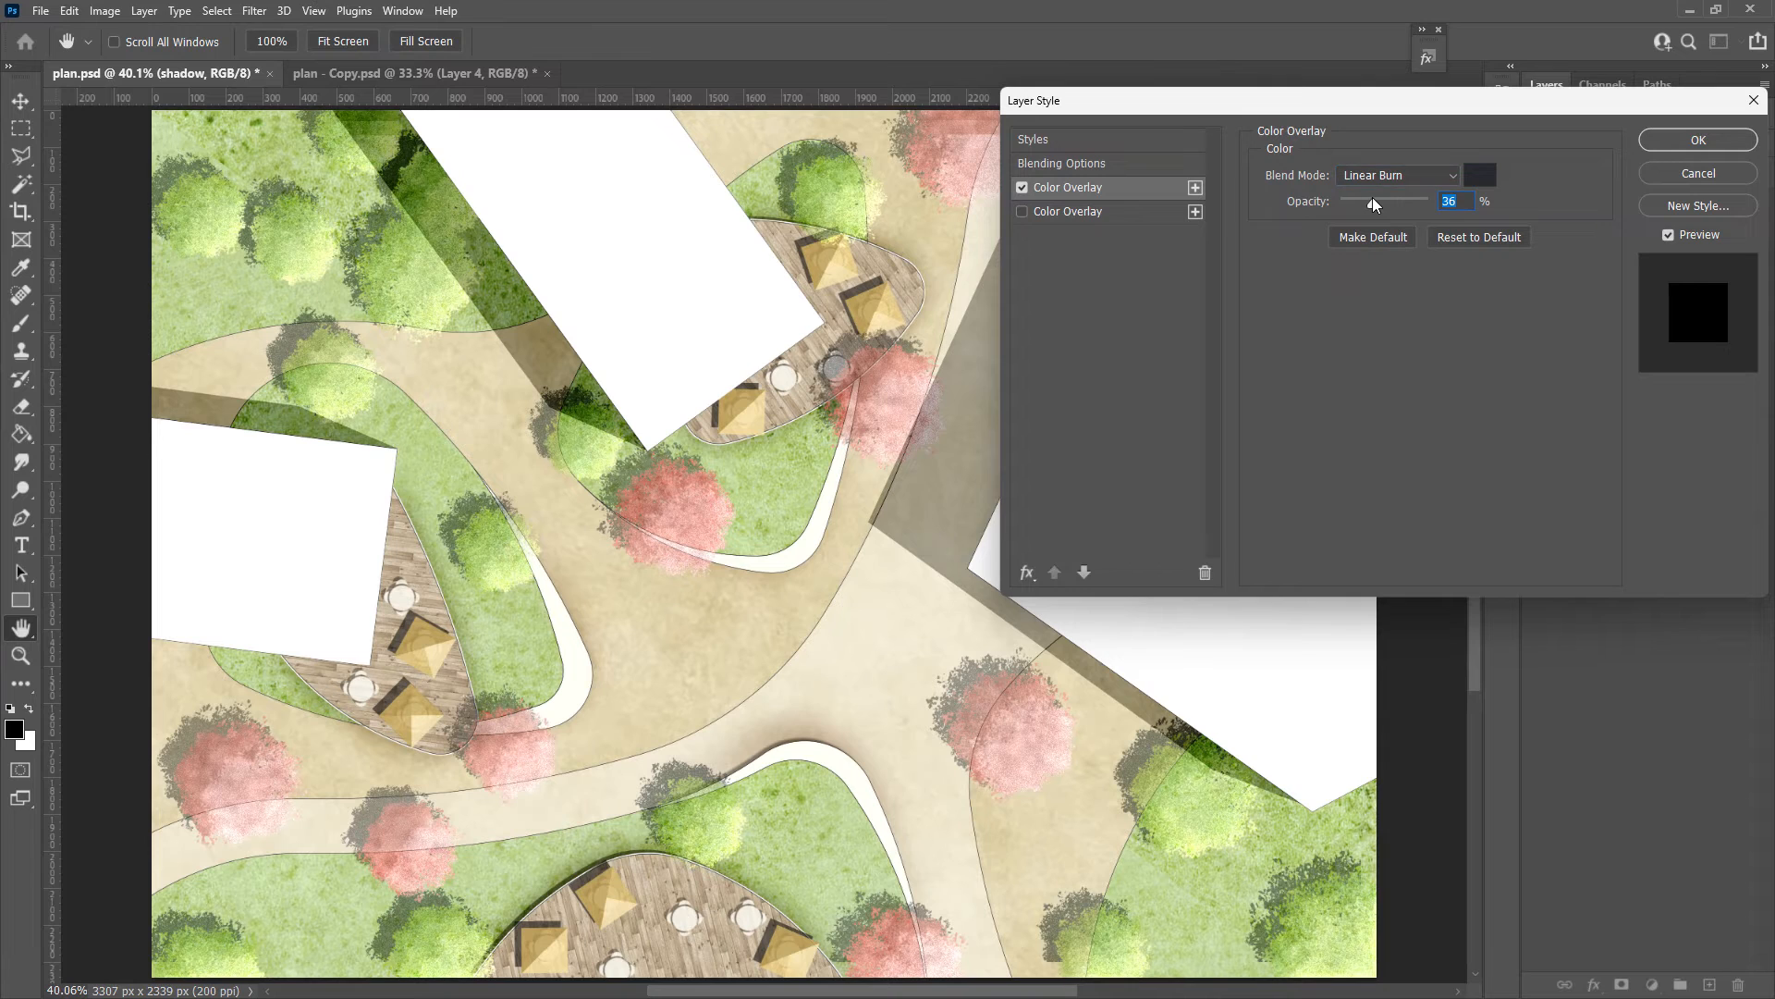
drag(1373, 201, 1362, 201)
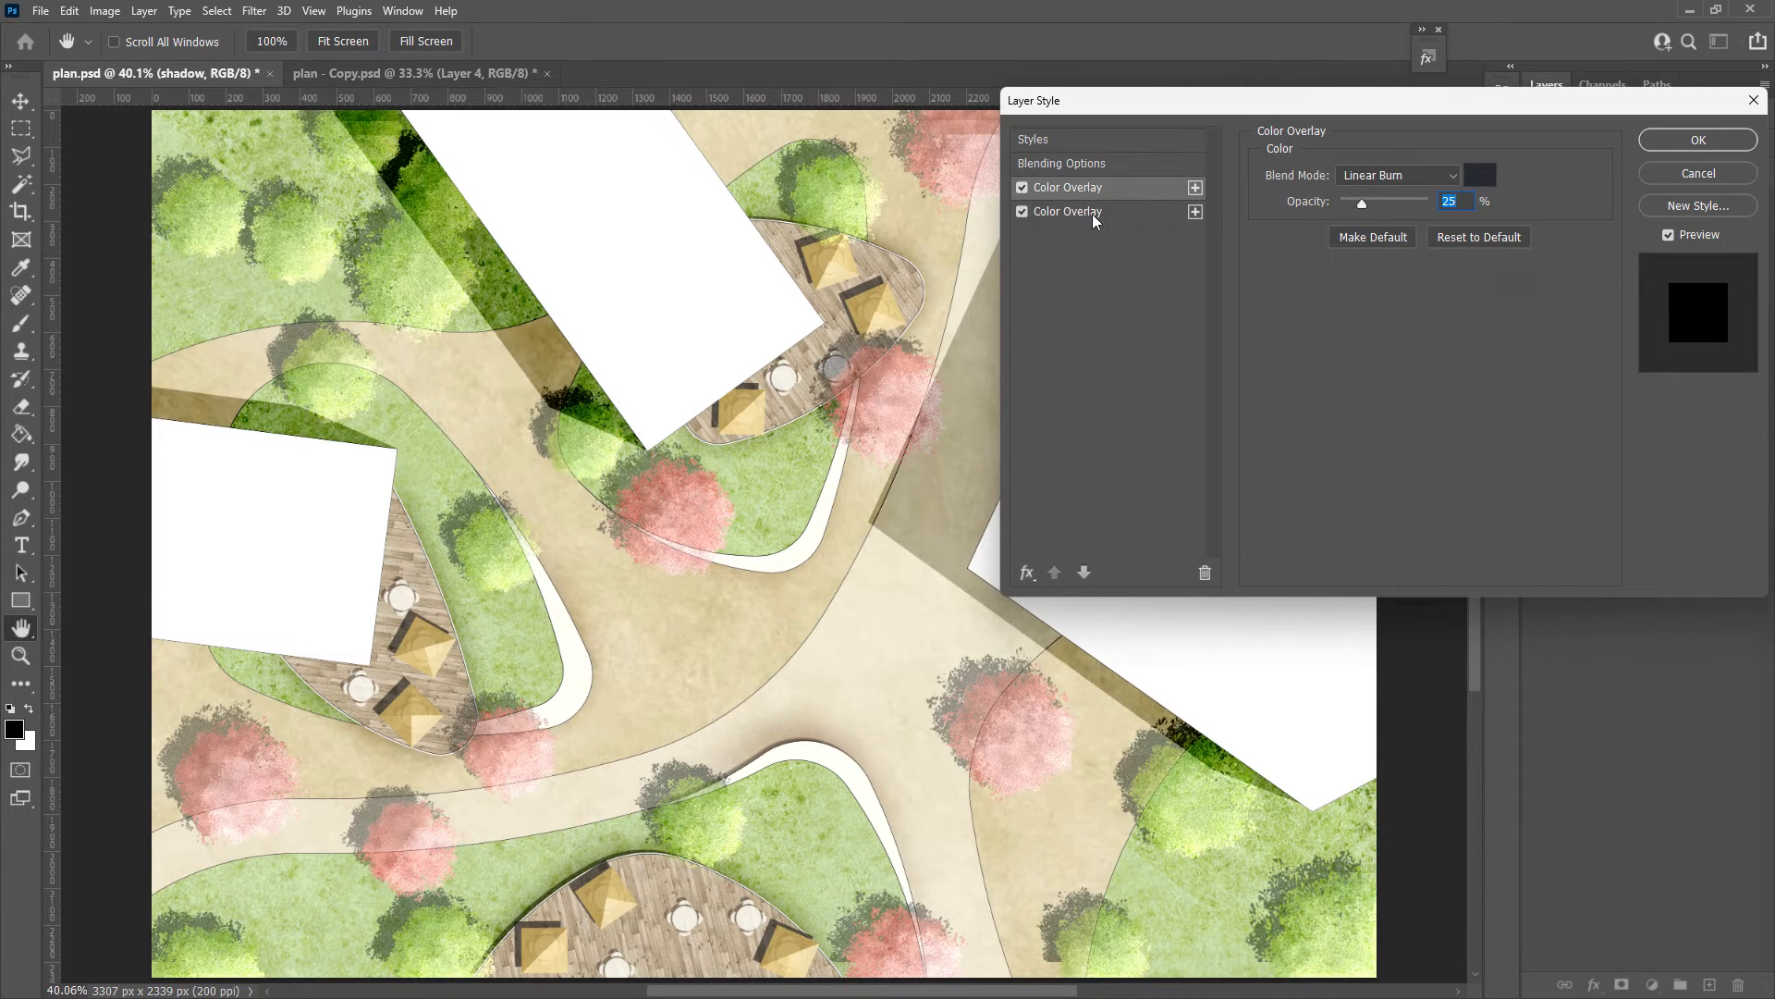
click(1695, 140)
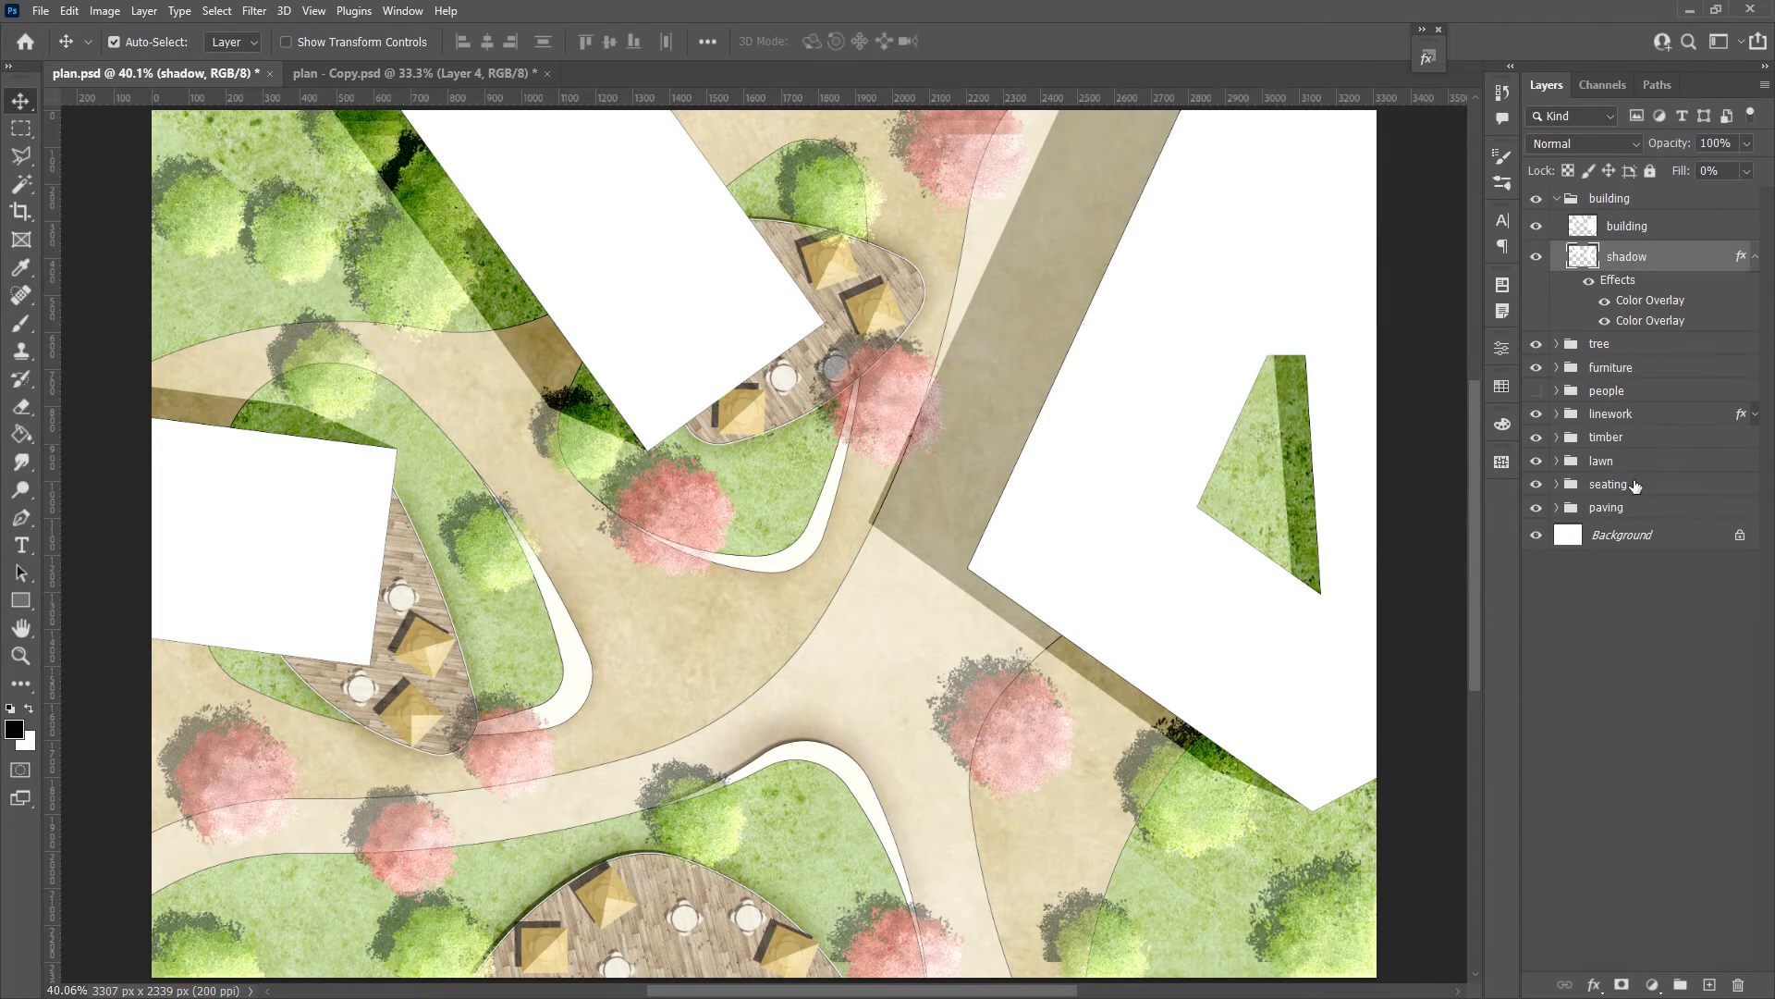
Give the buildings a #fffff7 colour overlay and a 20 px light grey inside stroke
click(1627, 225)
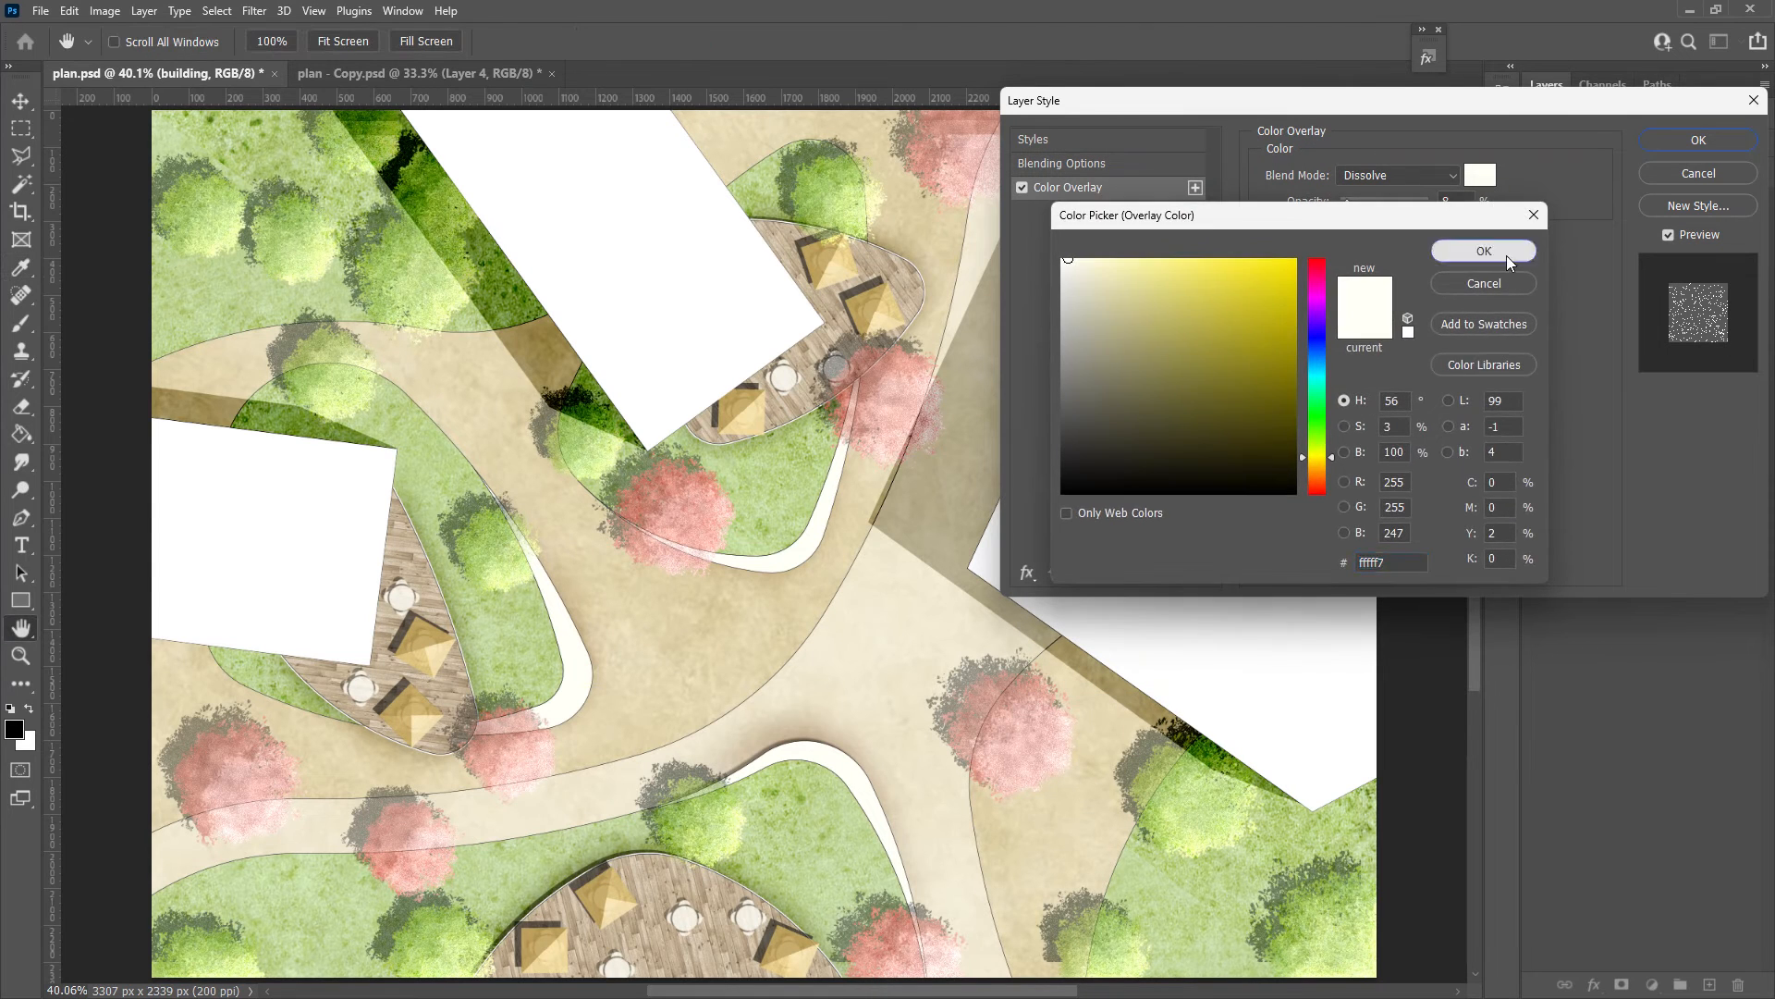
click(1483, 251)
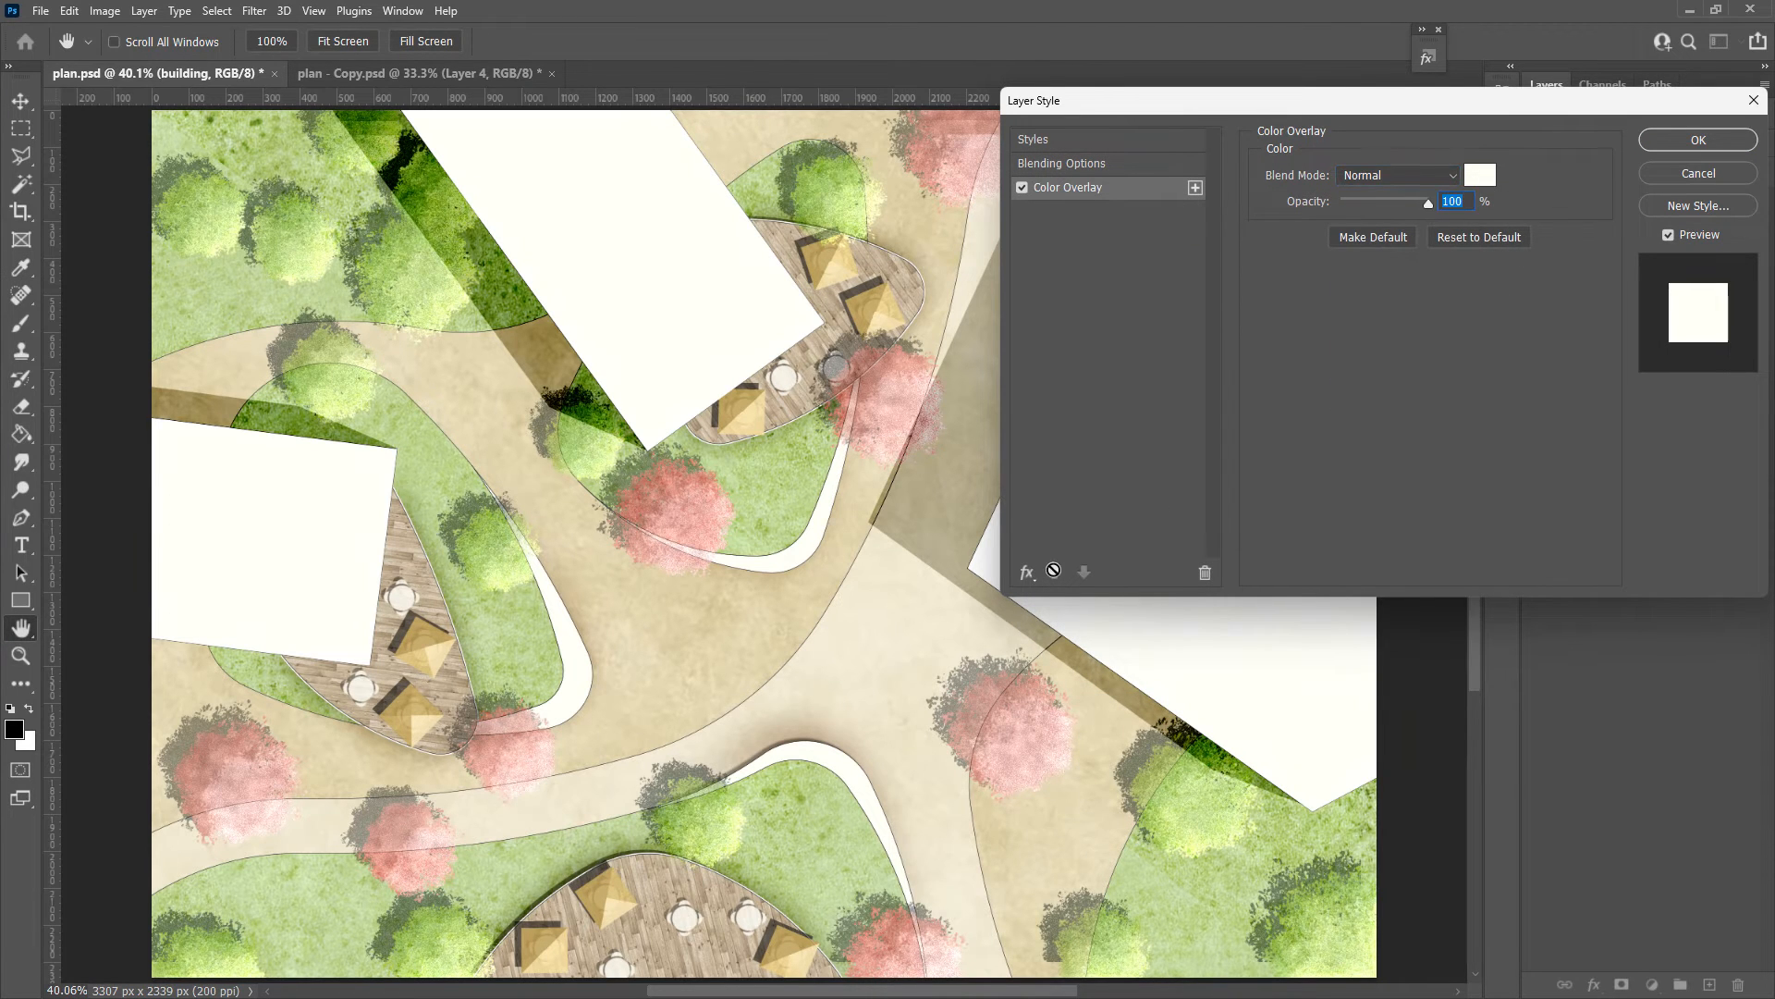
click(1051, 187)
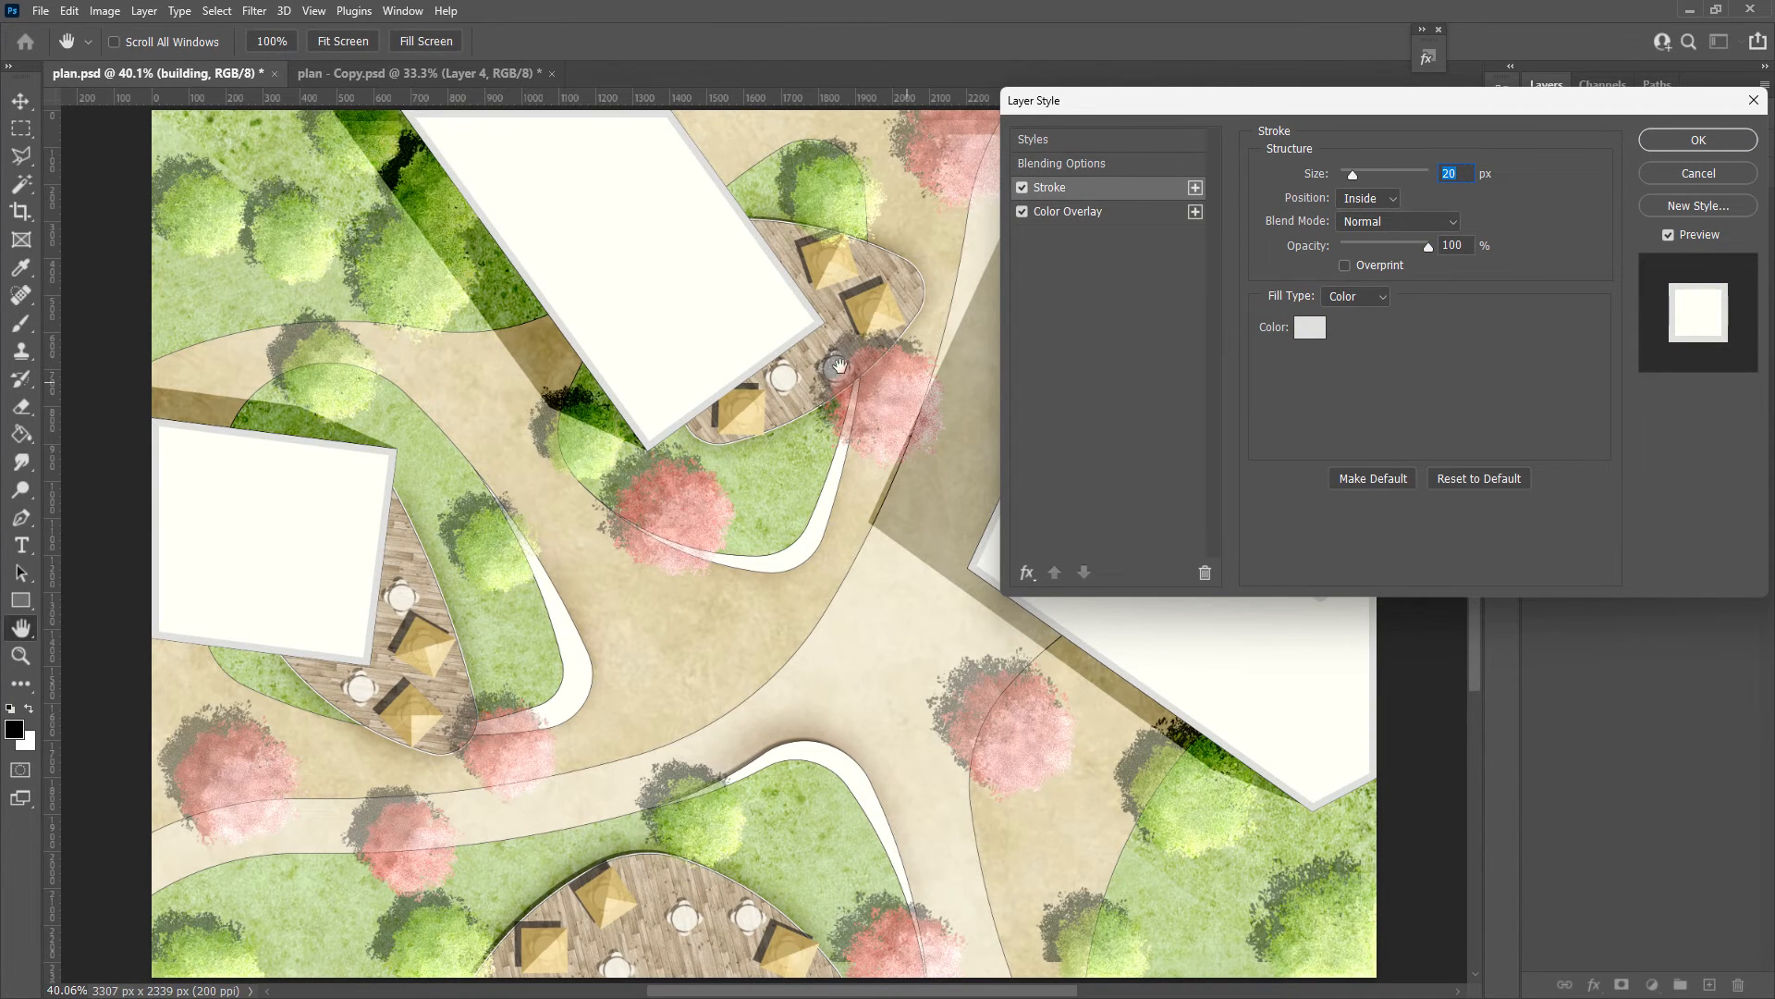
click(1026, 571)
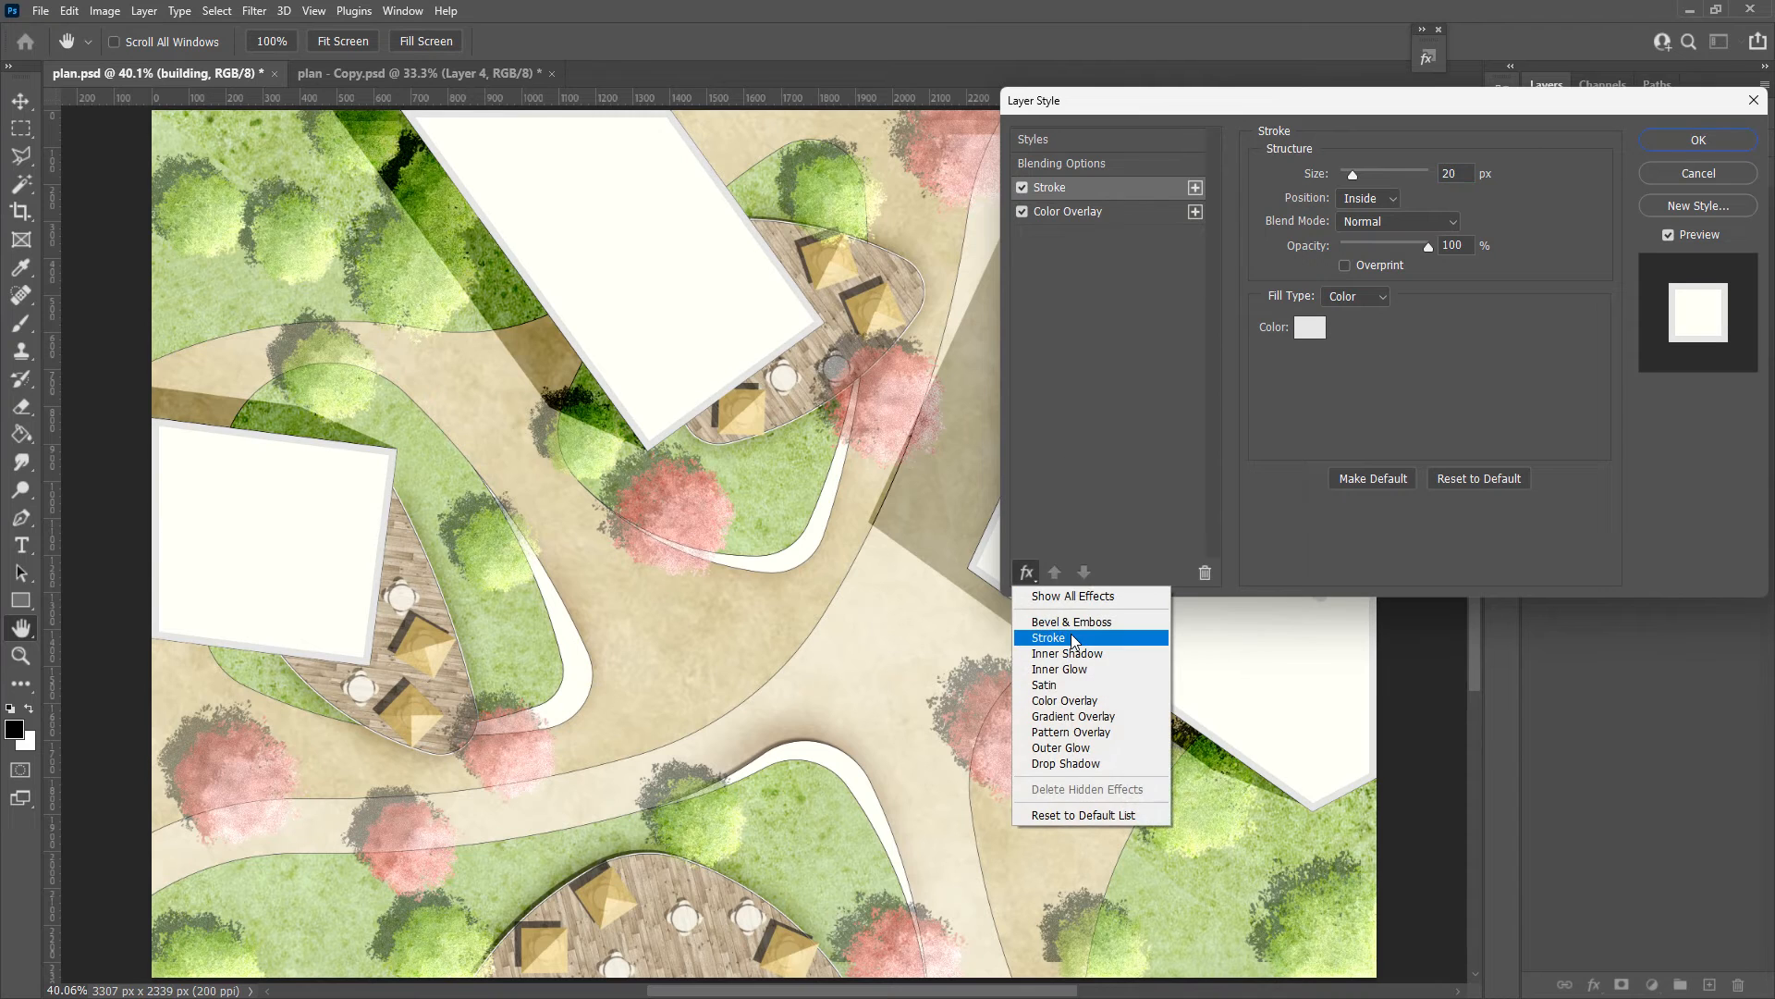
Add an inner shadow and a #261504 Linear Burn drop shadow to the buildings, then apply
click(1065, 654)
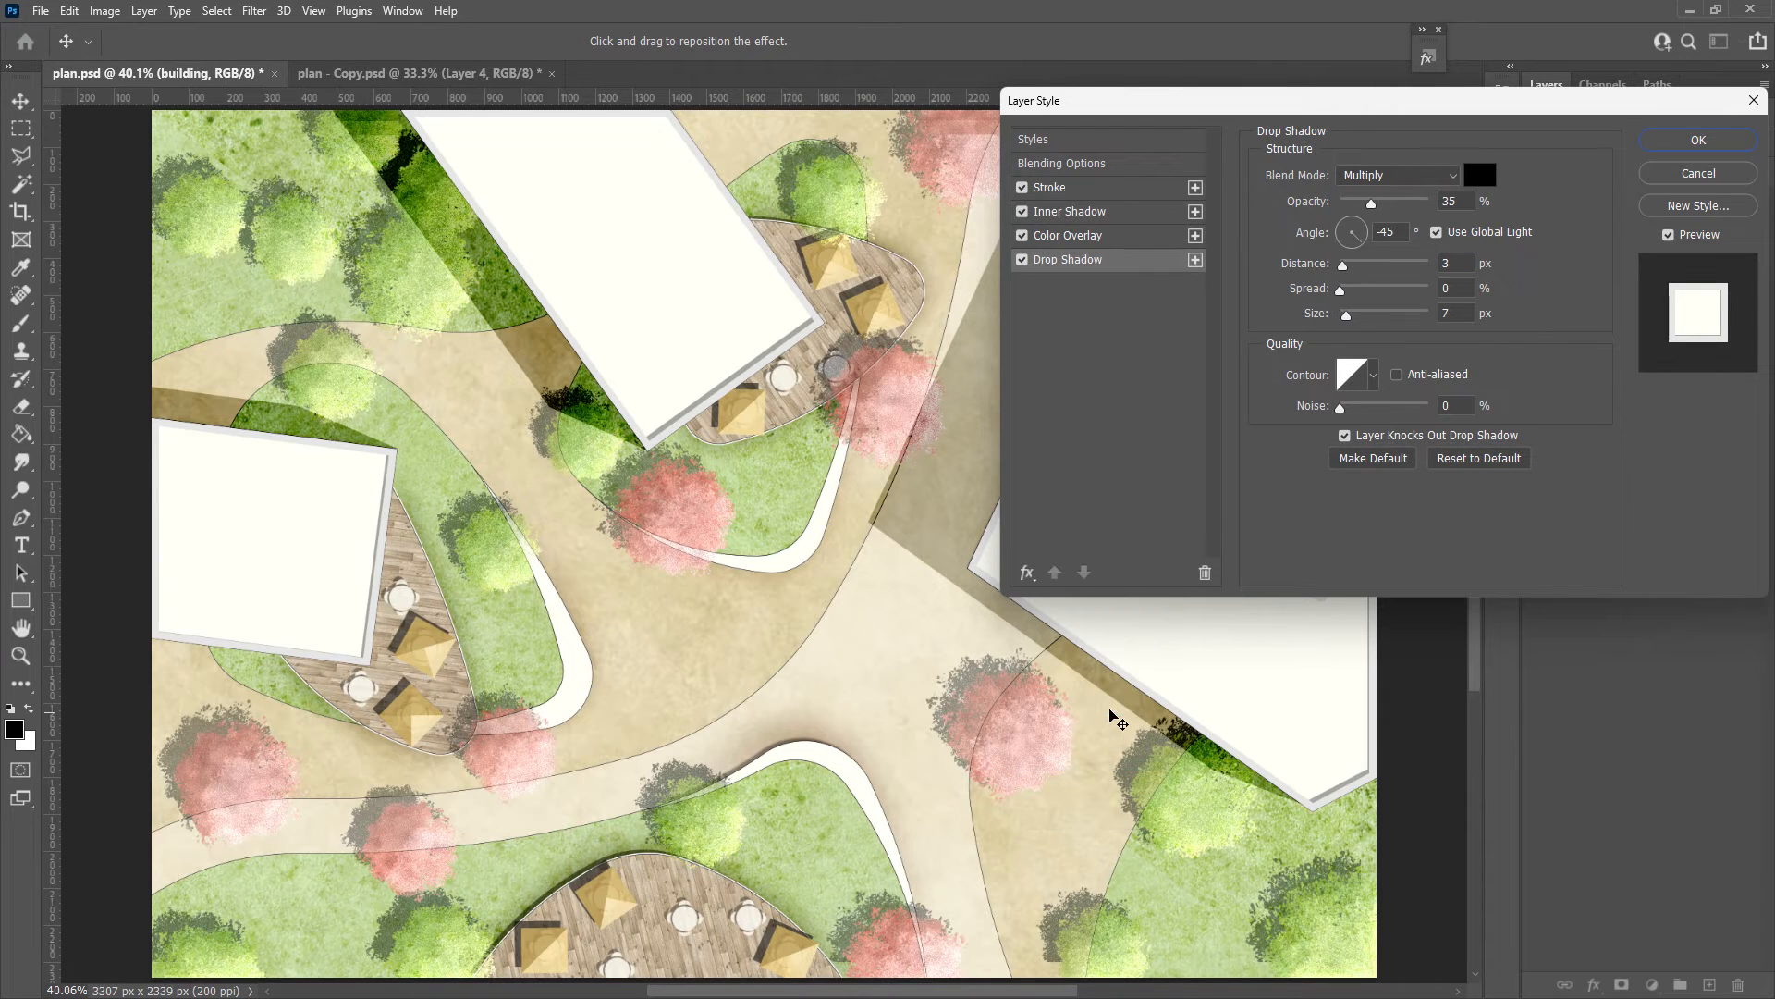
click(1397, 175)
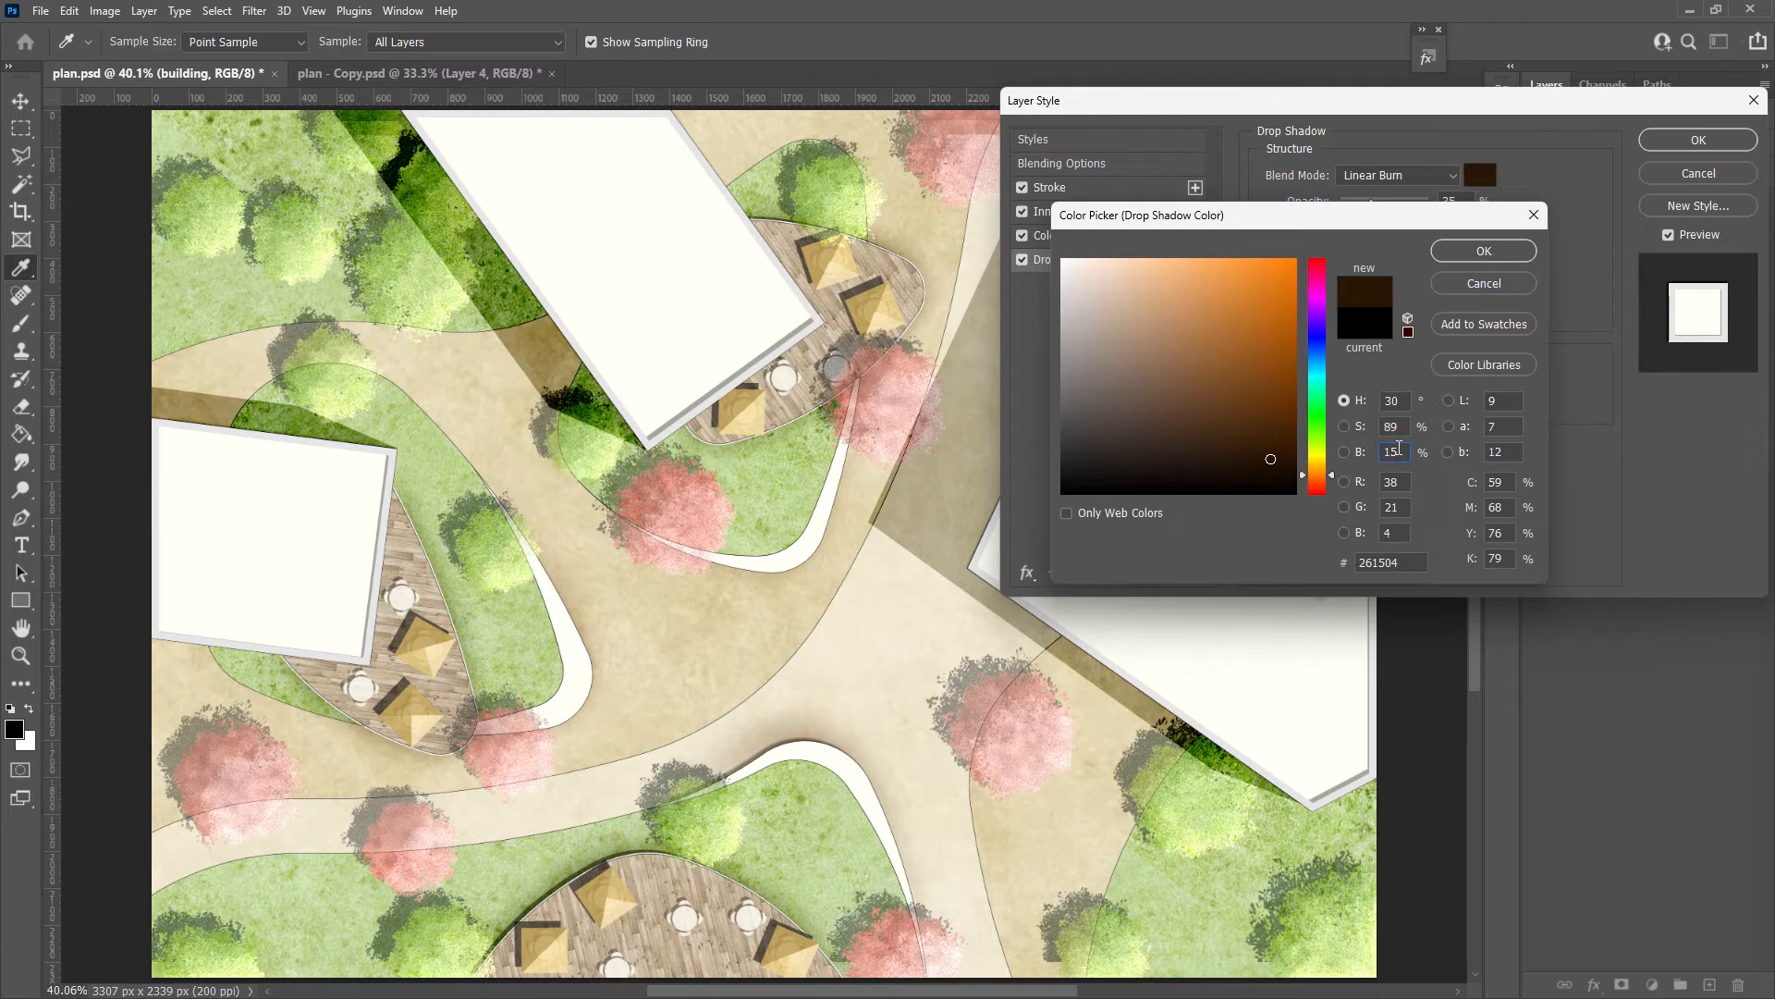
click(1483, 250)
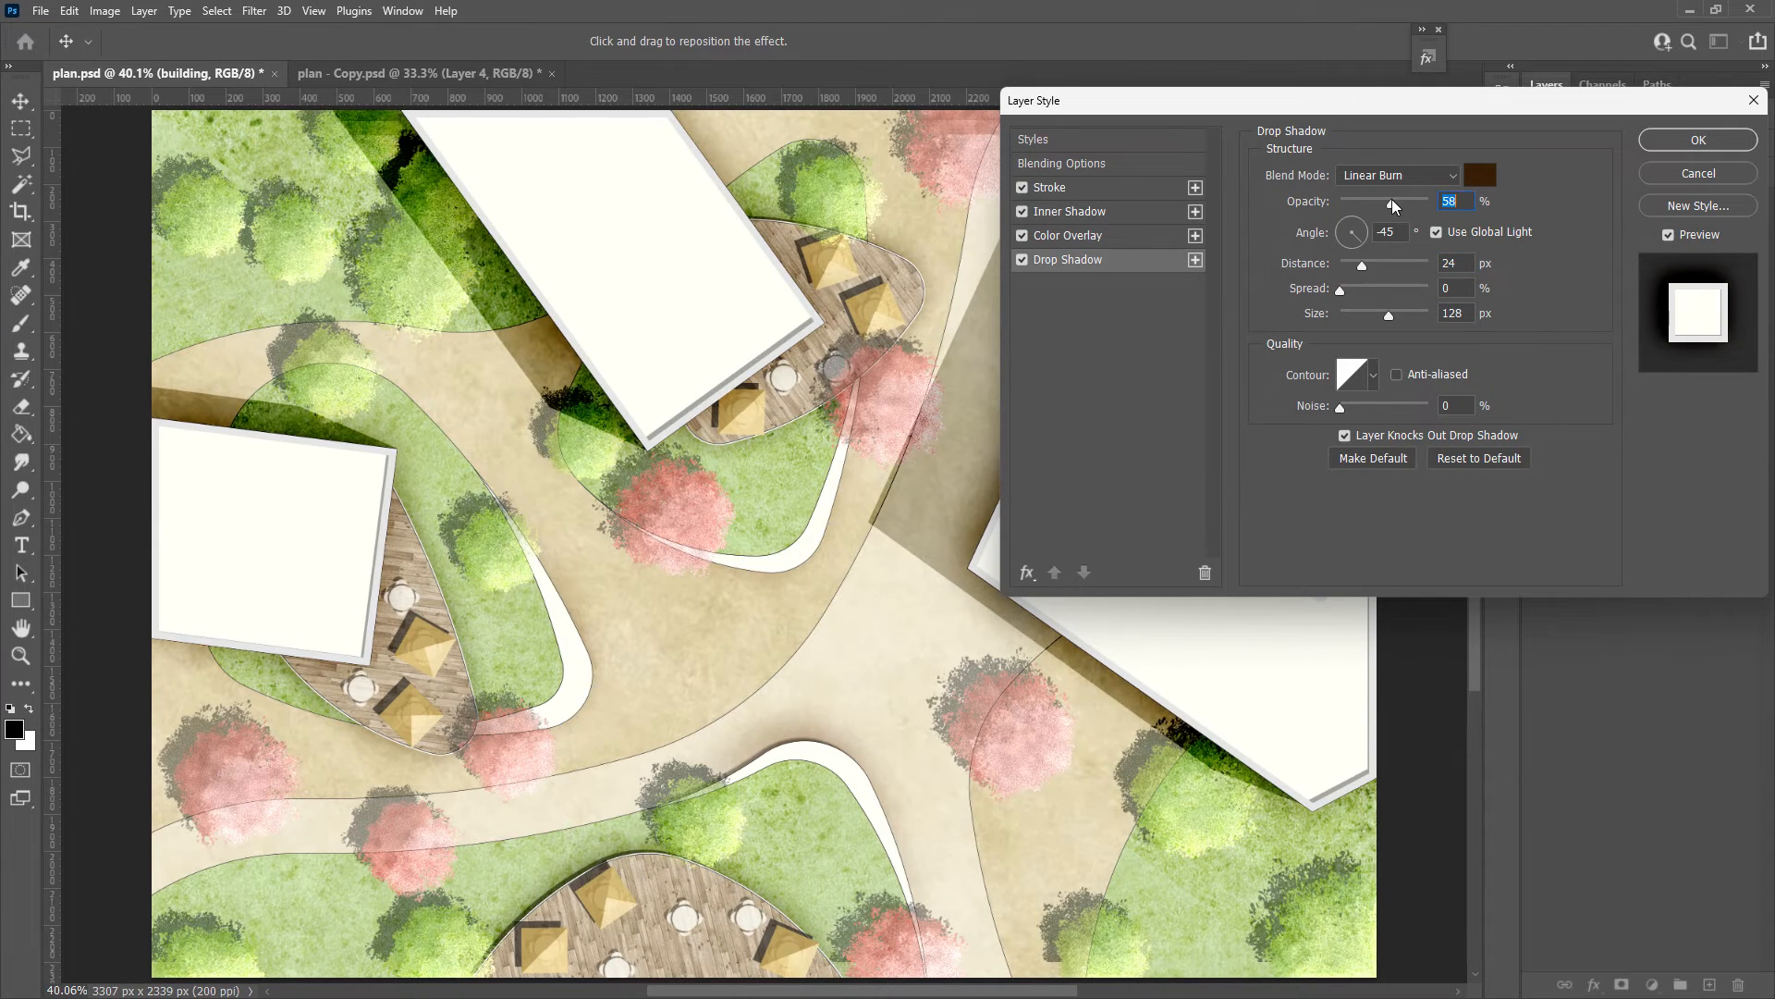
click(1023, 259)
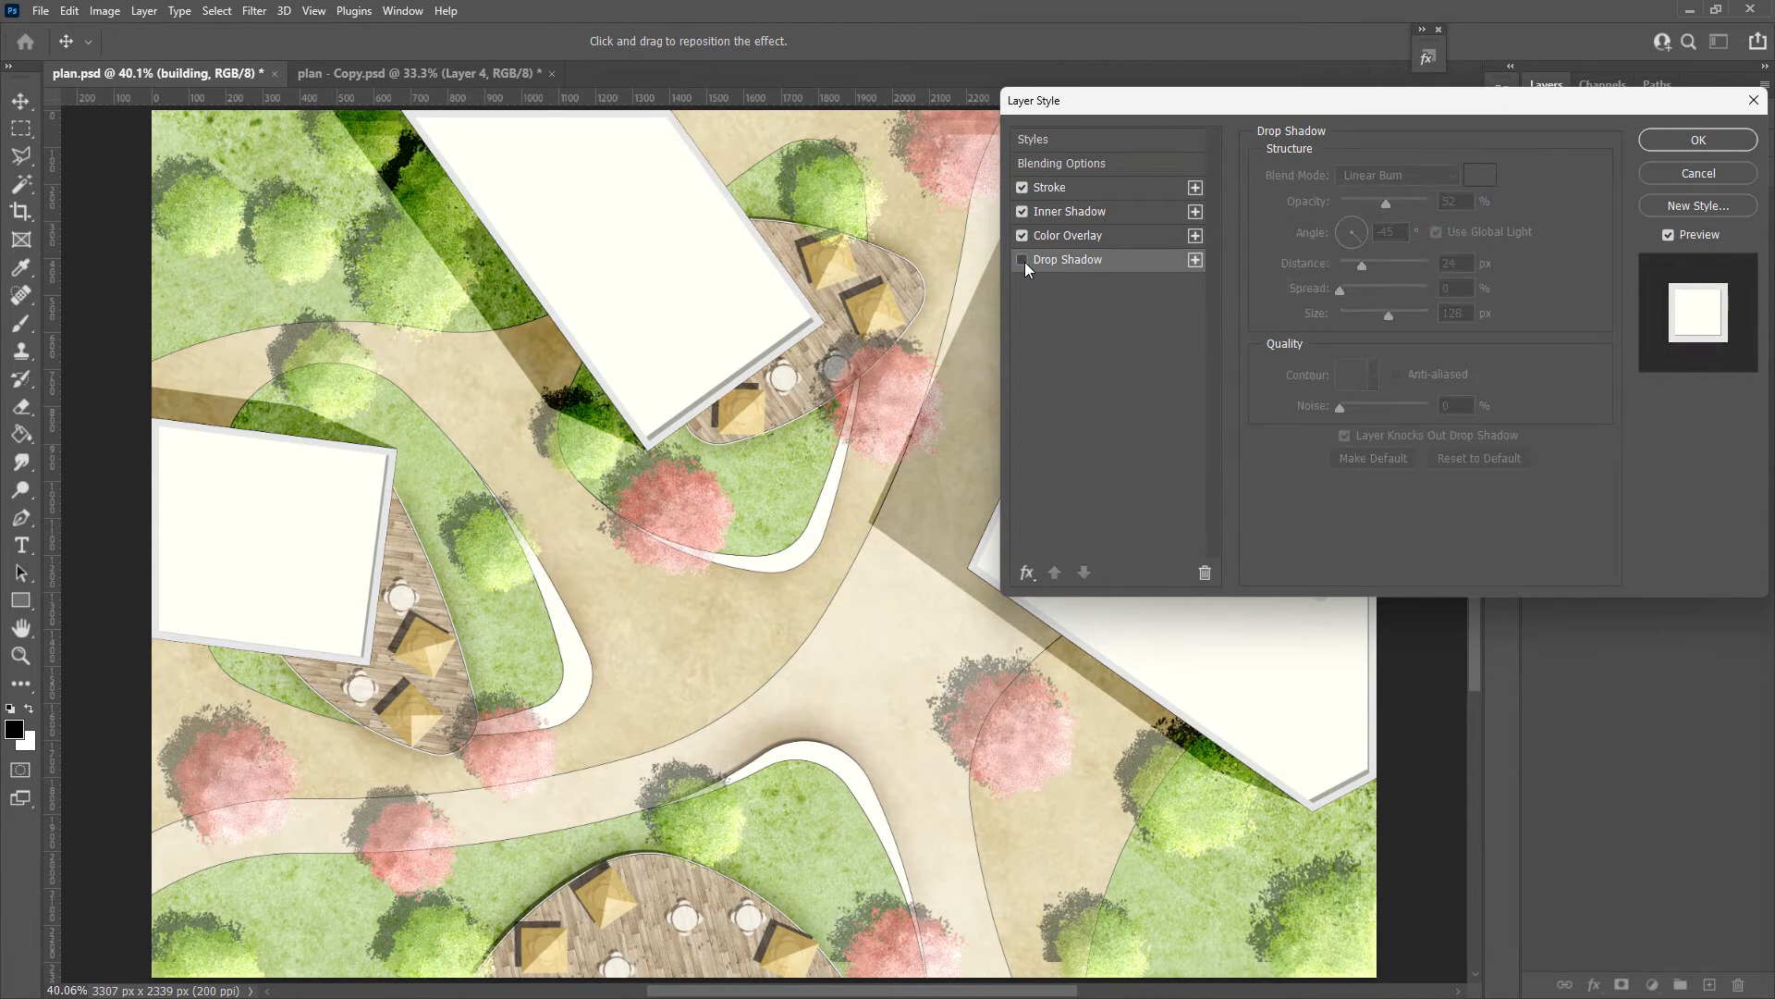
click(1023, 259)
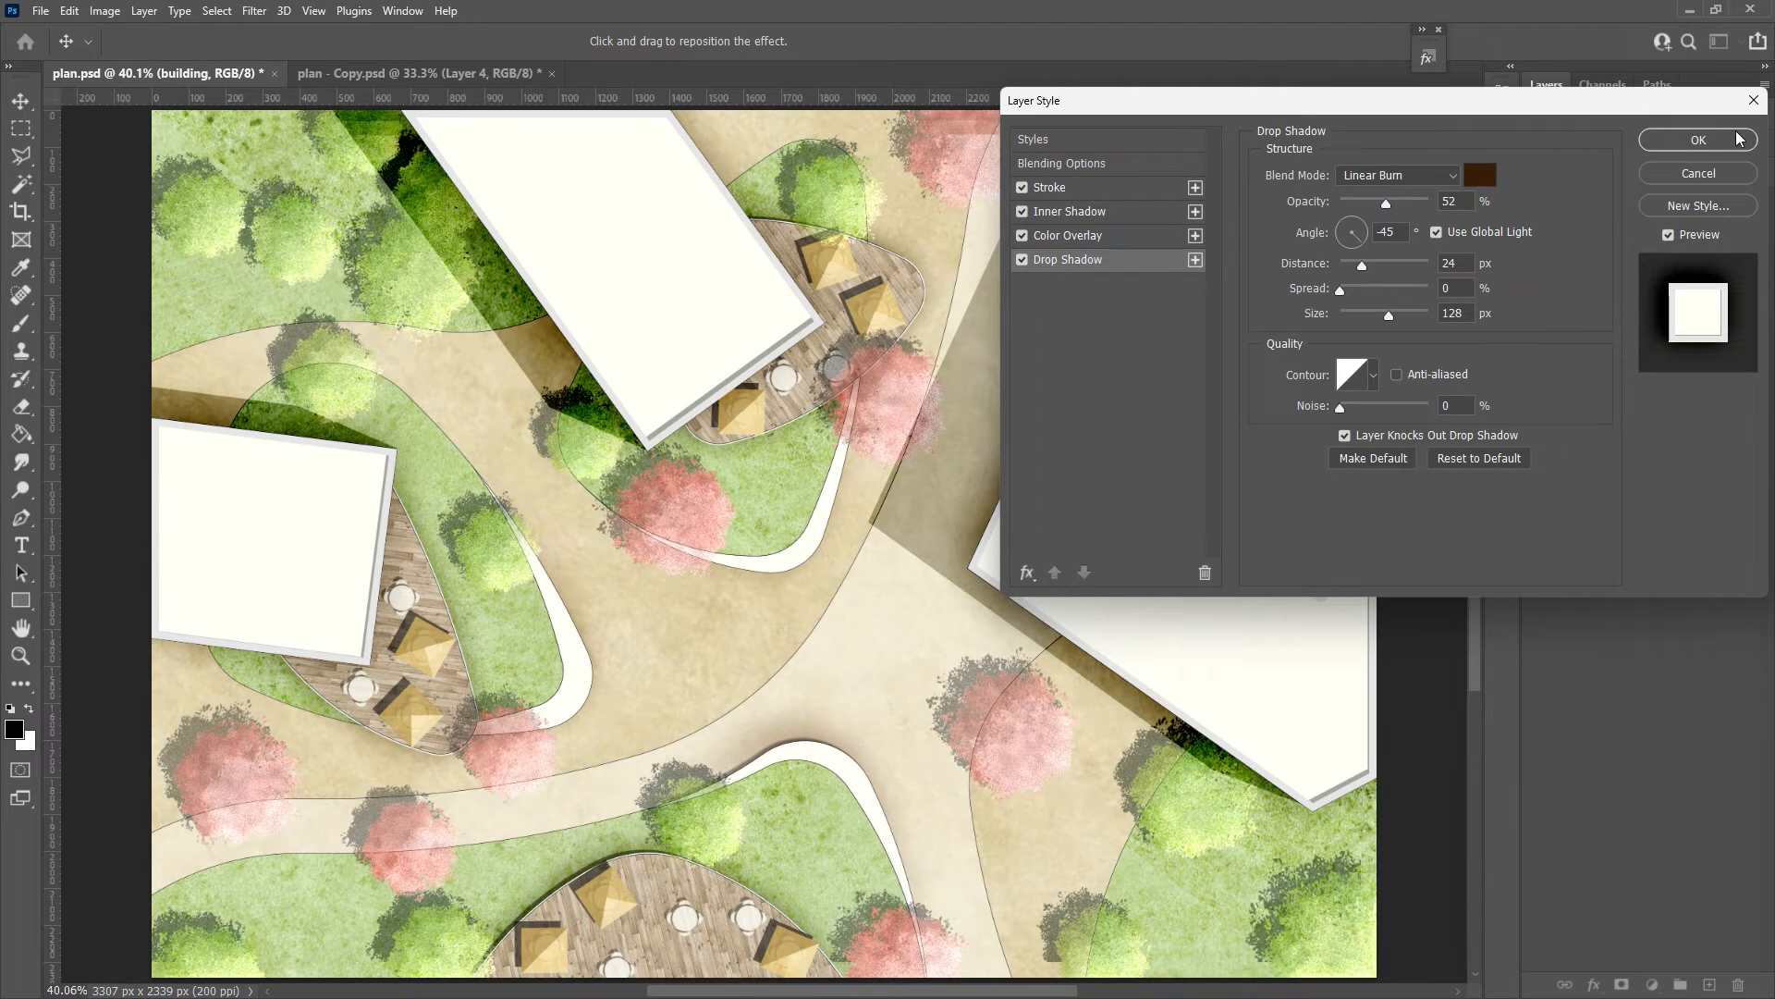
click(1696, 140)
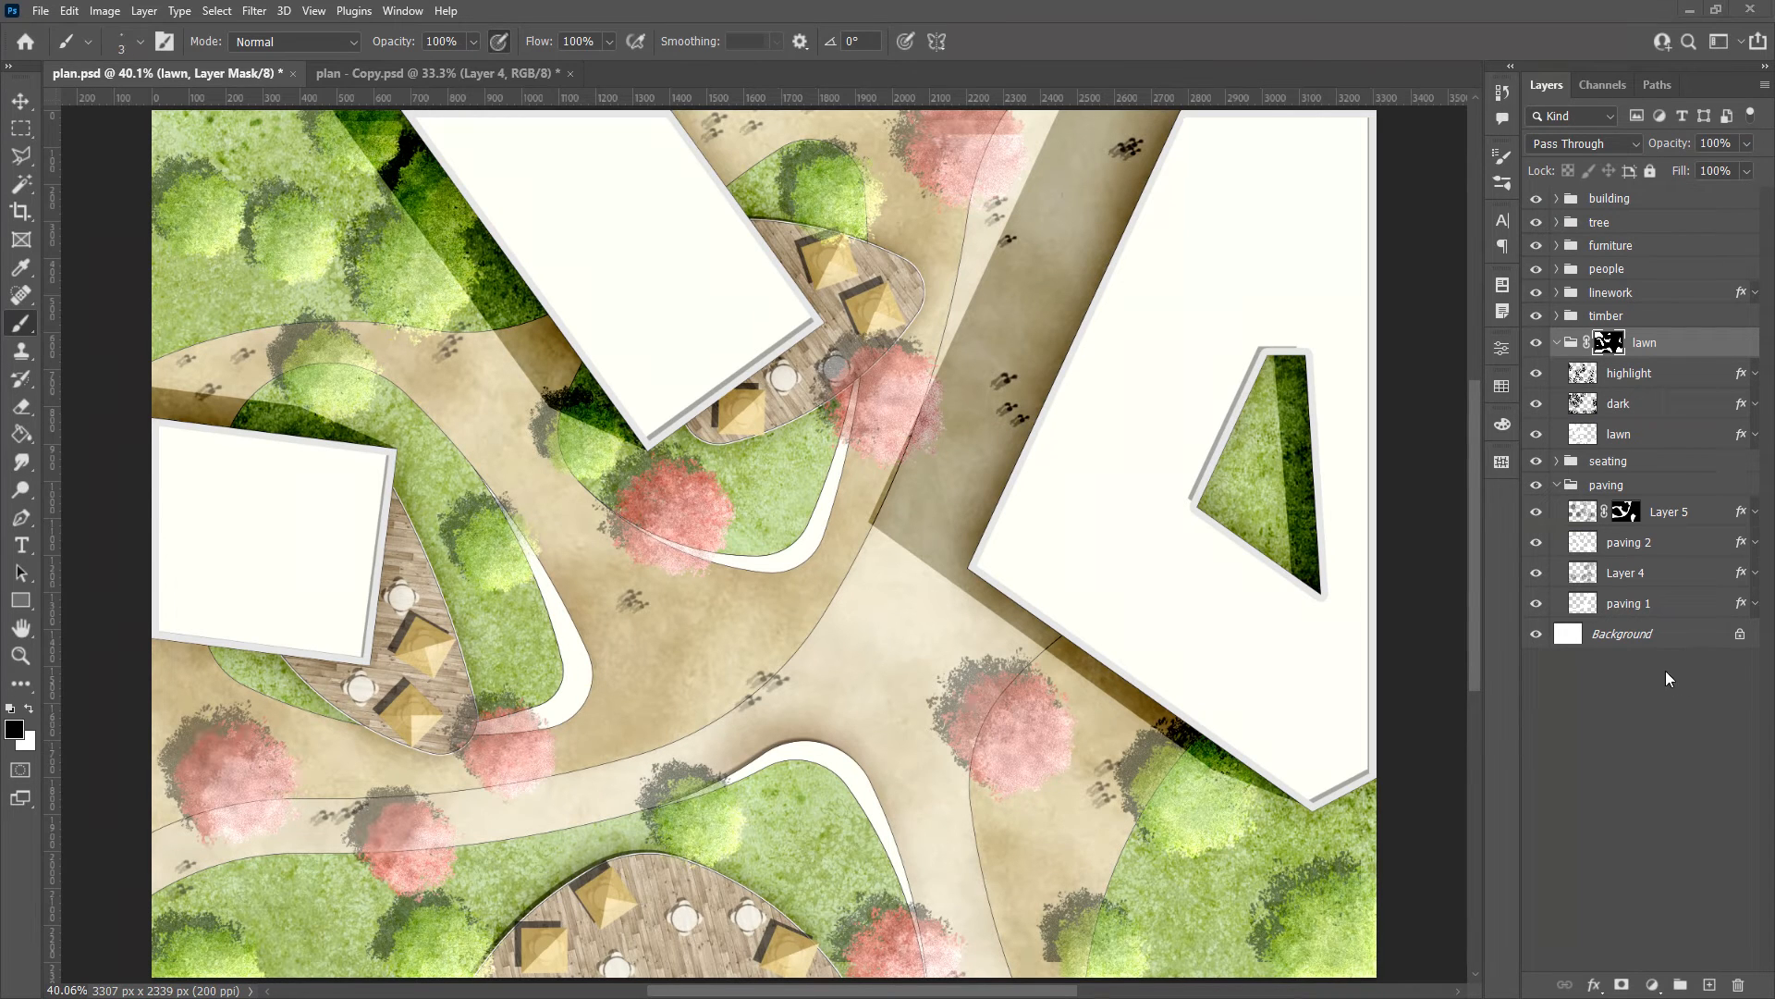
Show the Styles panel and save the Paving 1 layer's look as a style preset
click(403, 10)
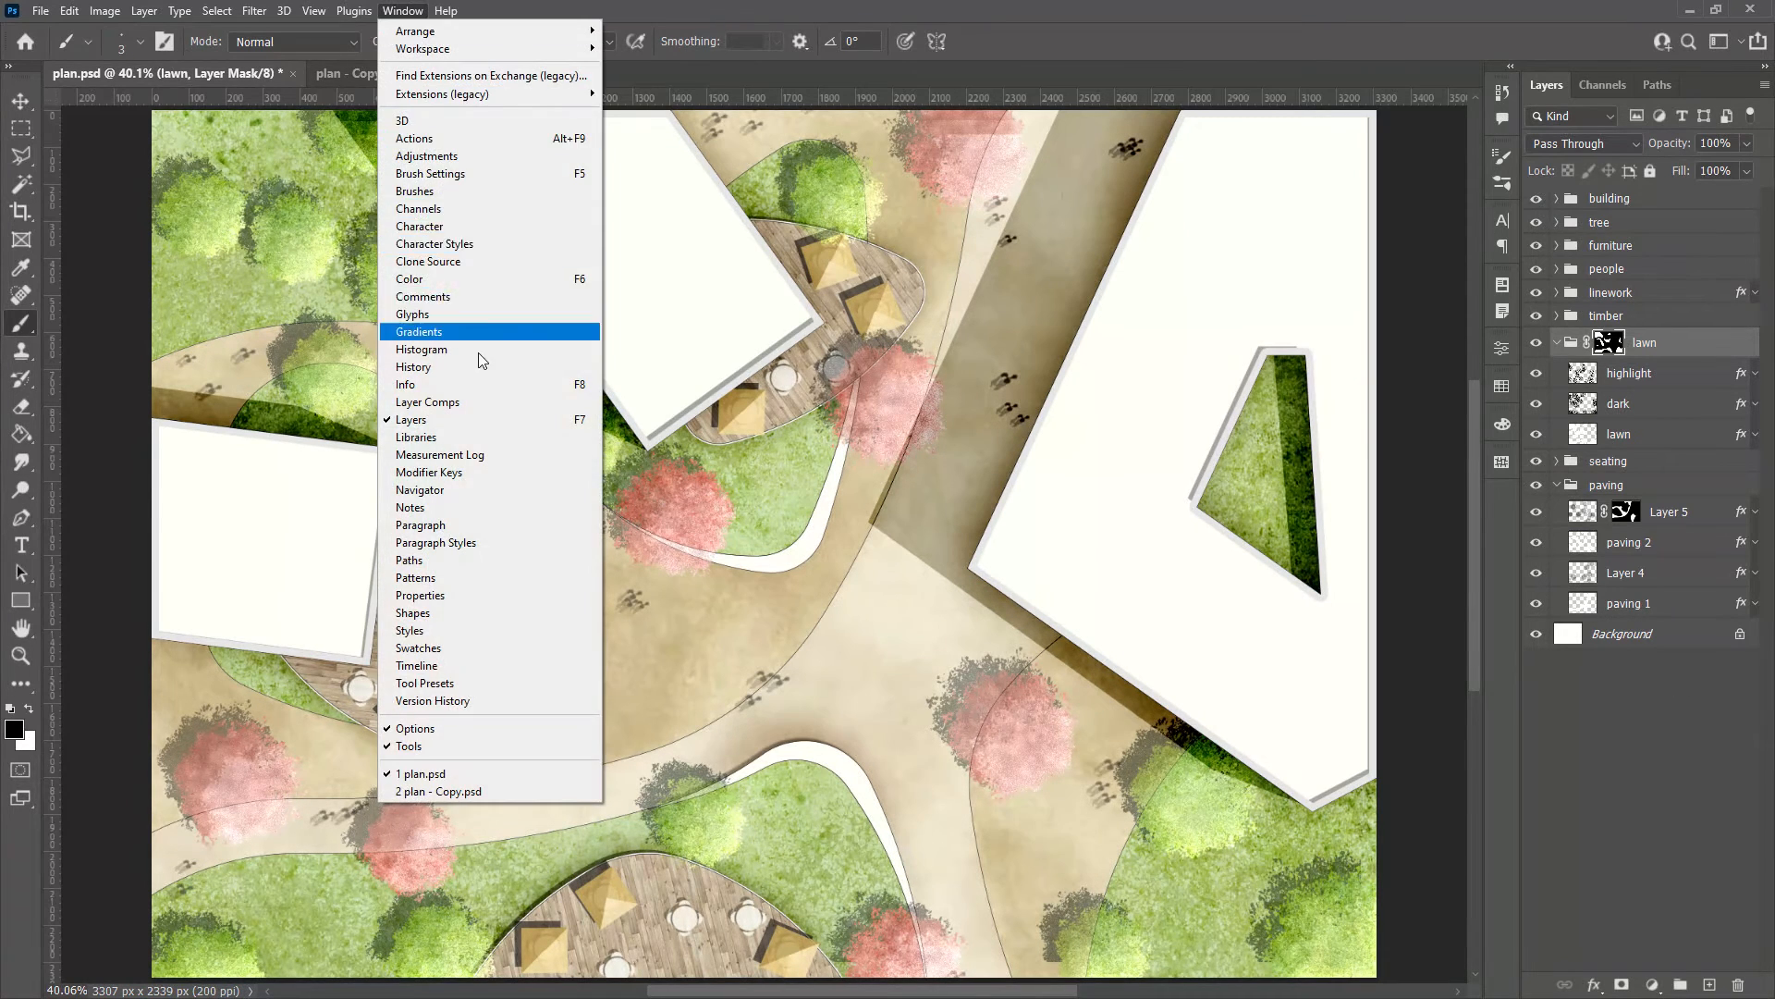
mouse_move(460, 677)
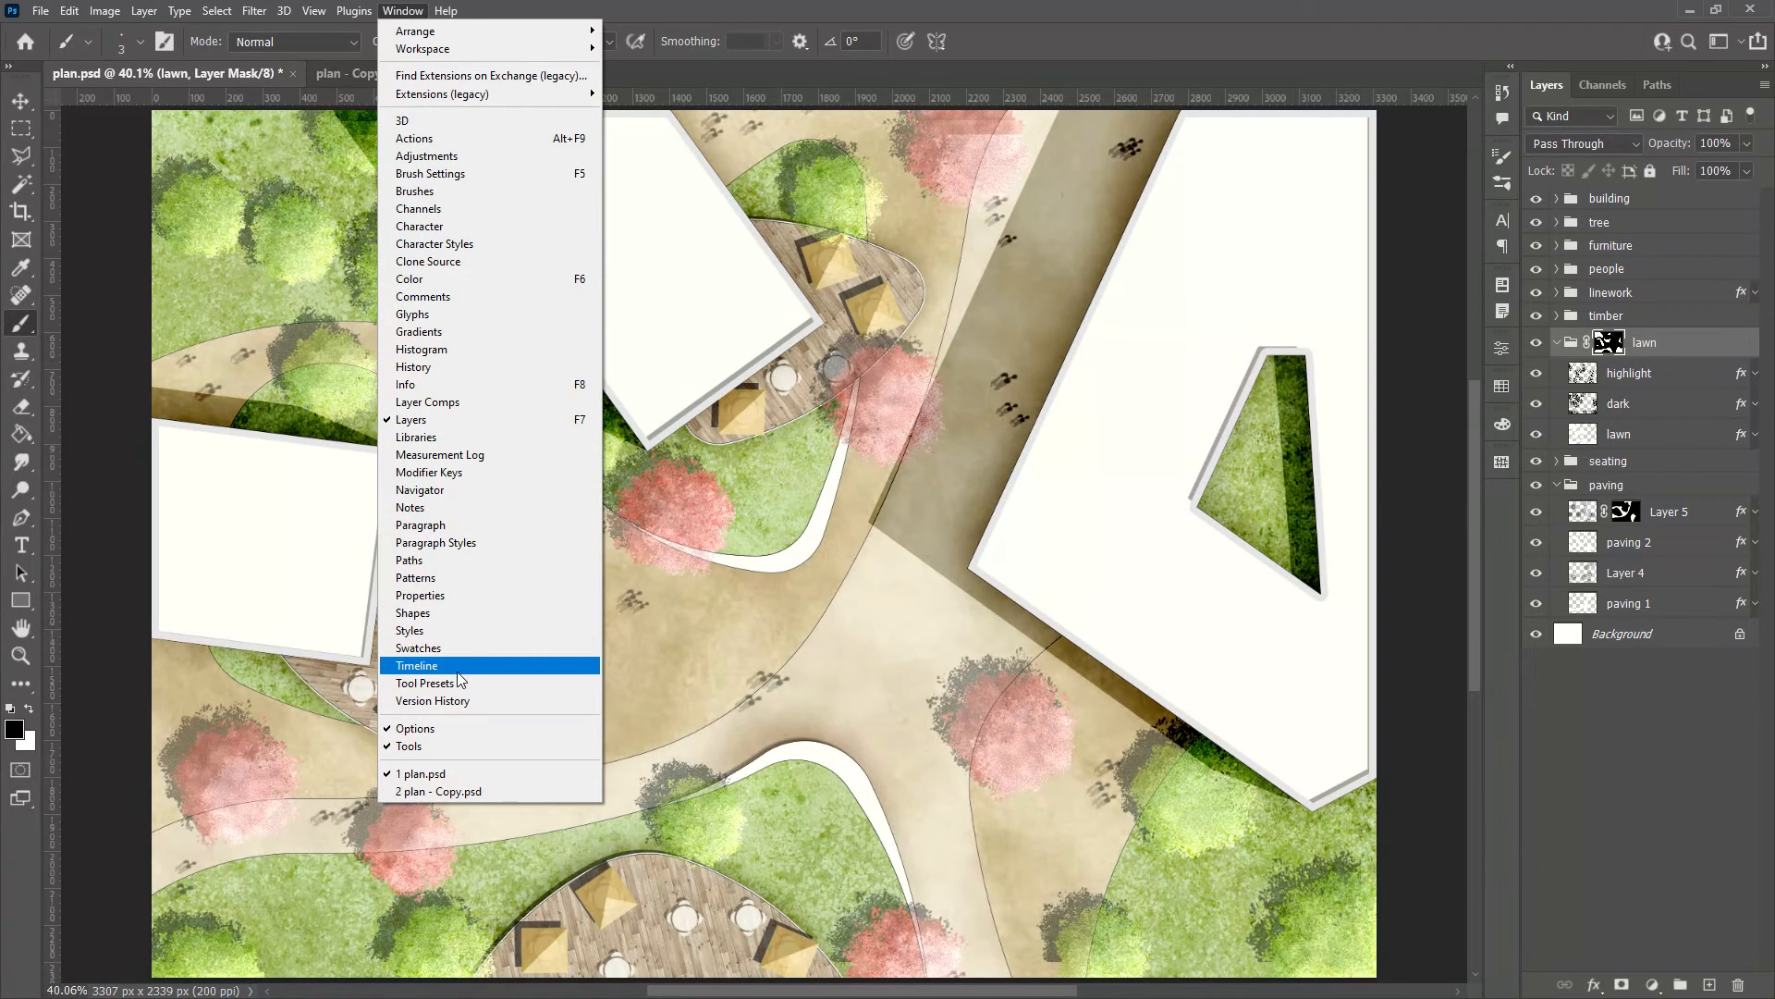
click(409, 631)
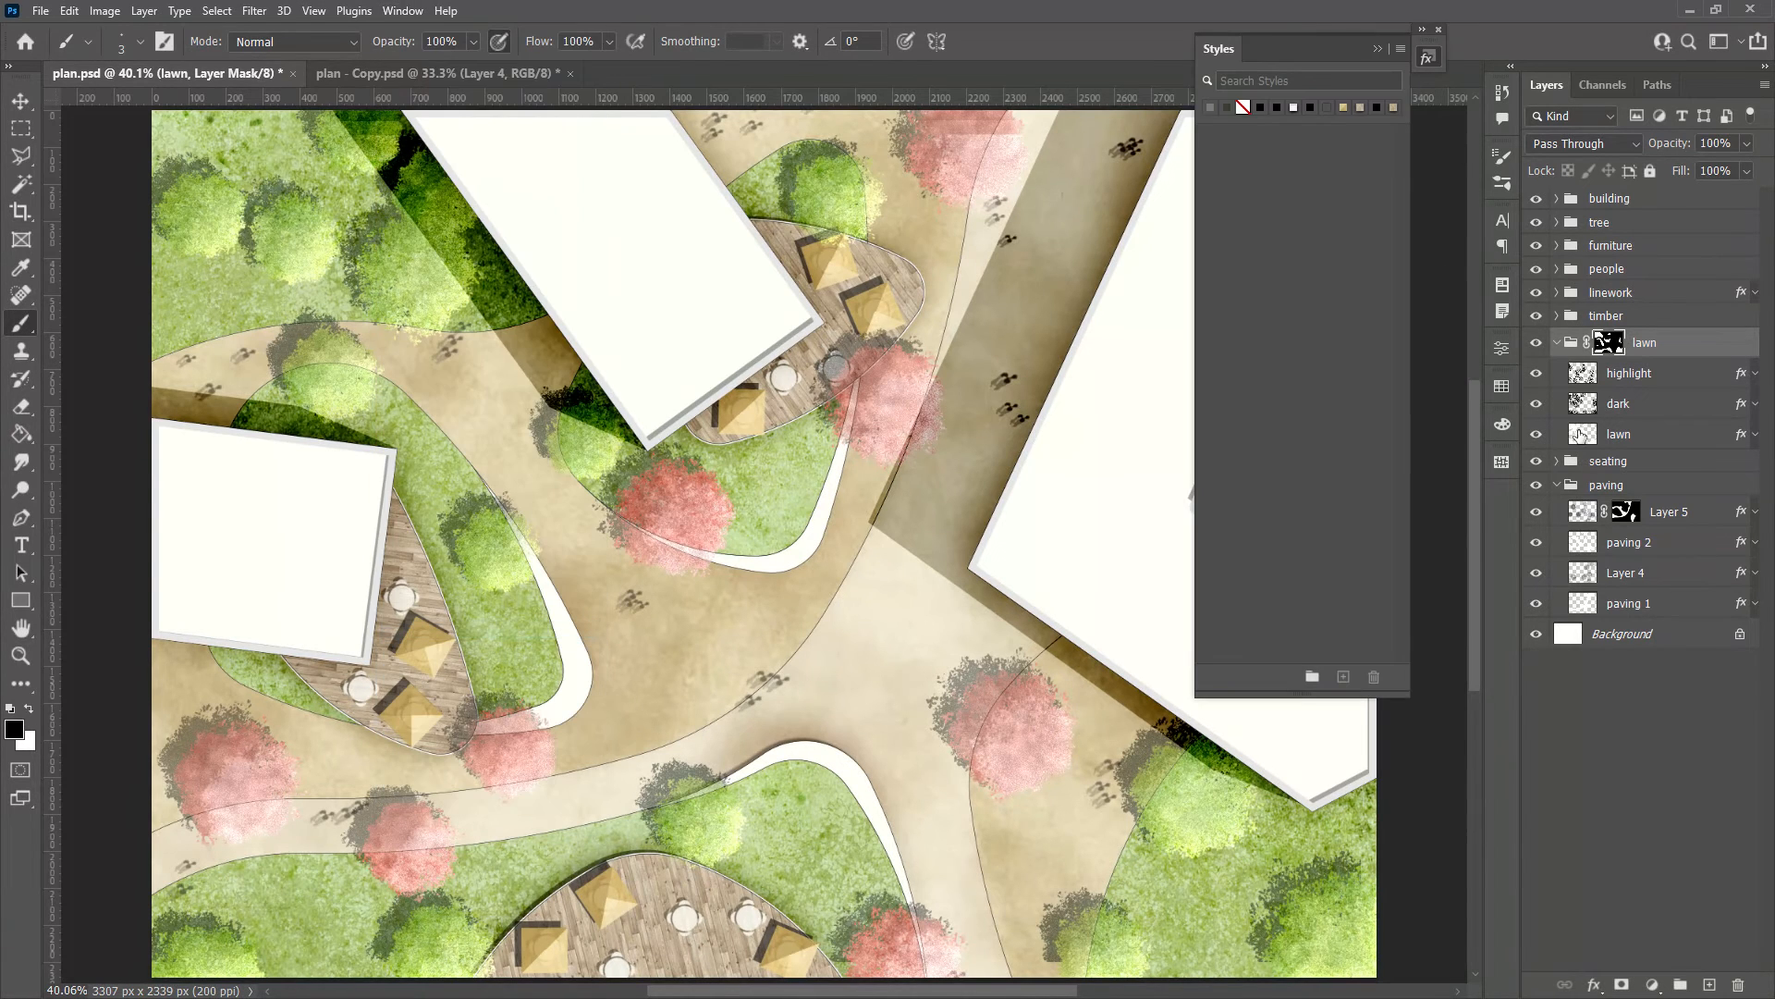
click(1628, 602)
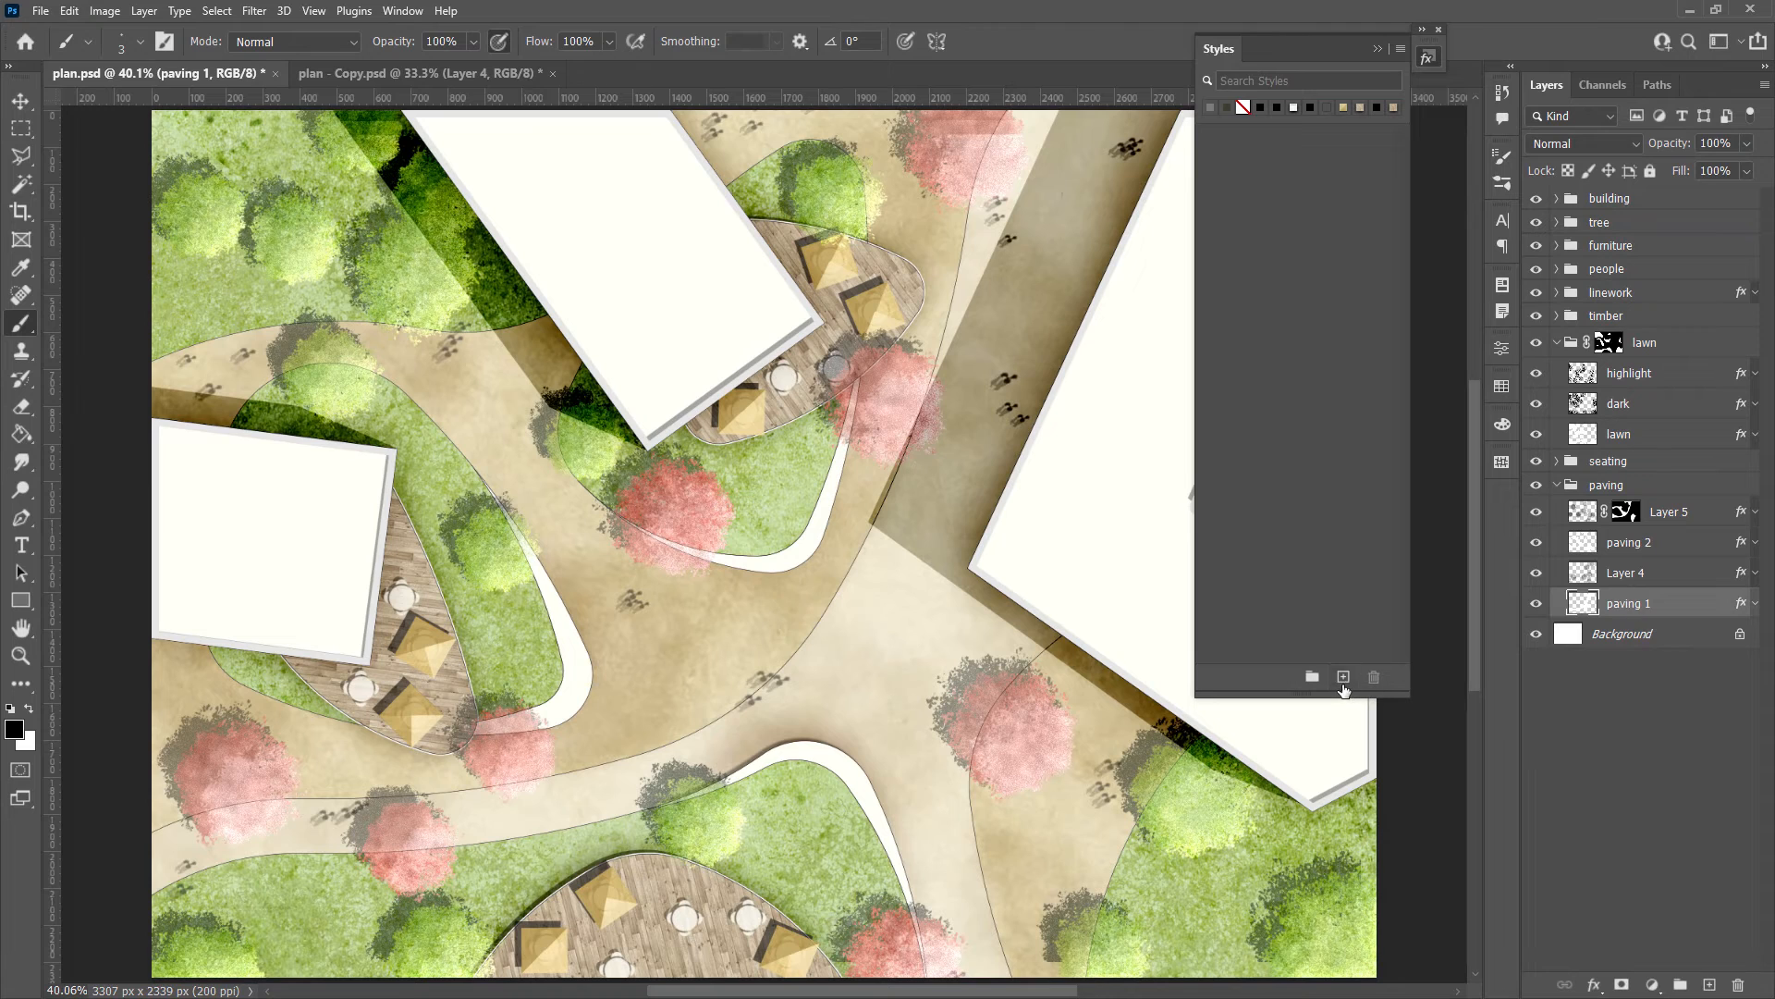
click(1343, 676)
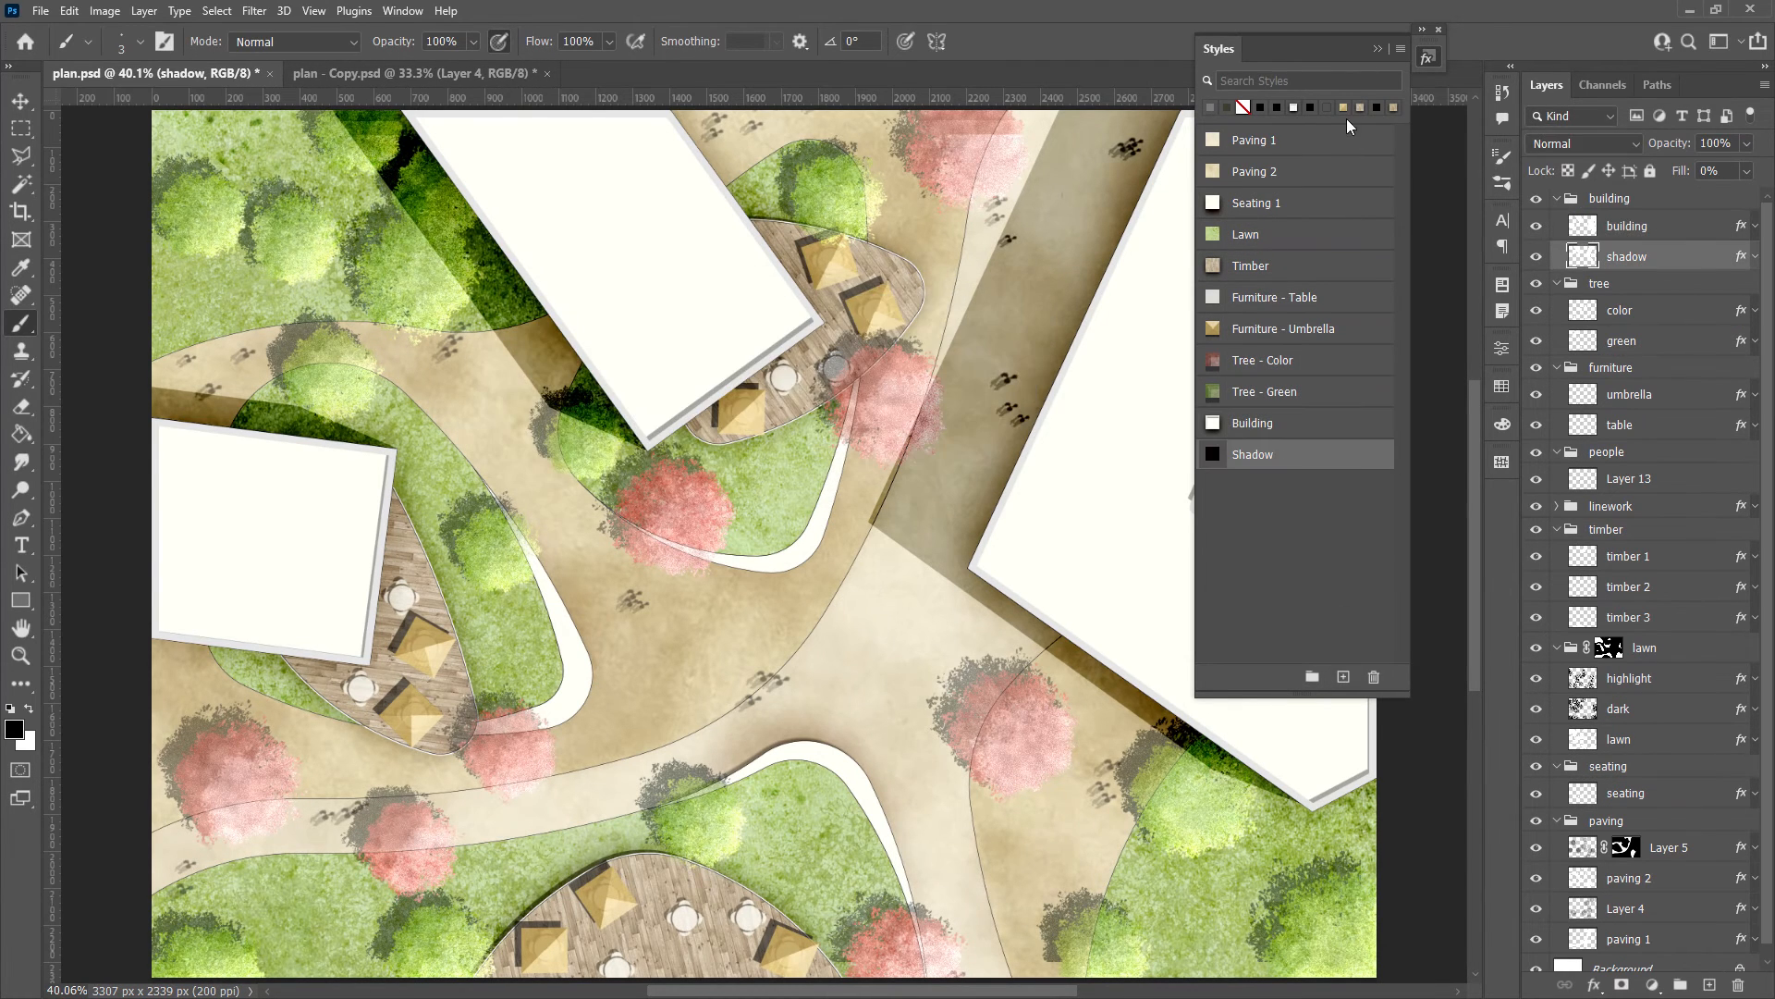
Export the saved styles to a file and switch to the plan 2 document
click(1401, 49)
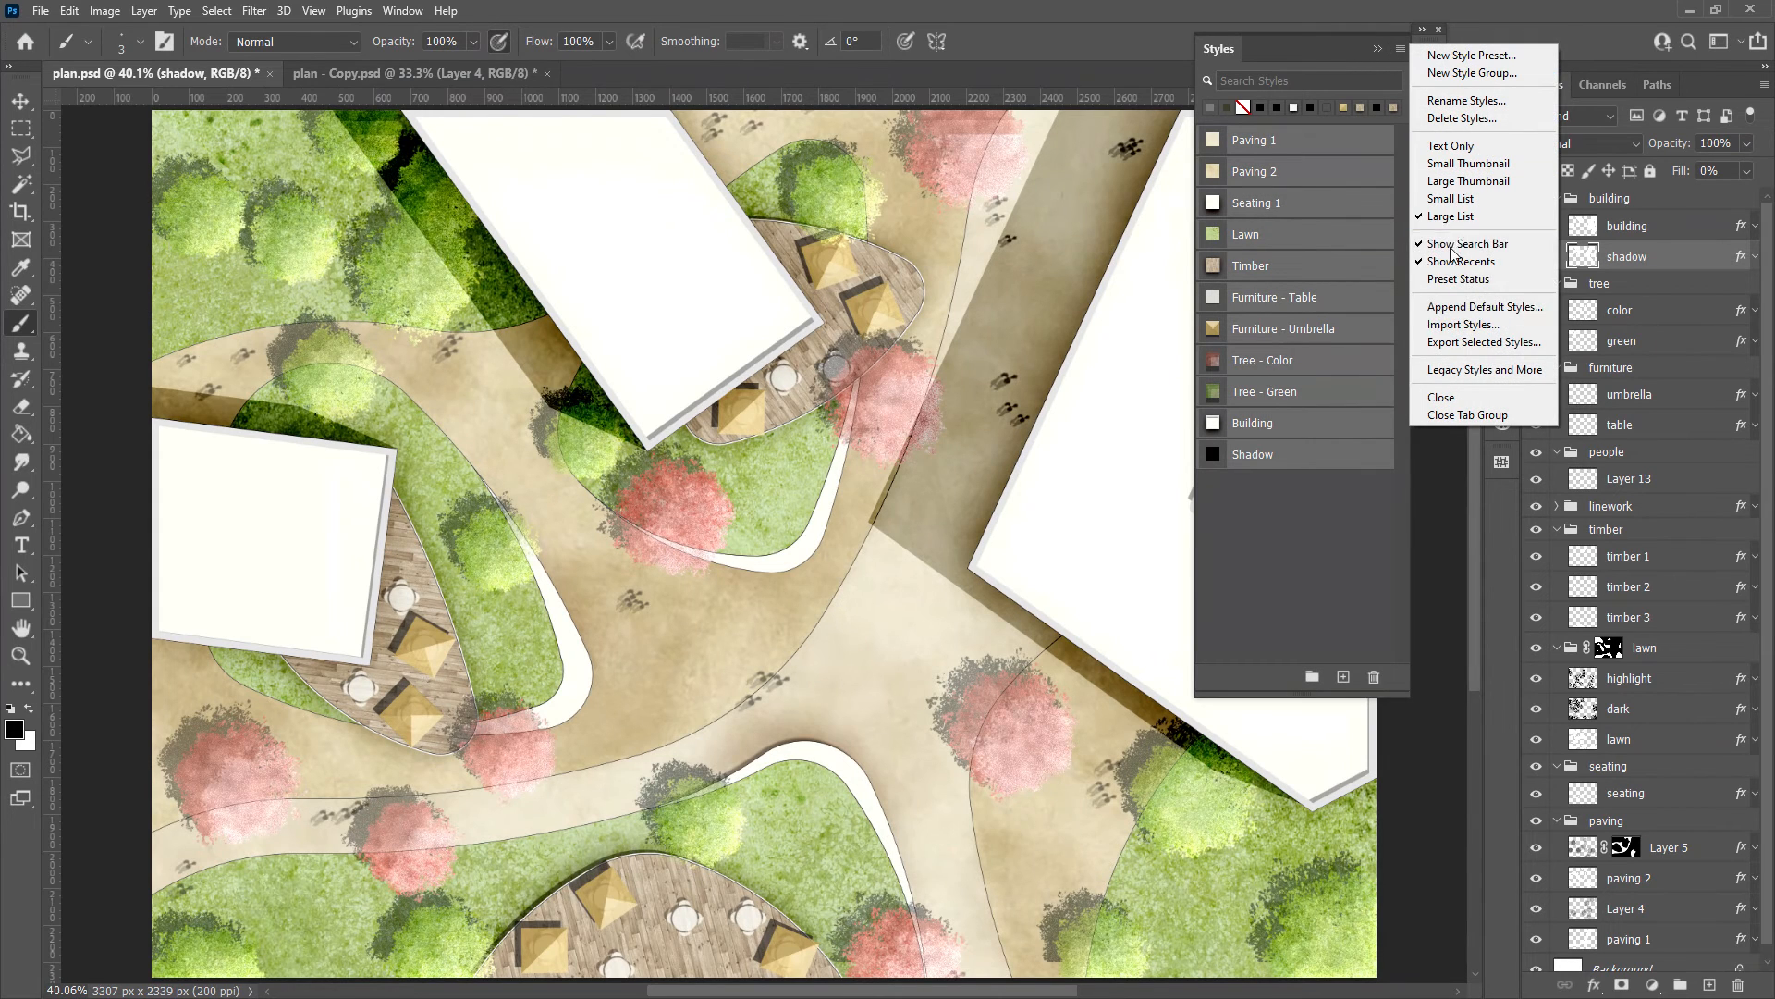
click(1483, 343)
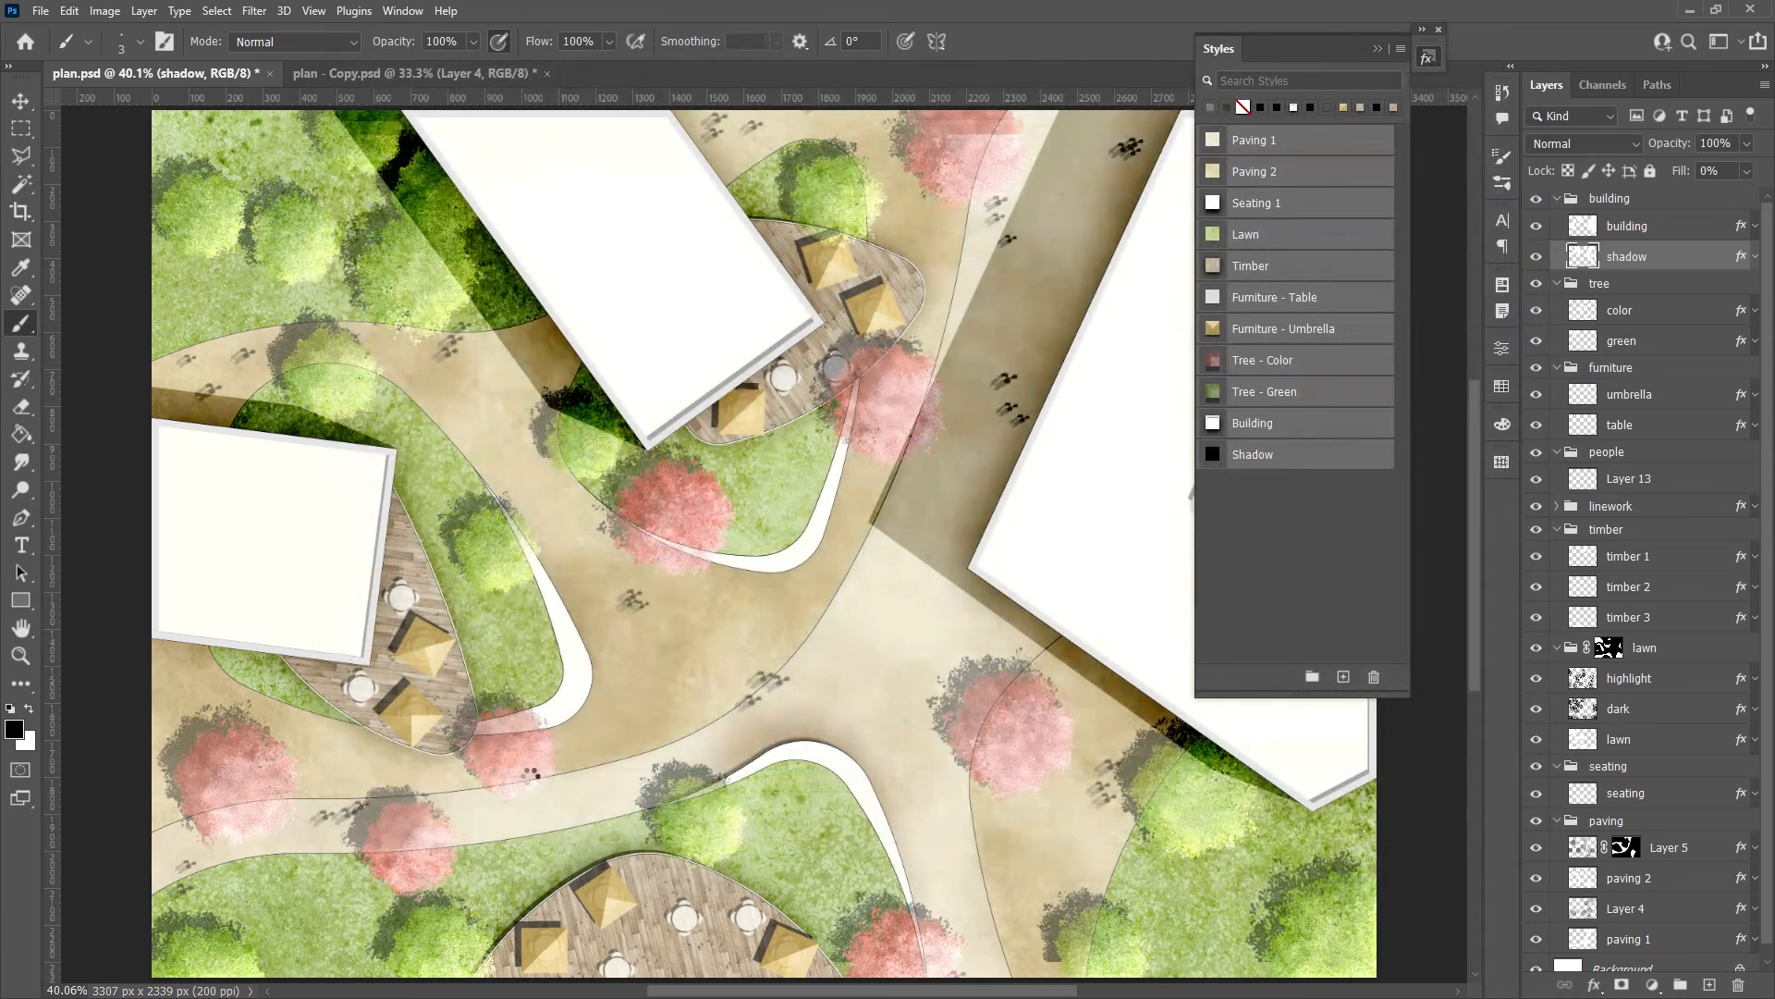
click(396, 72)
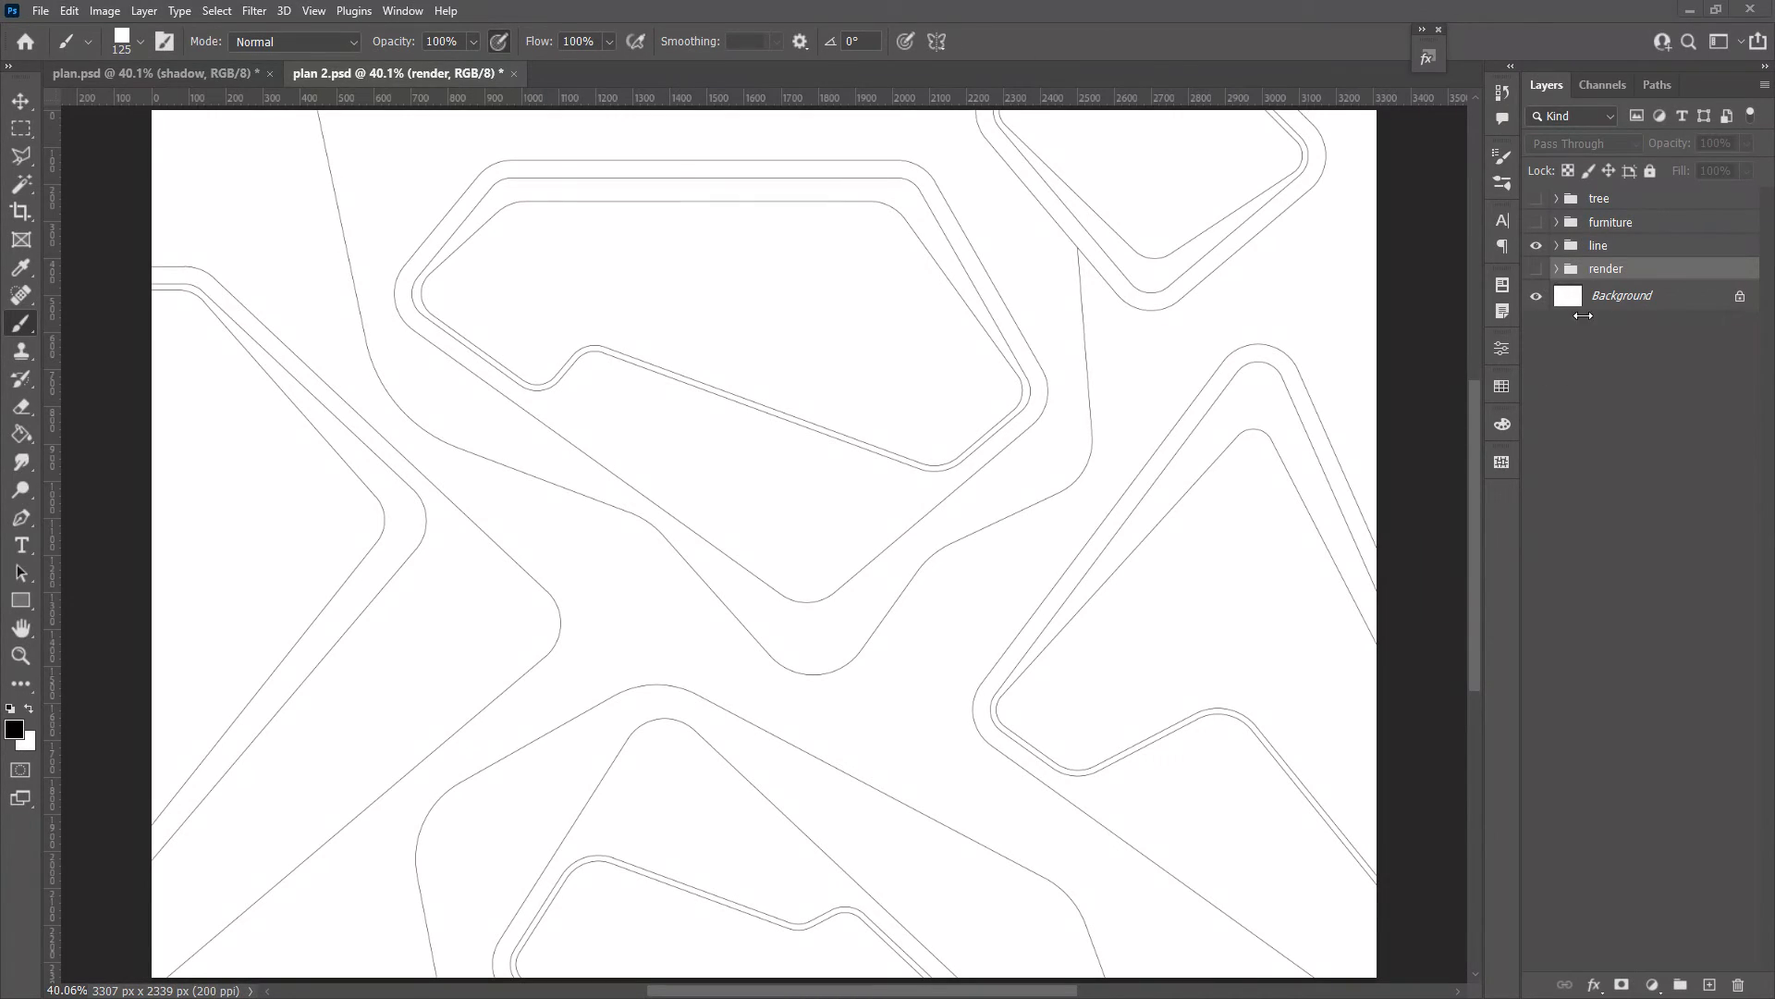
Expand plan 2's layer groups and import the saved styles file into the Styles panel
click(1556, 268)
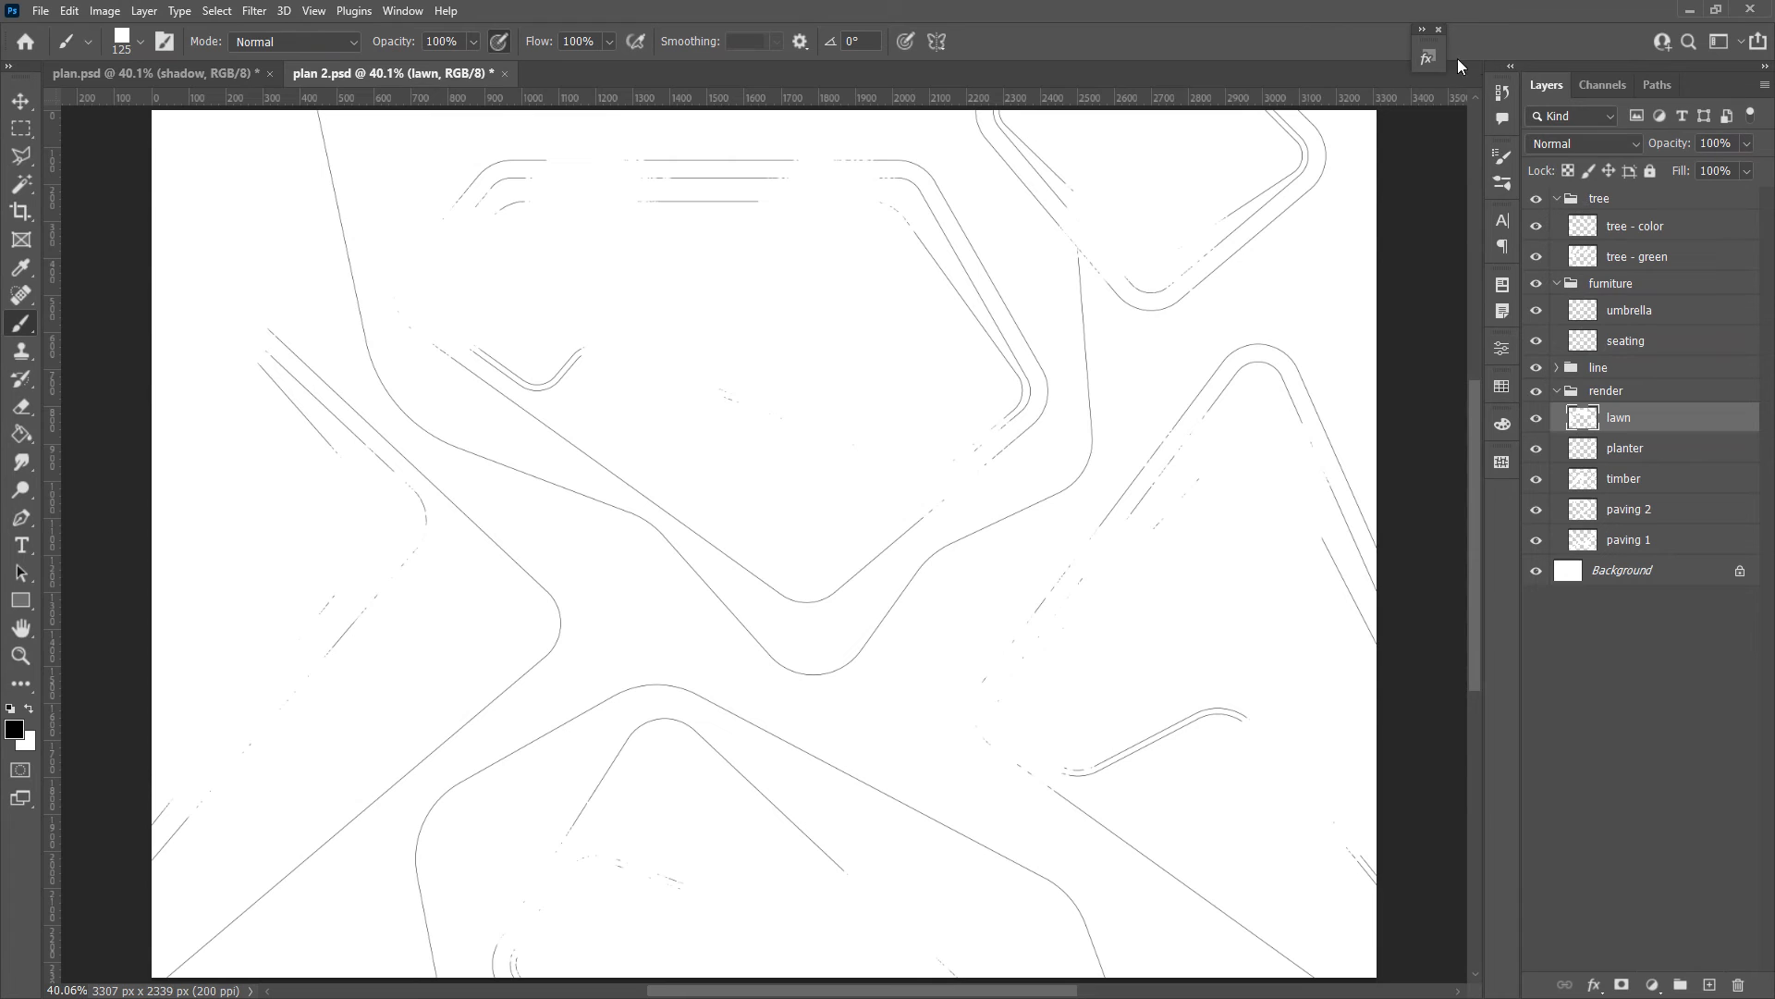
click(1402, 49)
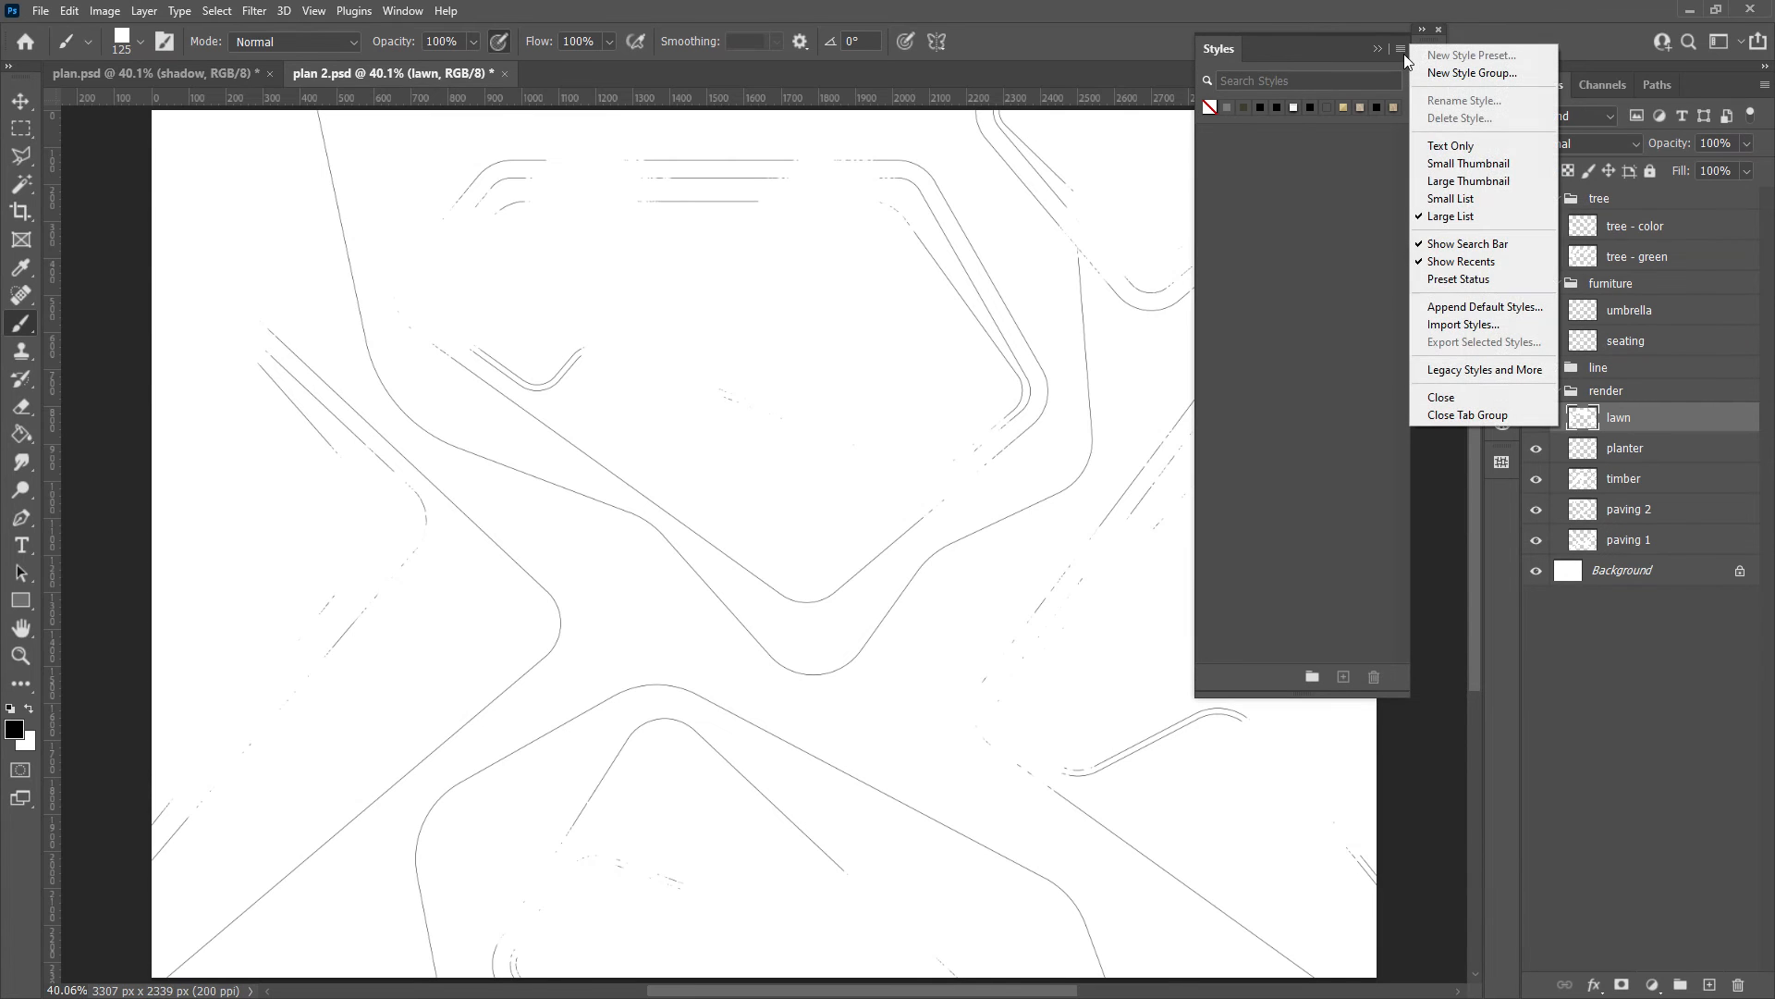
click(1464, 324)
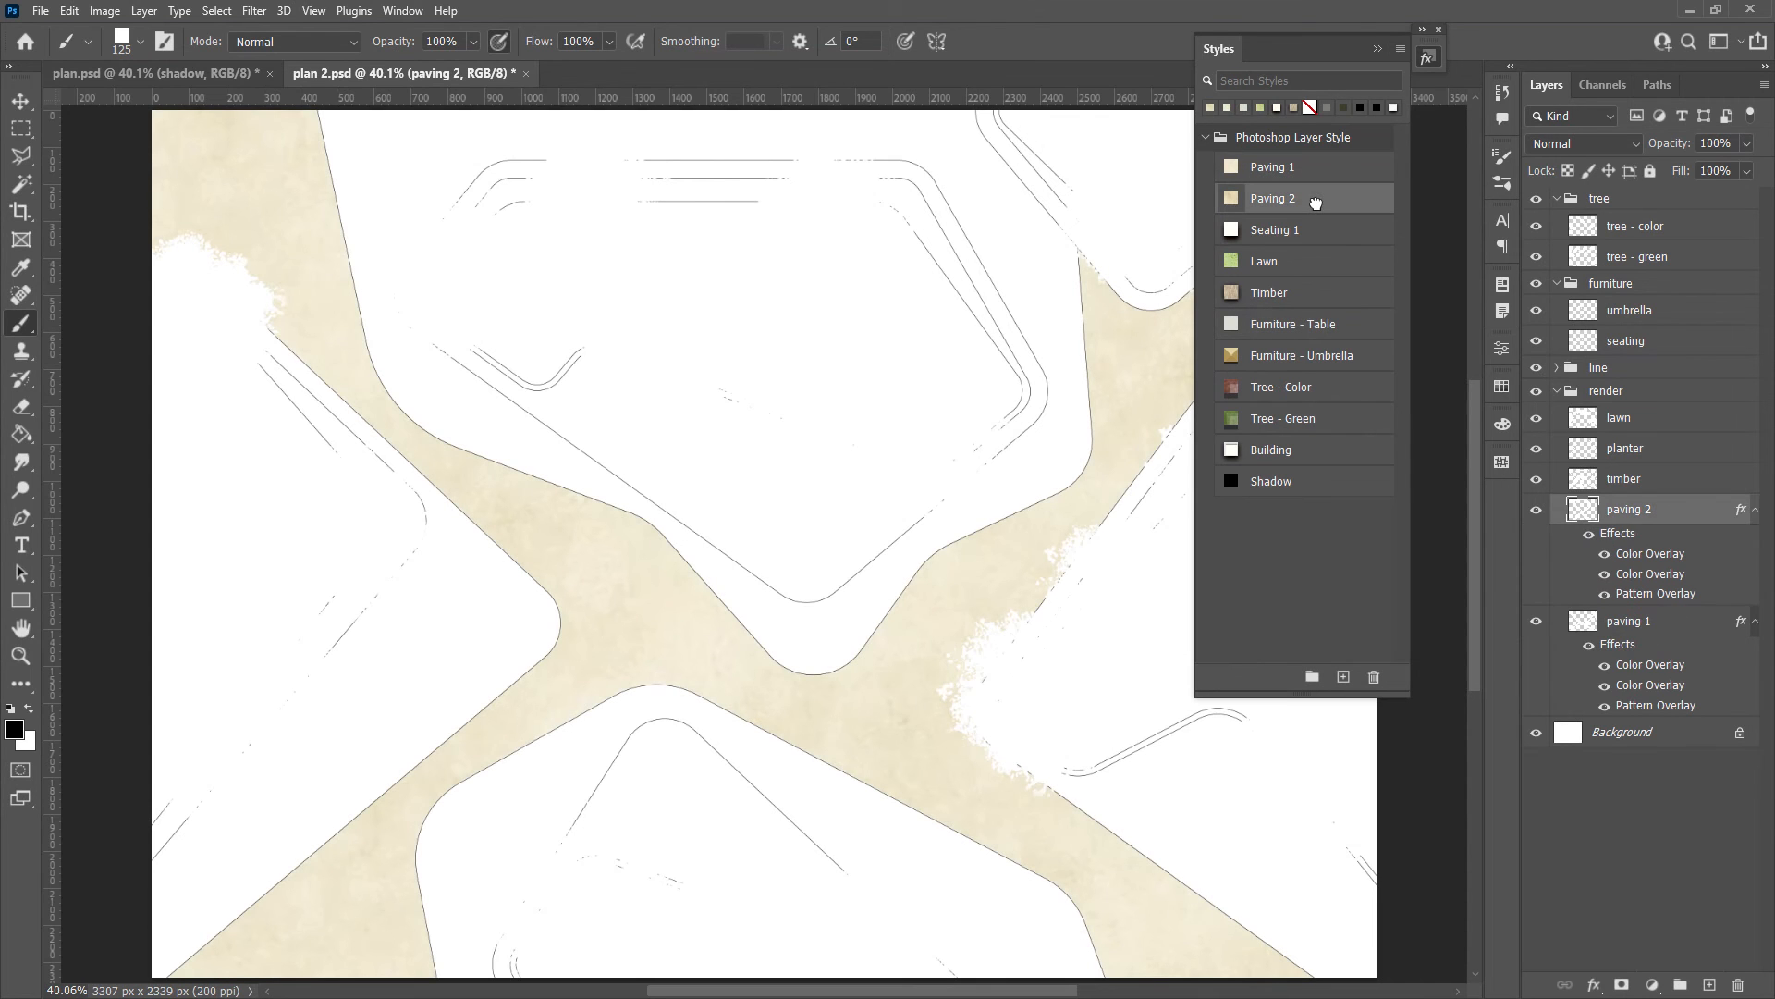
Apply Tree - Green and Tree - Color styles, then open the umbrella Drop Shadow settings
click(1269, 292)
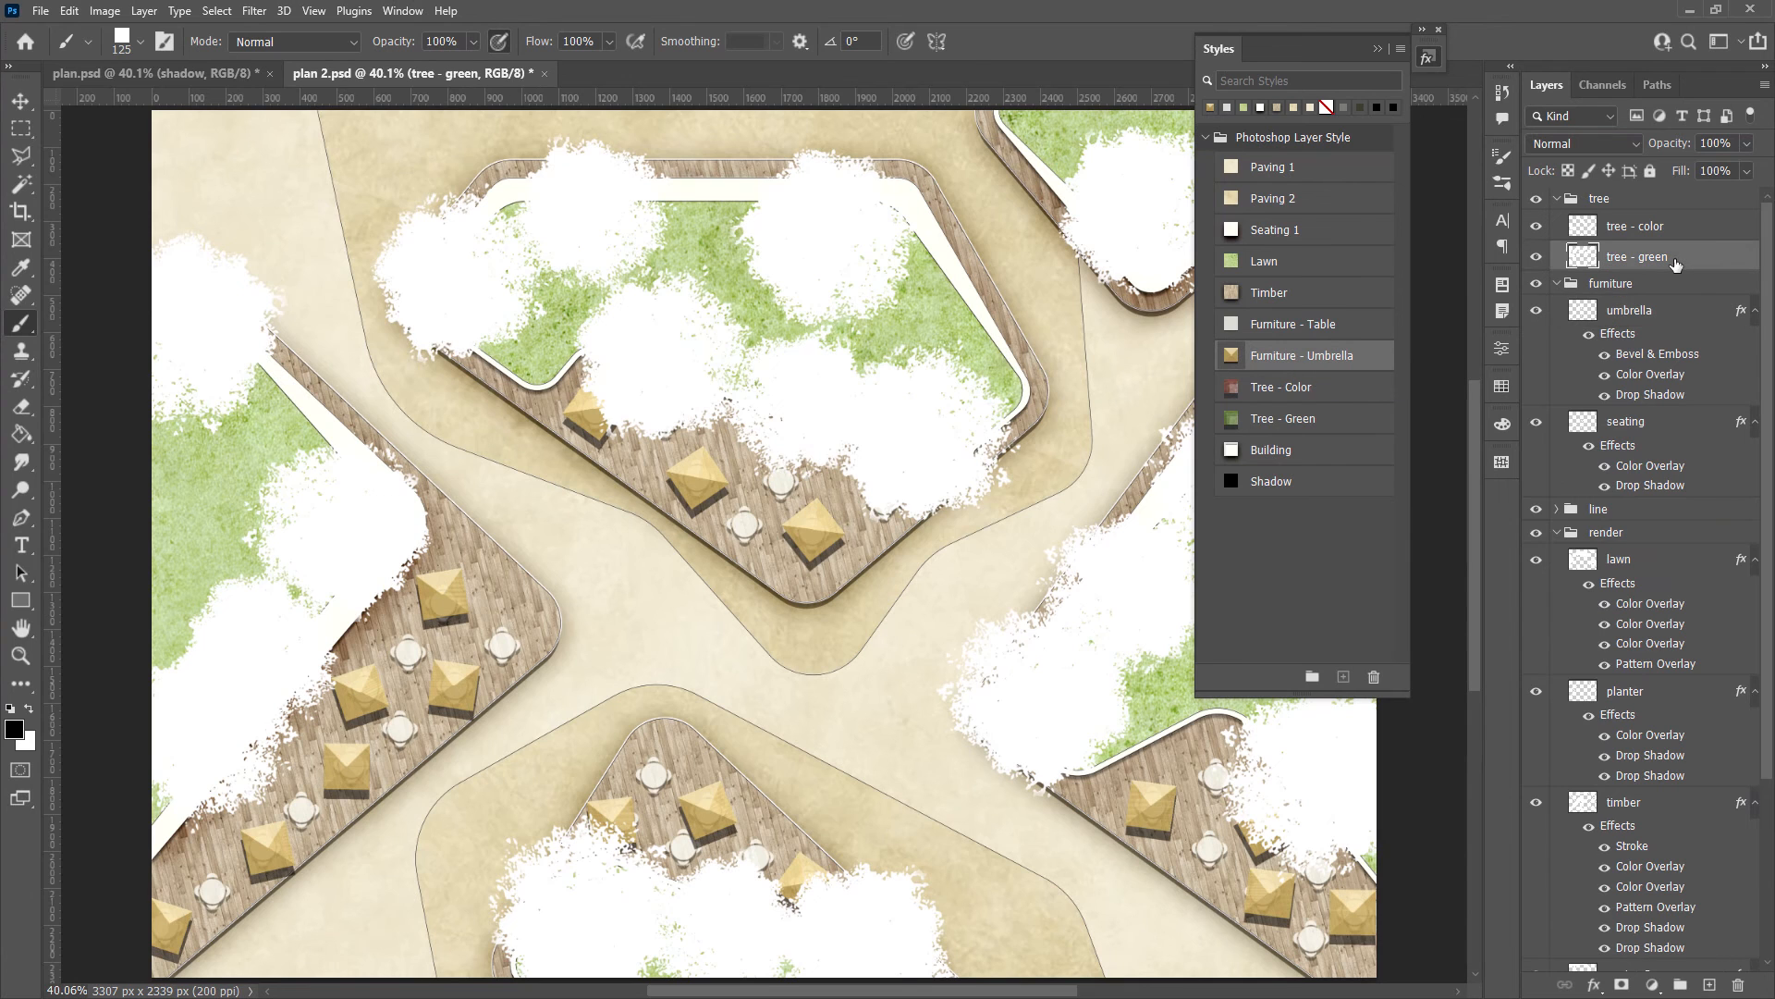
click(1636, 225)
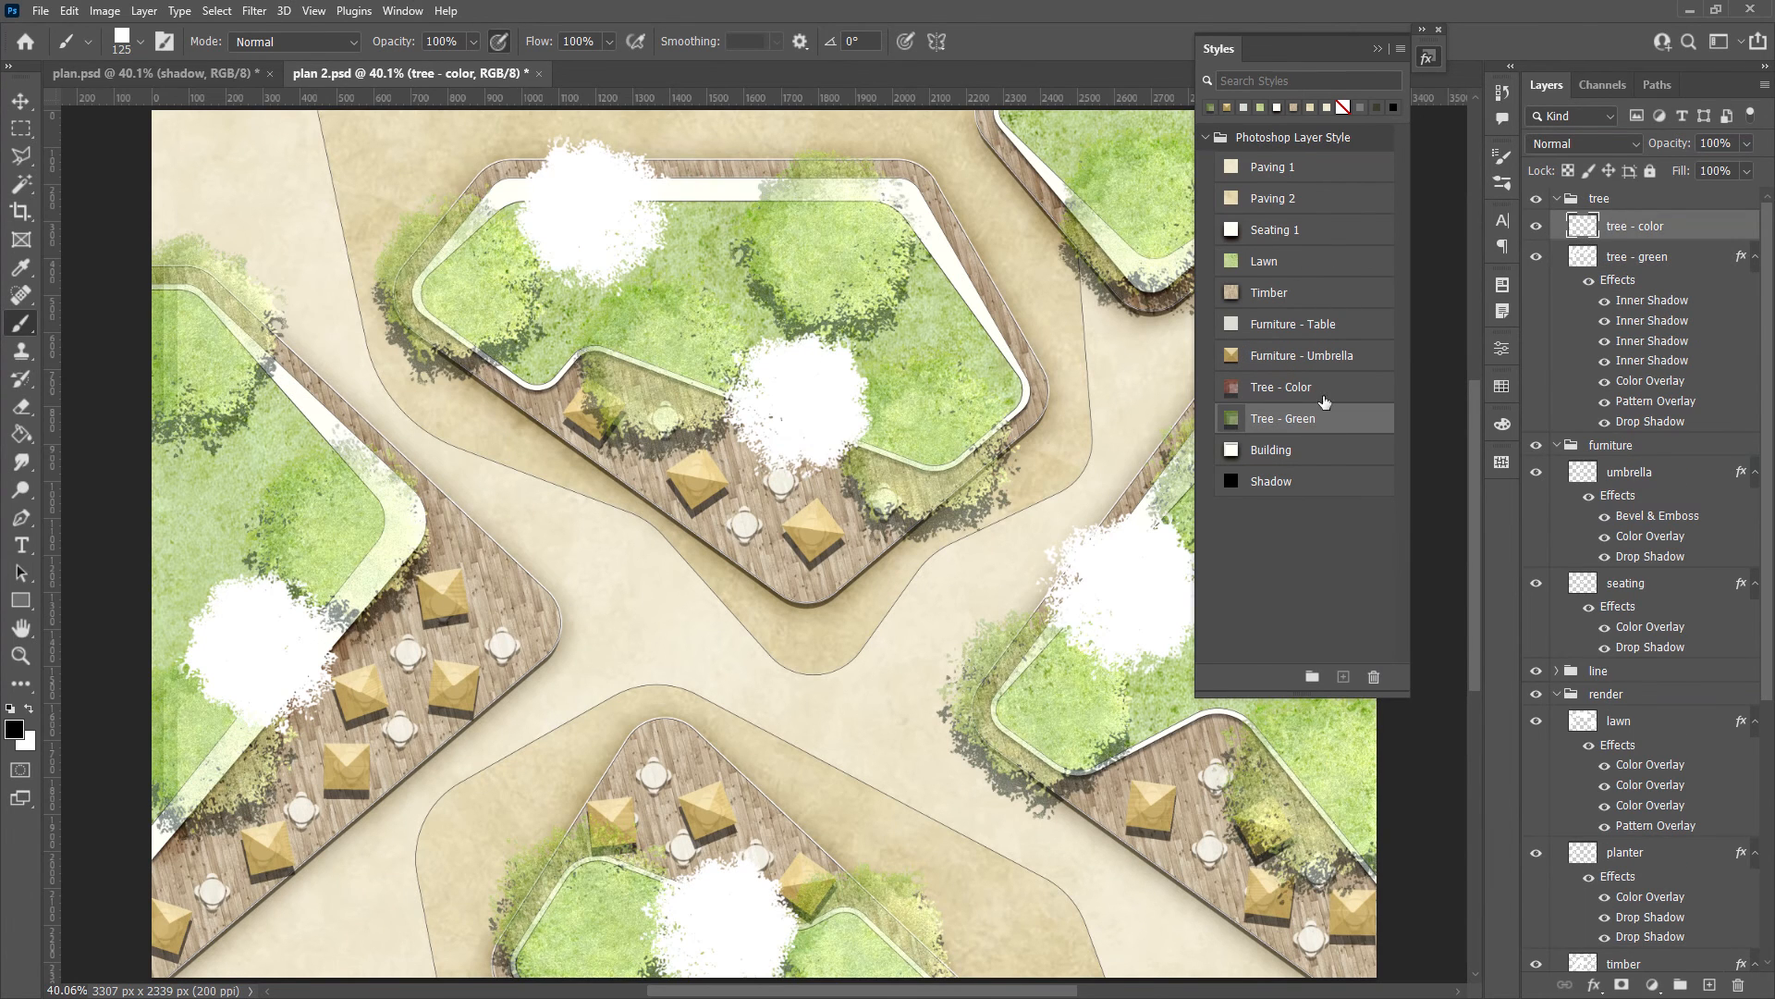
click(1280, 387)
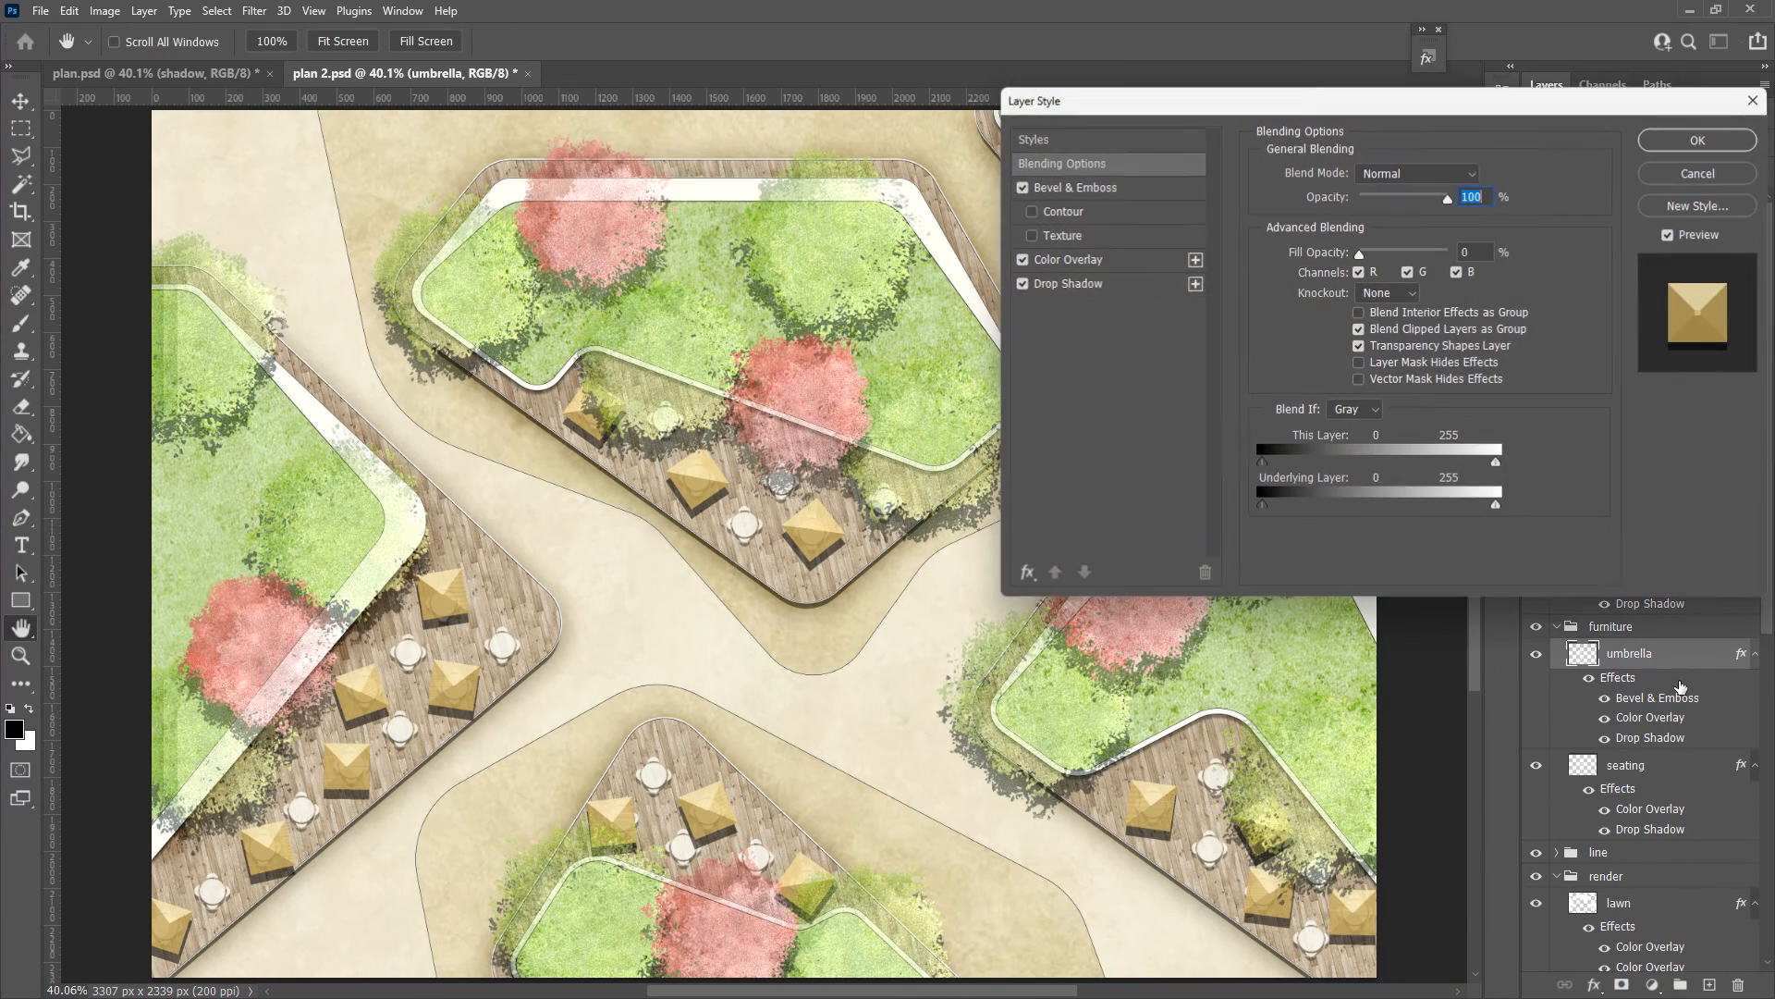
click(1069, 283)
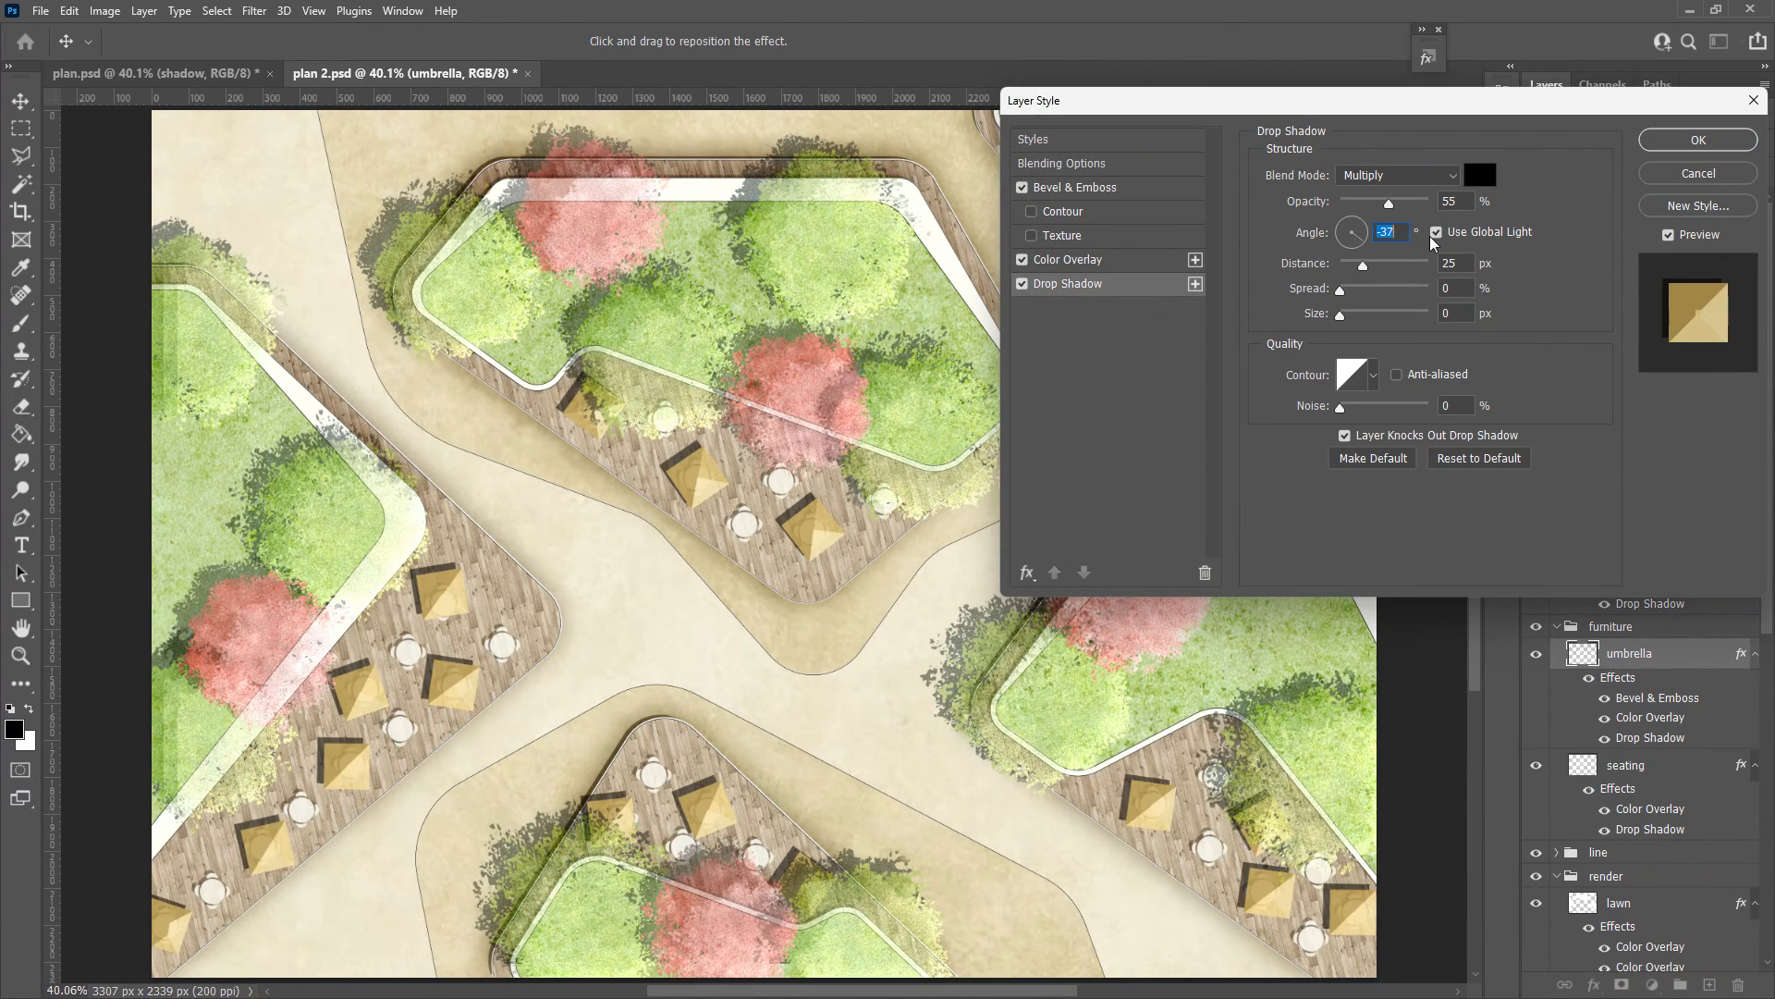